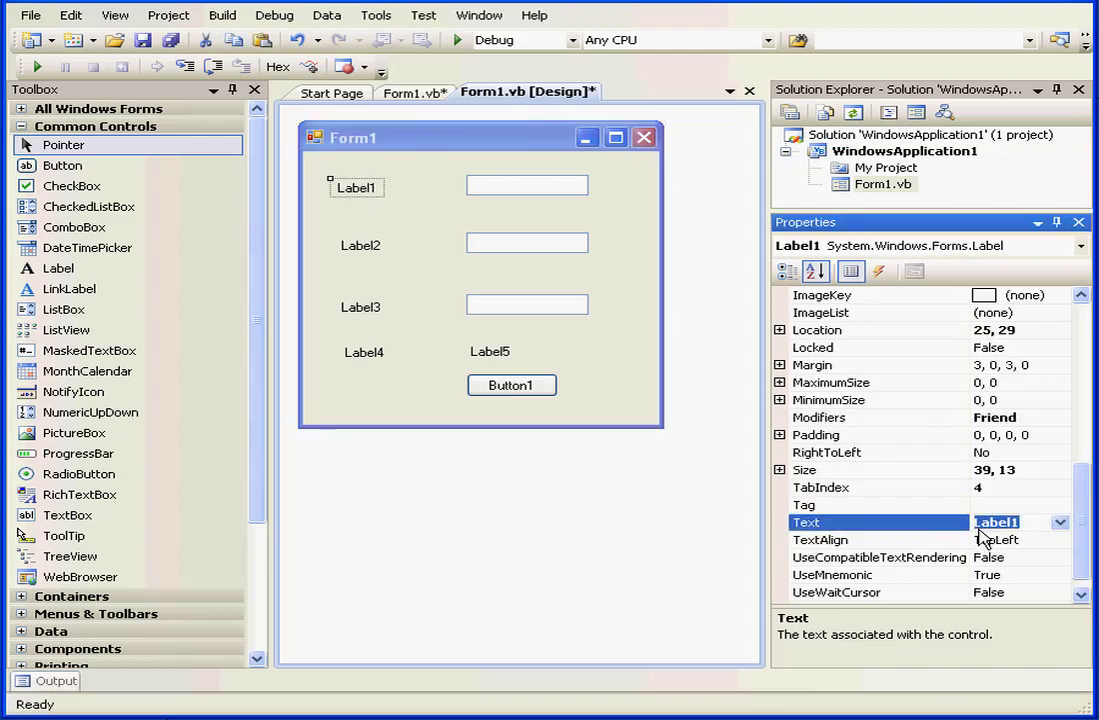
Caption the first two labels Purchase Price and Loan Term
{"action": "type", "text": "P"}
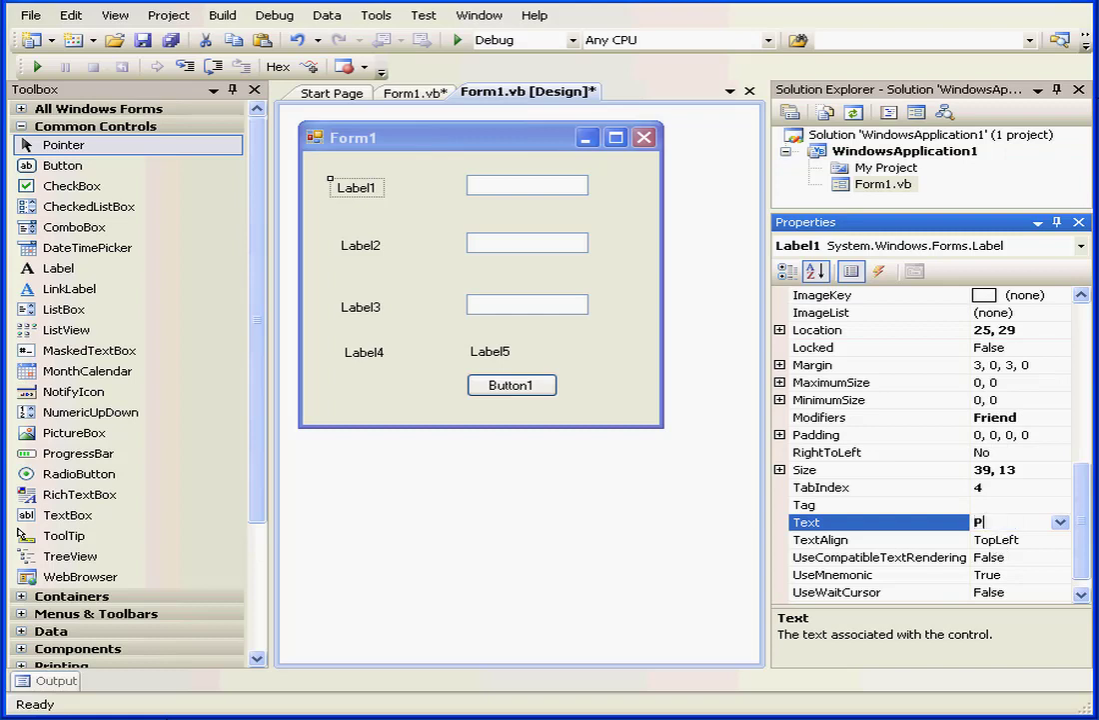
{"action": "type", "text": "urch"}
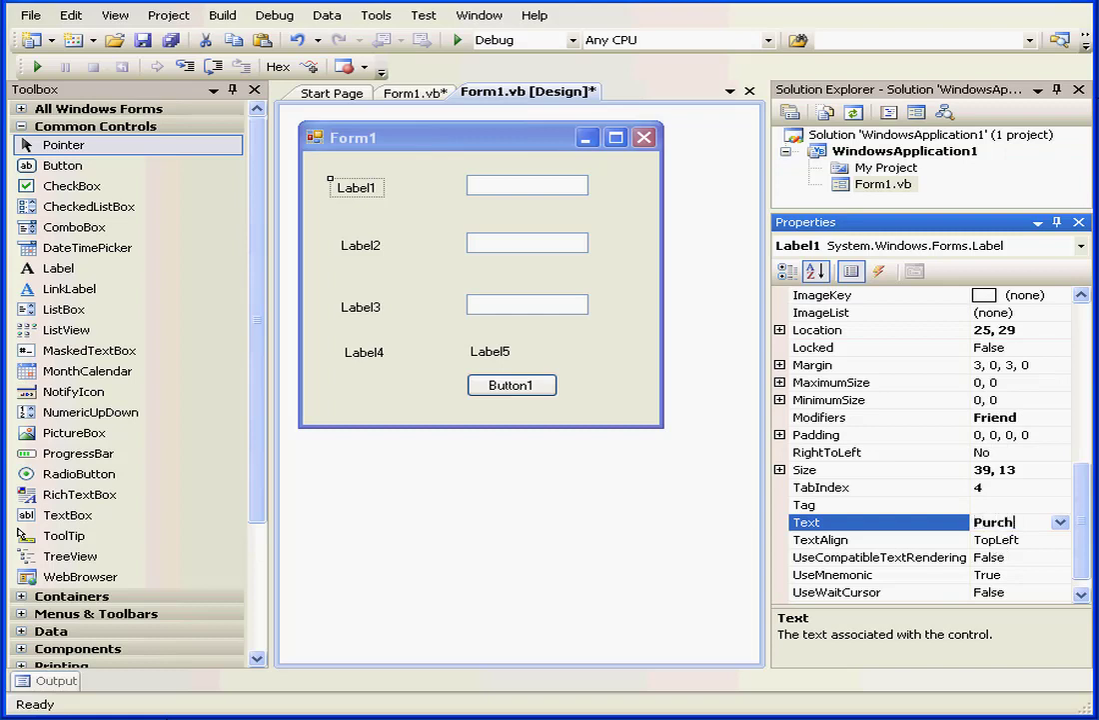
{"action": "type", "text": "ase Price"}
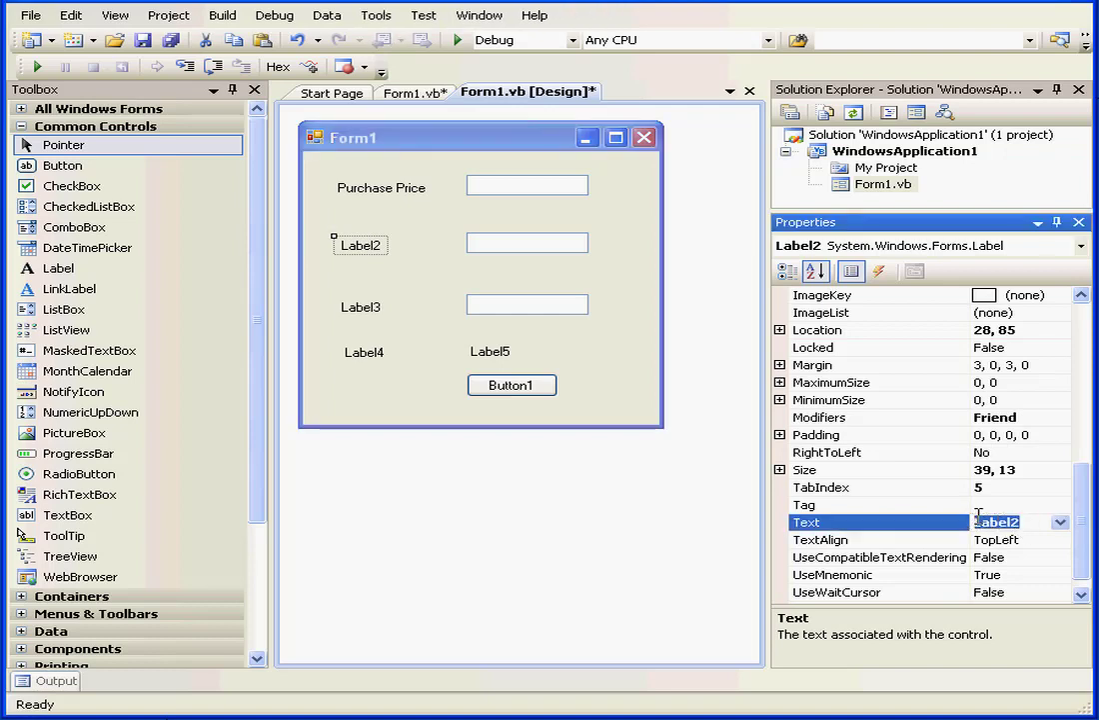
{"action": "type", "text": "Loan Term"}
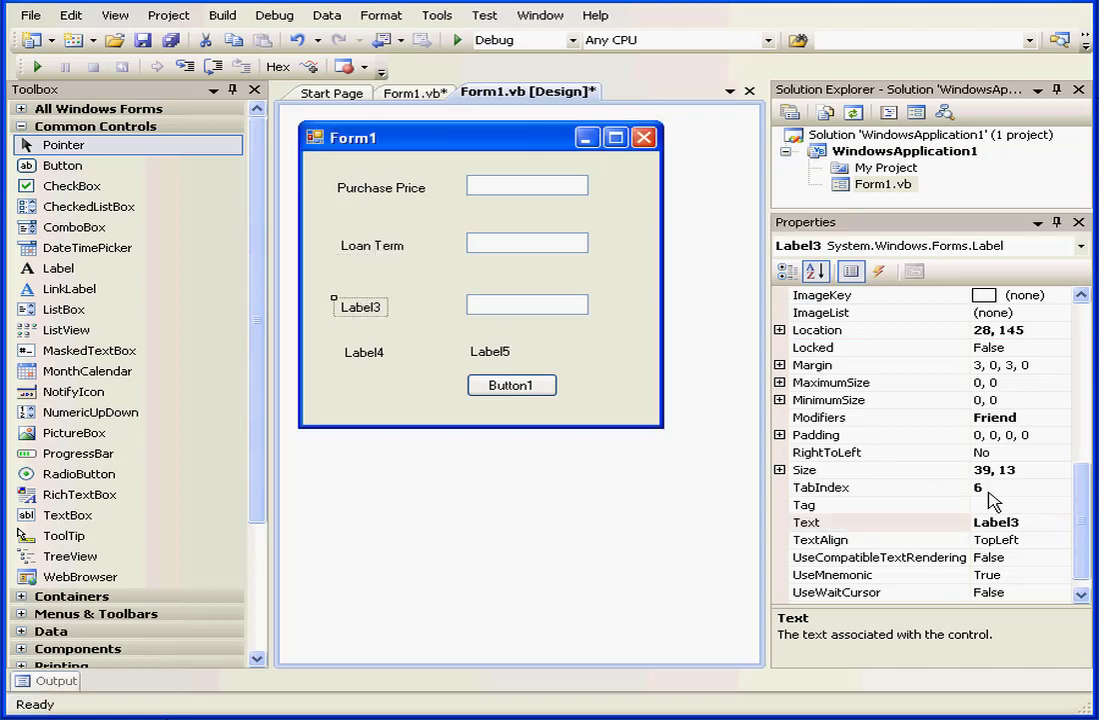
Caption the third and fourth labels Interest Rate and Monthly Payment
{"action": "left_click", "coordinate": [879, 521]}
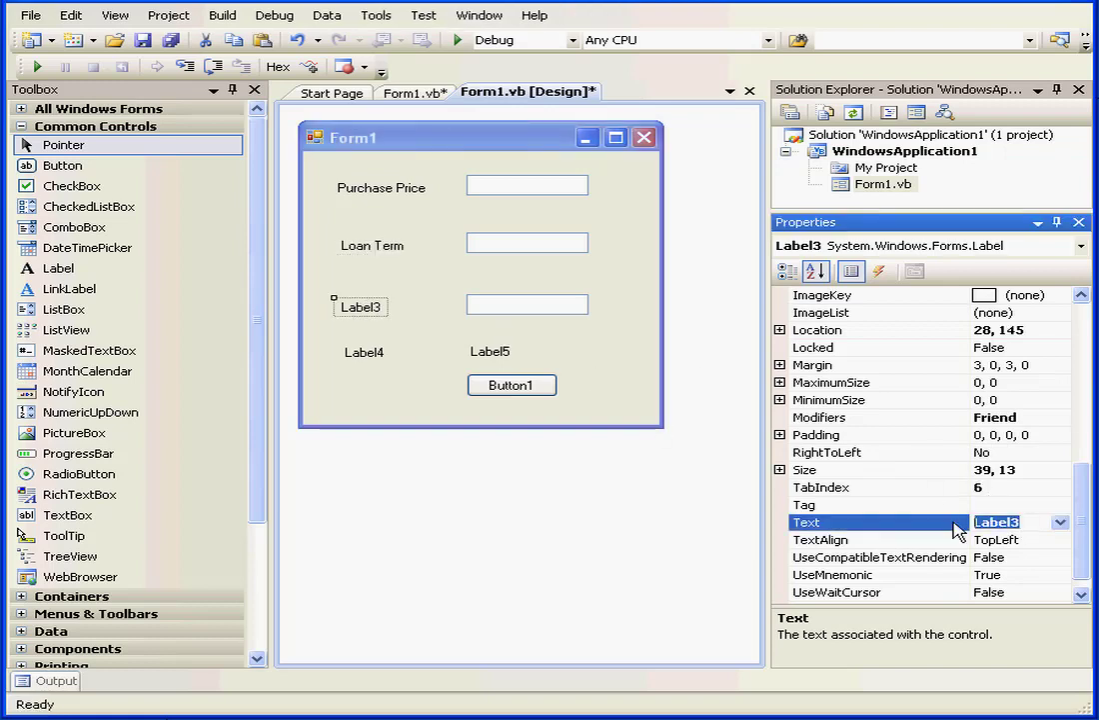
{"action": "type", "text": "Interest Rite"}
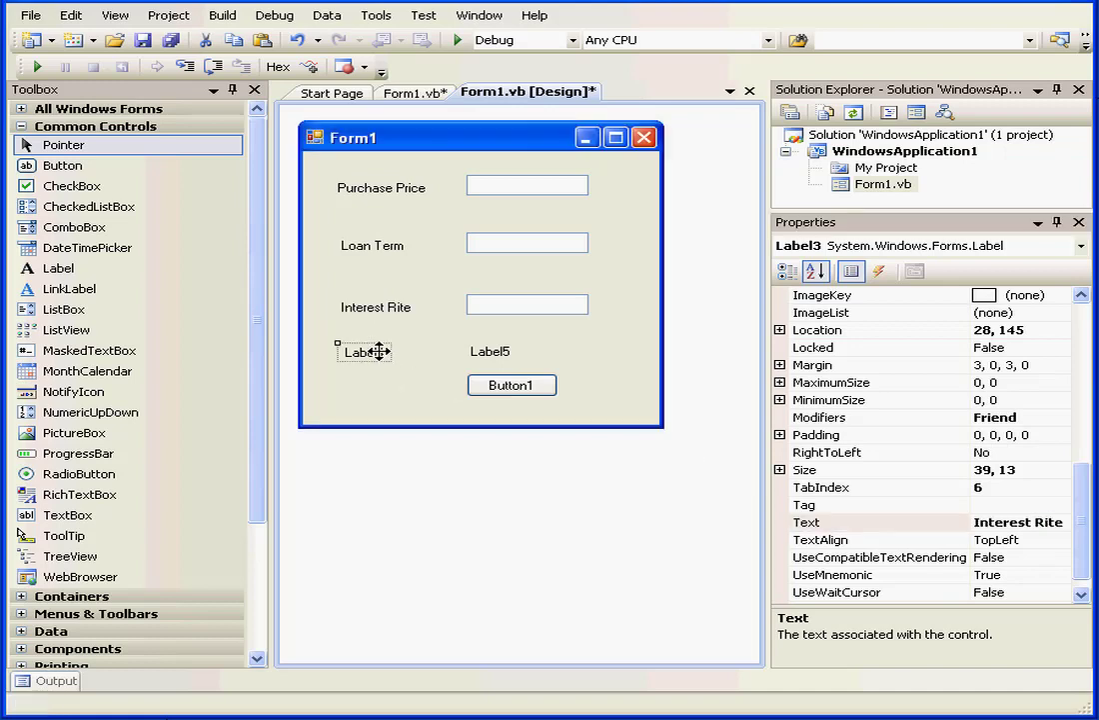
{"action": "left_click", "coordinate": [364, 351]}
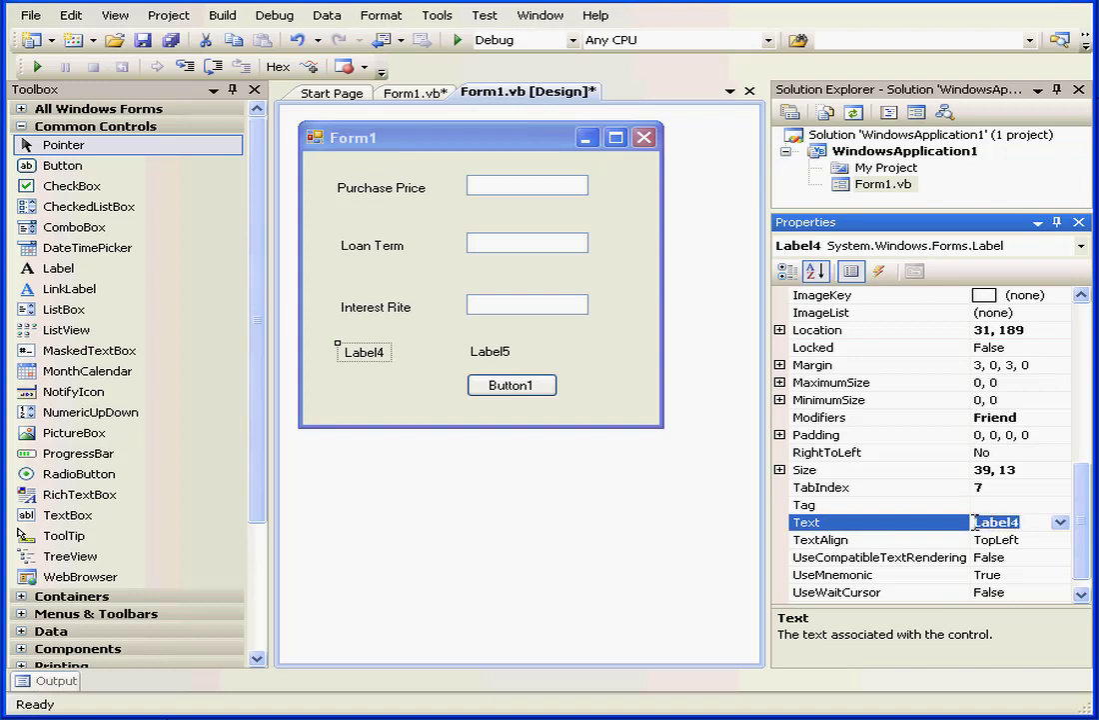
{"action": "mouse_move", "coordinate": [963, 530]}
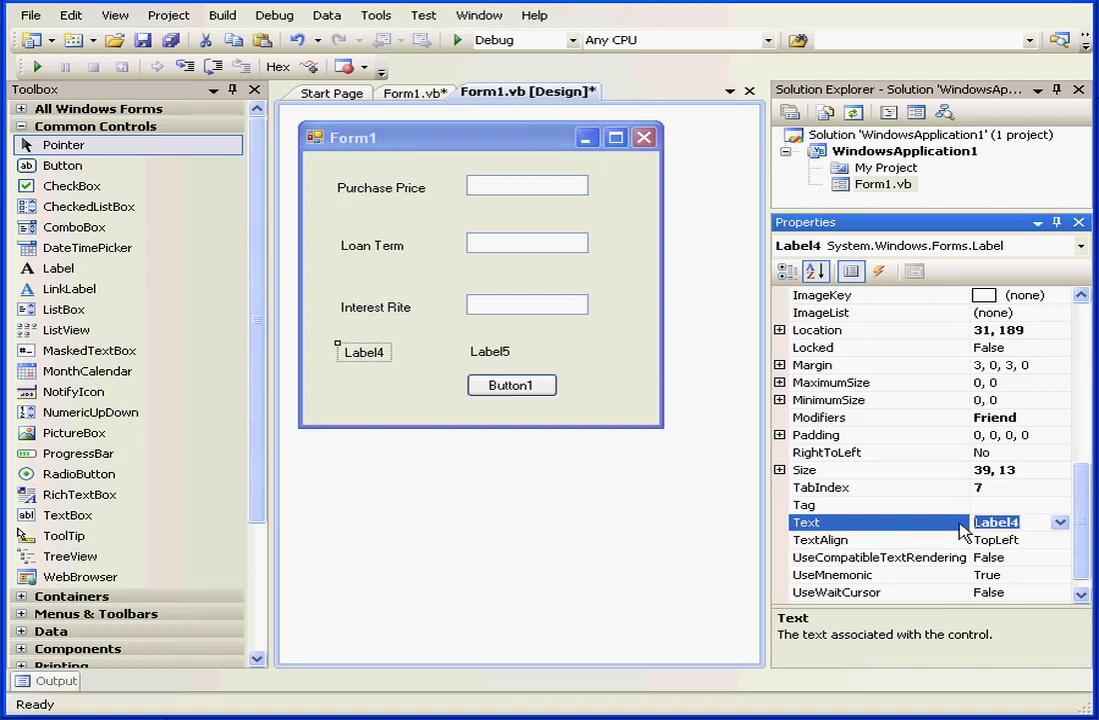
{"action": "type", "text": "Month"}
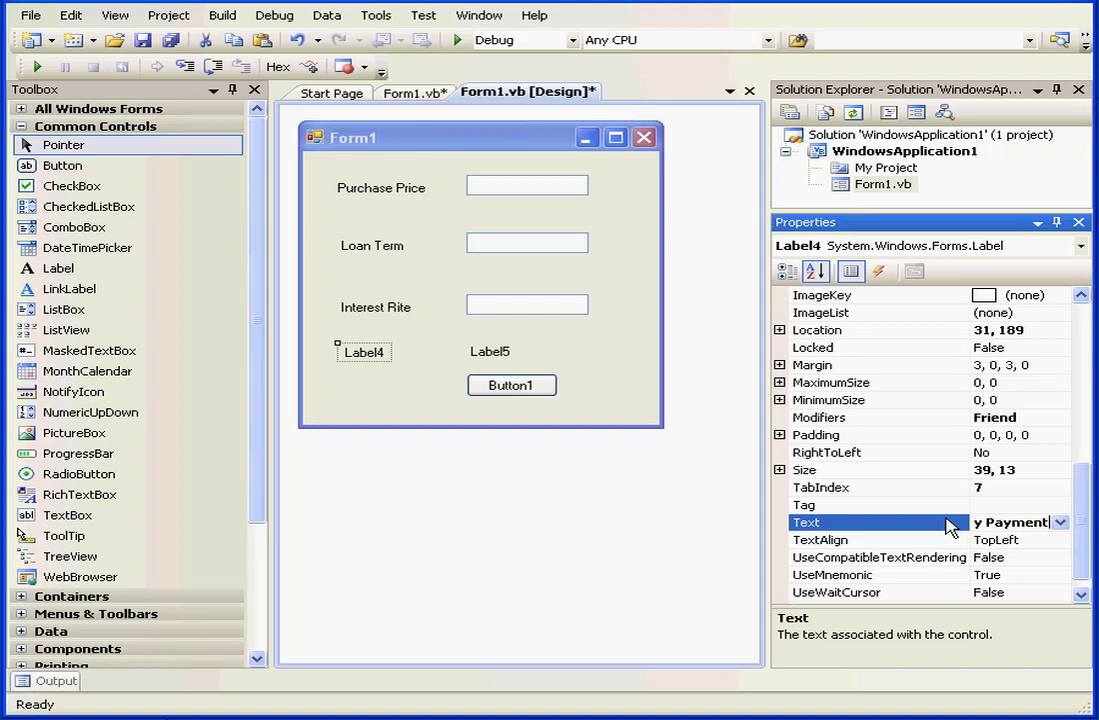
{"action": "left_click", "coordinate": [528, 184]}
{"action": "type", "text": "txtPPrice"}
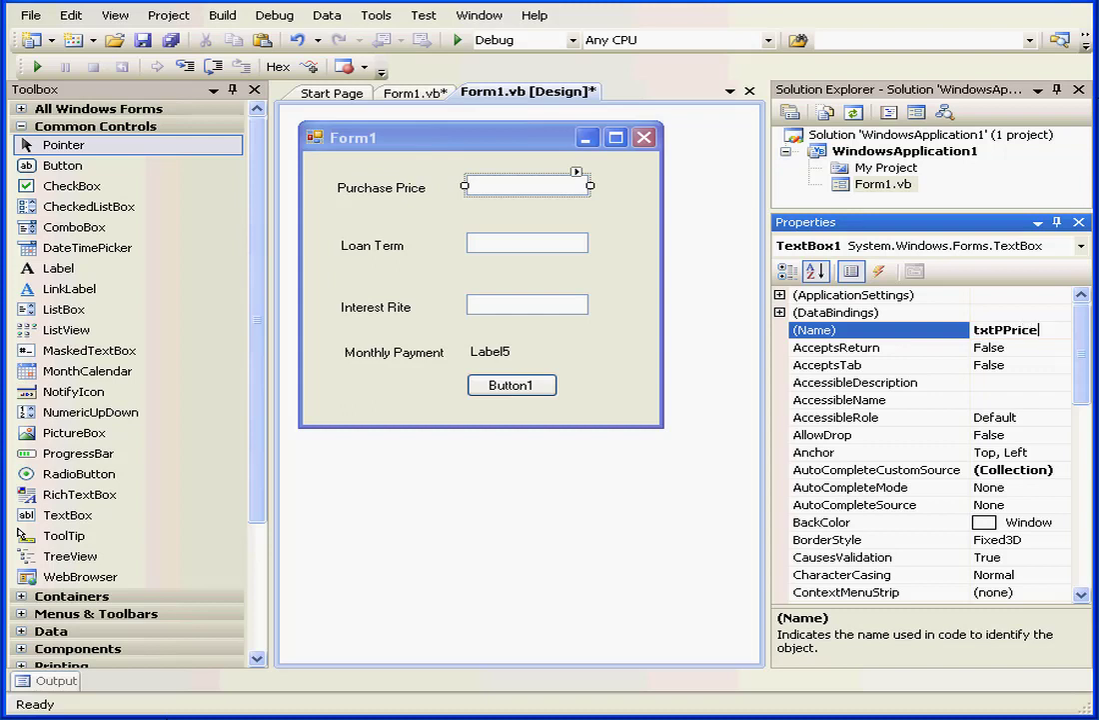
{"action": "mouse_move", "coordinate": [559, 248]}
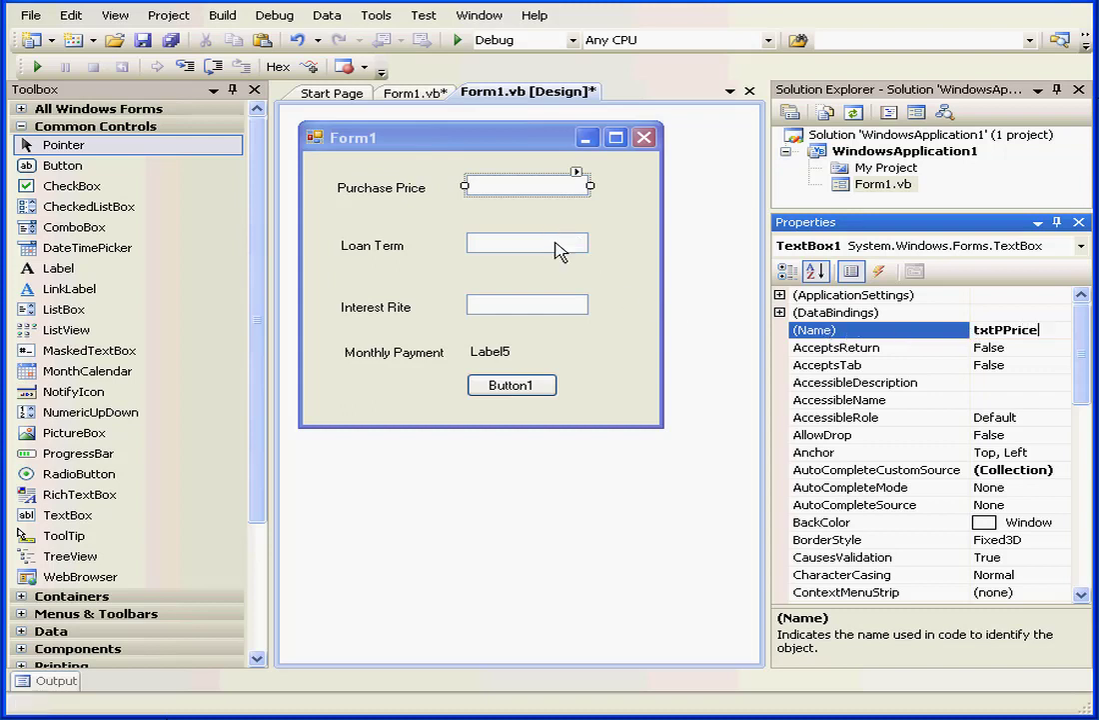
Name the input text boxes txtPPrice, txtInterest and txtLoanTerm
{"action": "left_click", "coordinate": [527, 244]}
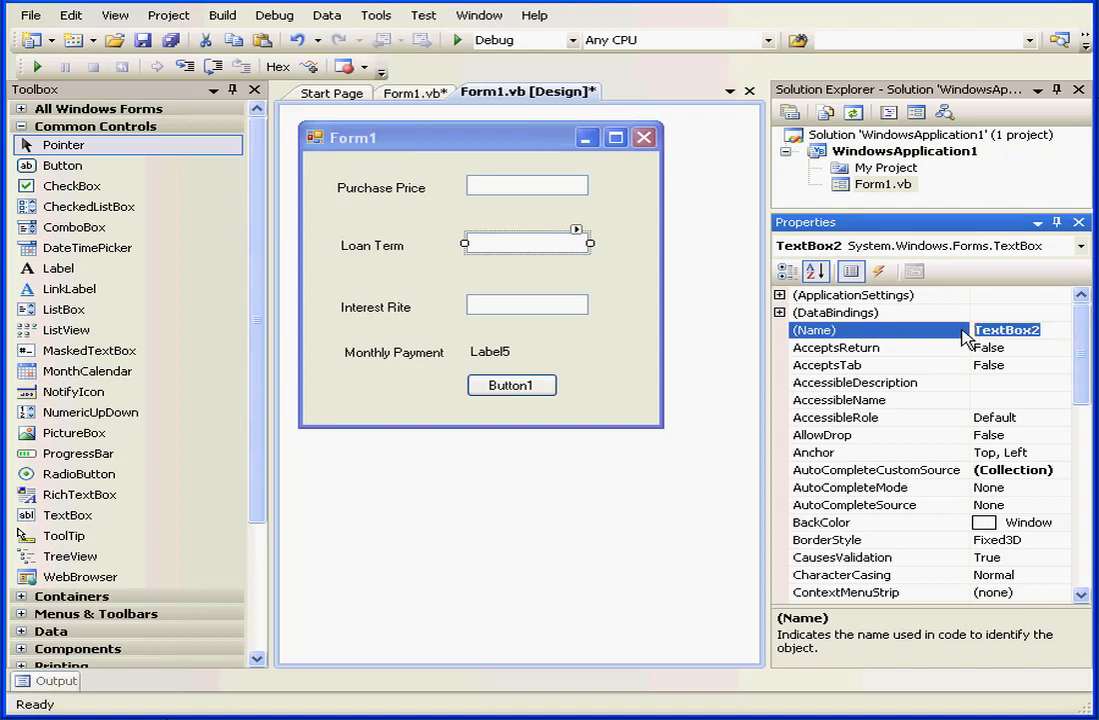
{"action": "type", "text": "txt"}
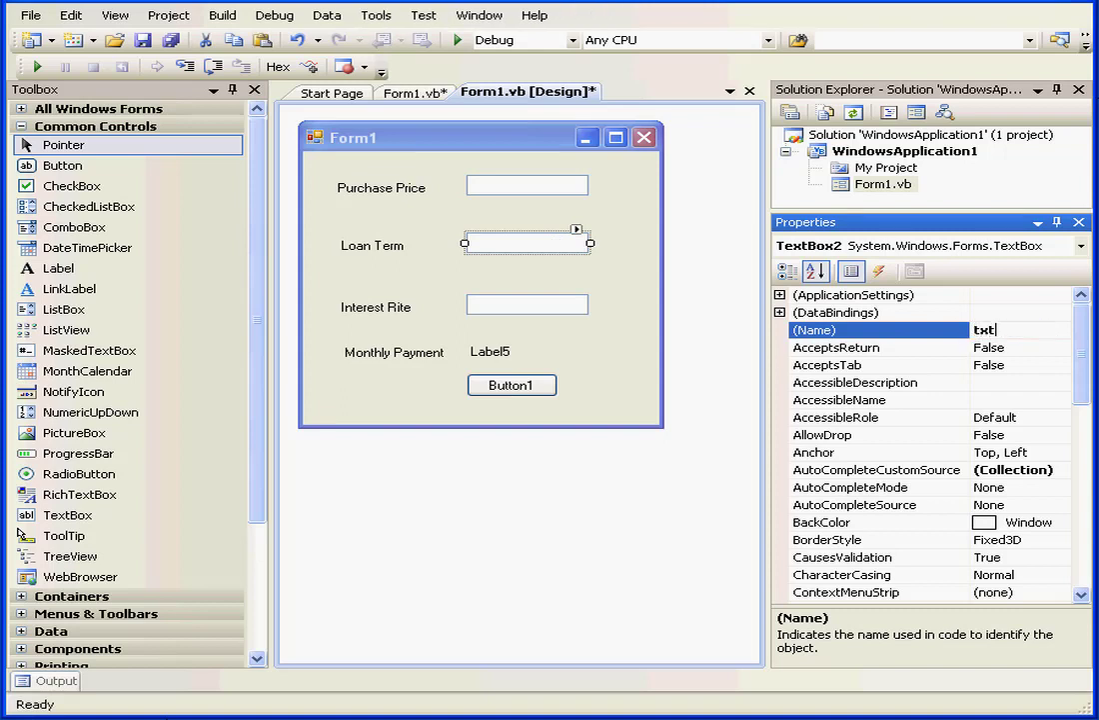
{"action": "type", "text": "in"}
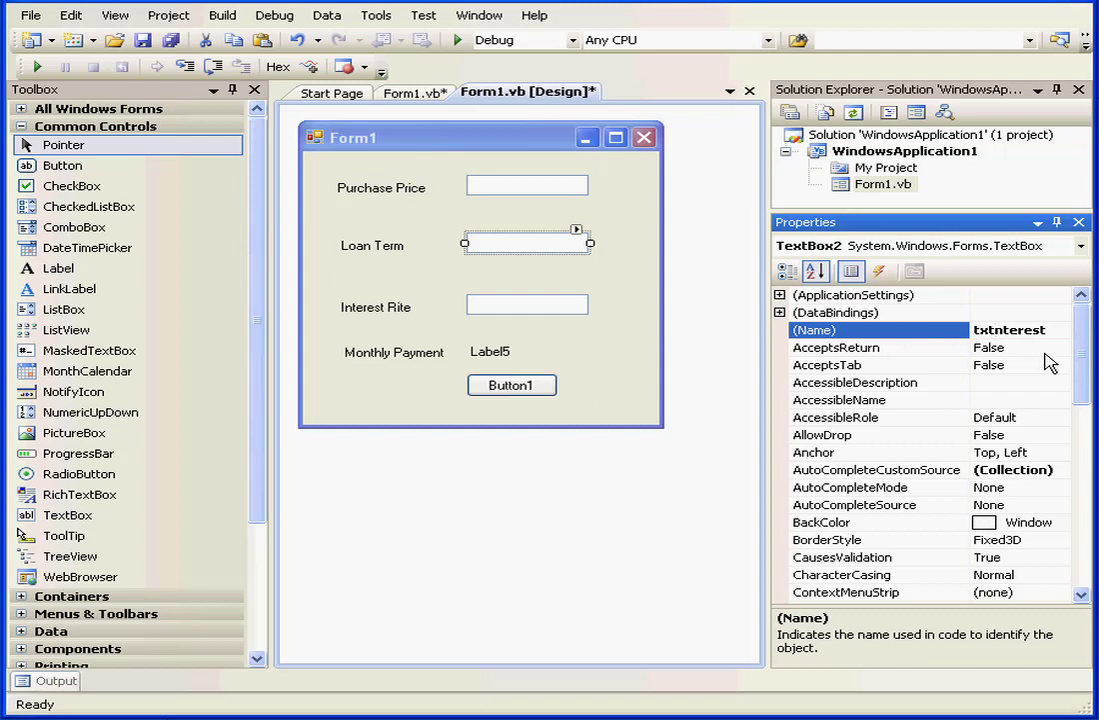
{"action": "type", "text": "I"}
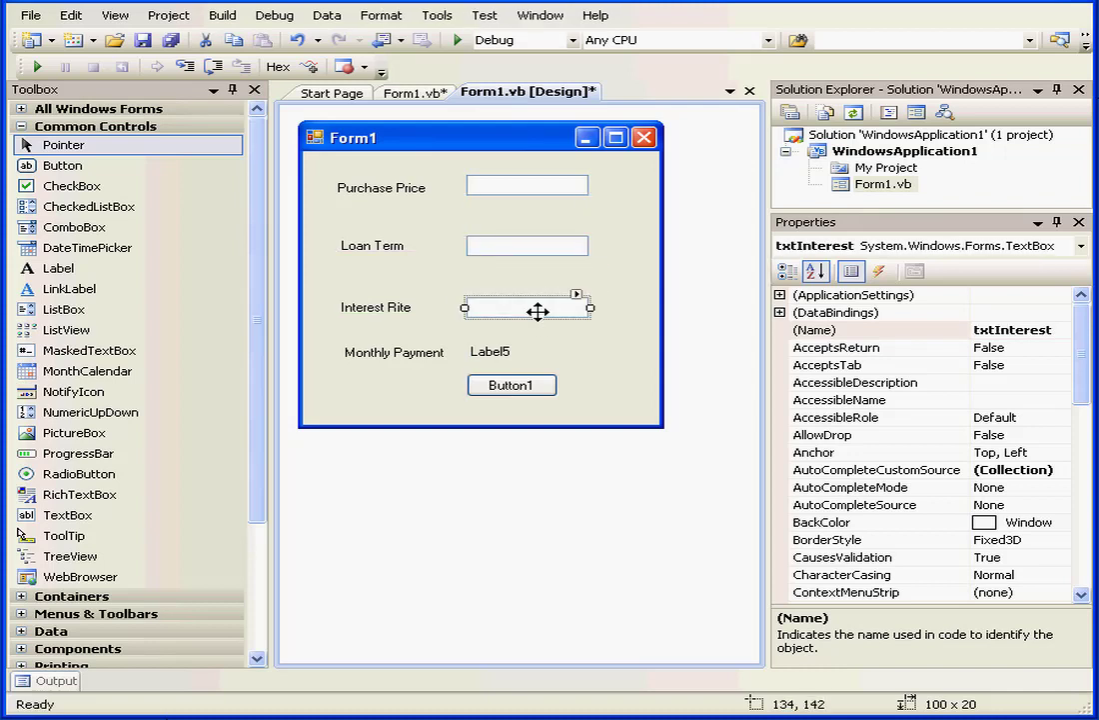
{"action": "left_click", "coordinate": [527, 244]}
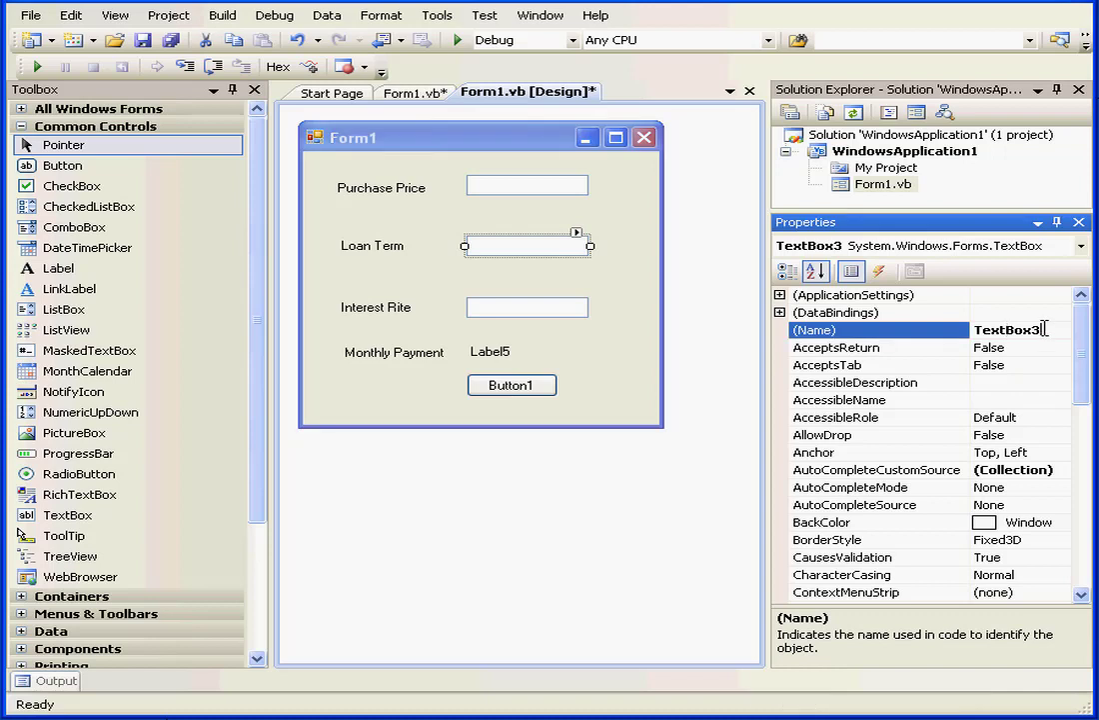
{"action": "type", "text": "txtLoanTerm"}
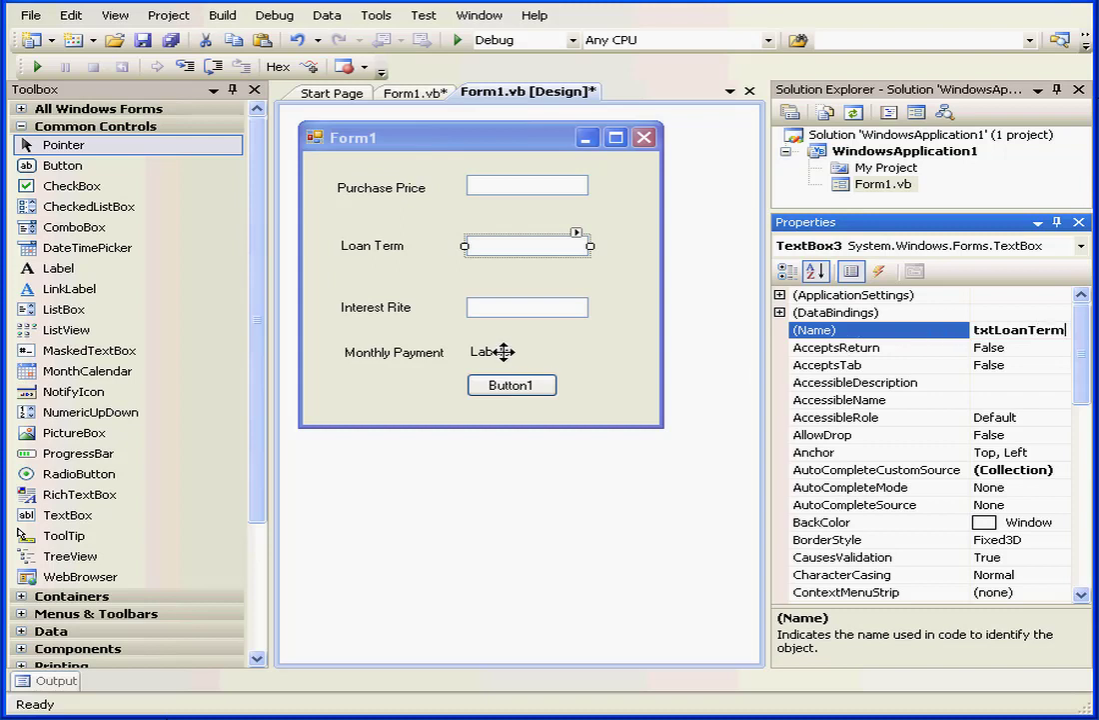
Rename the result label beside Monthly Payment to lblMPayment
{"action": "left_click", "coordinate": [488, 352]}
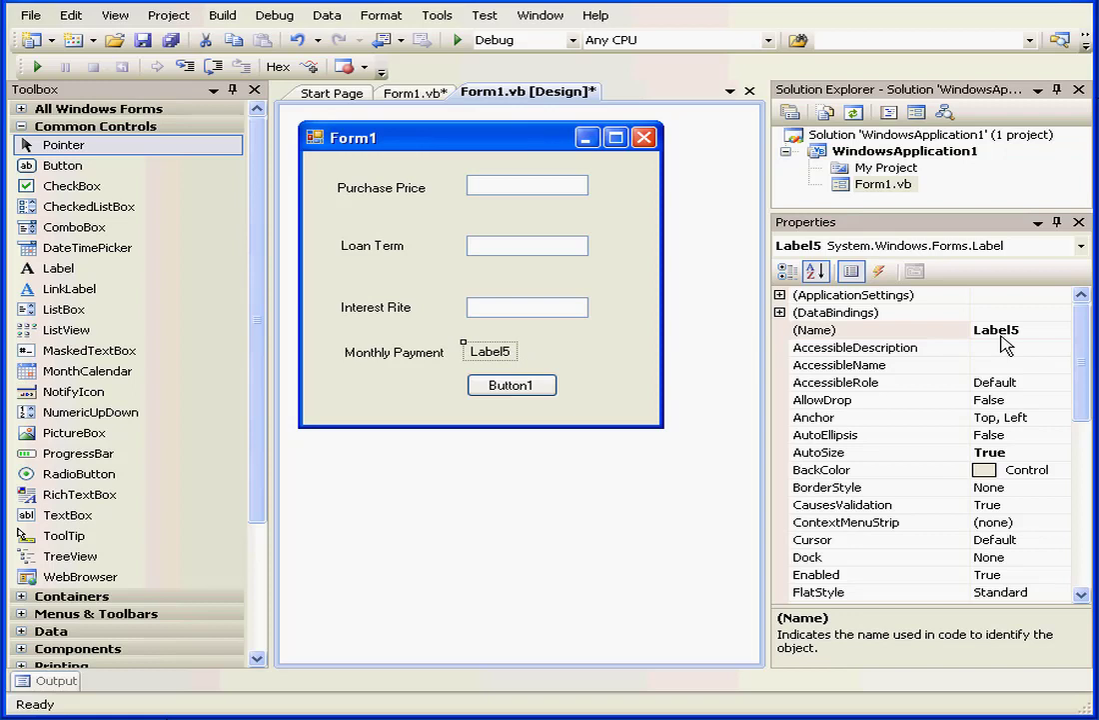
{"action": "left_click", "coordinate": [995, 328]}
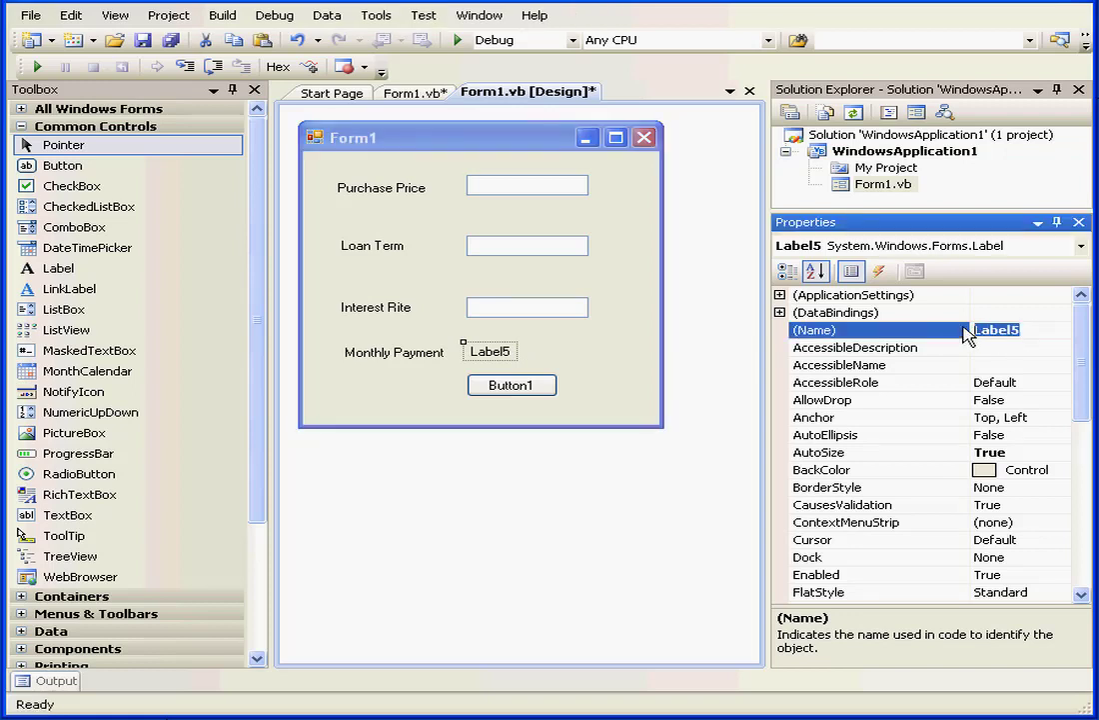
{"action": "type", "text": "lblM"}
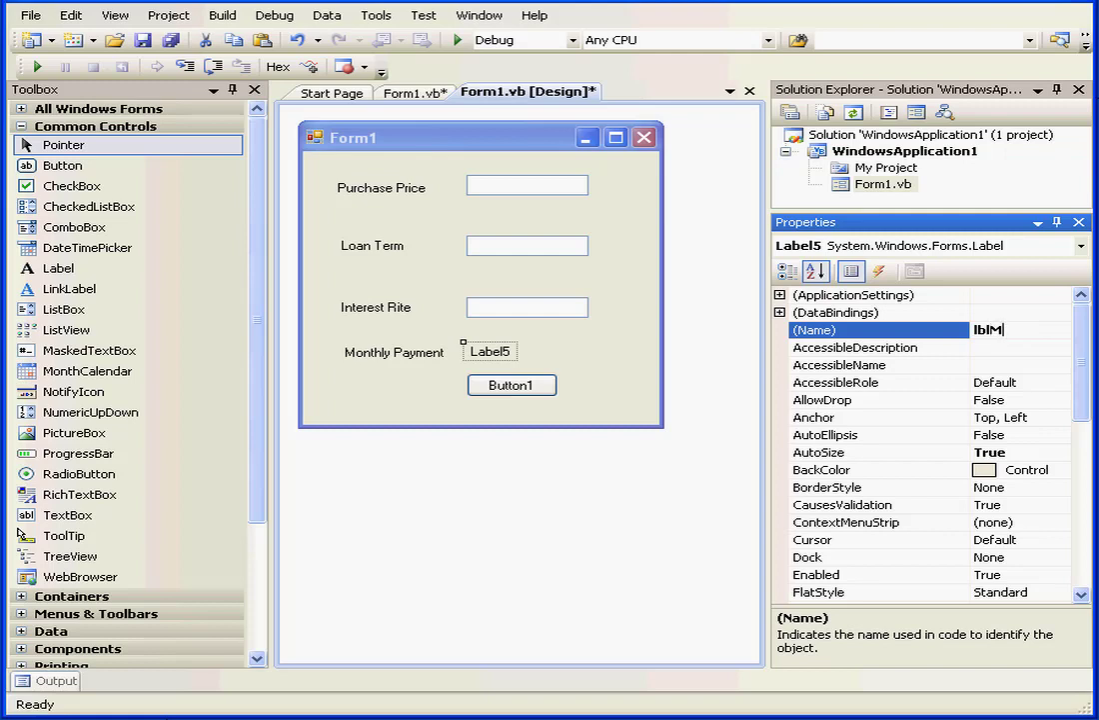
{"action": "type", "text": "Pay"}
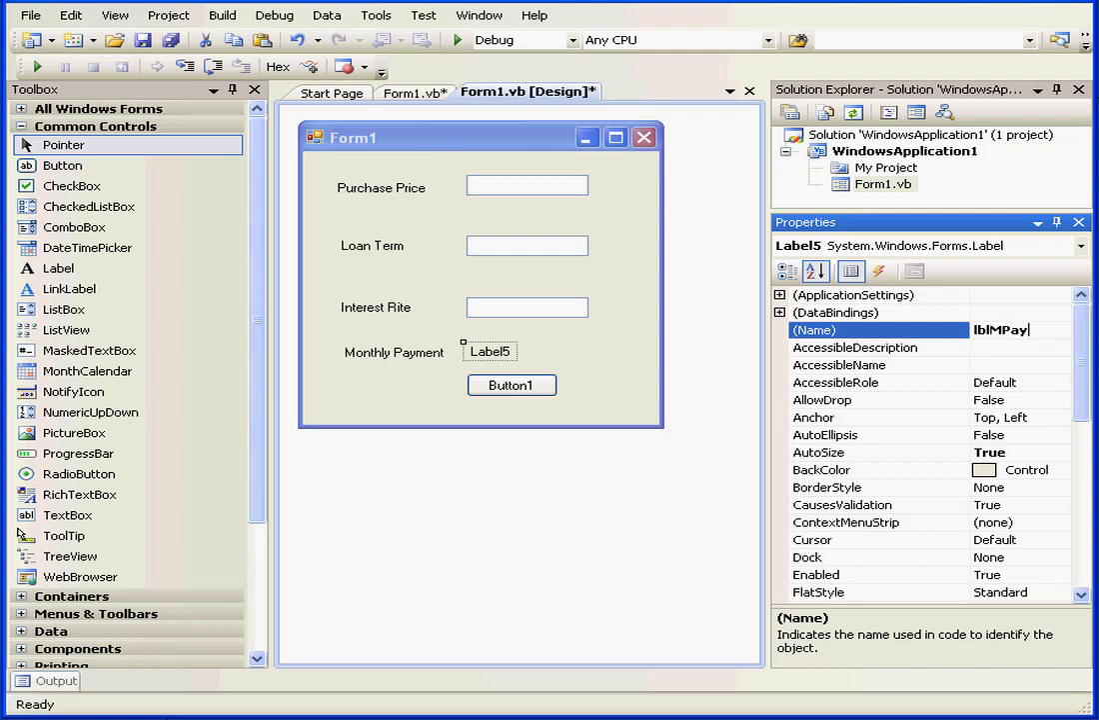
{"action": "type", "text": "ment"}
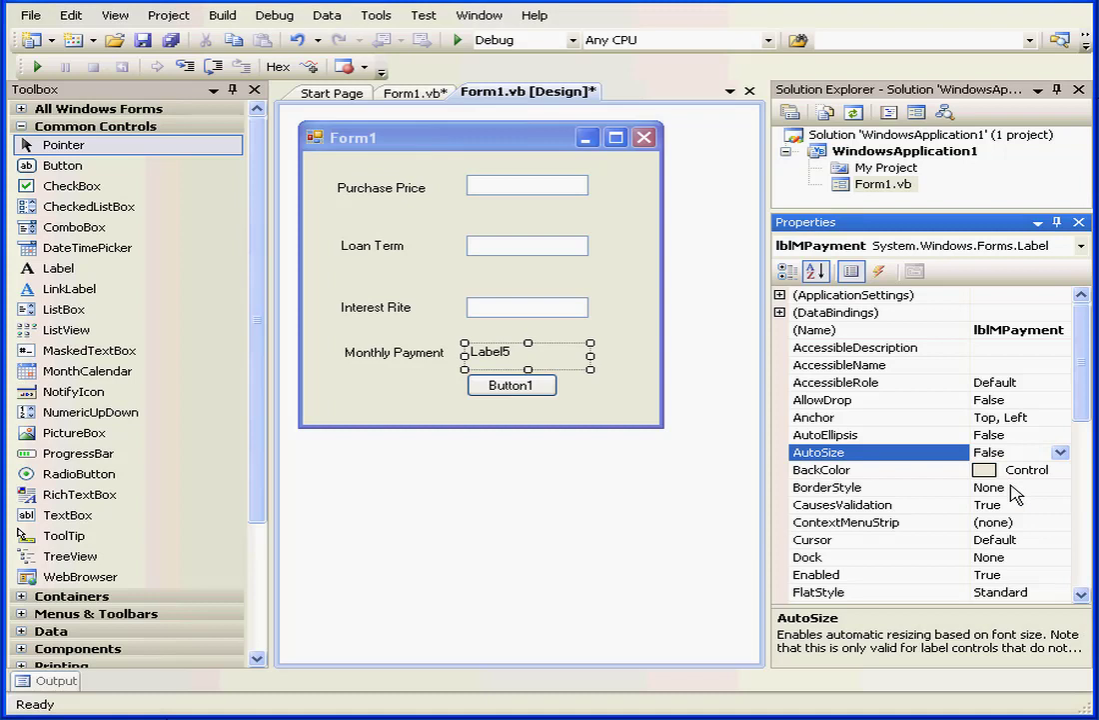
Give lblMPayment a silver background, bold font and MiddleCenter text alignment
{"action": "left_click", "coordinate": [1063, 469]}
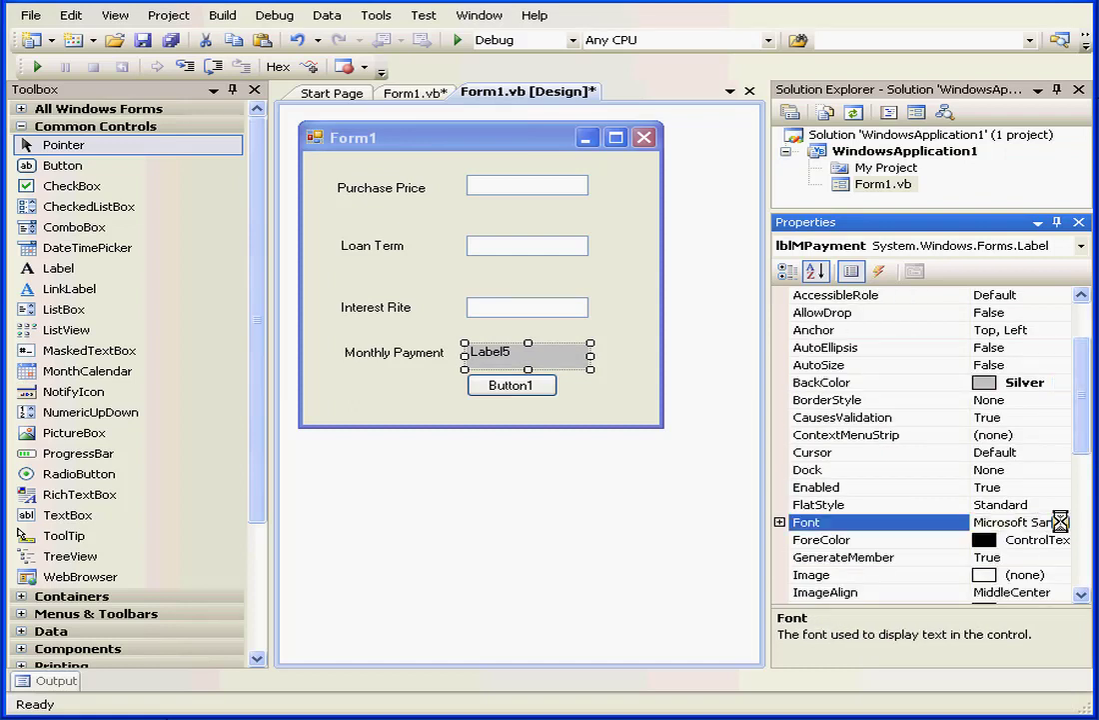
{"action": "left_click", "coordinate": [1060, 520]}
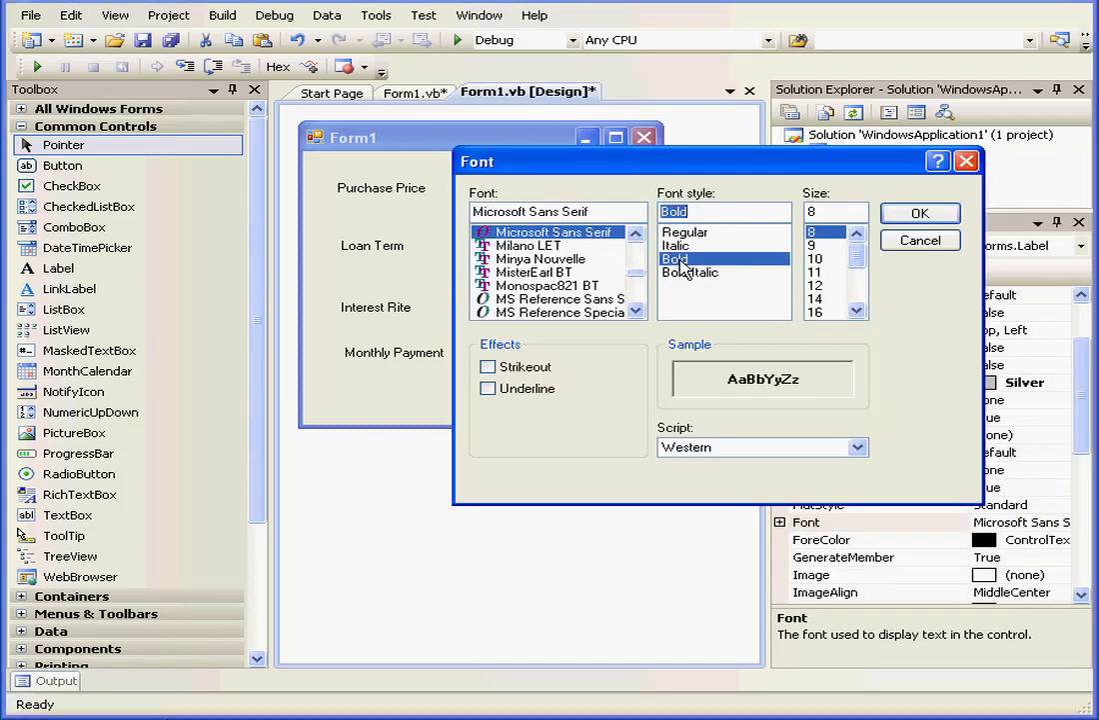
{"action": "left_click", "coordinate": [919, 212]}
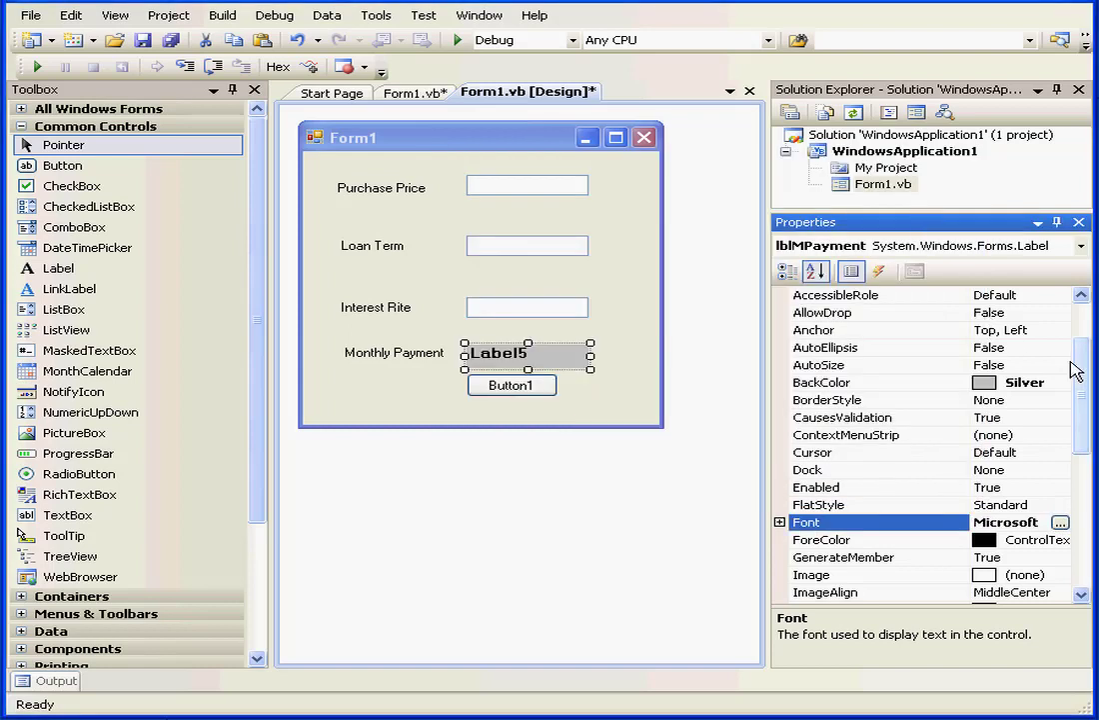
{"action": "scroll", "scroll_direction": "down", "scroll_amount": 3}
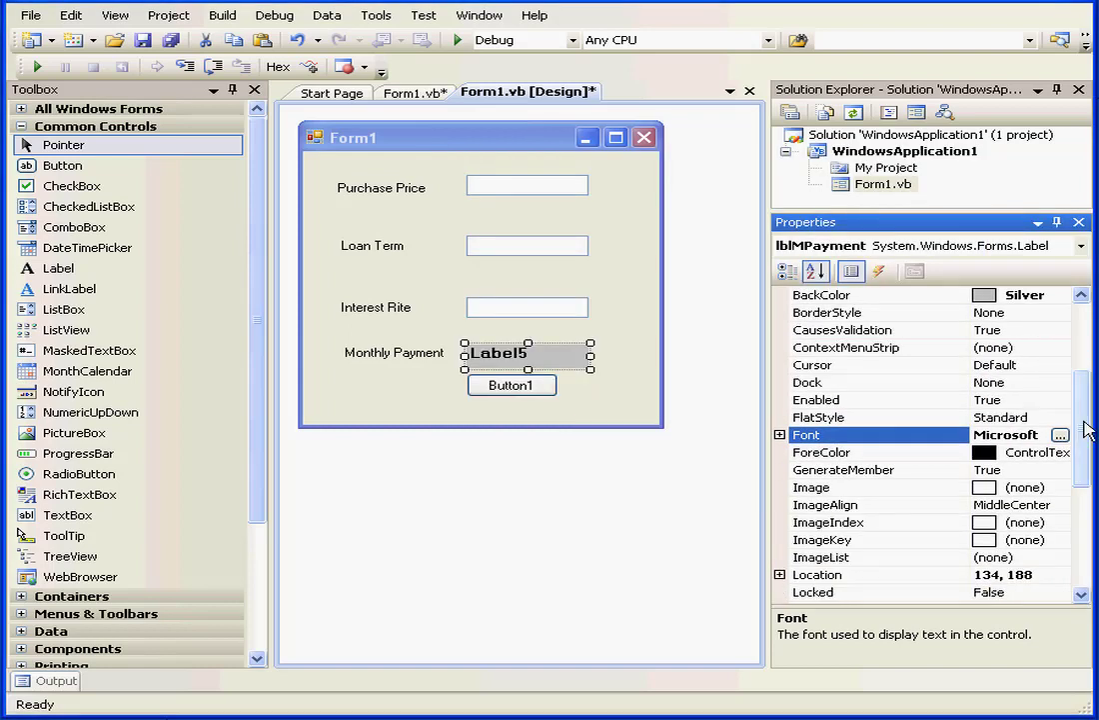
{"action": "scroll", "scroll_direction": "down", "scroll_amount": 3}
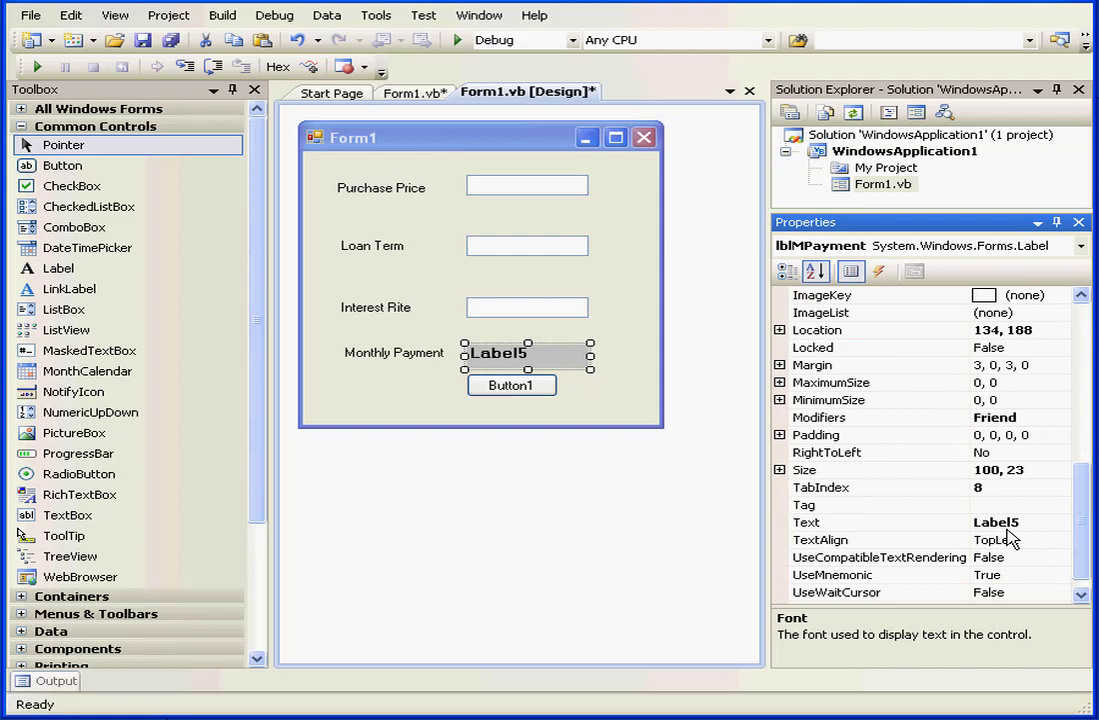
{"action": "left_click", "coordinate": [1064, 540]}
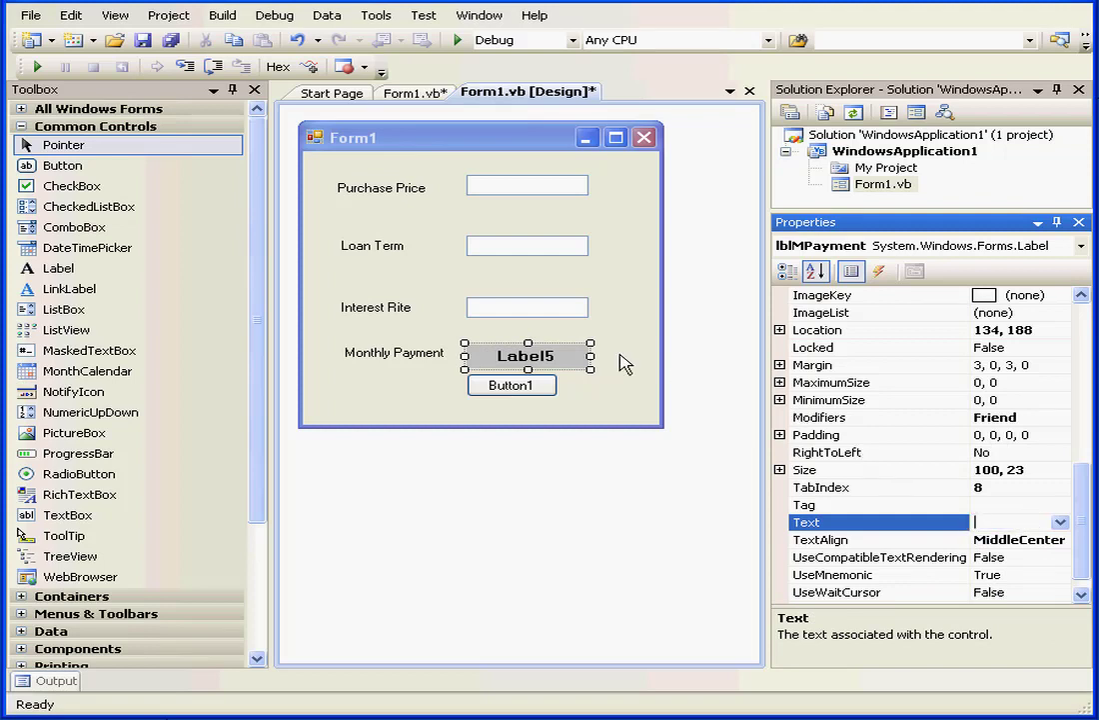
Select the form's button and rename it btnCalculete
{"action": "left_click", "coordinate": [512, 384]}
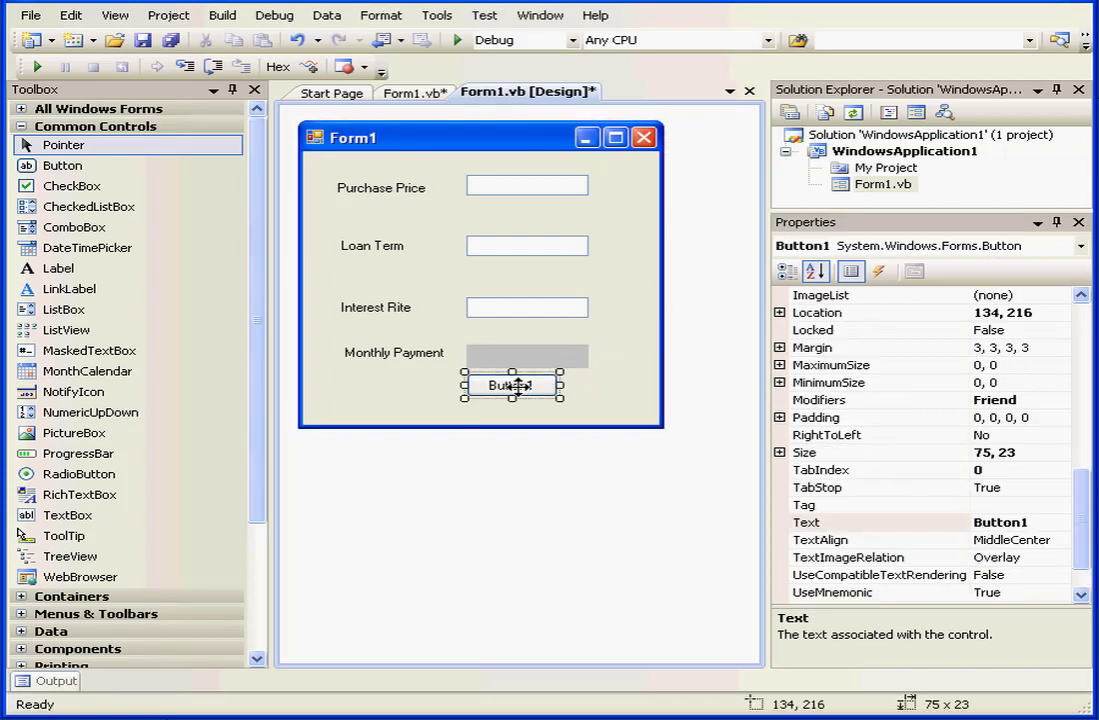
{"action": "left_click_drag", "start_coordinate": [509, 384], "coordinate": [464, 400]}
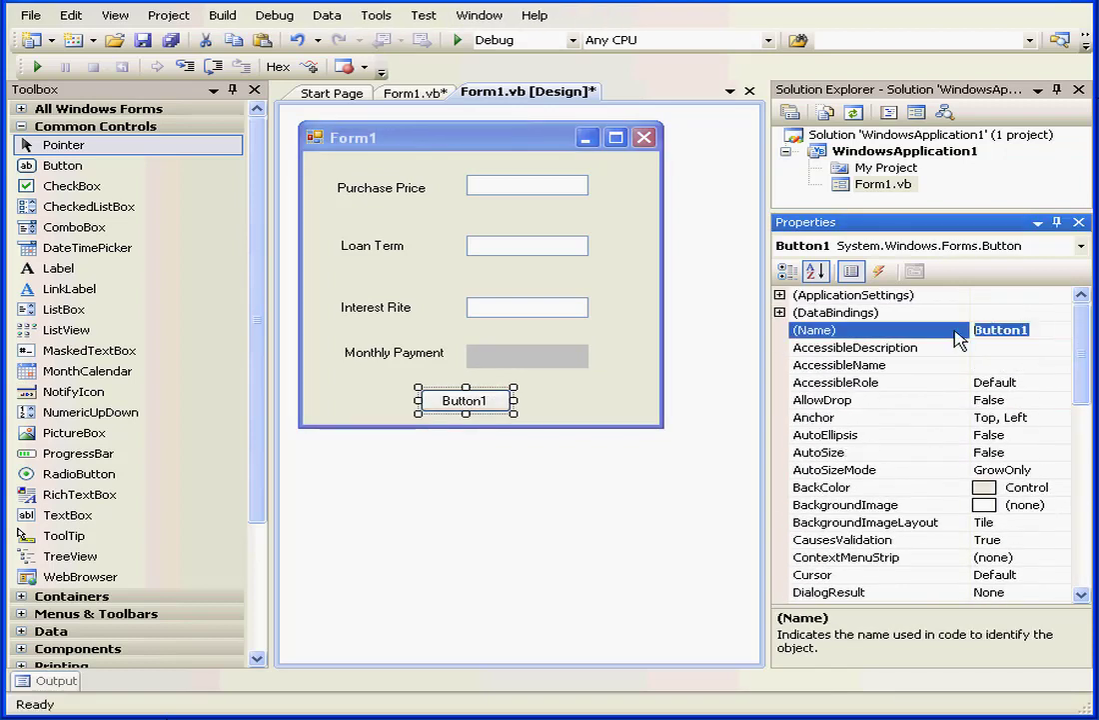
{"action": "type", "text": "bt"}
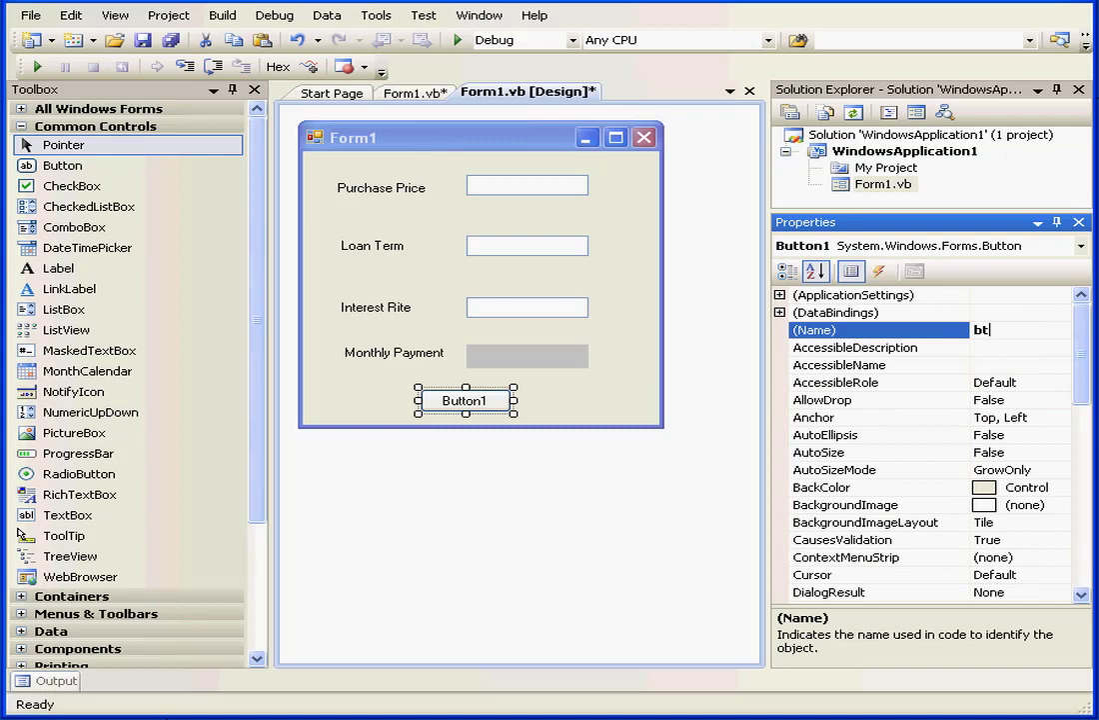
{"action": "type", "text": "nCalc"}
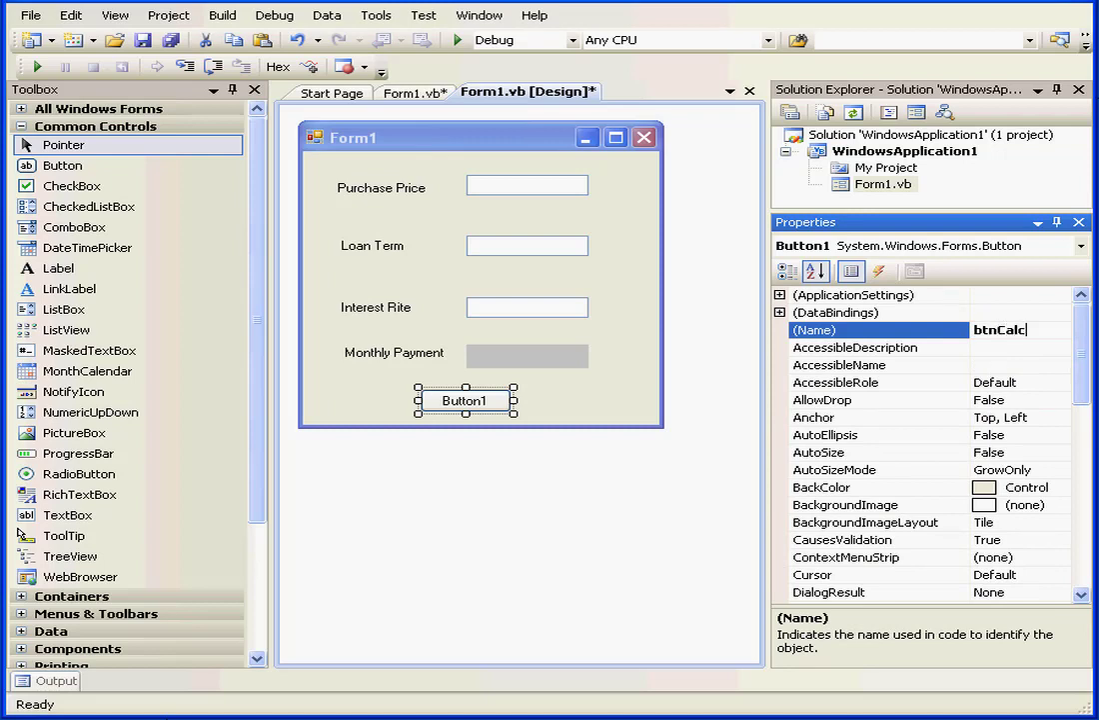
{"action": "type", "text": "ulet"}
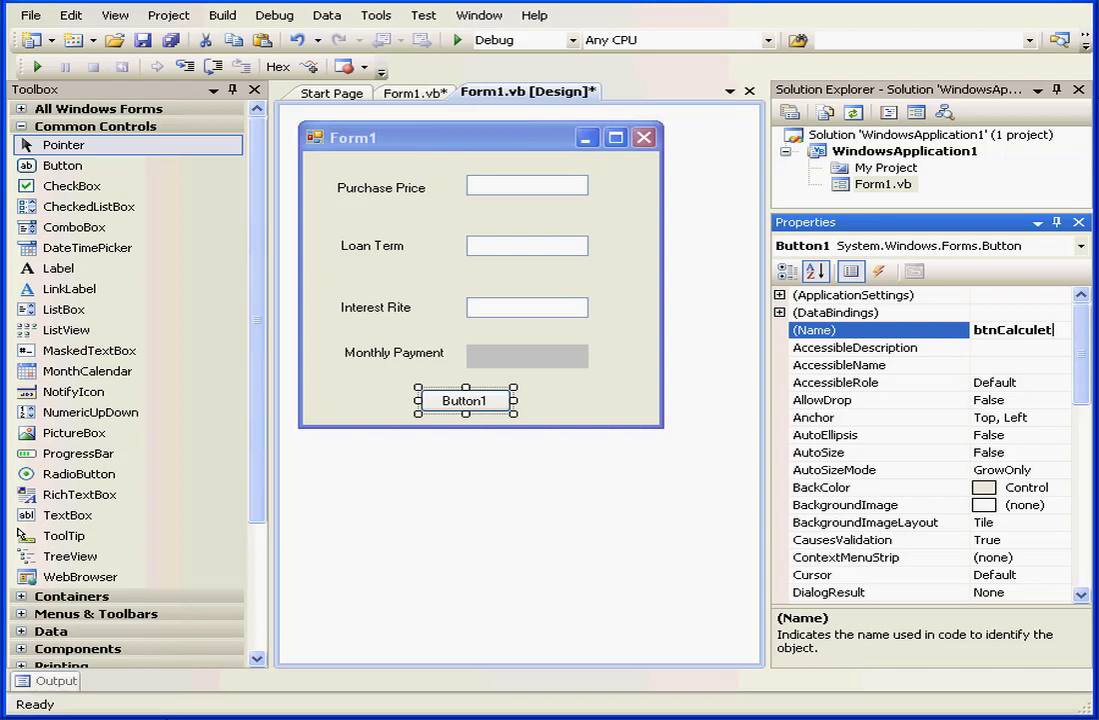
Replace the button's Button1 caption with a Calculate label
{"action": "scroll", "scroll_direction": "down", "scroll_amount": 3}
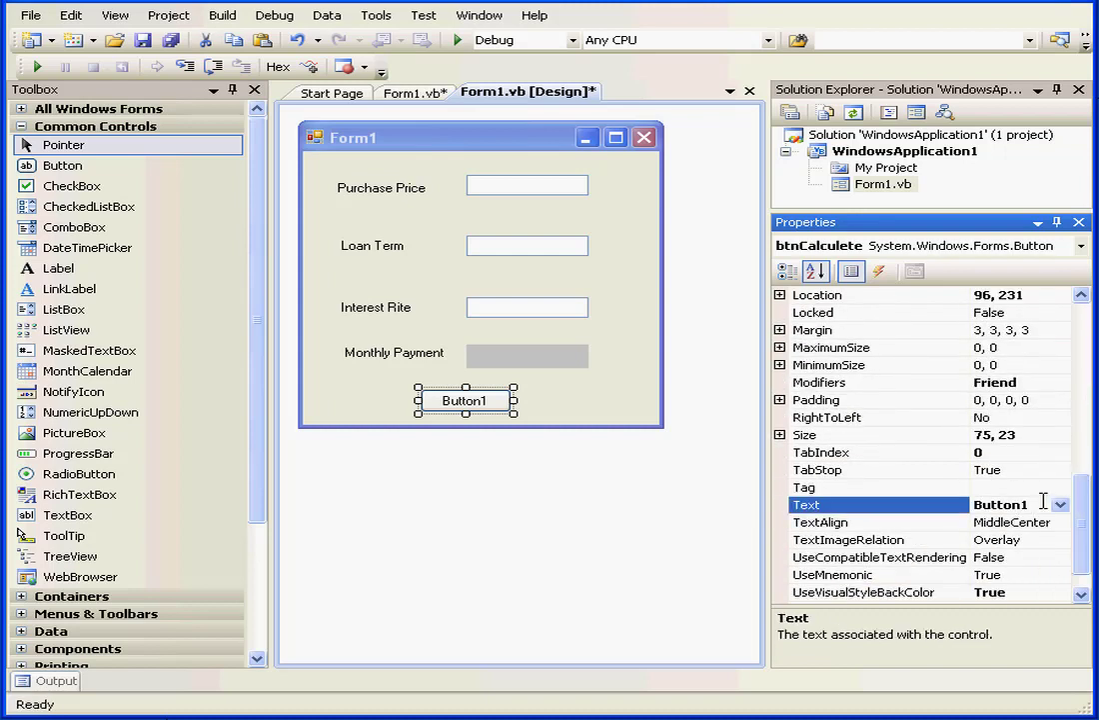
{"action": "left_click", "coordinate": [1000, 503]}
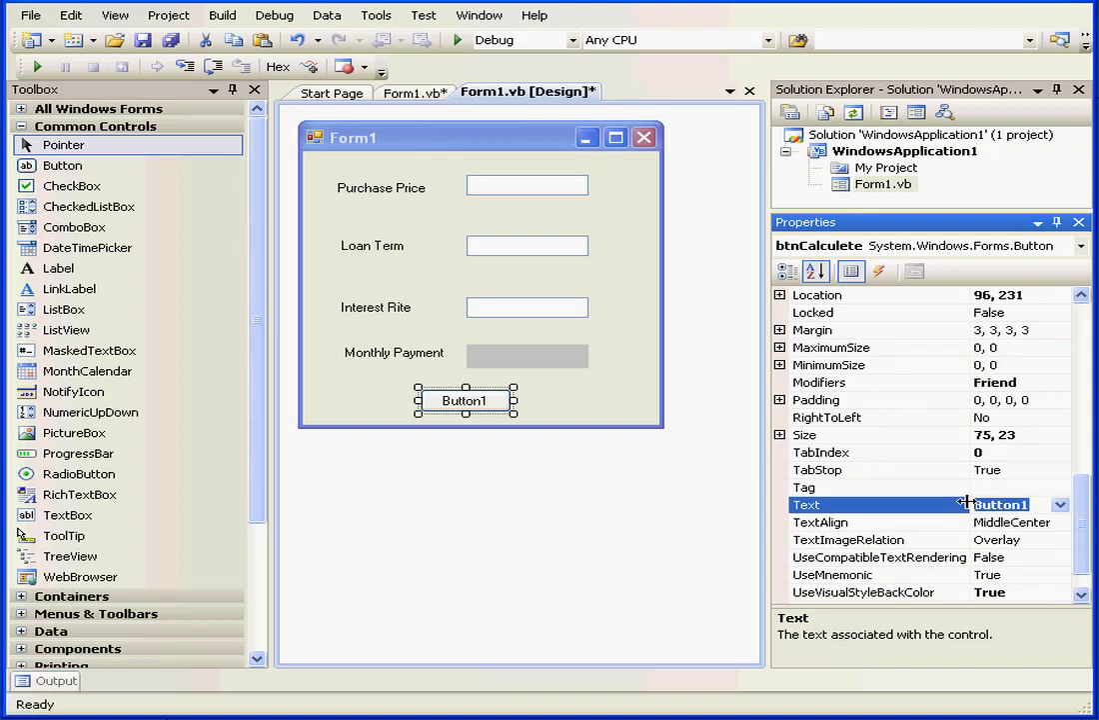
{"action": "type", "text": "Calc"}
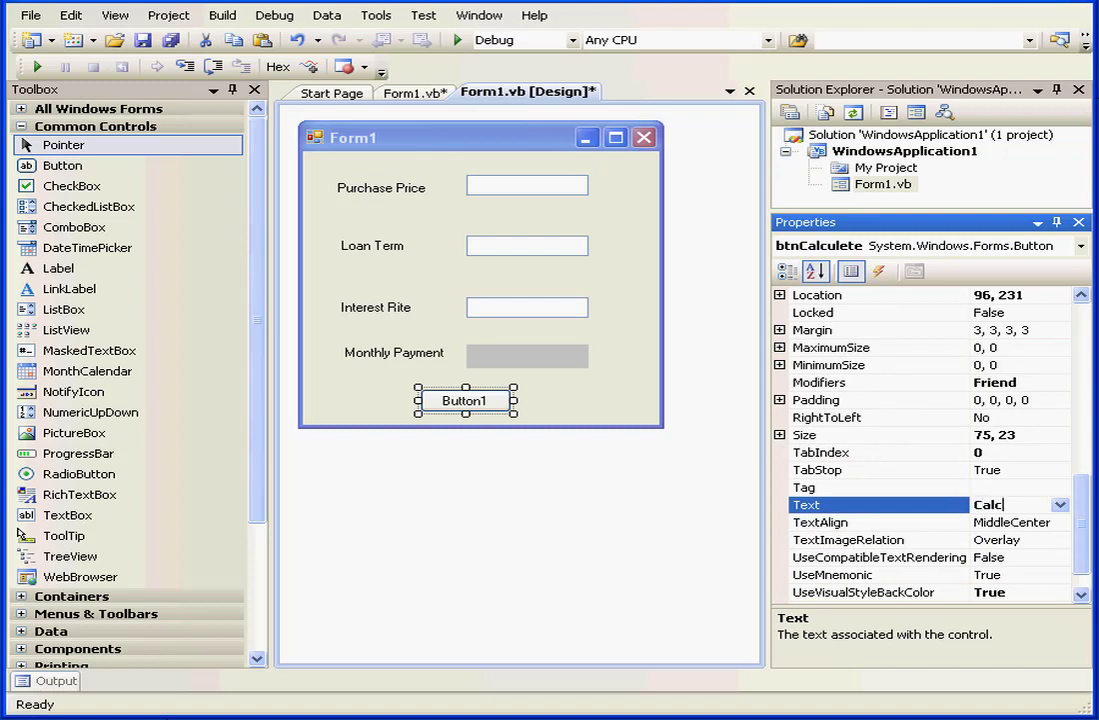
{"action": "type", "text": "uletr"}
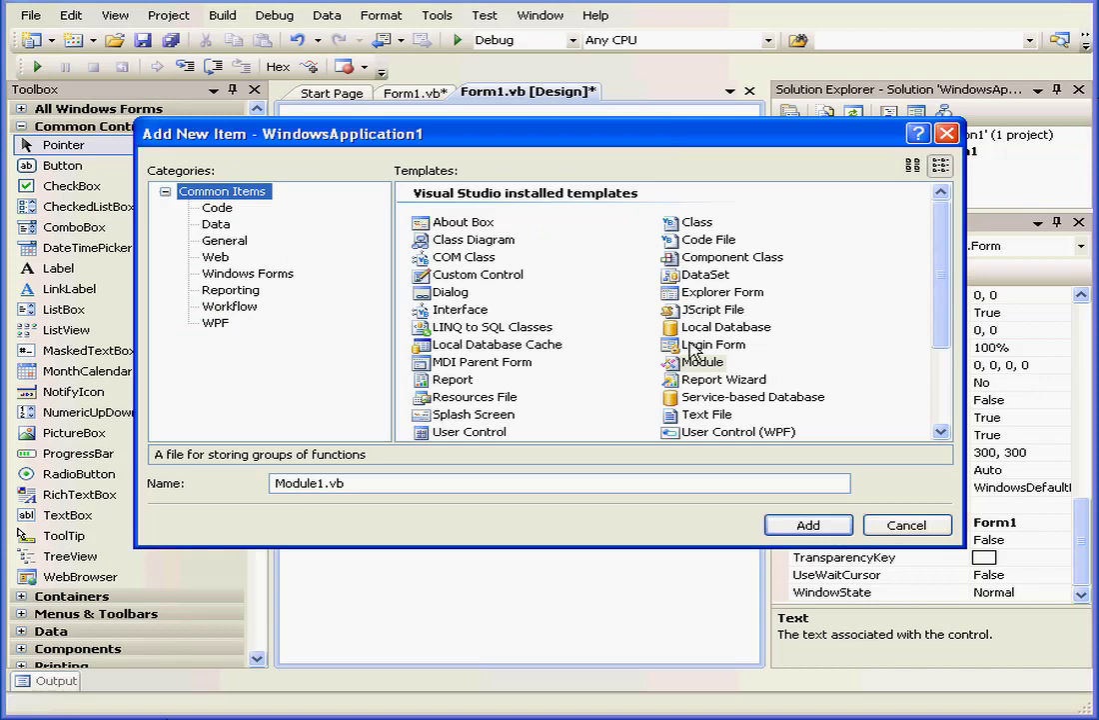
Add a new Module item, Module1.vb, to the project
{"action": "left_click", "coordinate": [704, 362]}
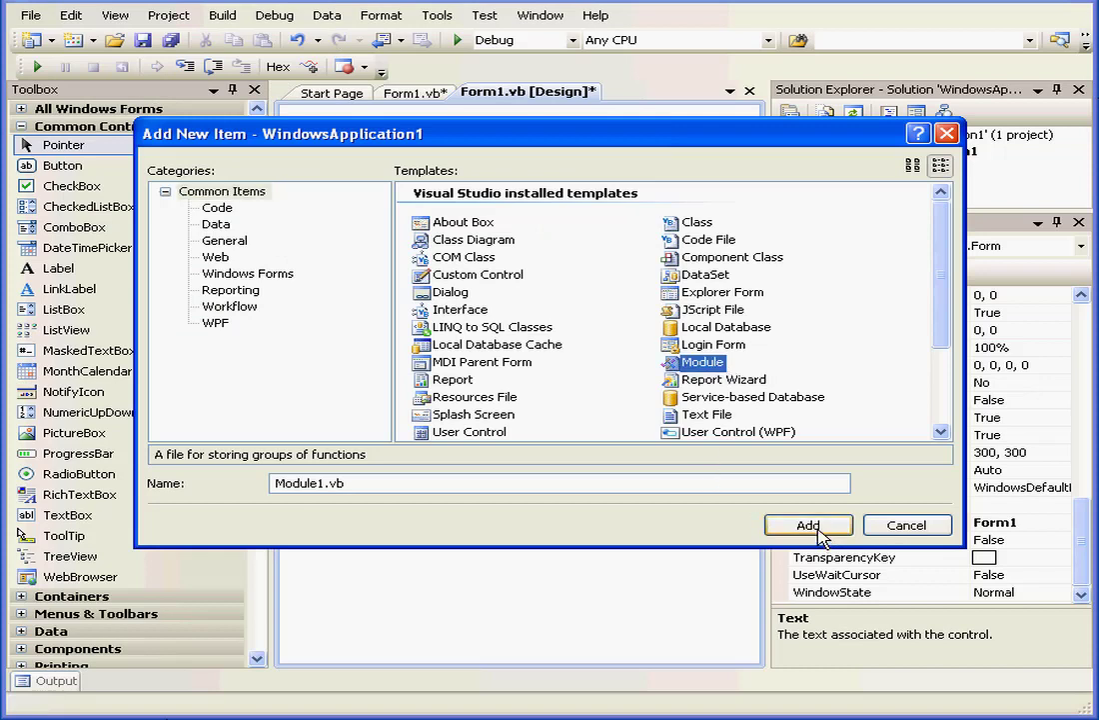
{"action": "left_click", "coordinate": [808, 524]}
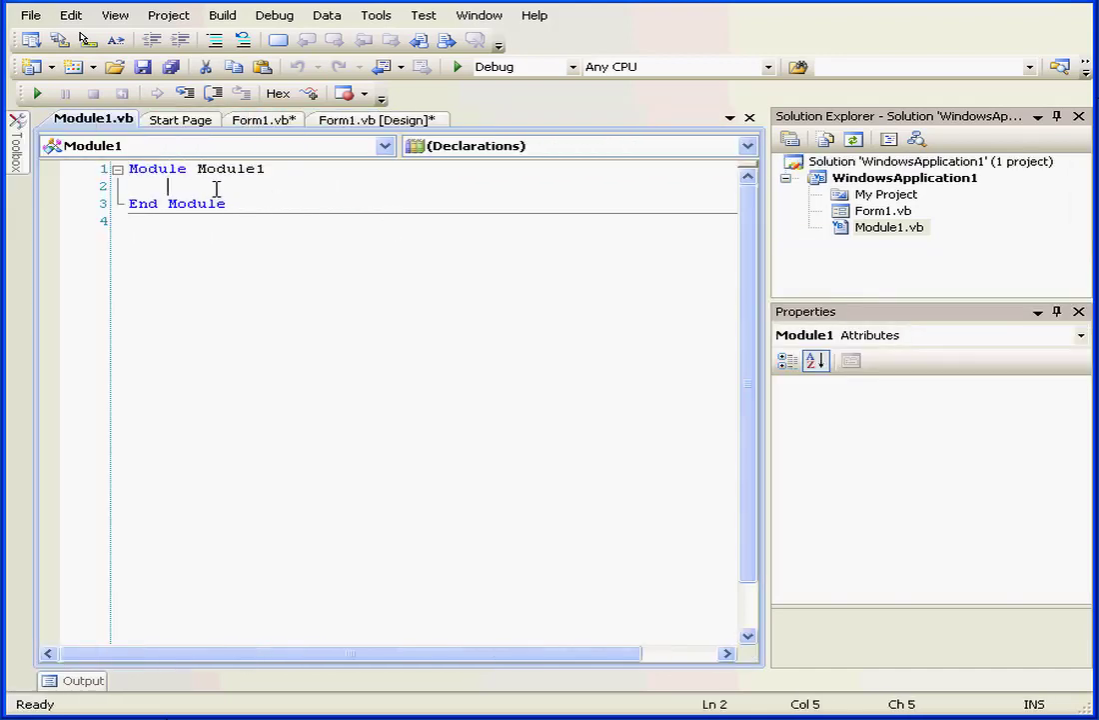
Begin Public Function Payment with a ByVal Principal As Double parameter
{"action": "type", "text": "Pub"}
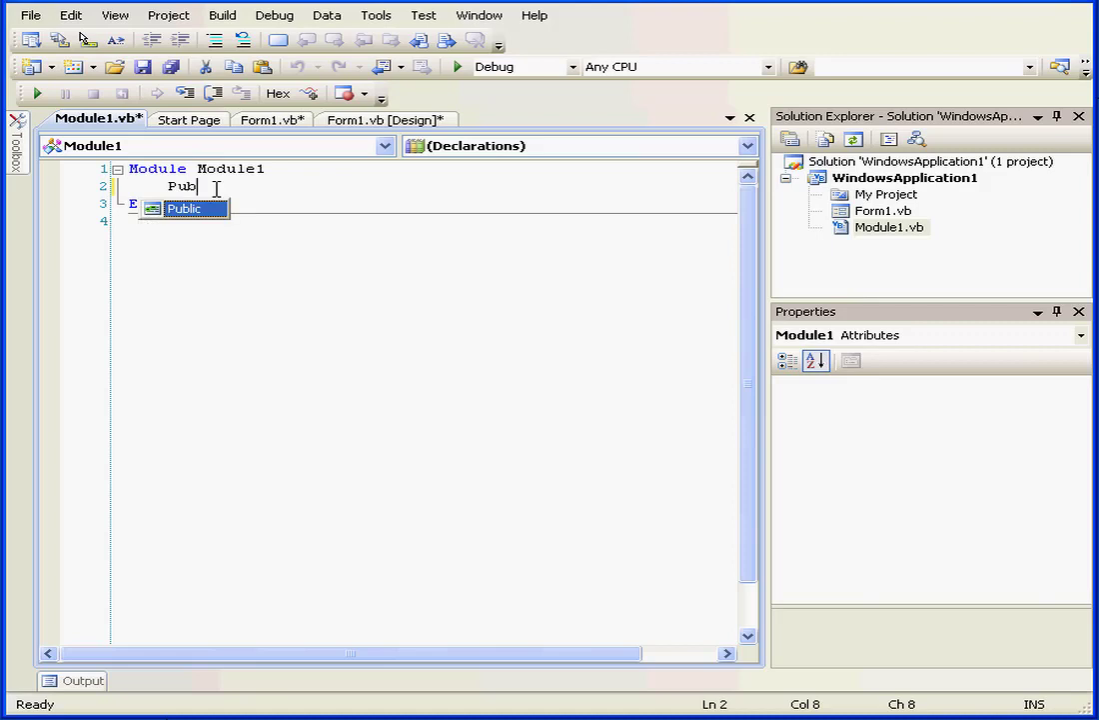
{"action": "type", "text": "f"}
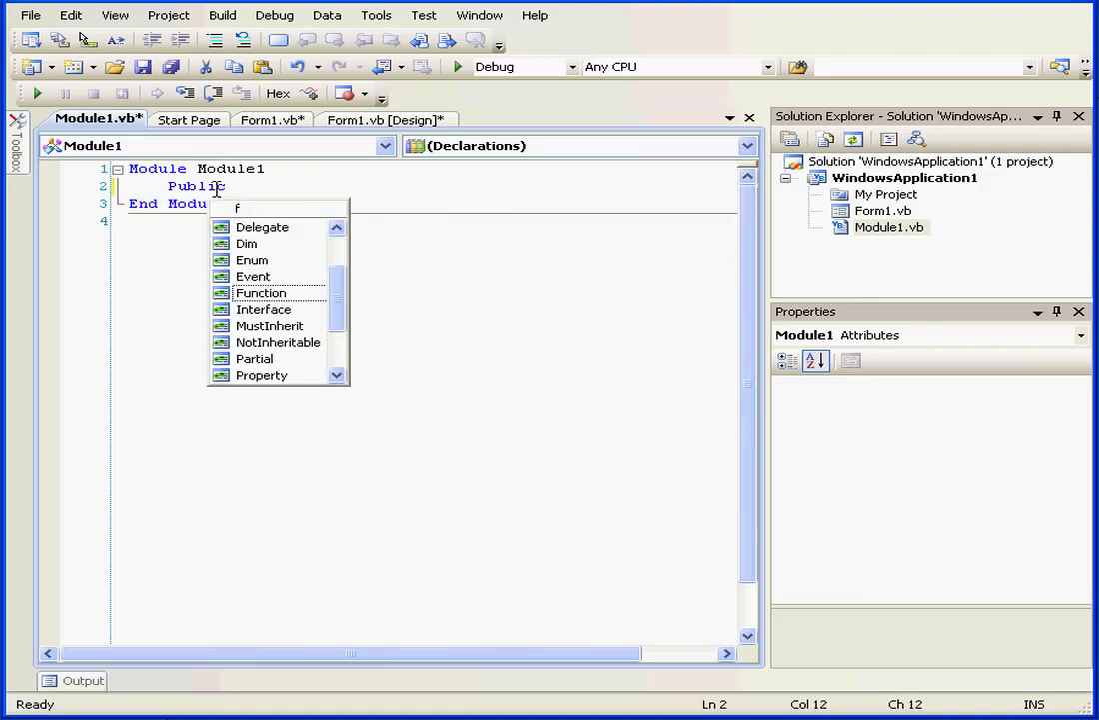
{"action": "type", "text": "funct"}
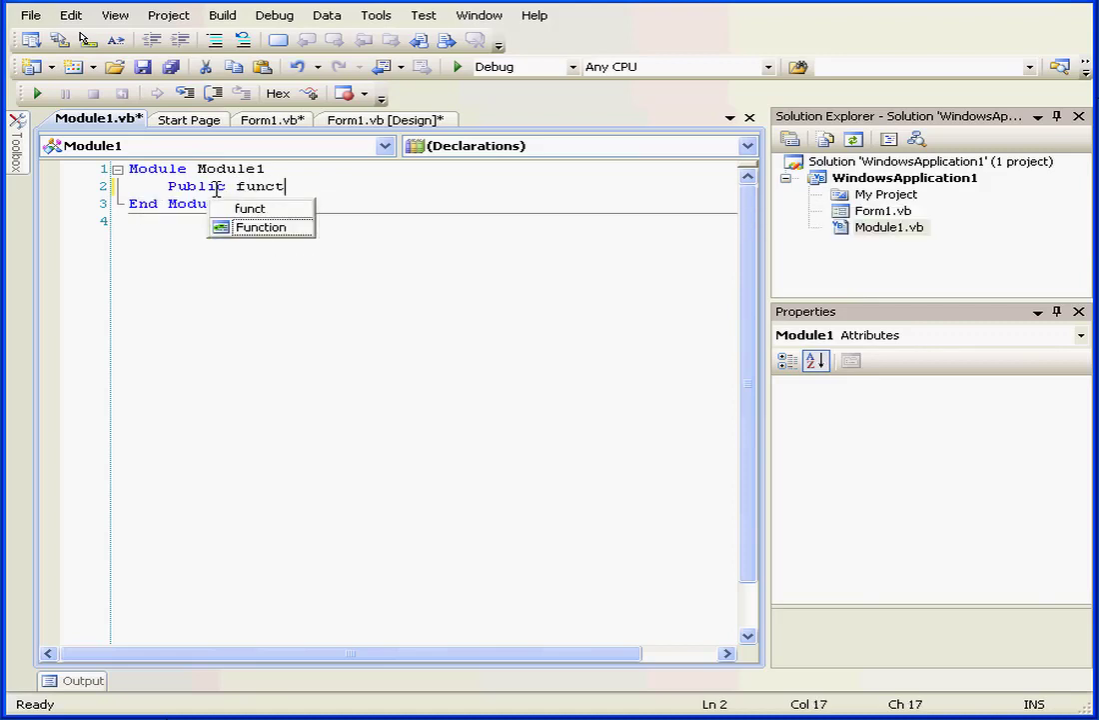
{"action": "type", "text": "ion"}
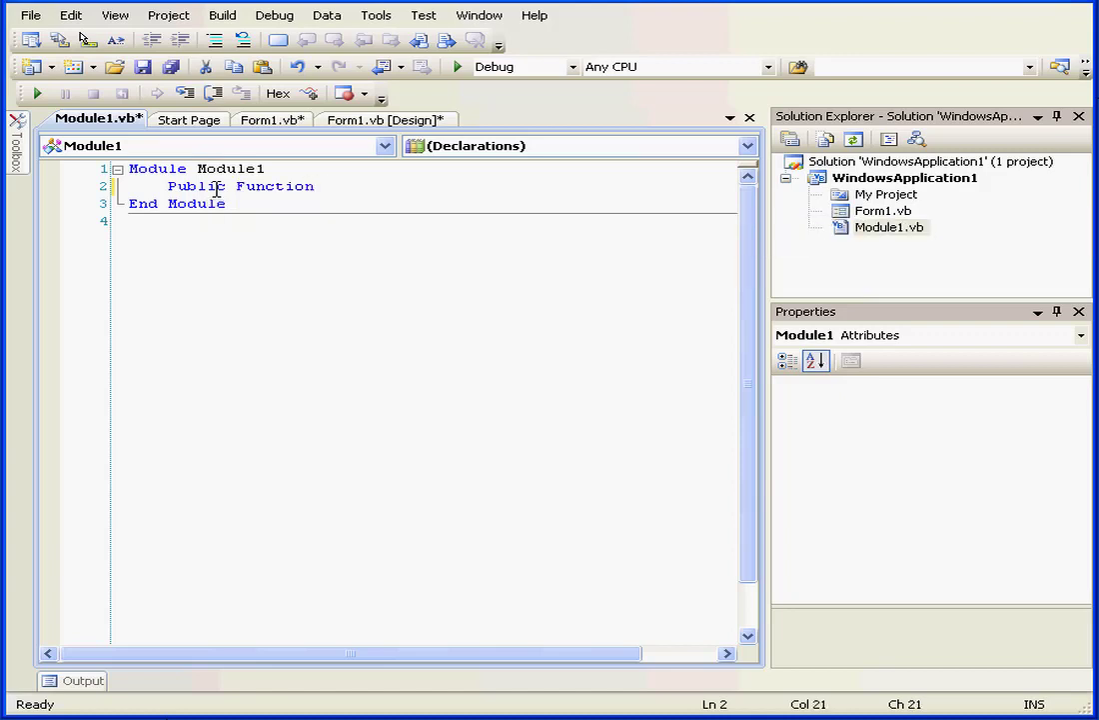
{"action": "type", "text": "Pa"}
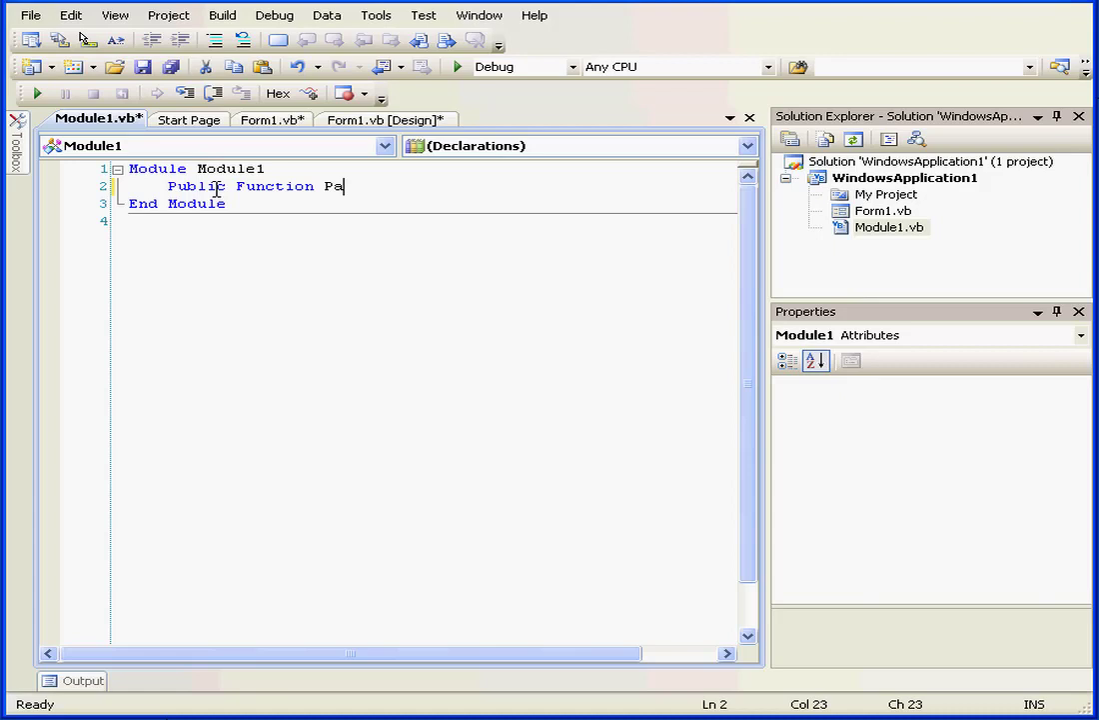
{"action": "type", "text": "yment"}
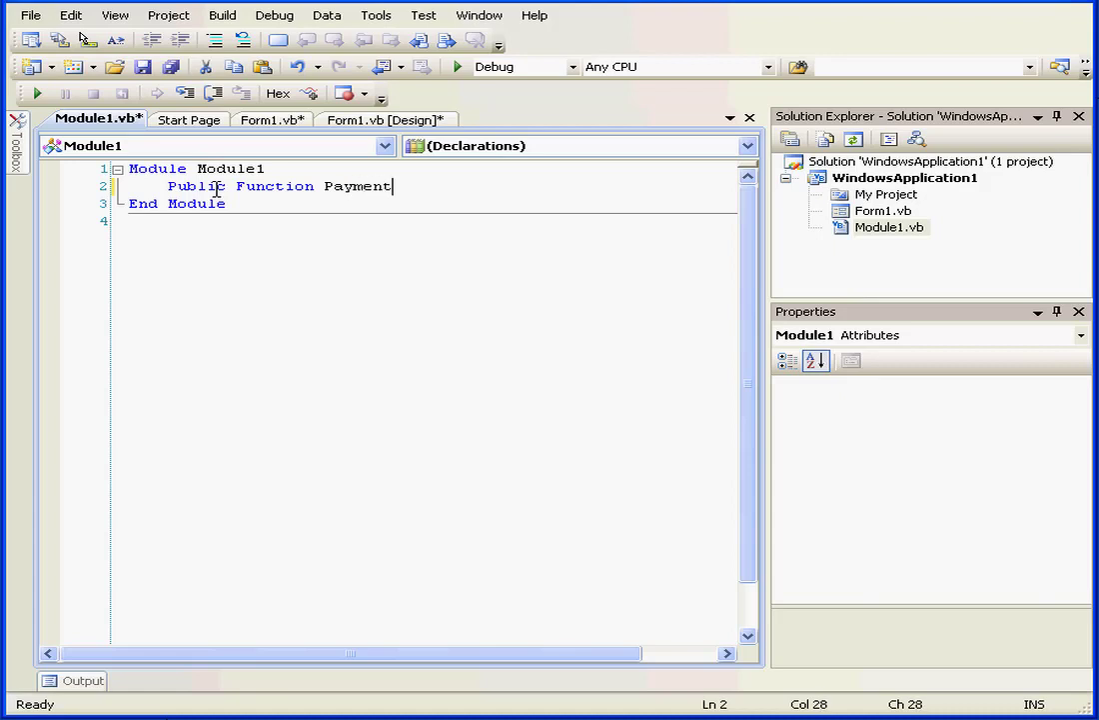
{"action": "type", "text": "("}
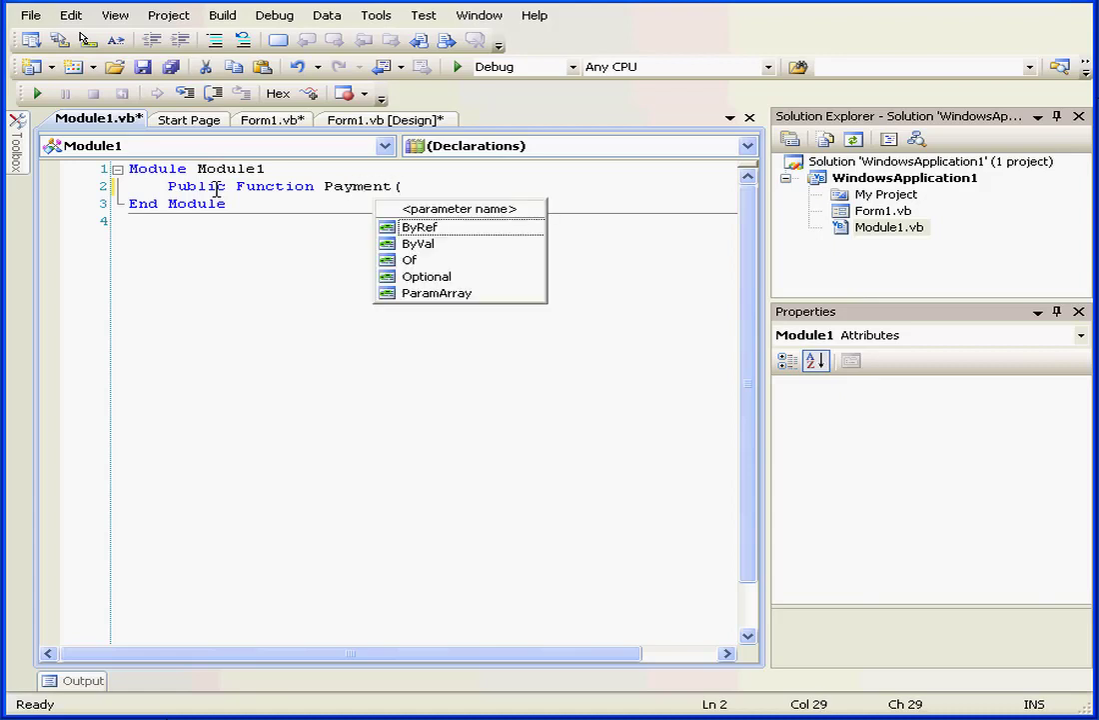
{"action": "type", "text": "by"}
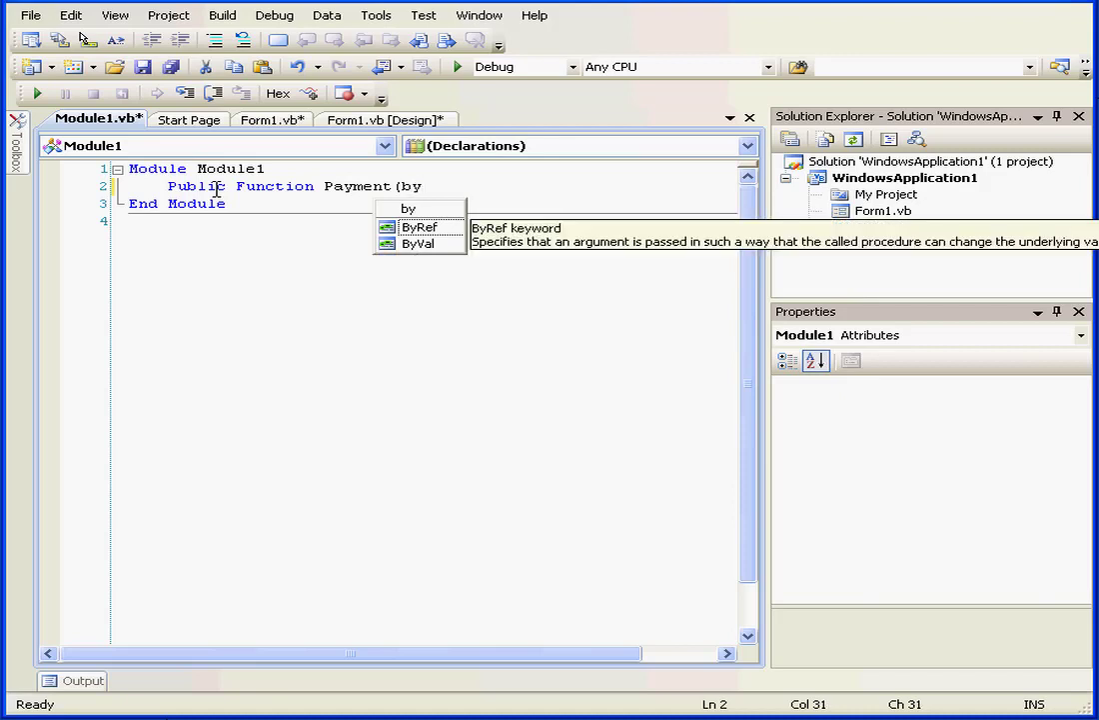
{"action": "type", "text": "va"}
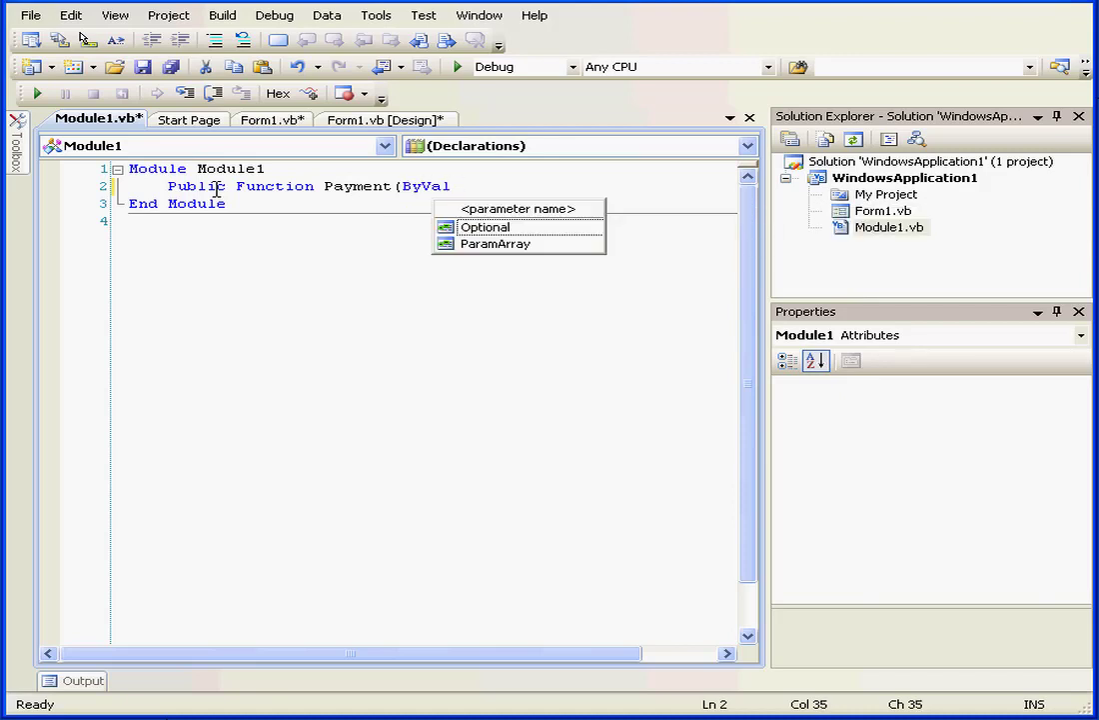
{"action": "type", "text": "Pr"}
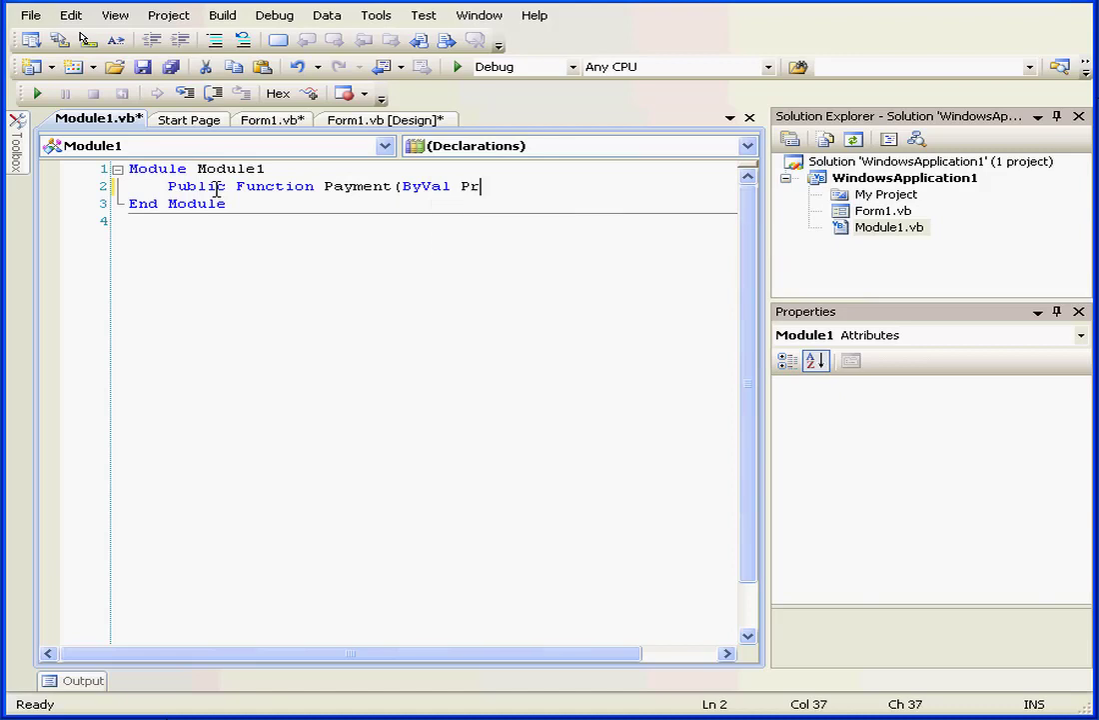
{"action": "type", "text": "nci"}
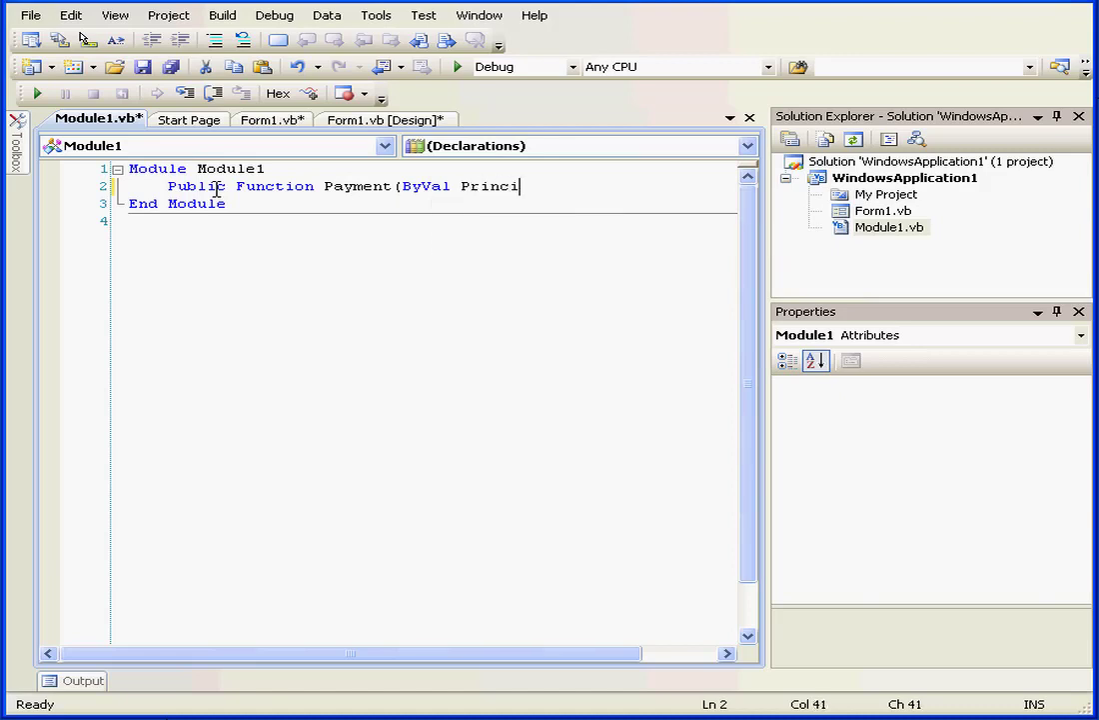
{"action": "type", "text": "pal a"}
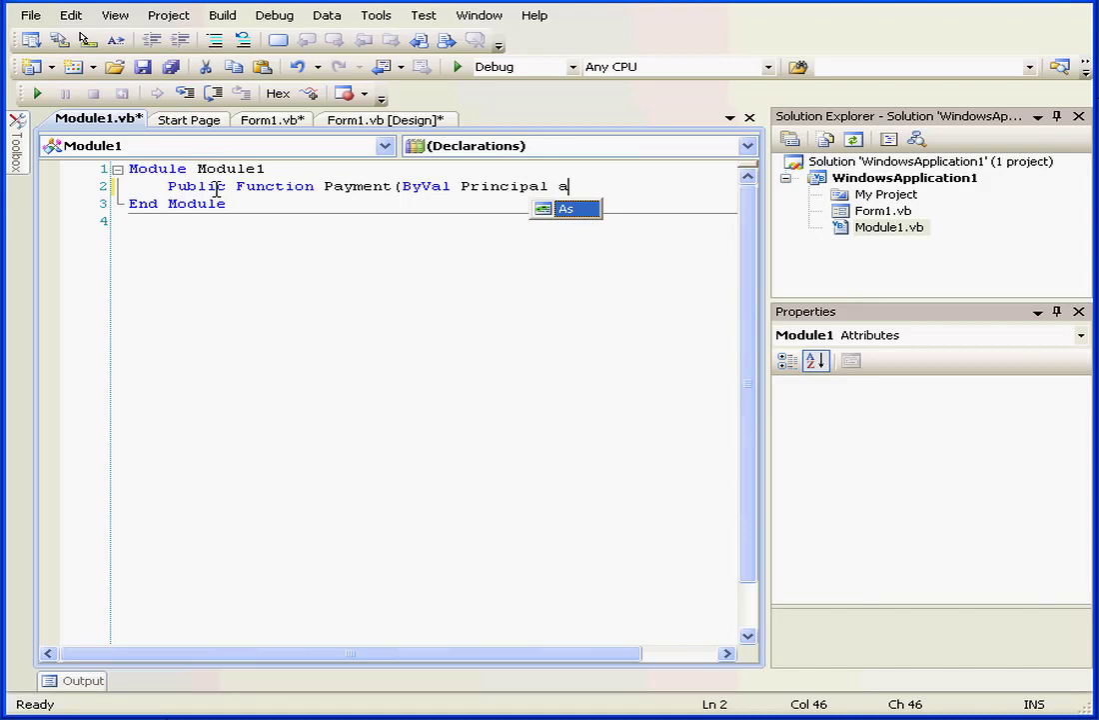
{"action": "type", "text": "s Dou"}
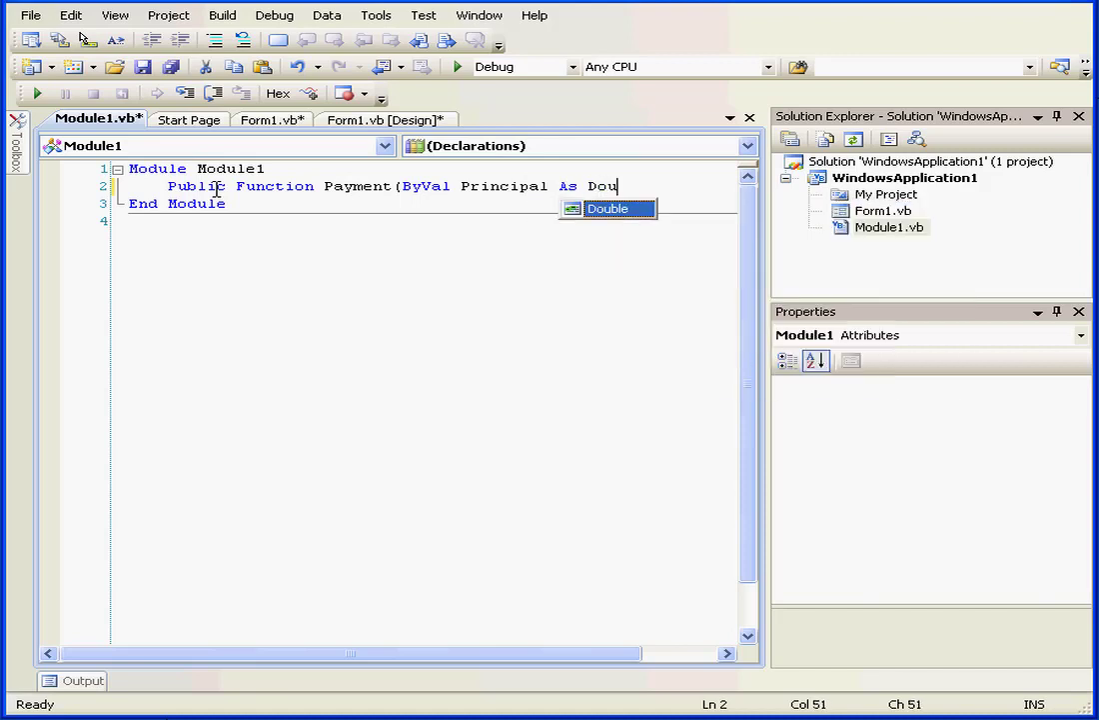
{"action": "type", "text": "ble"}
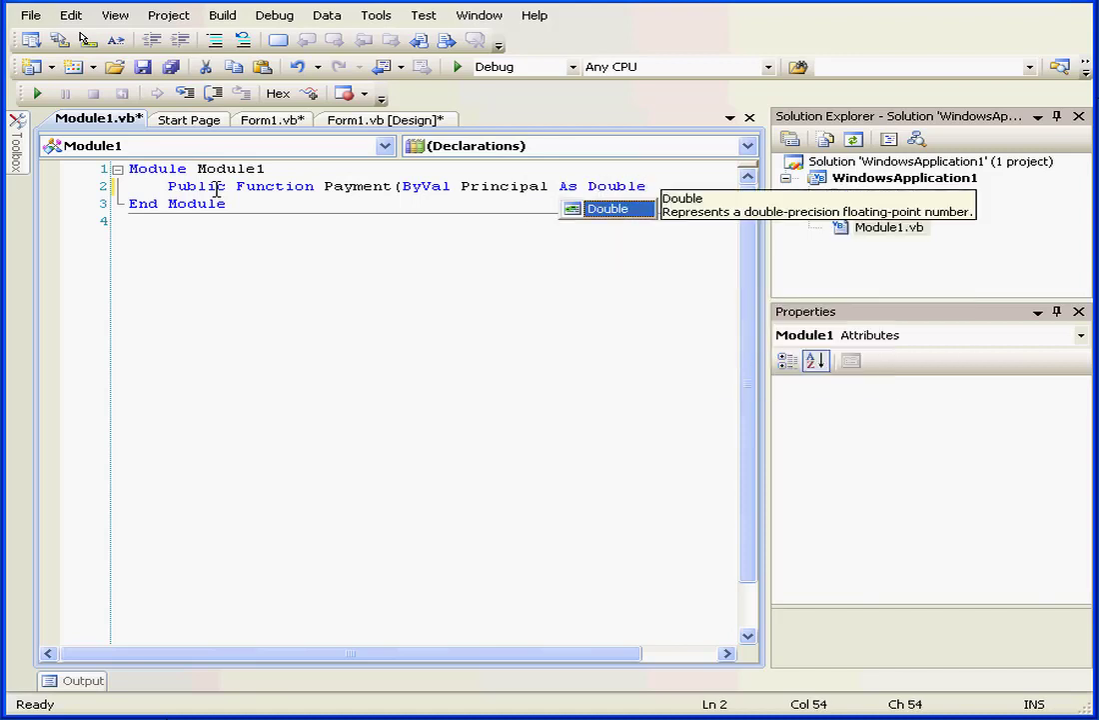
{"action": "type", "text": ","}
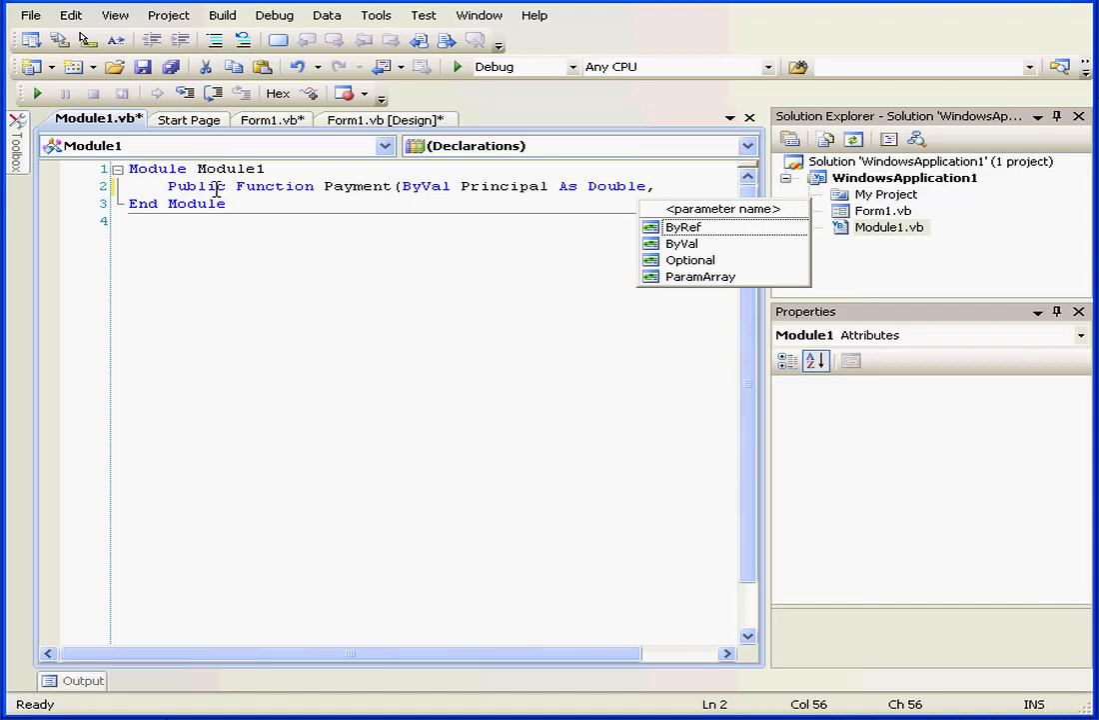
Add ByVal InterestRate and LoanTerm As Double parameters and an As String return type
{"action": "type", "text": "byva"}
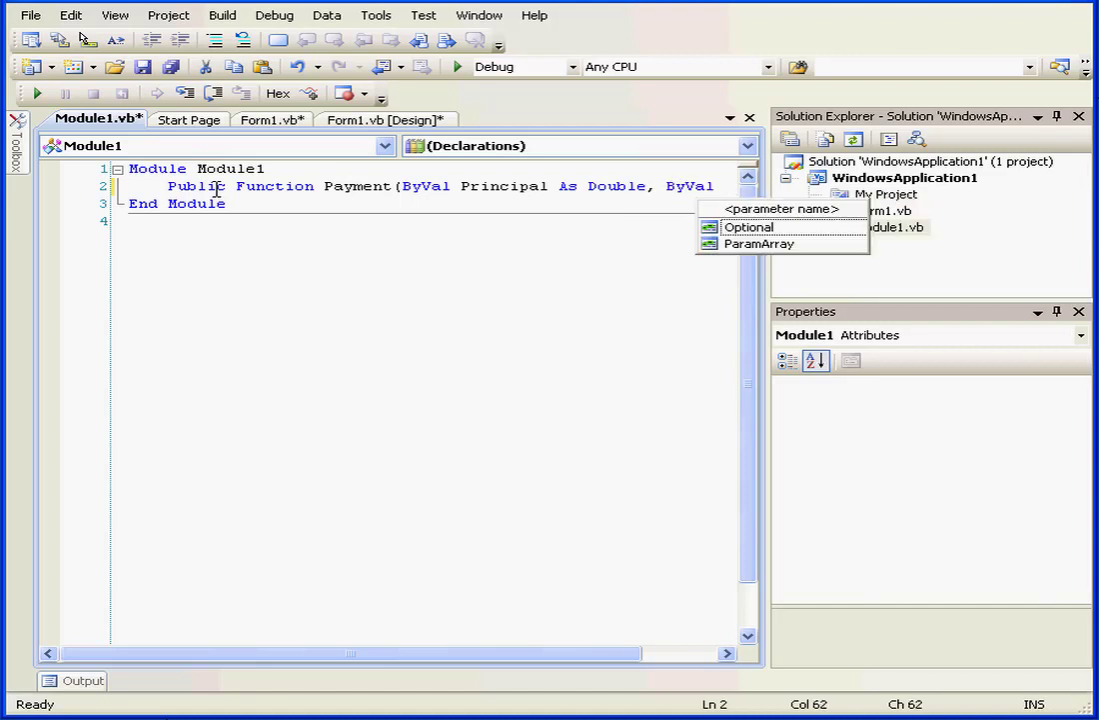
{"action": "type", "text": "I"}
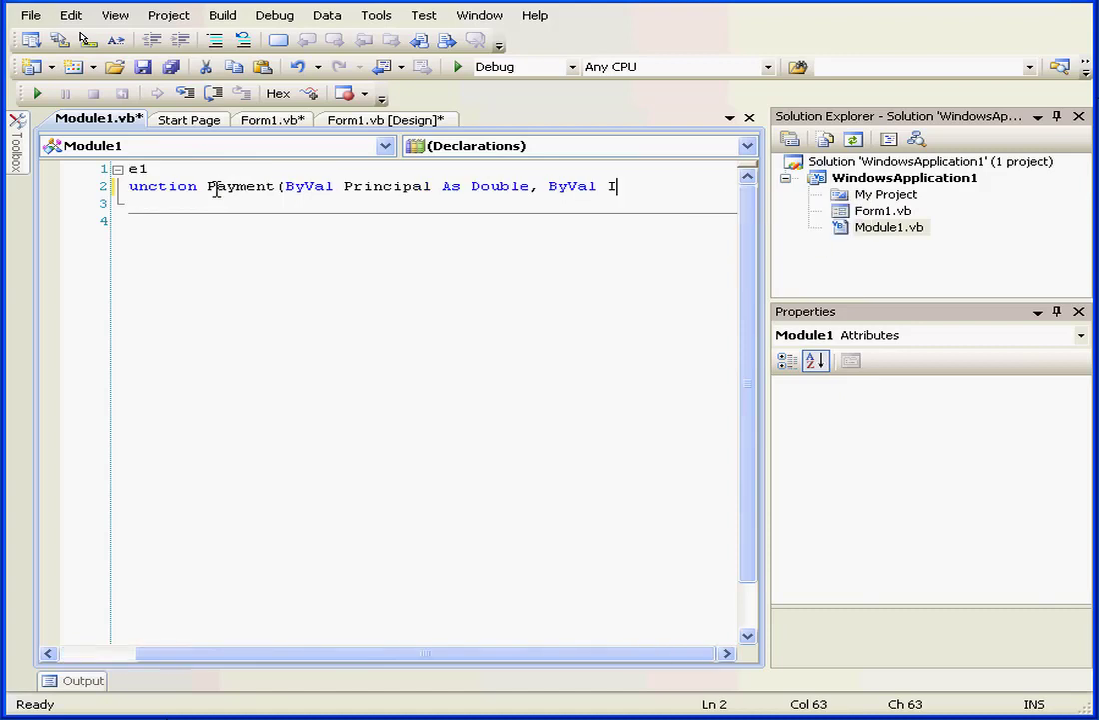
{"action": "type", "text": "nterestR"}
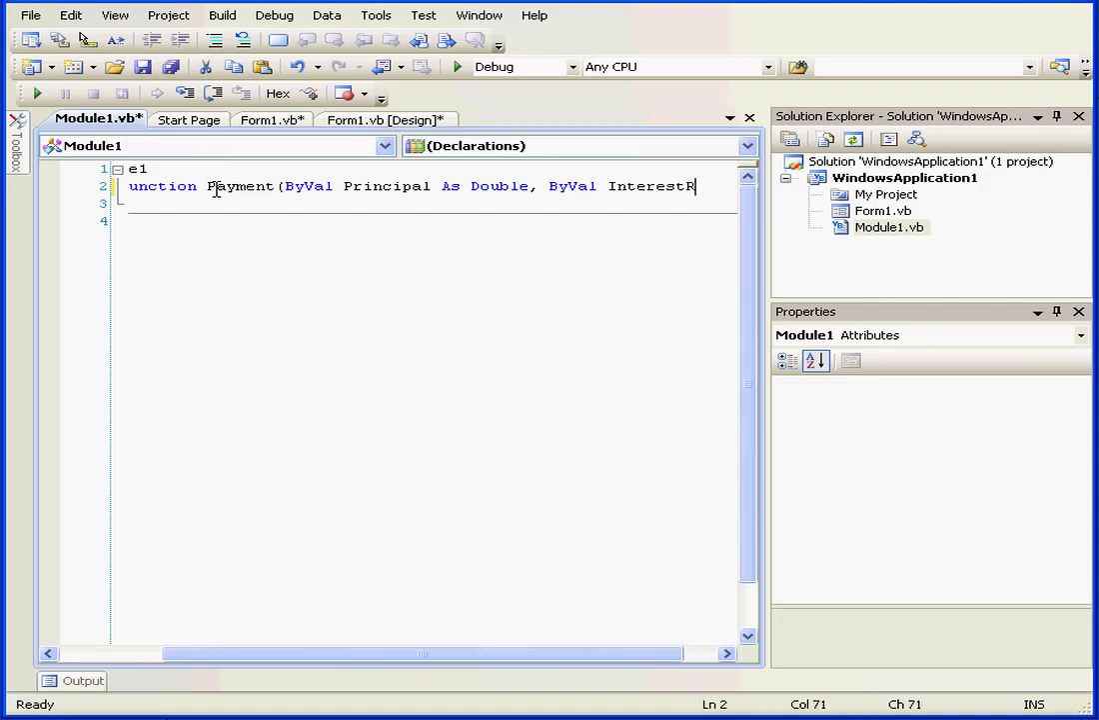
{"action": "type", "text": "ite As"}
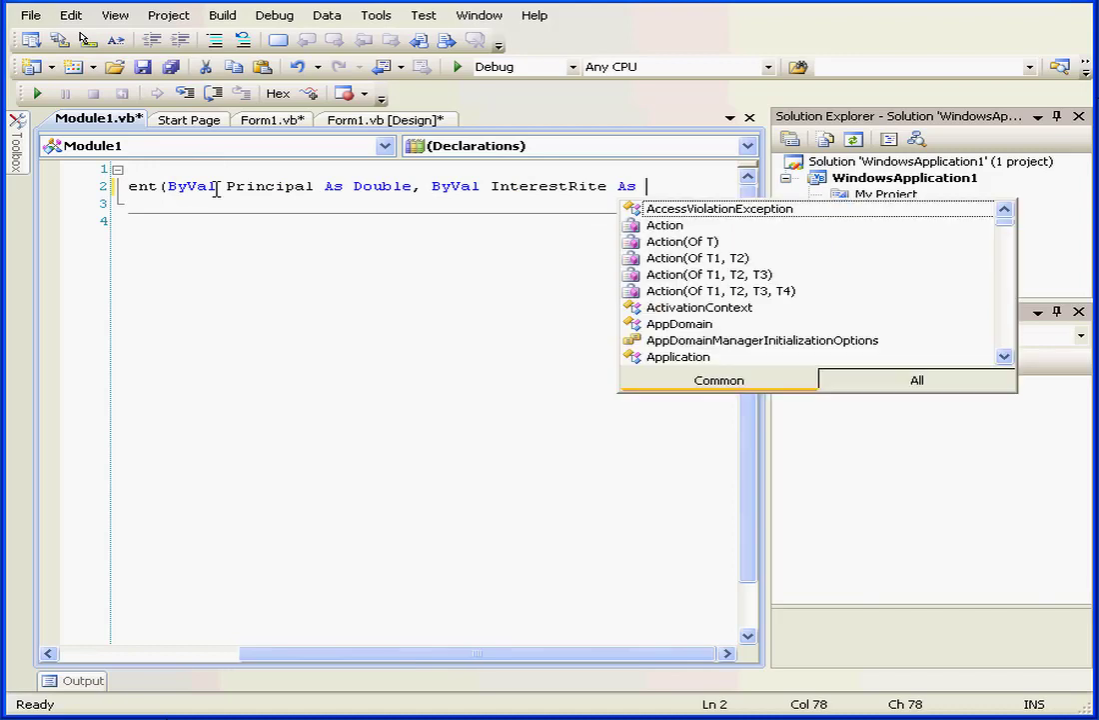
{"action": "type", "text": "dou"}
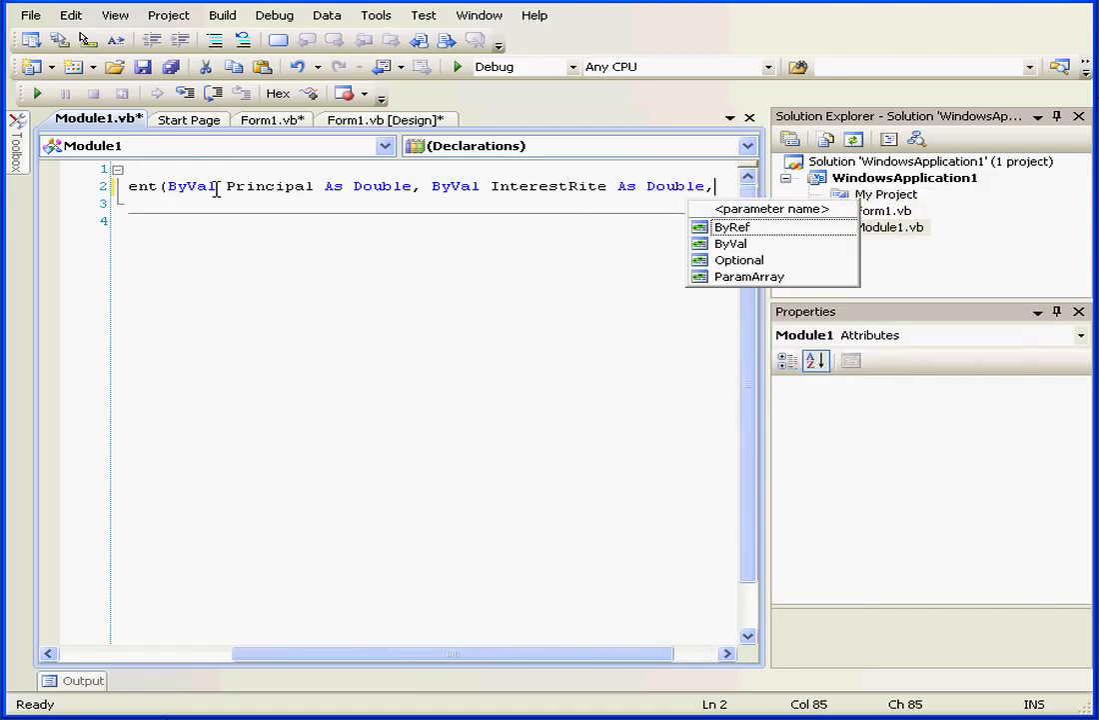
{"action": "type", "text": "by"}
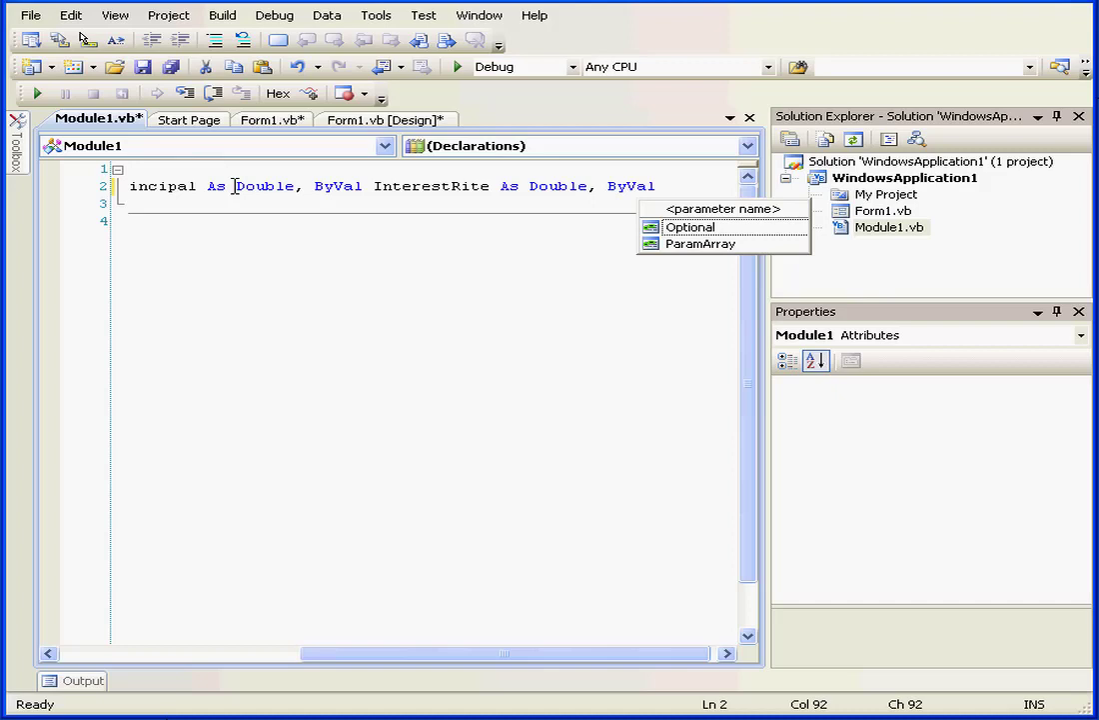
{"action": "type", "text": "Loan"}
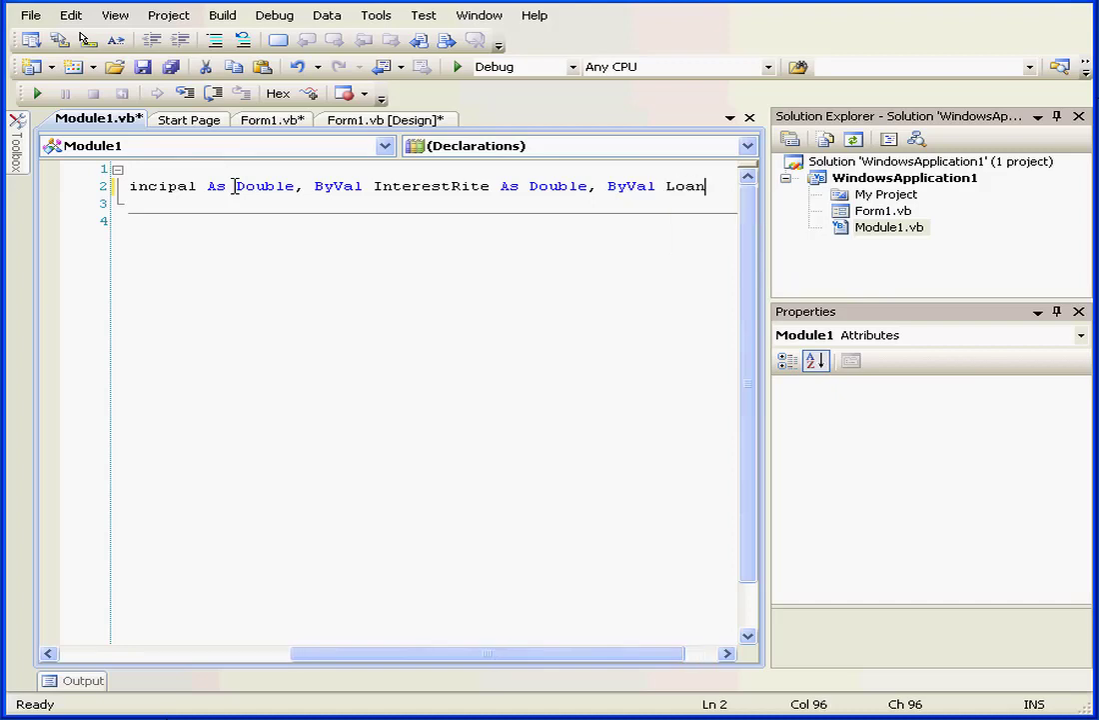
{"action": "type", "text": "Term"}
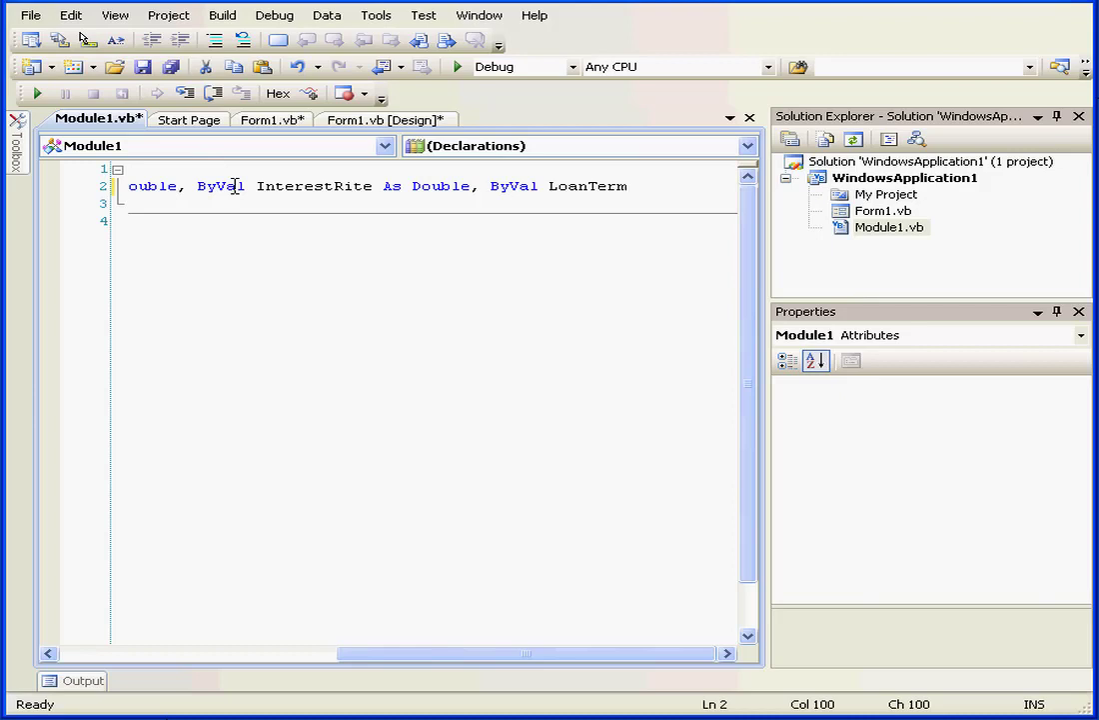
{"action": "type", "text": "a"}
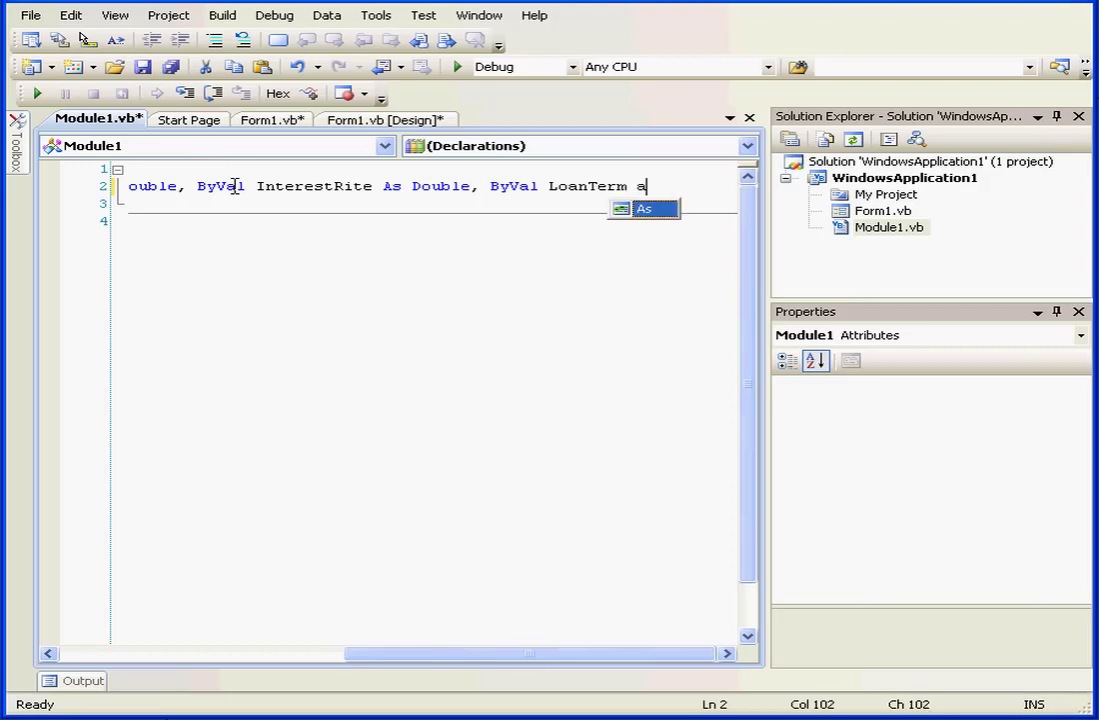
{"action": "type", "text": "dou"}
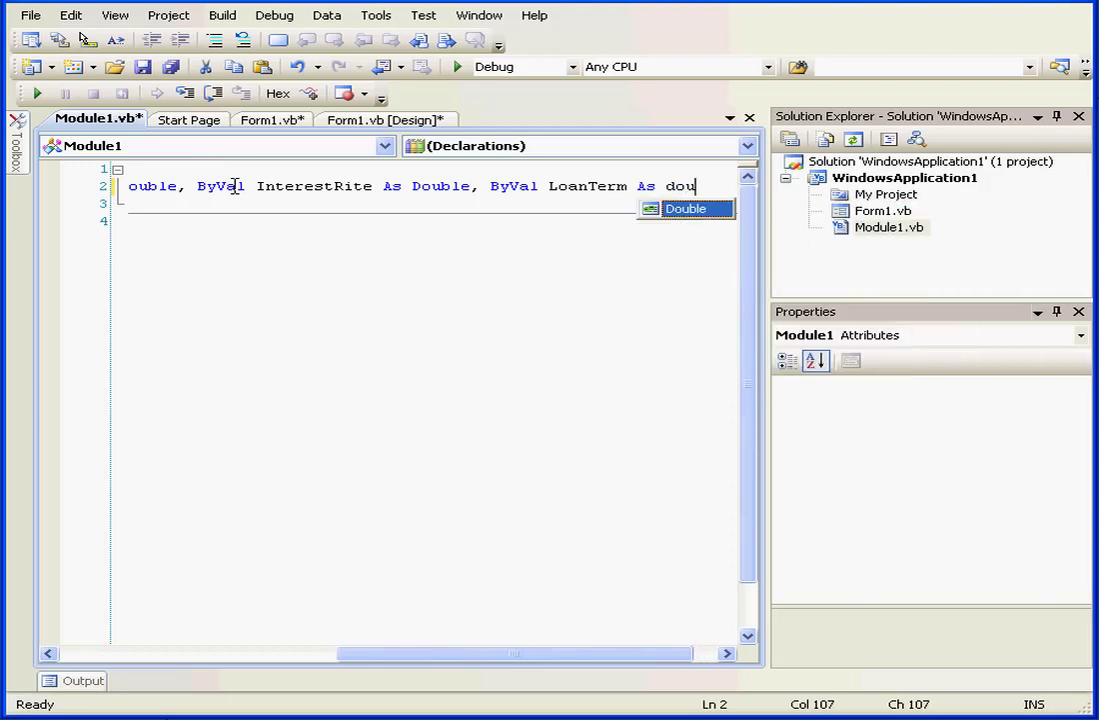
{"action": "type", "text": "ble) As s"}
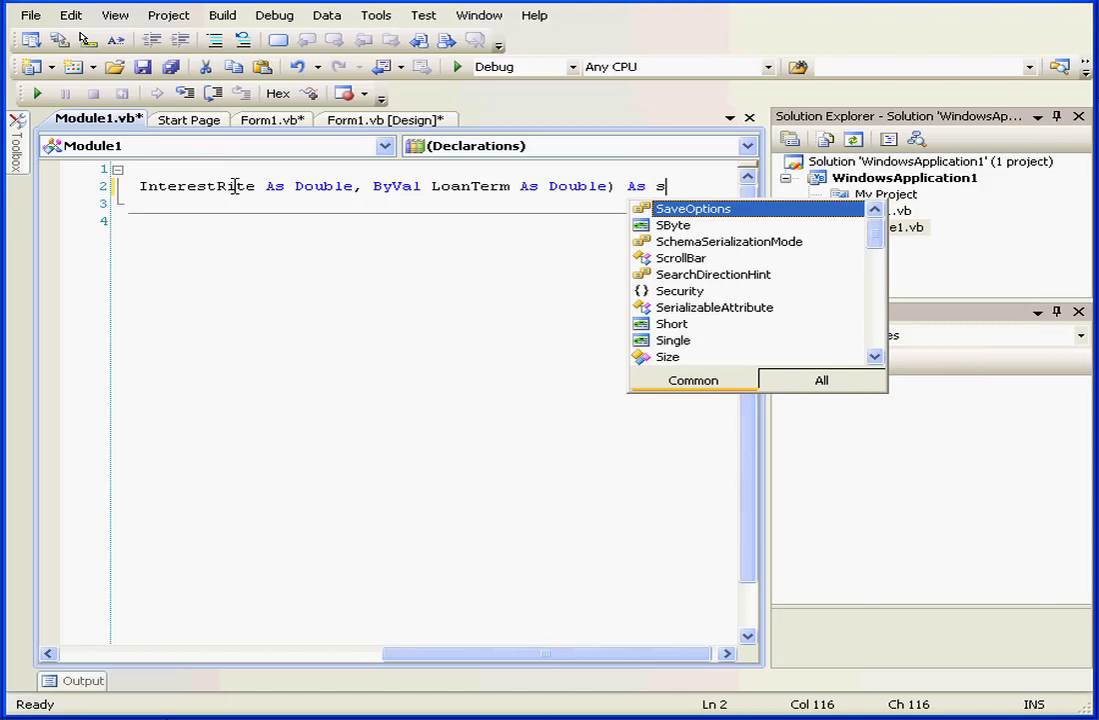
{"action": "type", "text": "tring"}
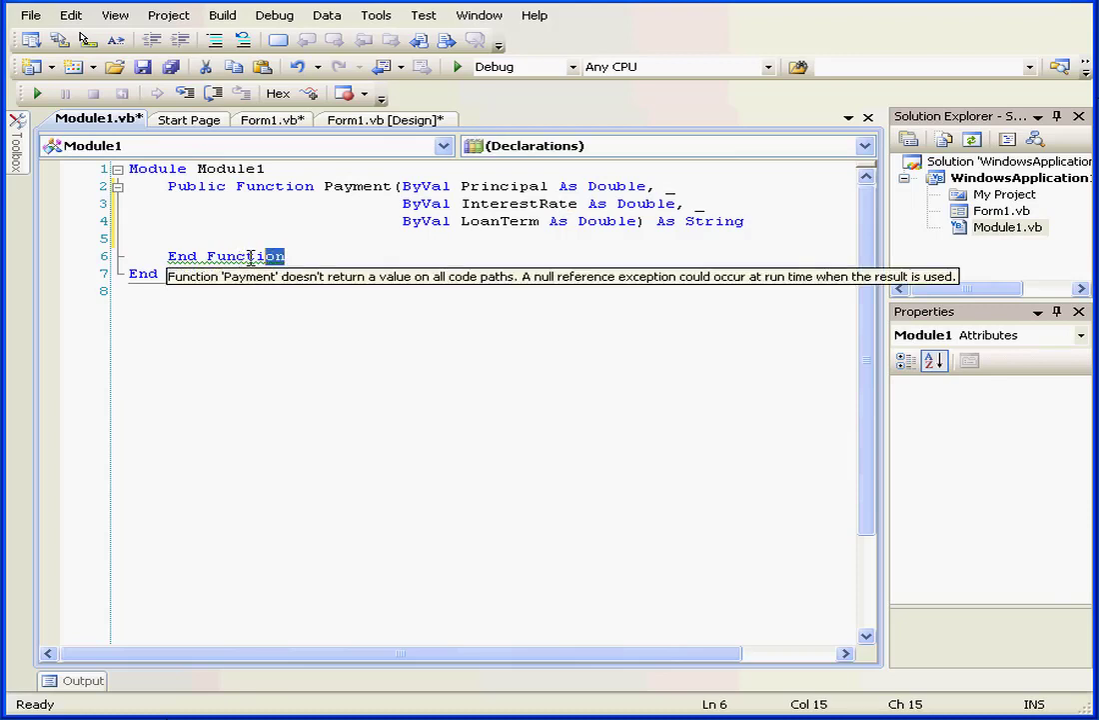
{"action": "mouse_move", "coordinate": [258, 255]}
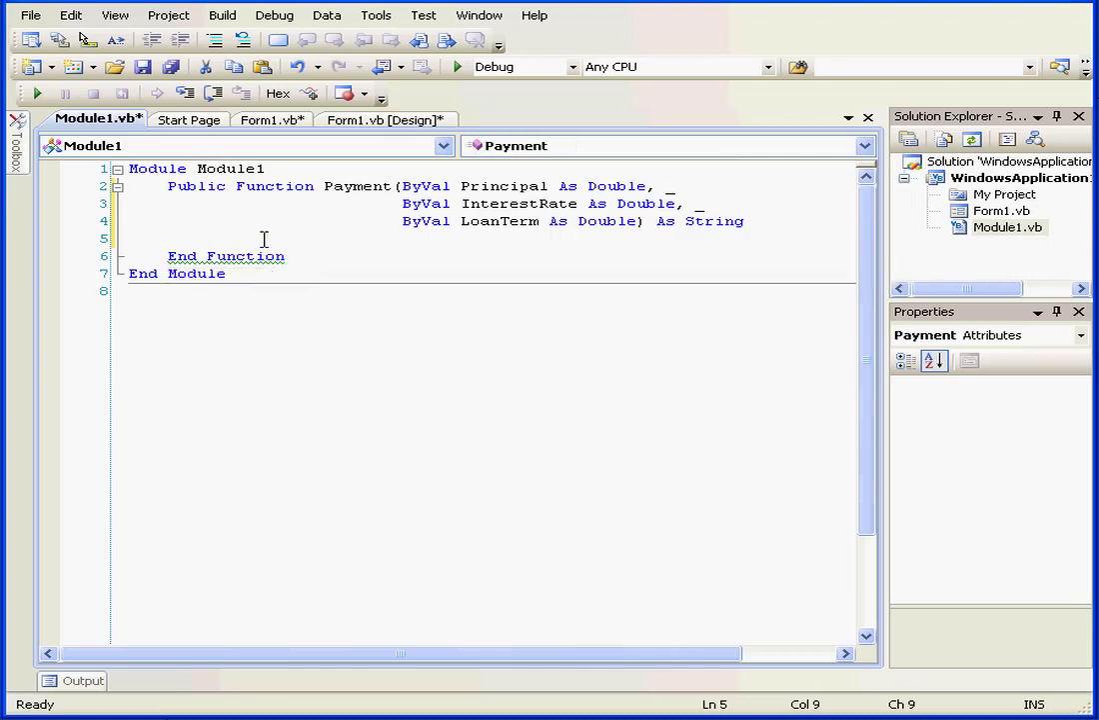
Declare Dim dblInterstRateDec As Double inside Payment
{"action": "type", "text": "d"}
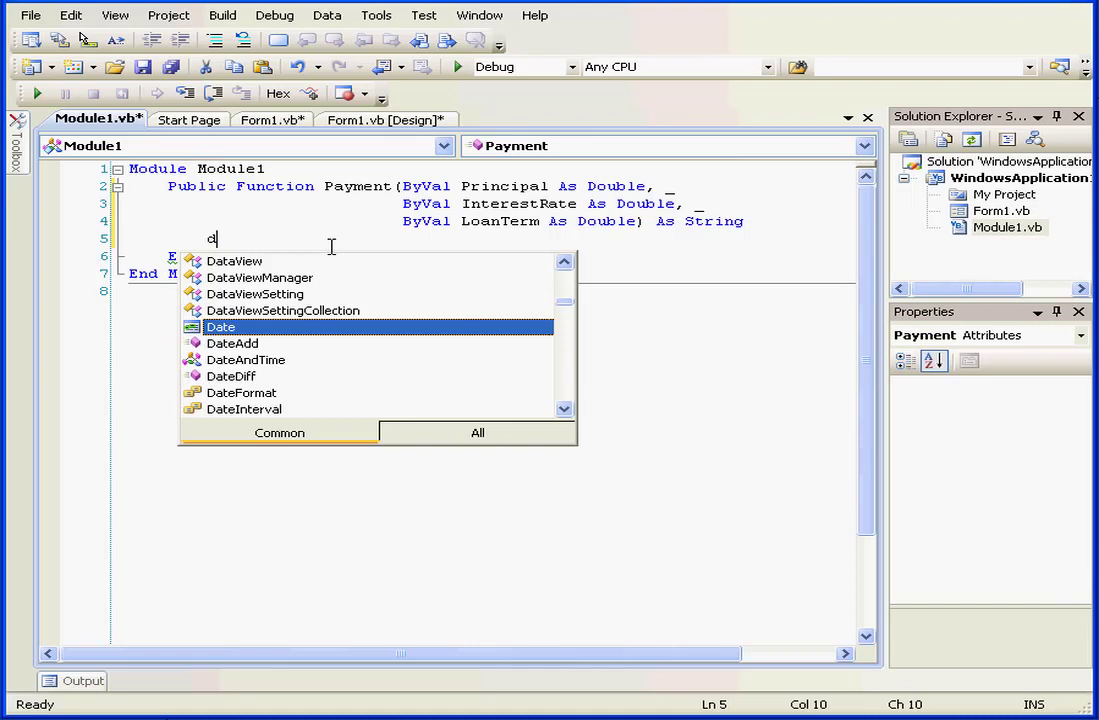
{"action": "type", "text": "Dim"}
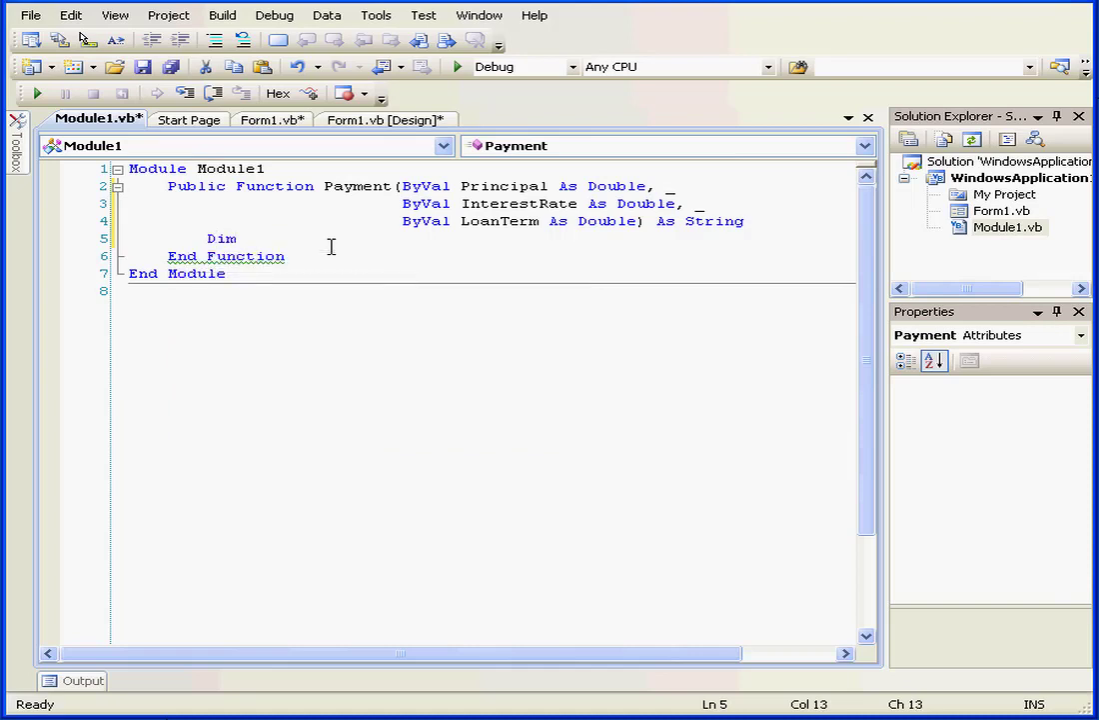
{"action": "type", "text": "db1"}
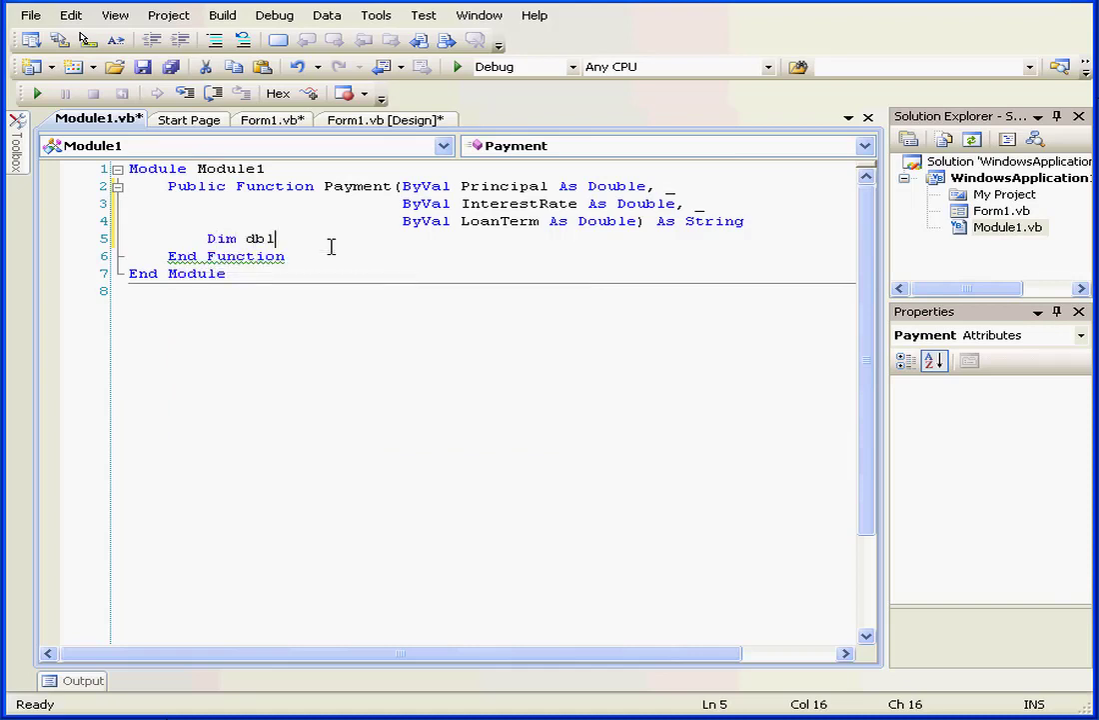
{"action": "type", "text": "Inter"}
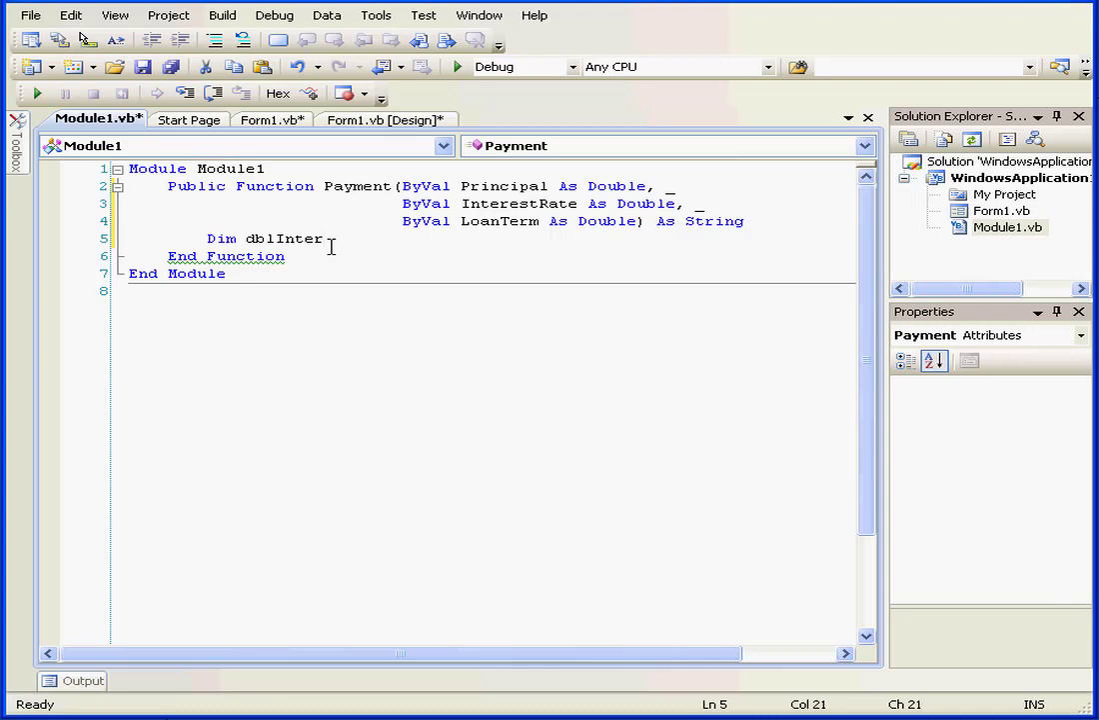
{"action": "type", "text": "stR"}
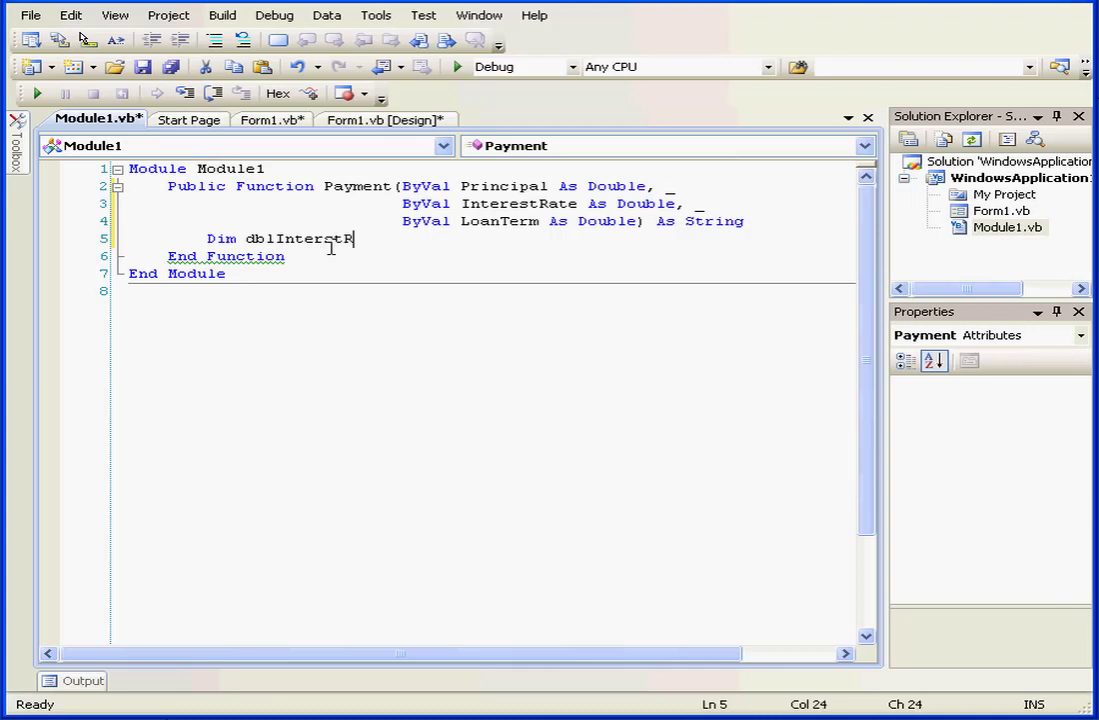
{"action": "type", "text": "ate"}
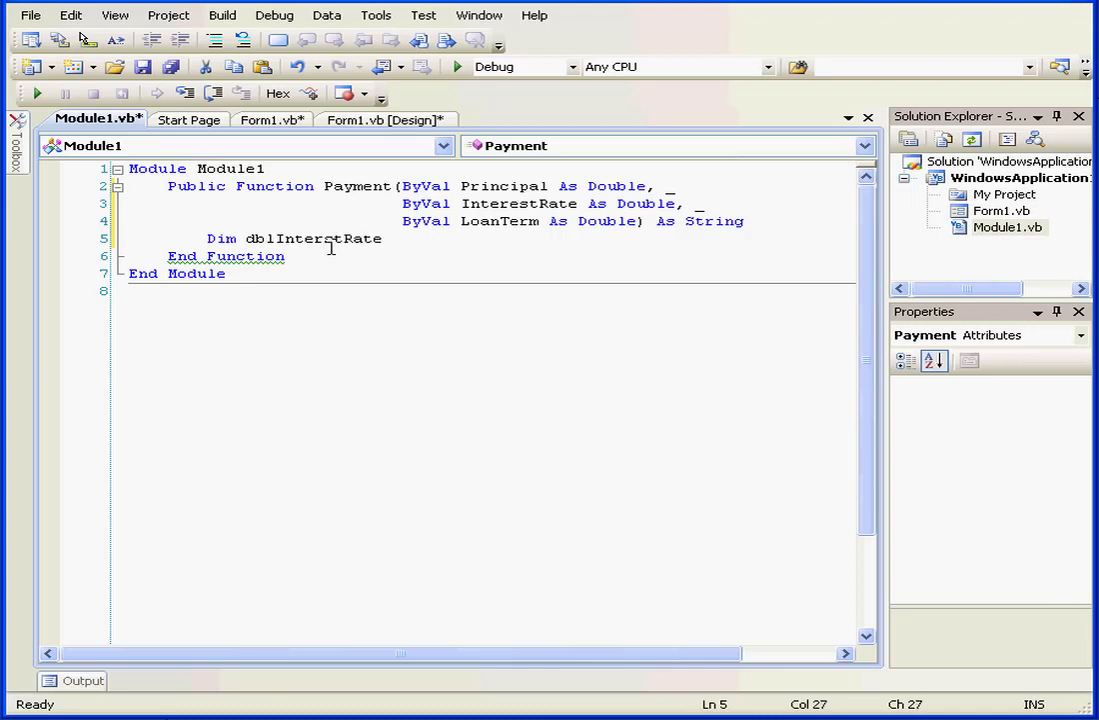
{"action": "type", "text": "Dec"}
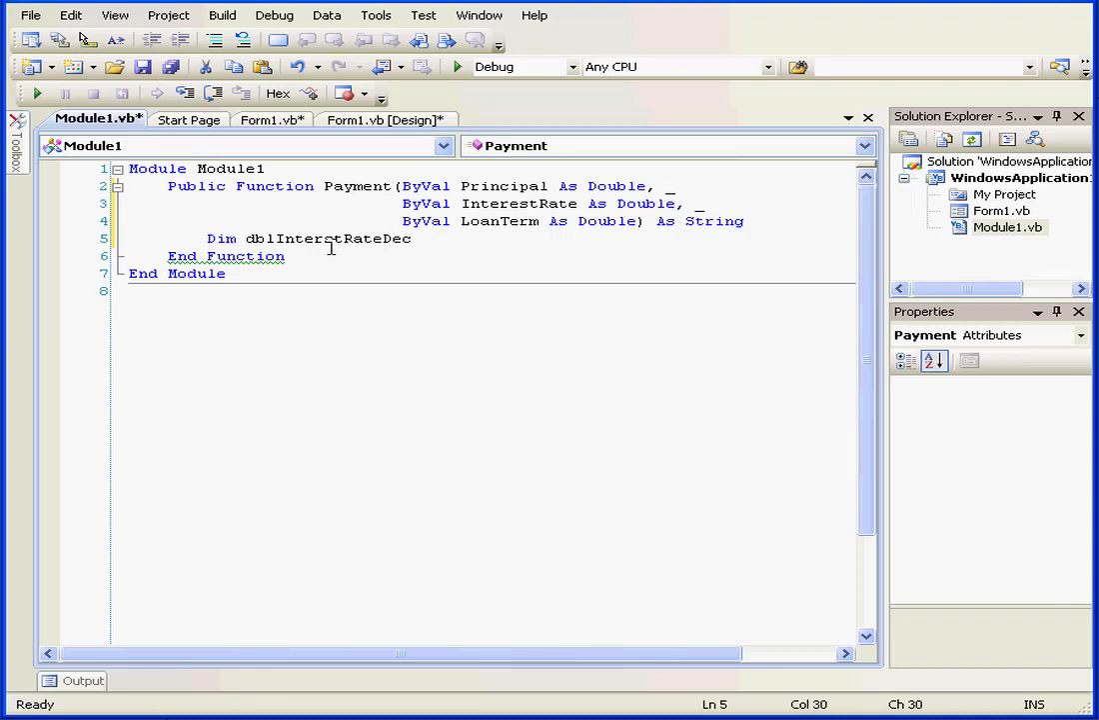
{"action": "type", "text": "As dou"}
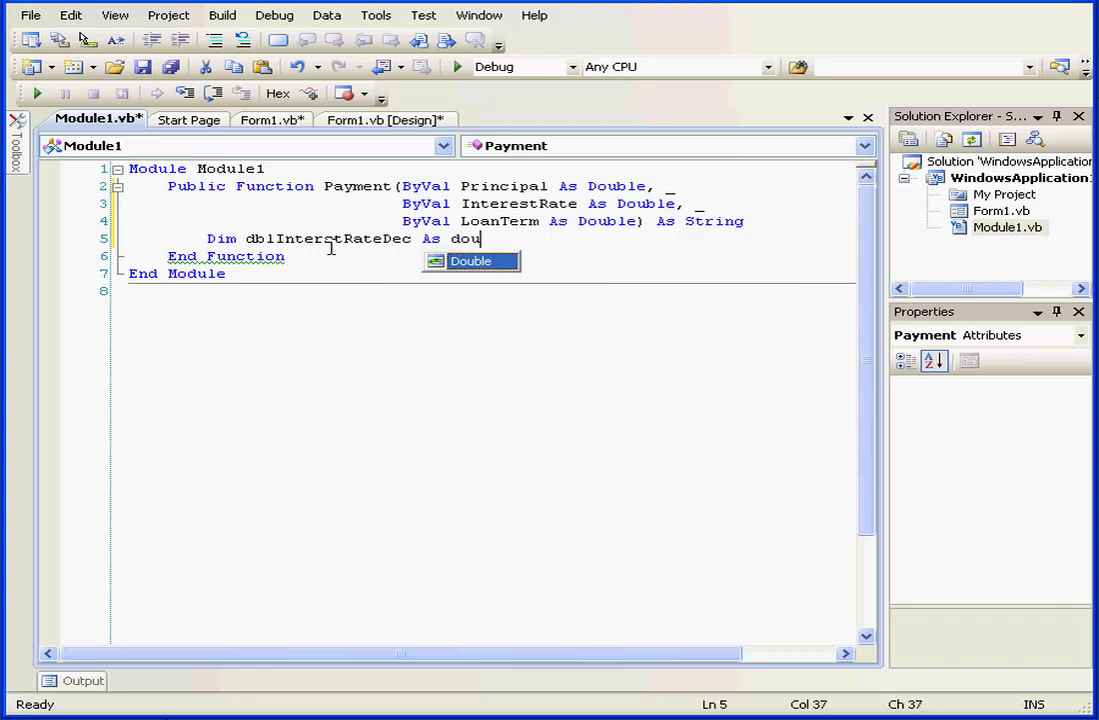
{"action": "type", "text": "ble"}
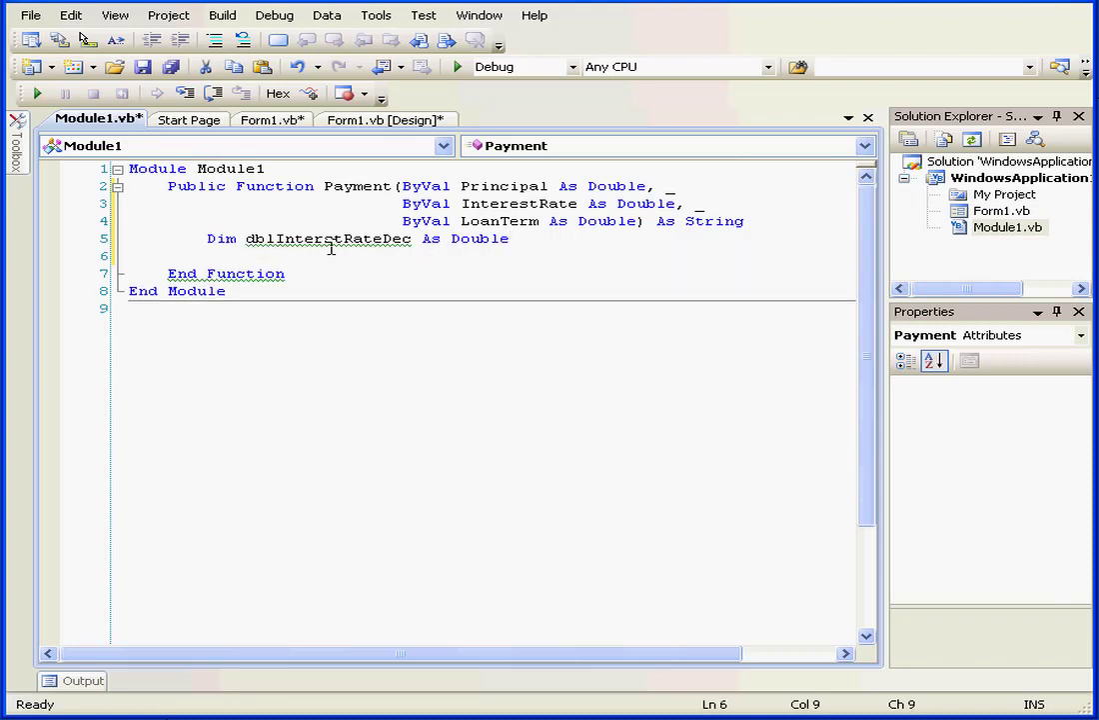
Declare intNumberMonths As Integer and dblResult As Double, then start assigning dblInterstRateDec
{"action": "type", "text": "Dim"}
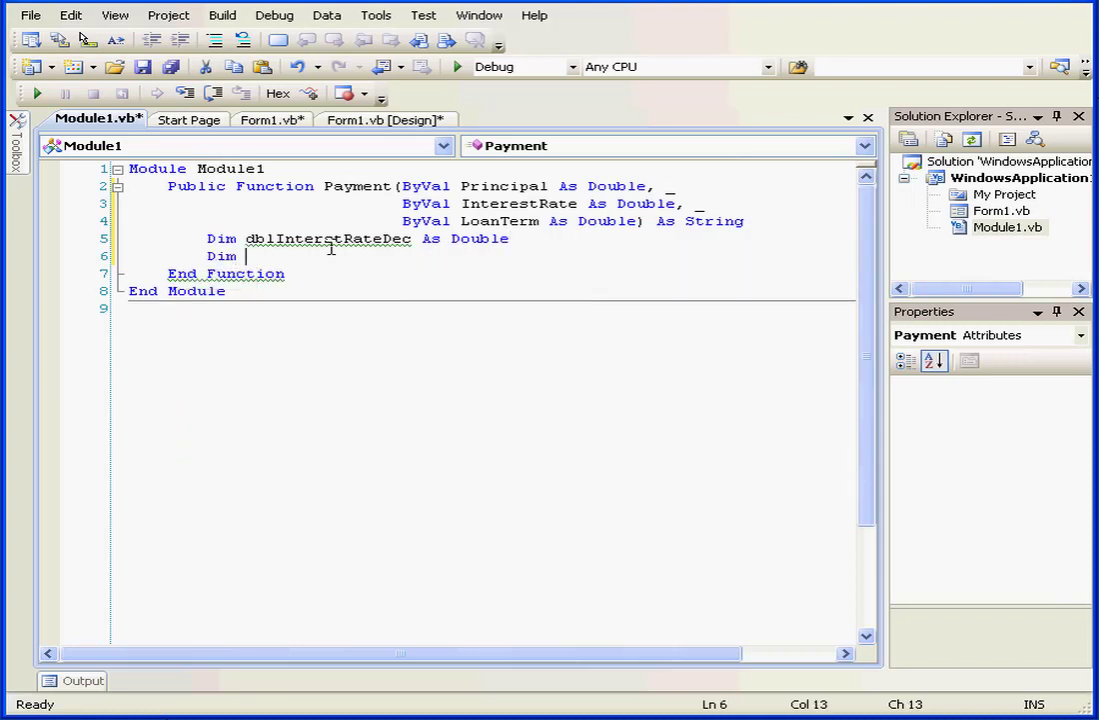
{"action": "type", "text": "int"}
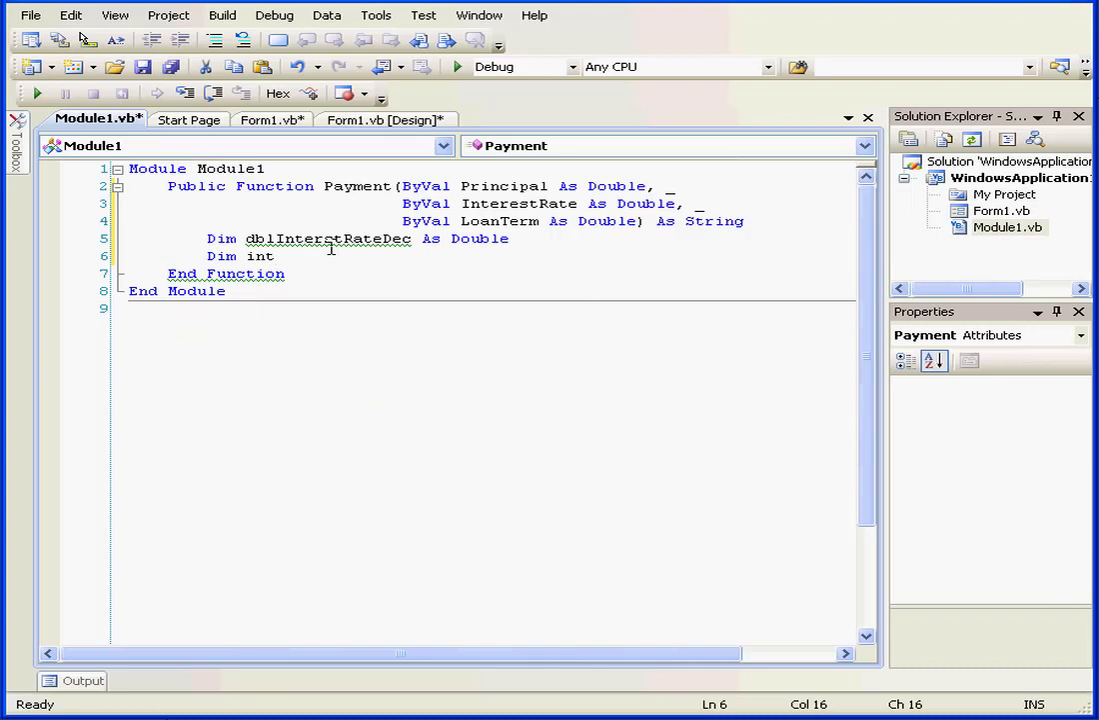
{"action": "type", "text": "Numb"}
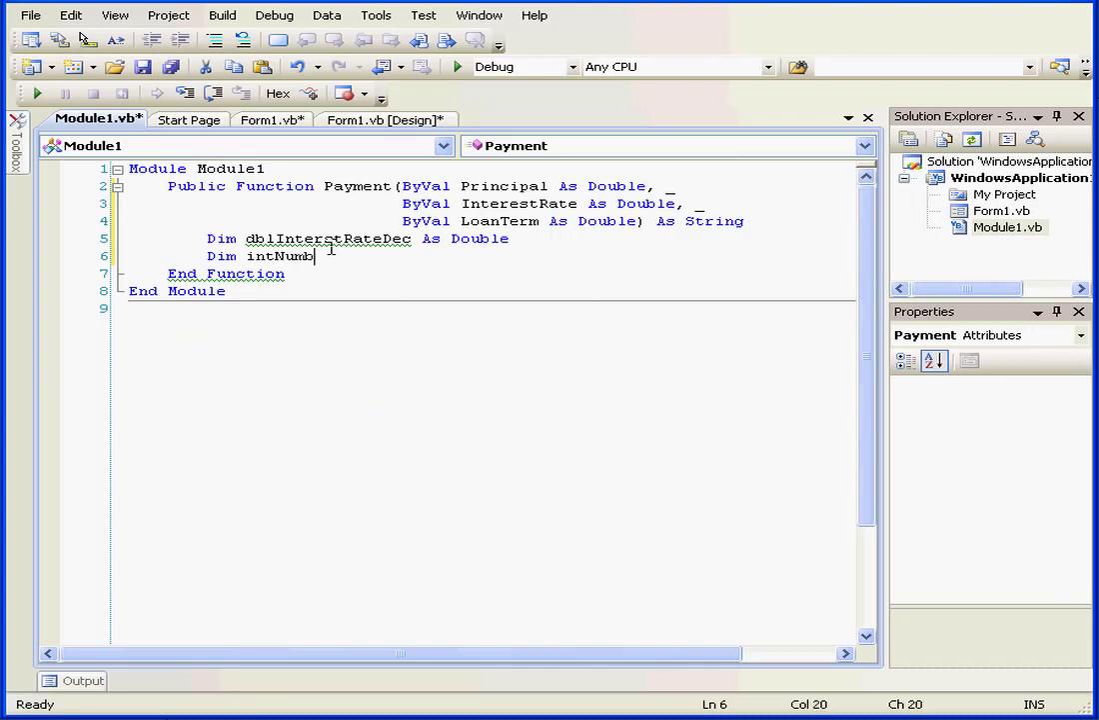
{"action": "type", "text": "er"}
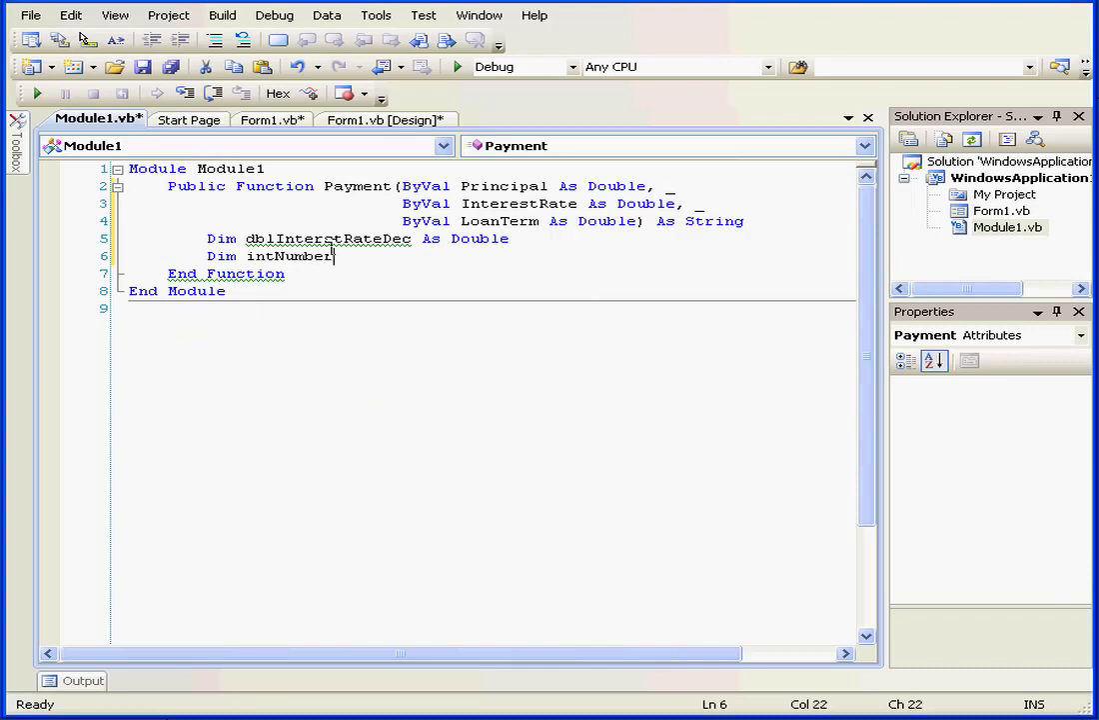
{"action": "type", "text": "Mon"}
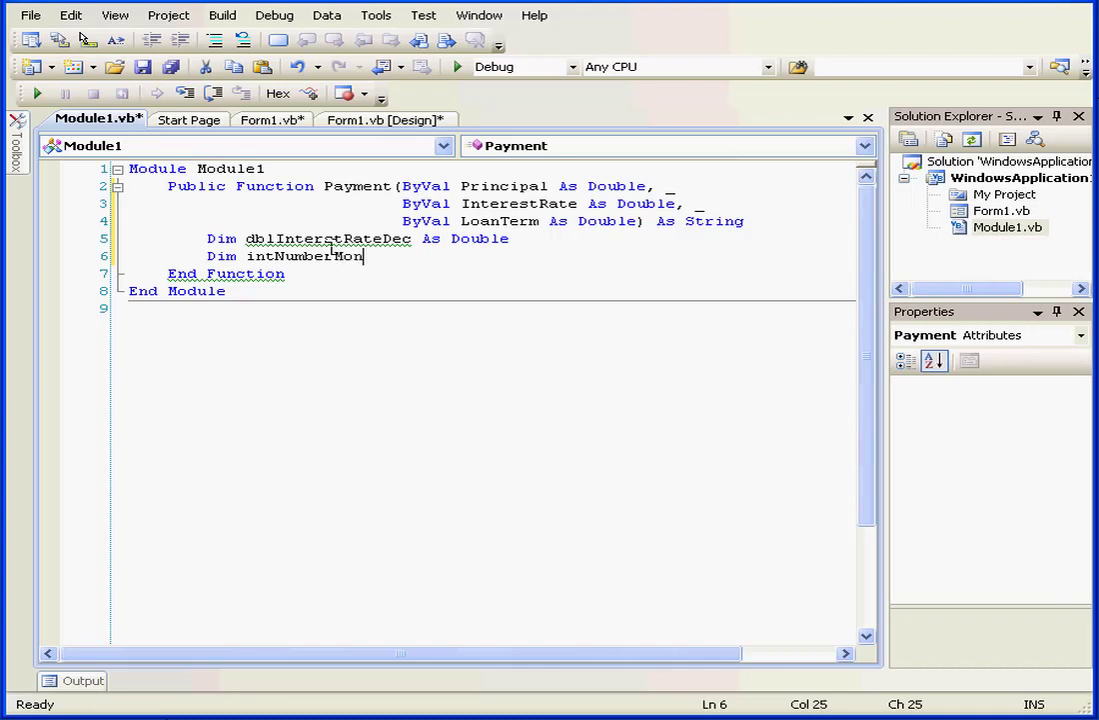
{"action": "type", "text": "ths As in"}
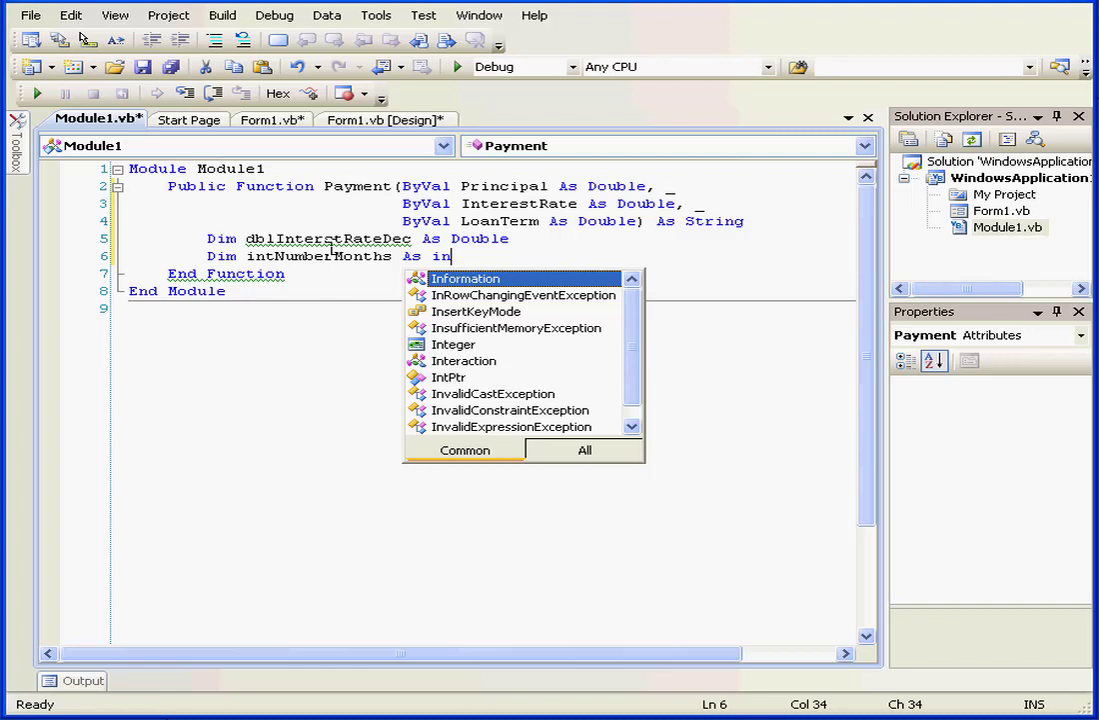
{"action": "type", "text": "teger"}
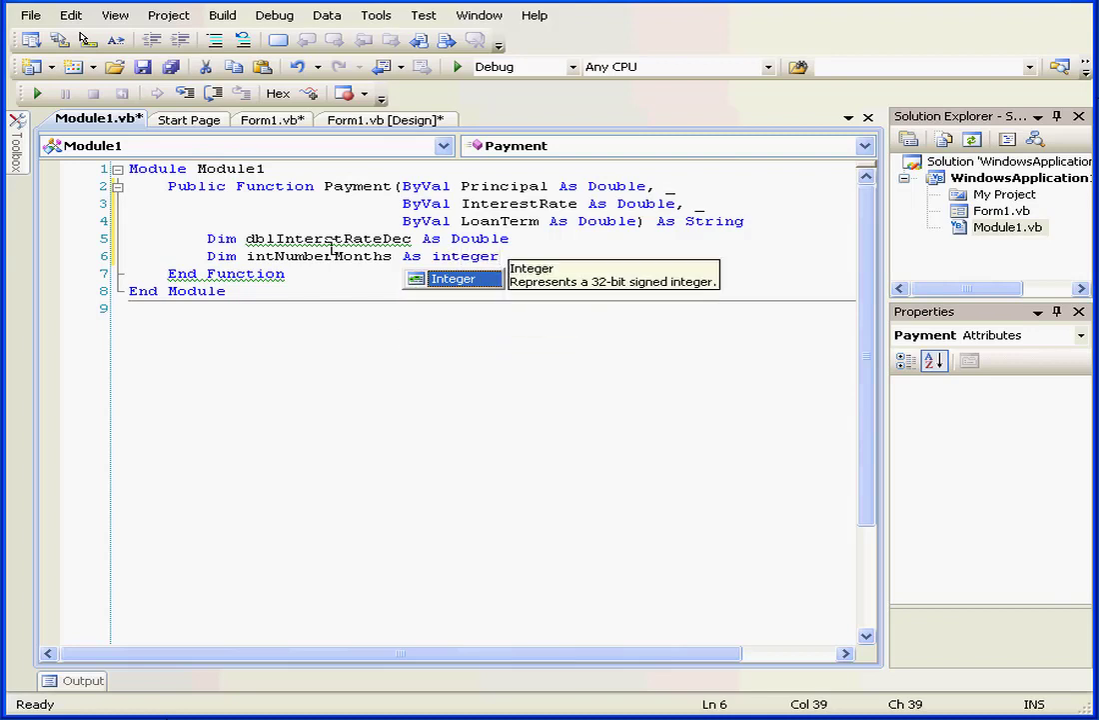
{"action": "type", "text": "d"}
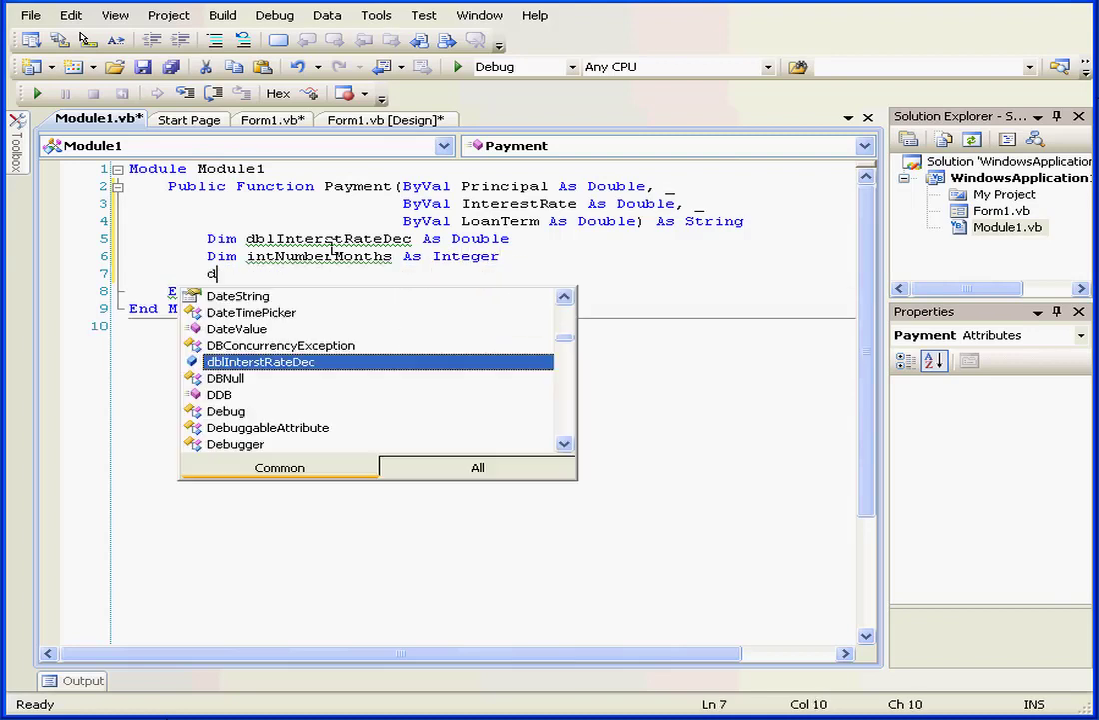
{"action": "type", "text": "im"}
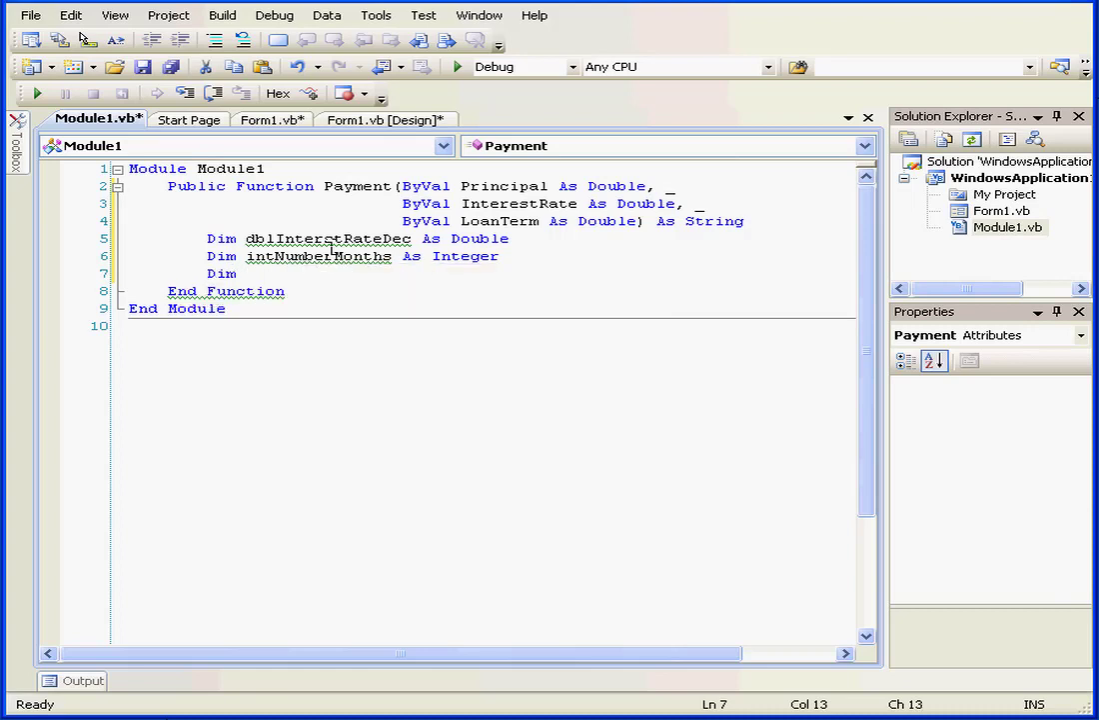
{"action": "type", "text": "dbl"}
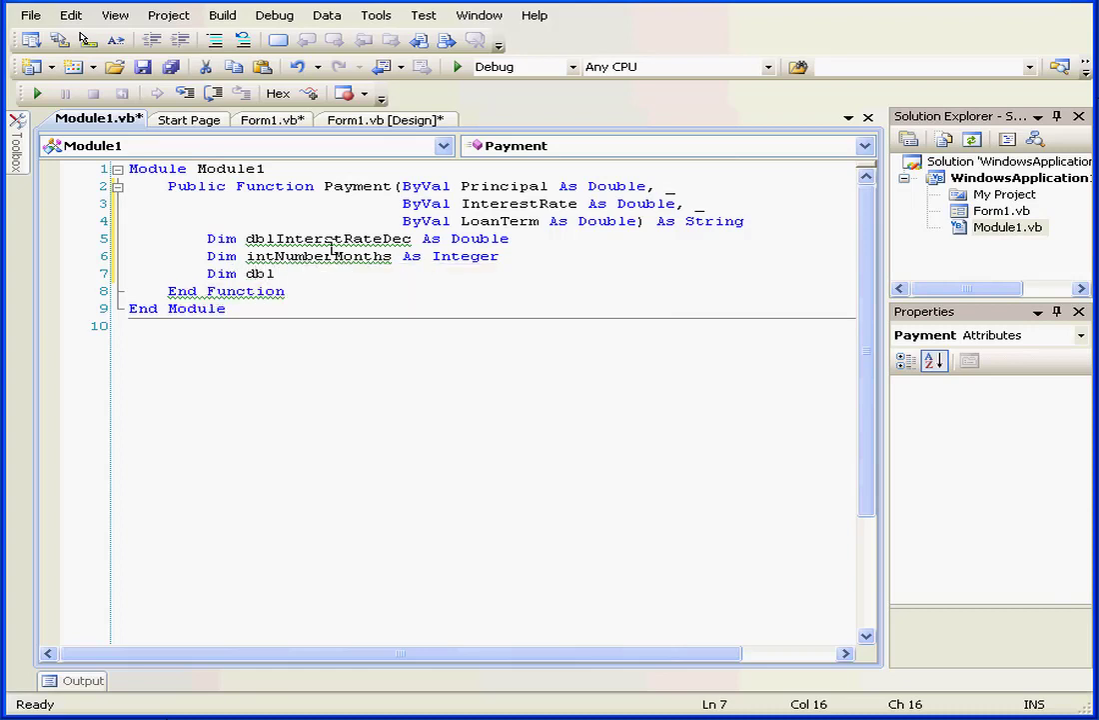
{"action": "type", "text": "Result as"}
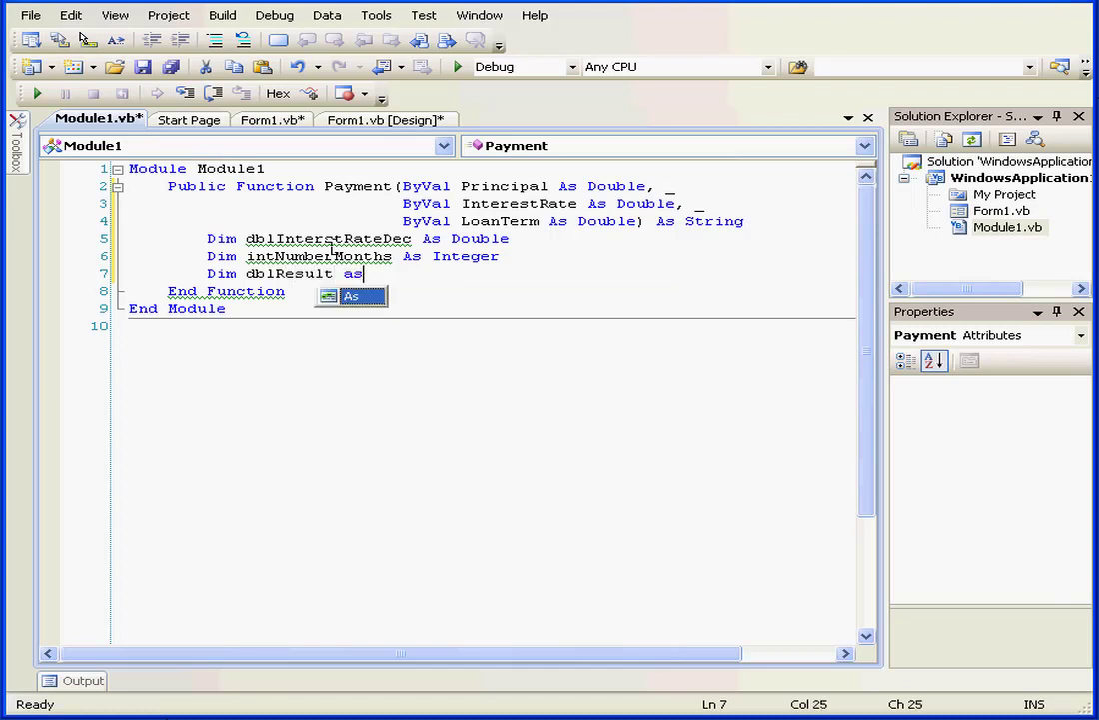
{"action": "type", "text": "ouble"}
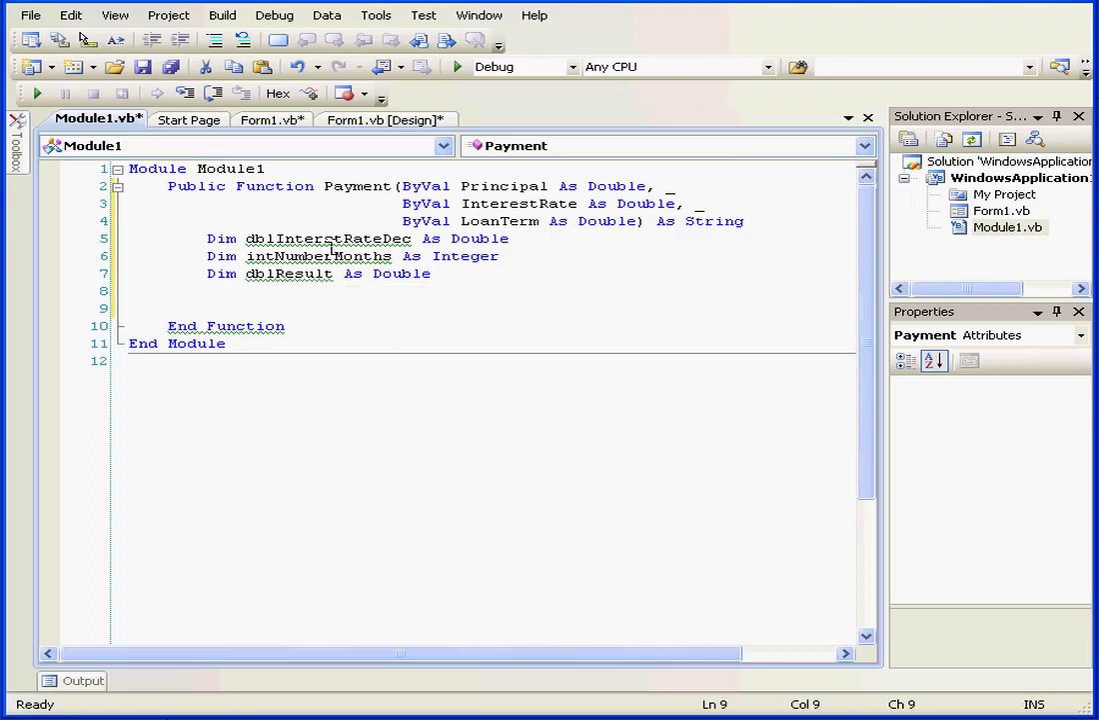
{"action": "type", "text": "dblInterstRateDec ="}
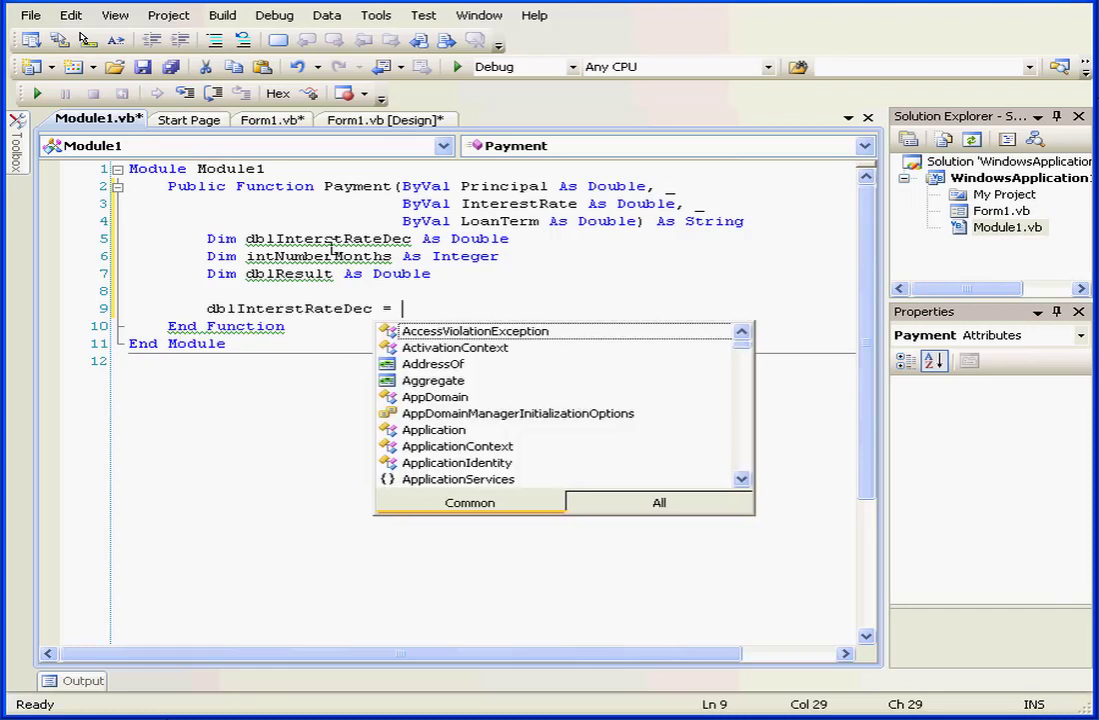
Assign dblInterstRateDec = InterestRate / (12 * 100)
{"action": "type", "text": "int"}
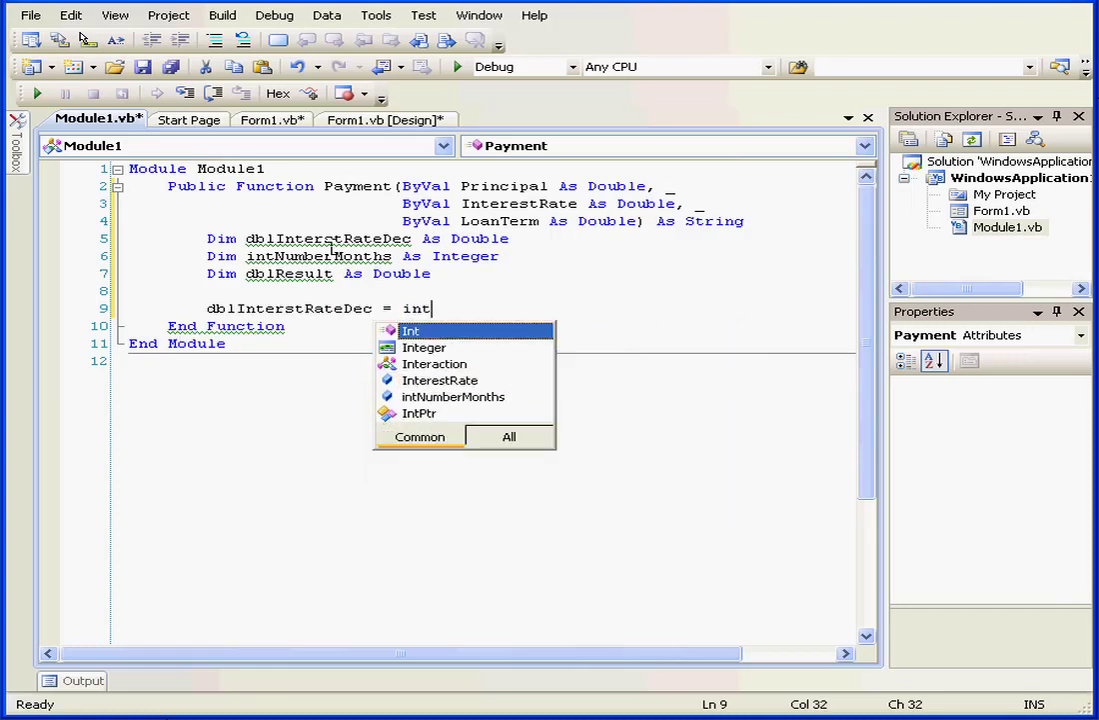
{"action": "type", "text": "erest"}
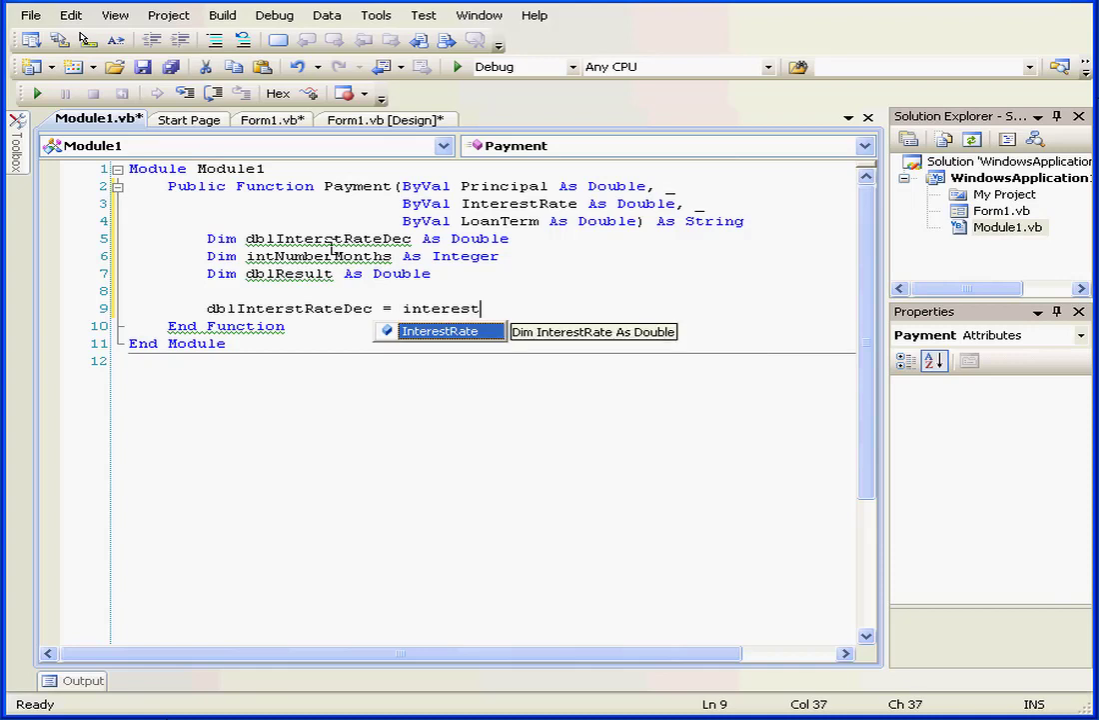
{"action": "key", "text": "Tab"}
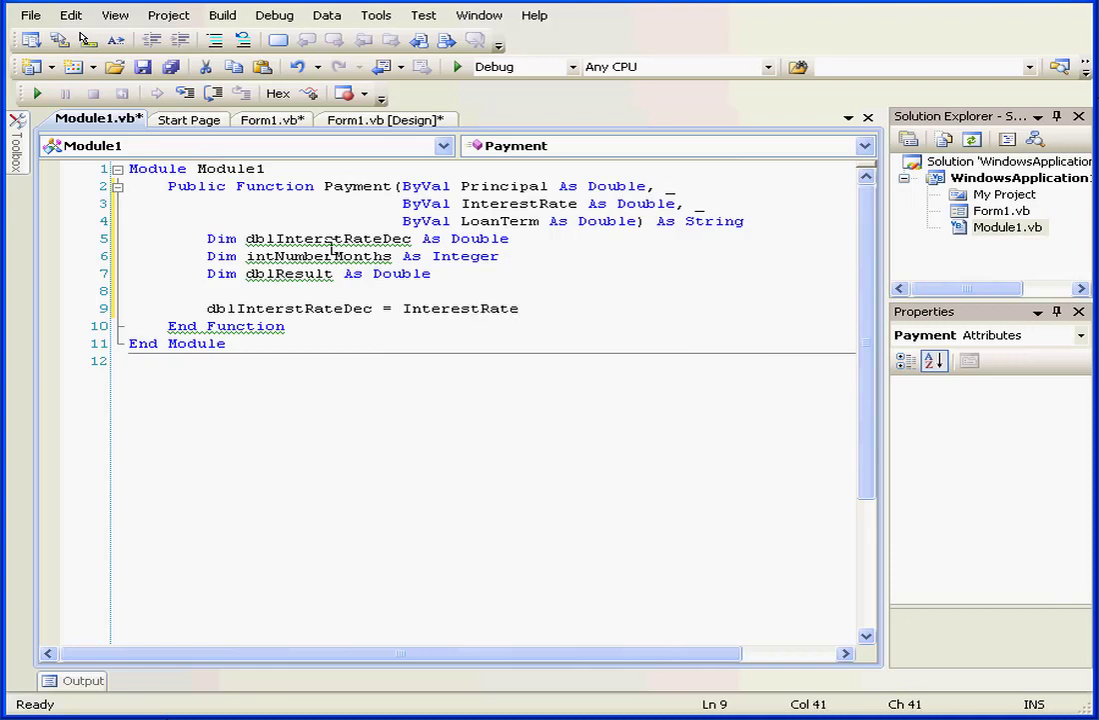
{"action": "type", "text": "/"}
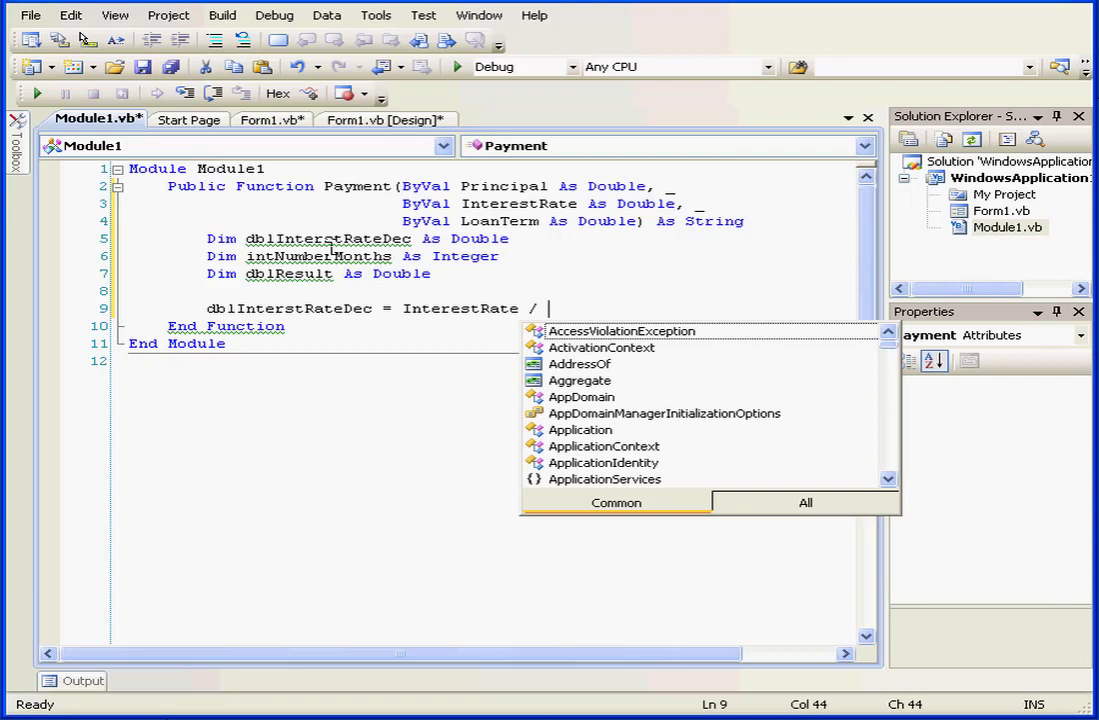
{"action": "type", "text": "("}
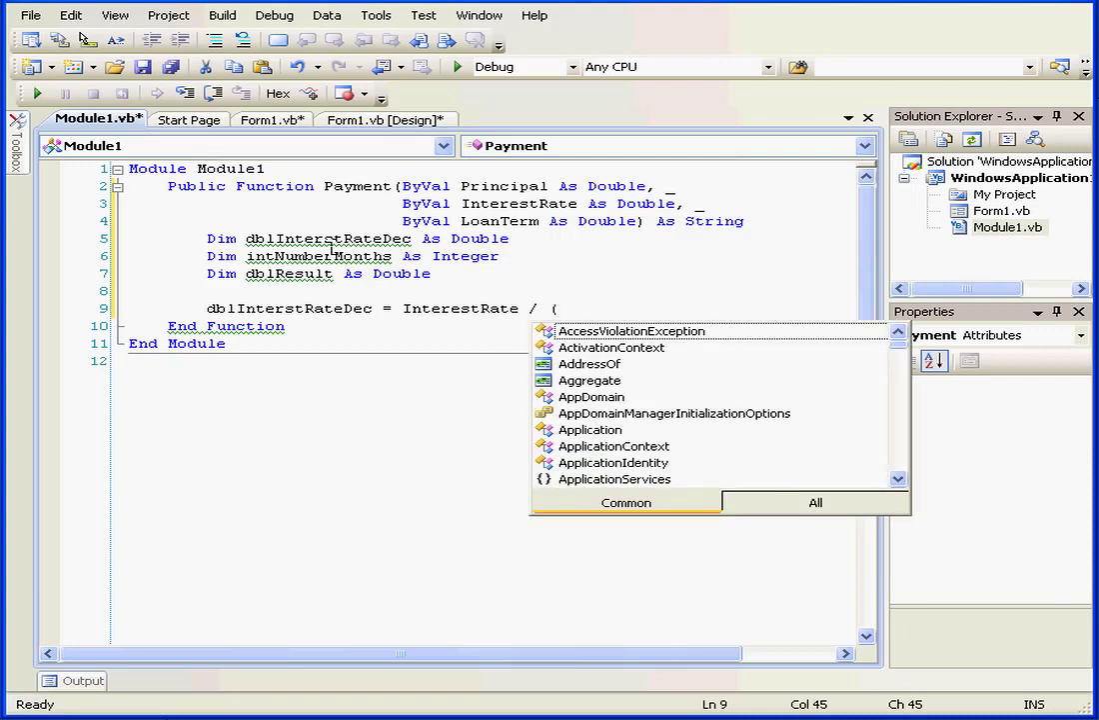
{"action": "type", "text": "11"}
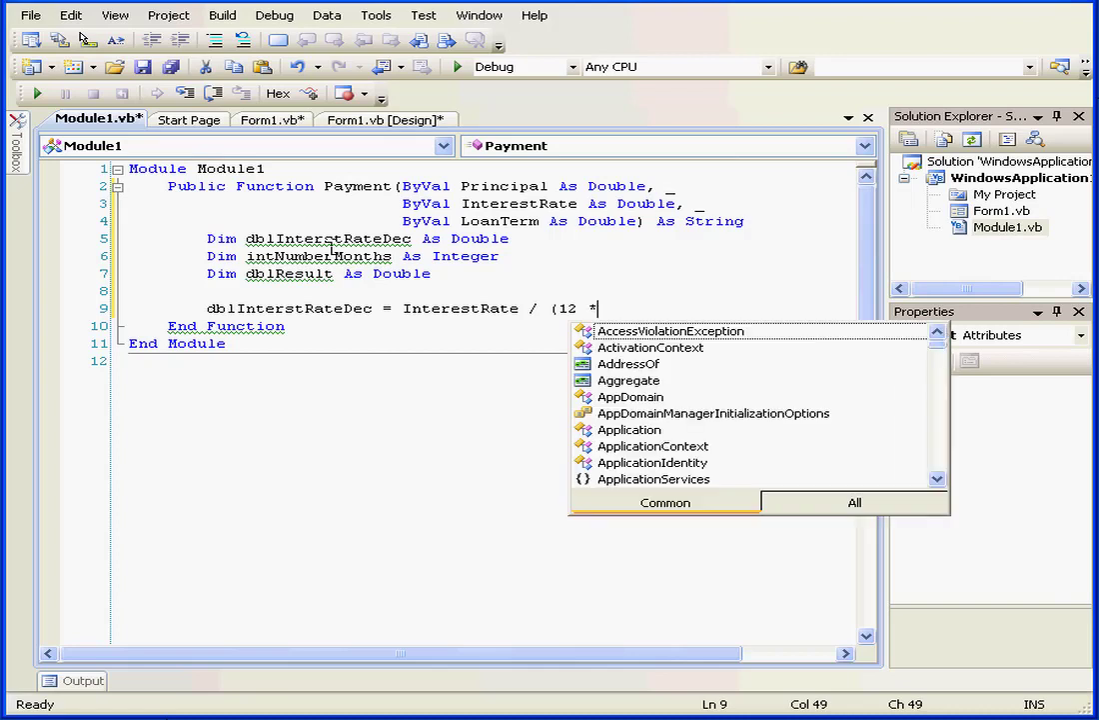
{"action": "type", "text": "100"}
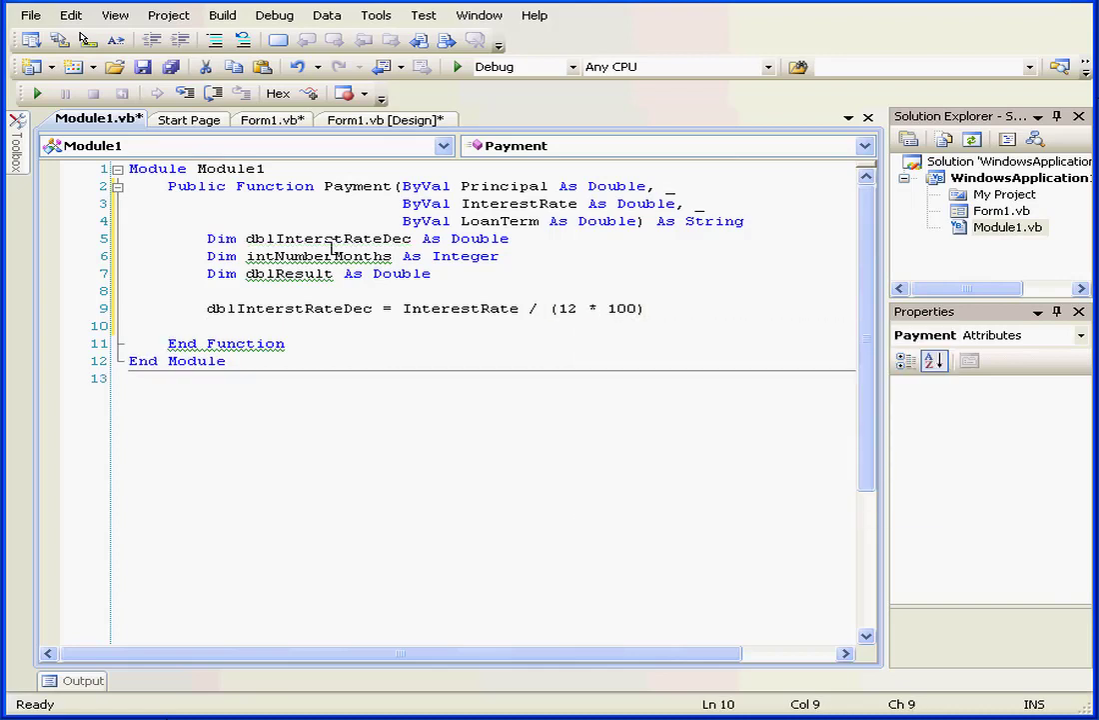
Assign intNumberMonths = LoanTerm * 12
{"action": "type", "text": "intNumberMonths"}
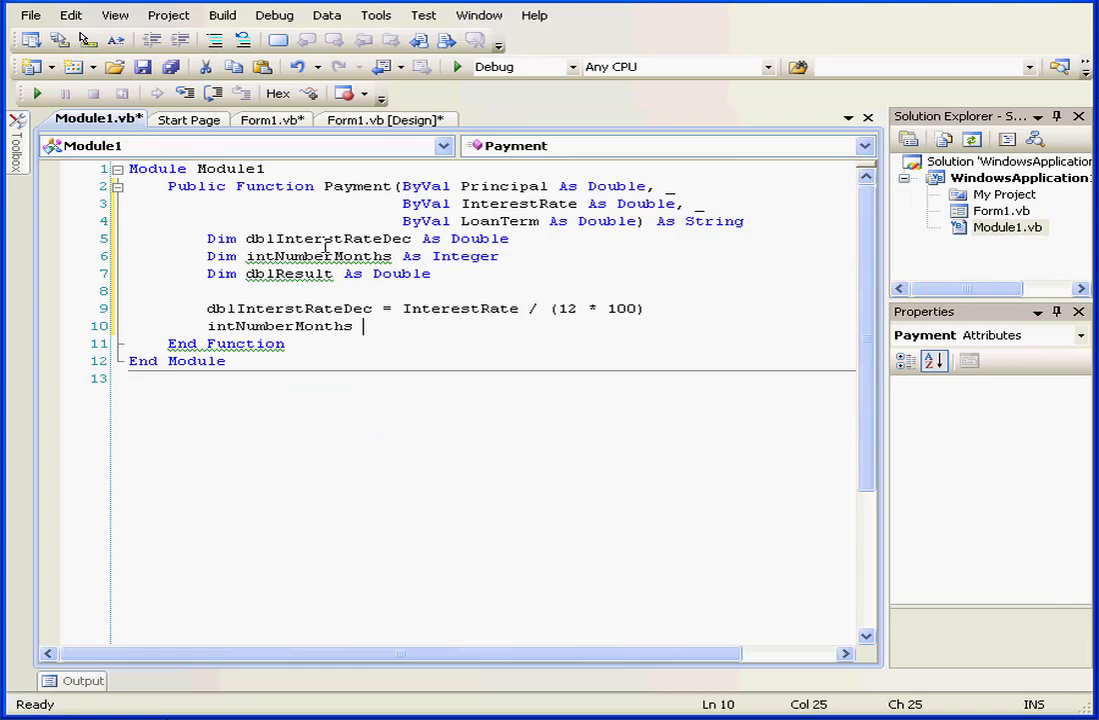
{"action": "type", "text": "="}
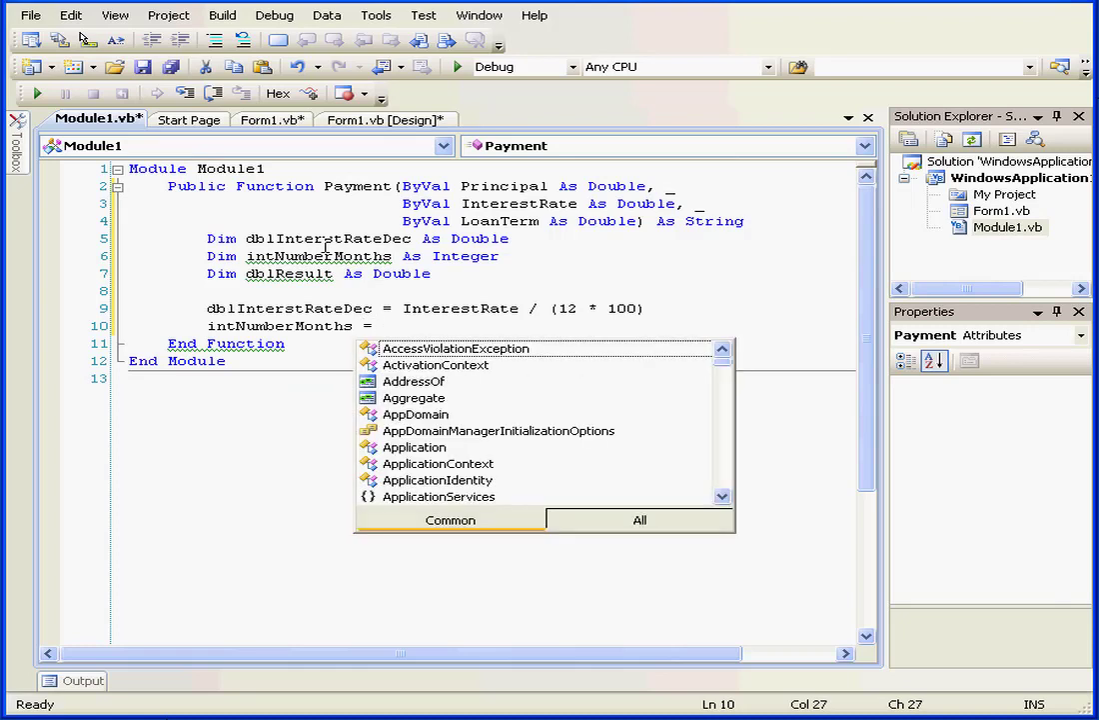
{"action": "type", "text": "loan"}
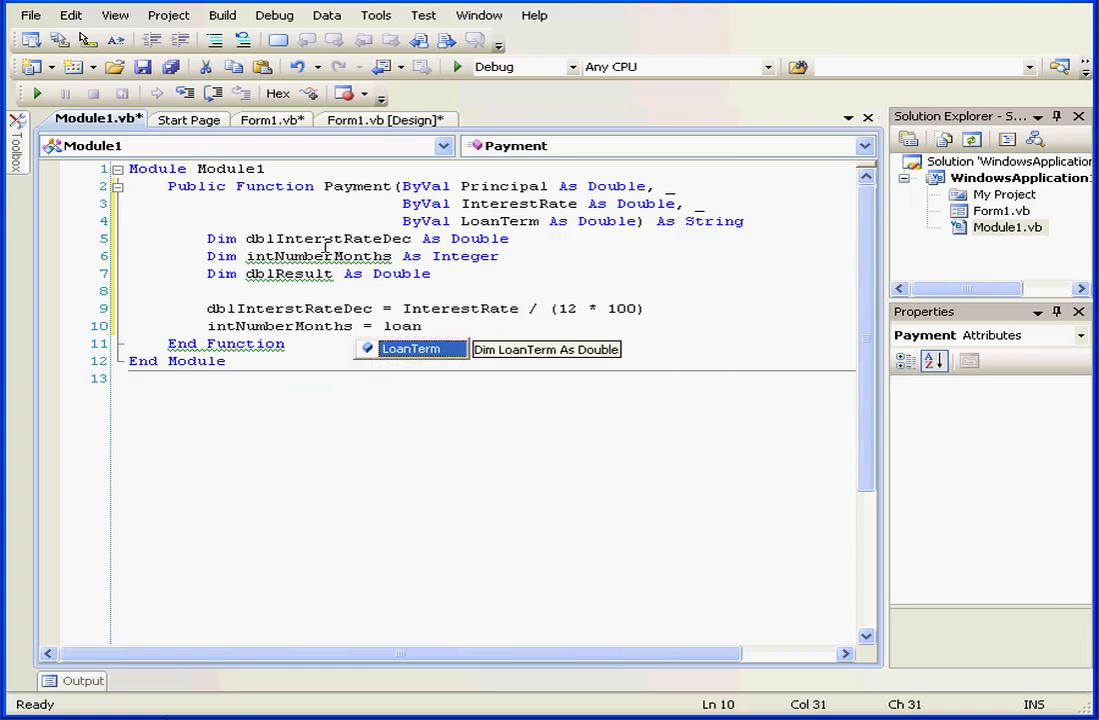
{"action": "type", "text": "LoanTerm"}
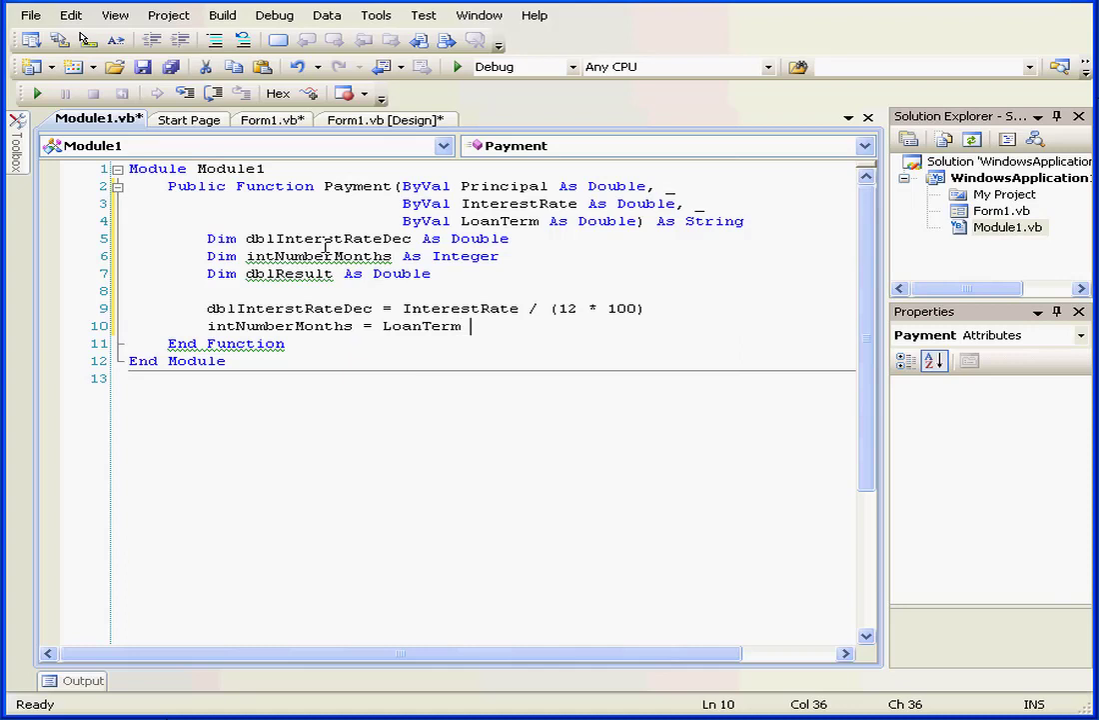
{"action": "type", "text": "* 12"}
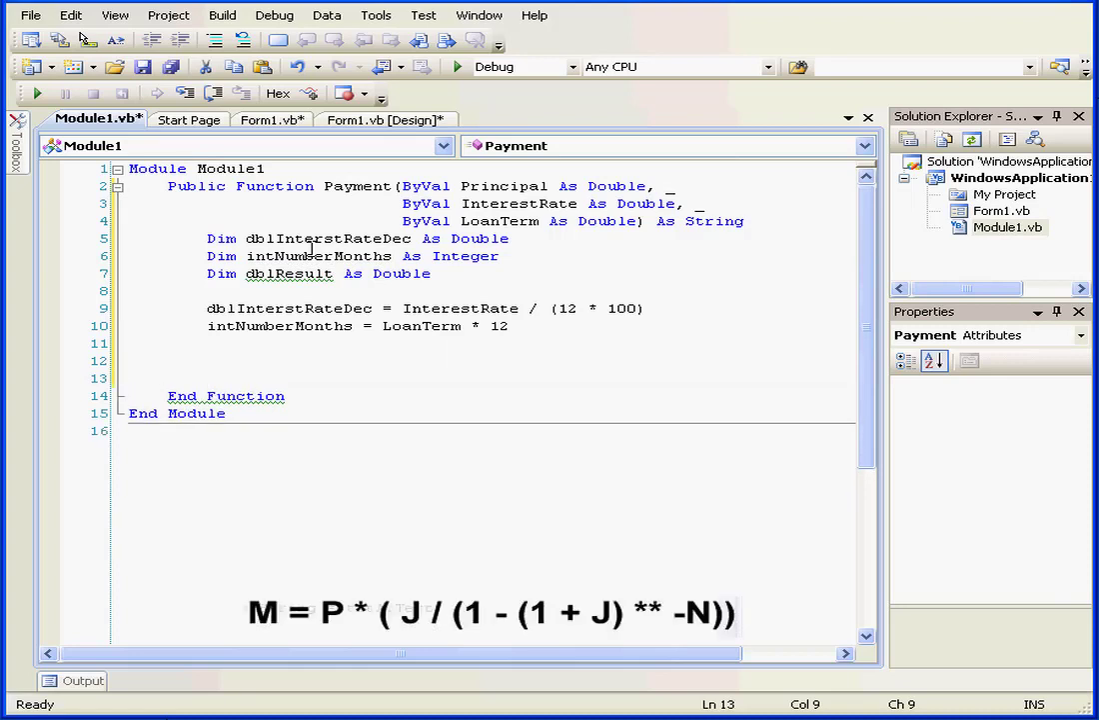
Write dblResult = Principal * (dblInterstRateDec / (1 - ... for the payment formula
{"action": "type", "text": "dbl"}
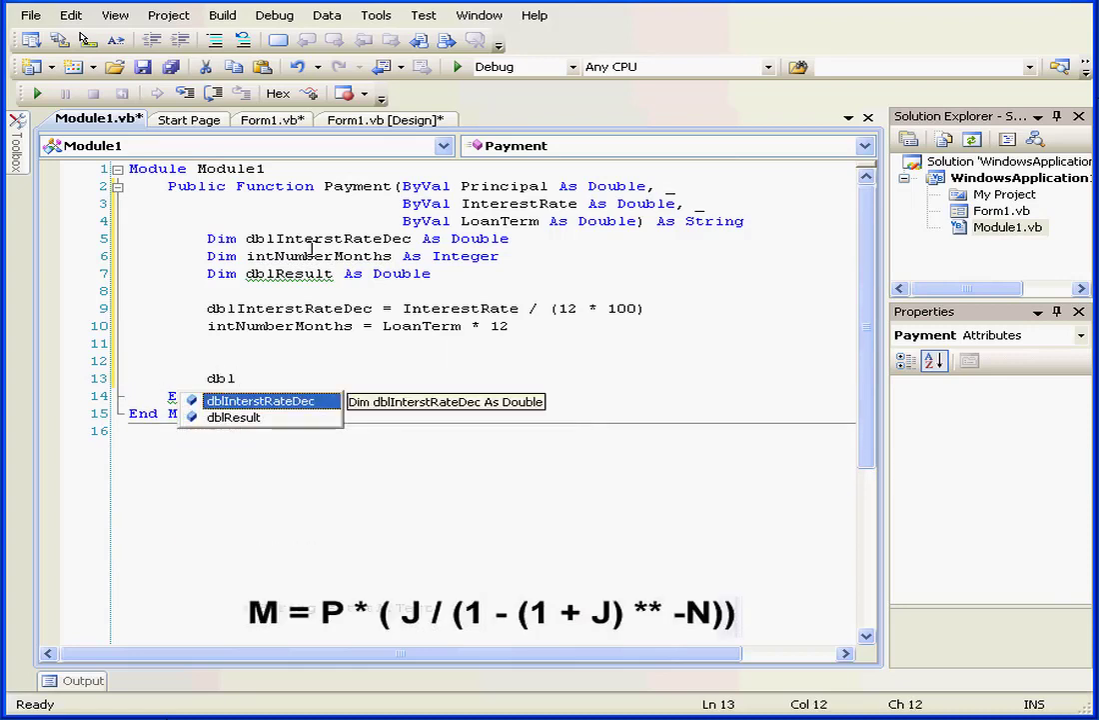
{"action": "type", "text": "r"}
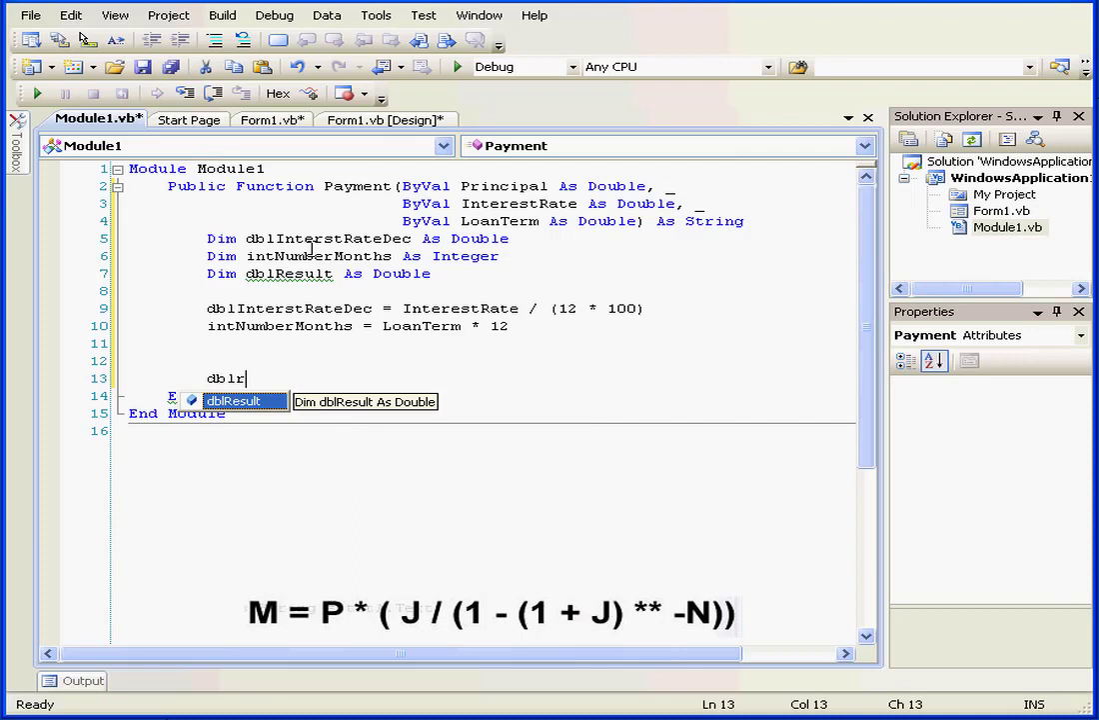
{"action": "type", "text": "esult ="}
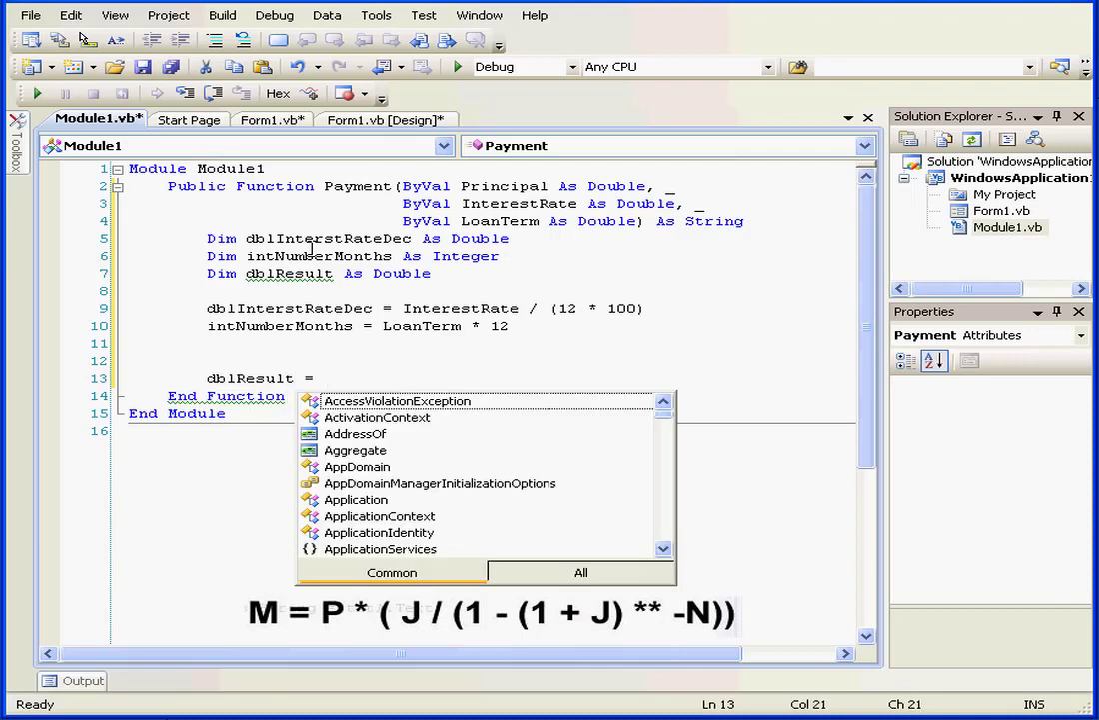
{"action": "type", "text": "pri"}
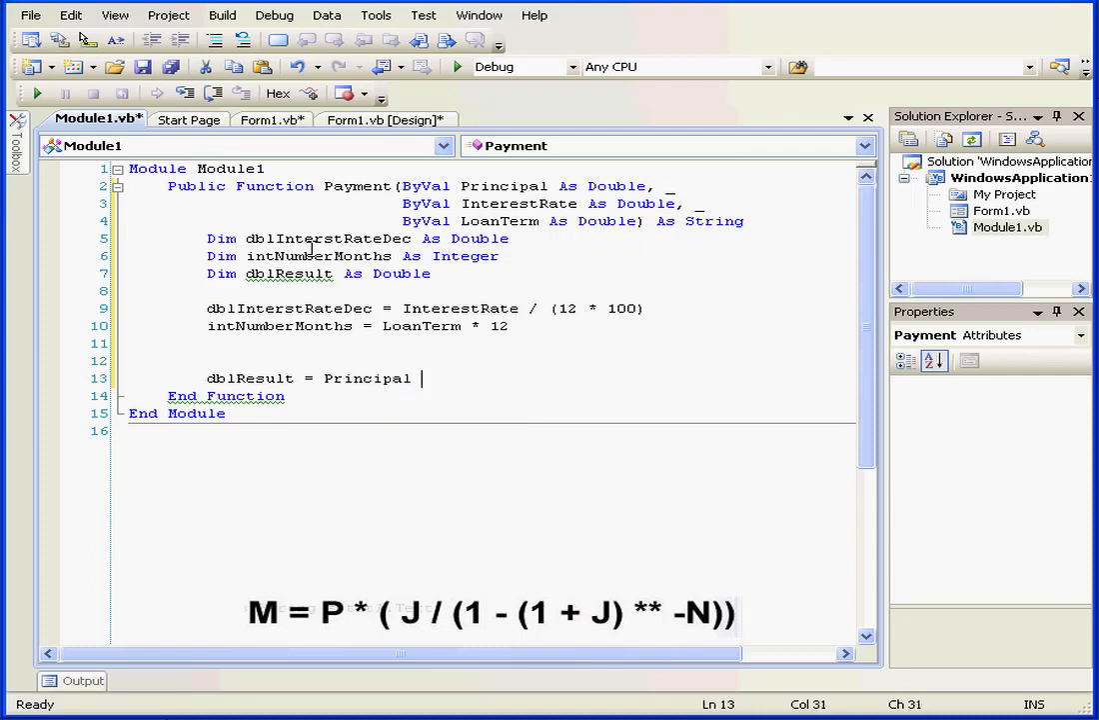
{"action": "type", "text": "*"}
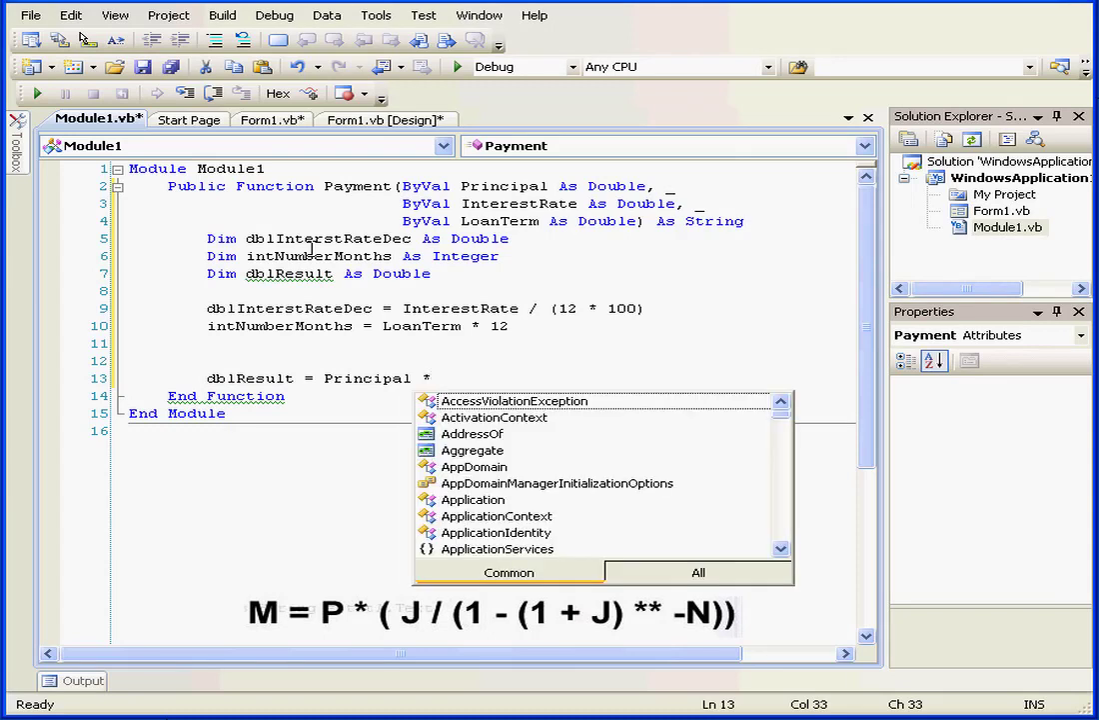
{"action": "type", "text": "("}
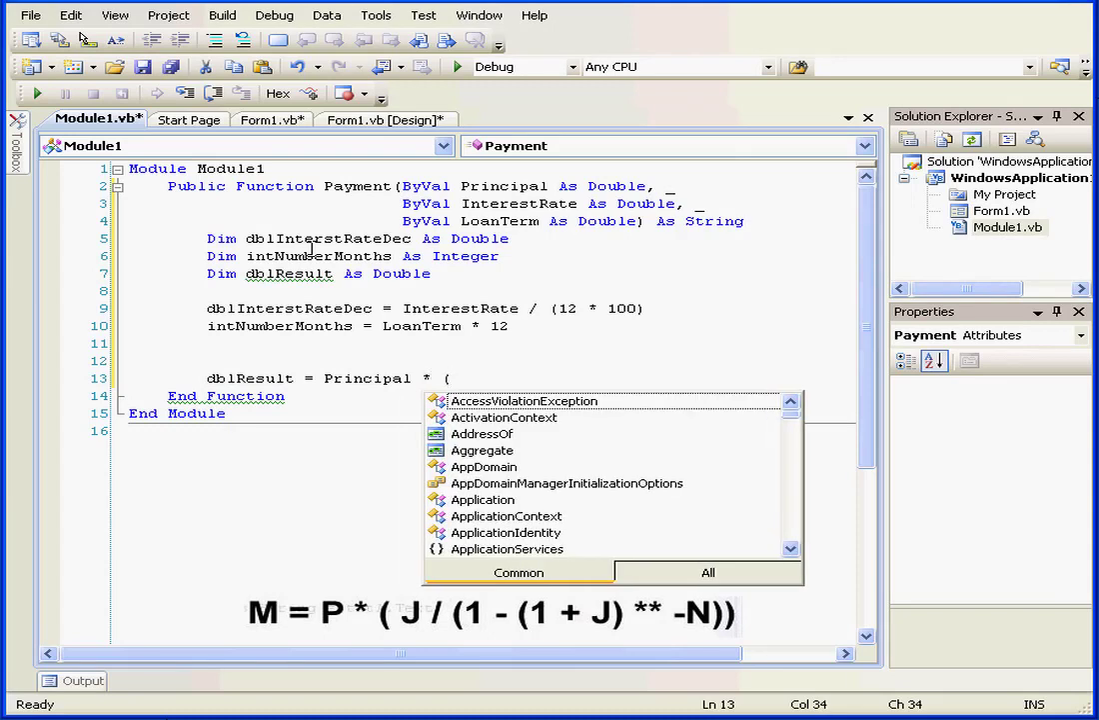
{"action": "type", "text": "inte"}
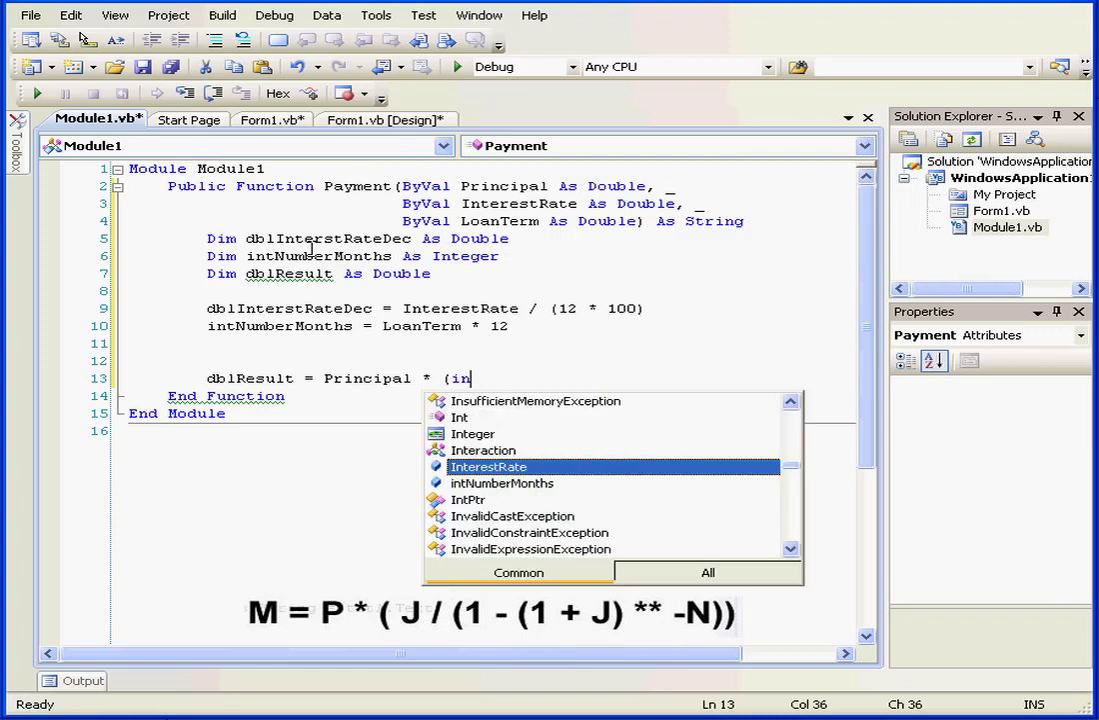
{"action": "type", "text": "db"}
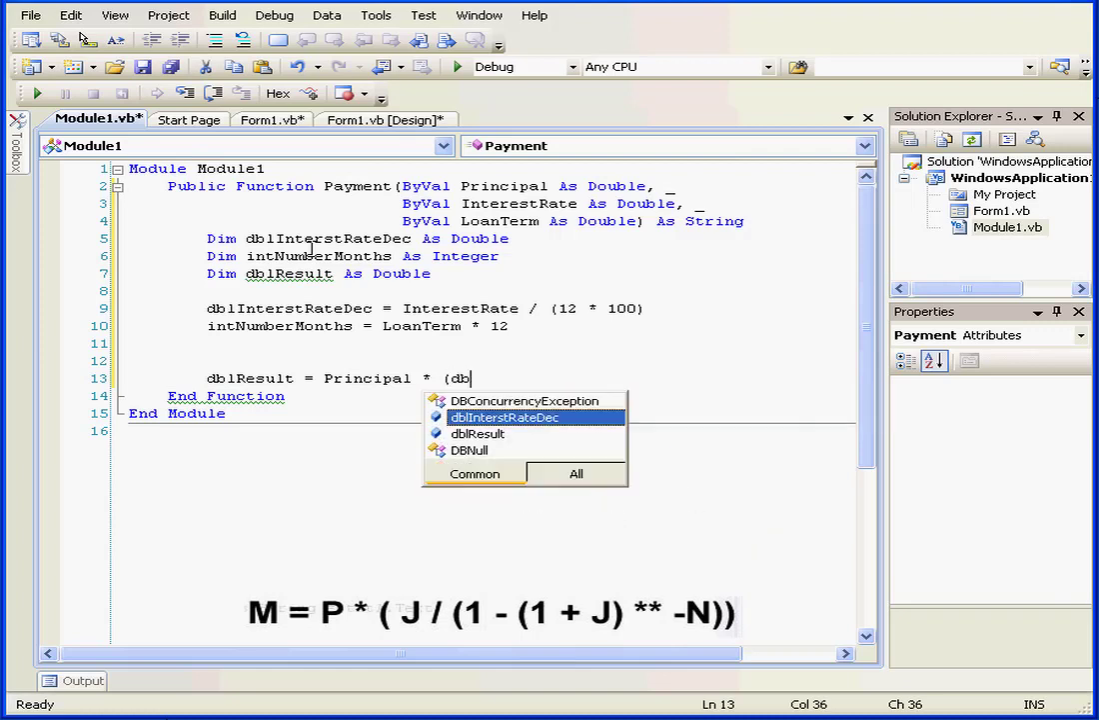
{"action": "type", "text": "lInterstRateDec"}
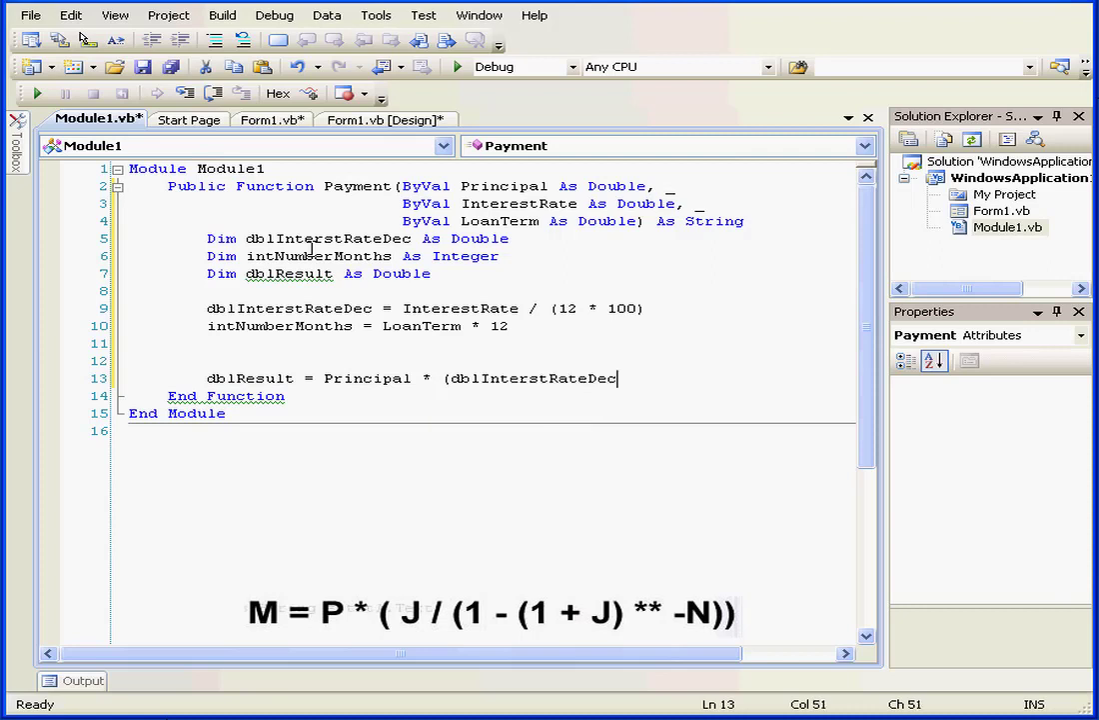
{"action": "type", "text": "/"}
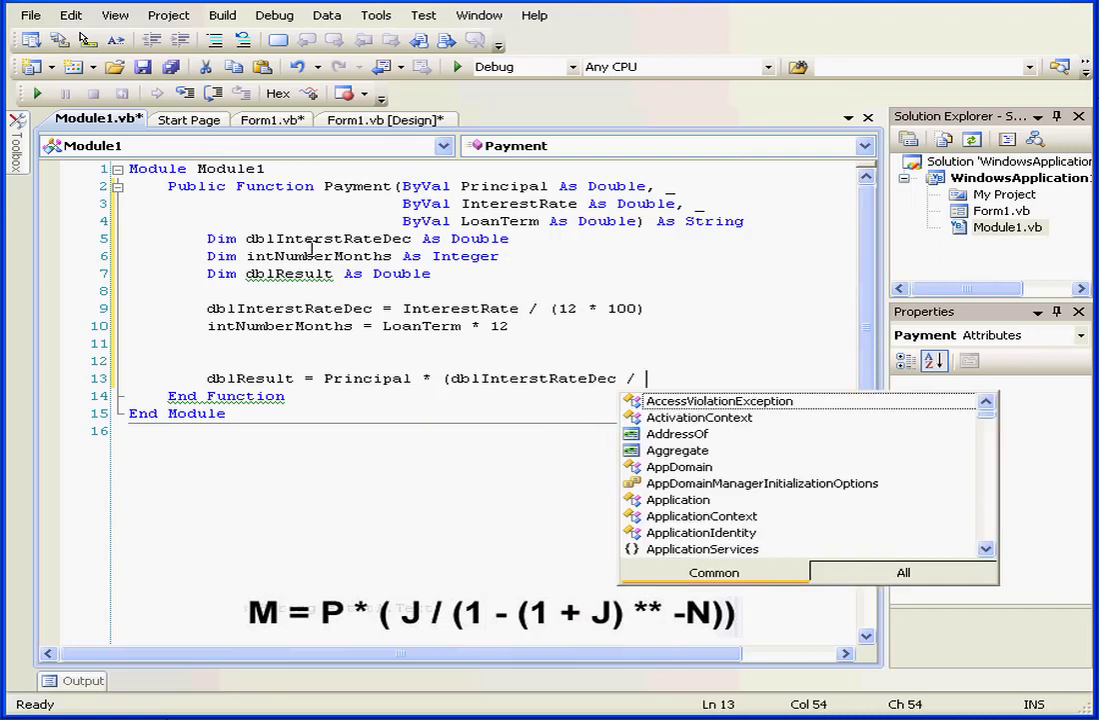
{"action": "type", "text": "("}
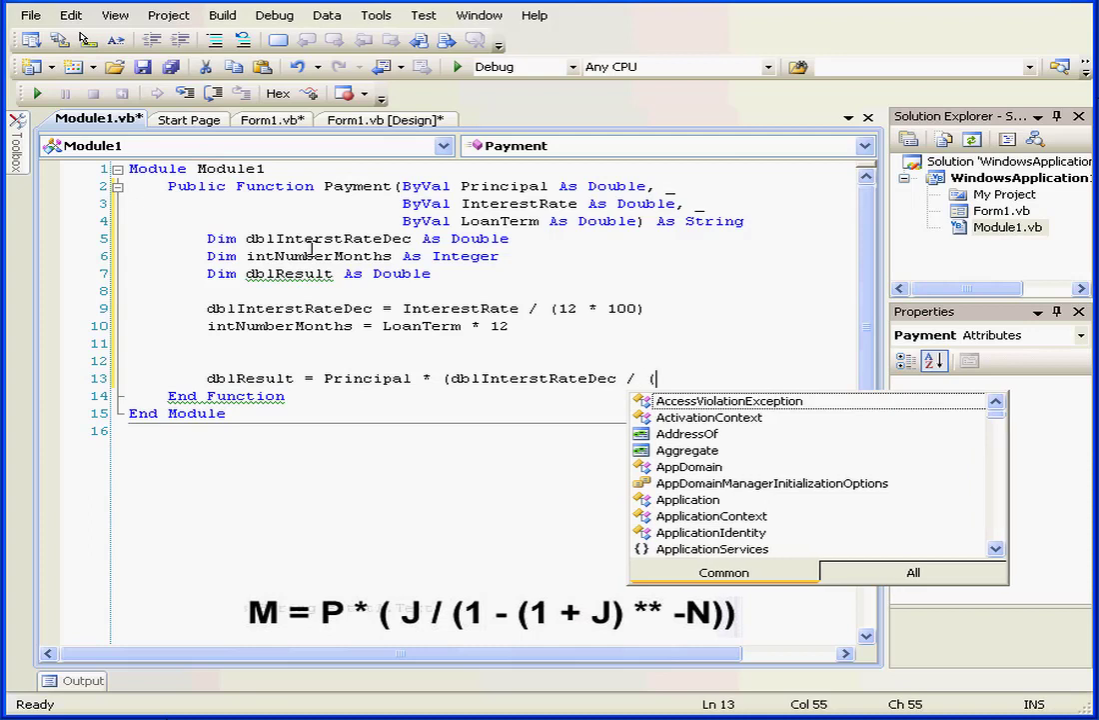
{"action": "type", "text": "1 -"}
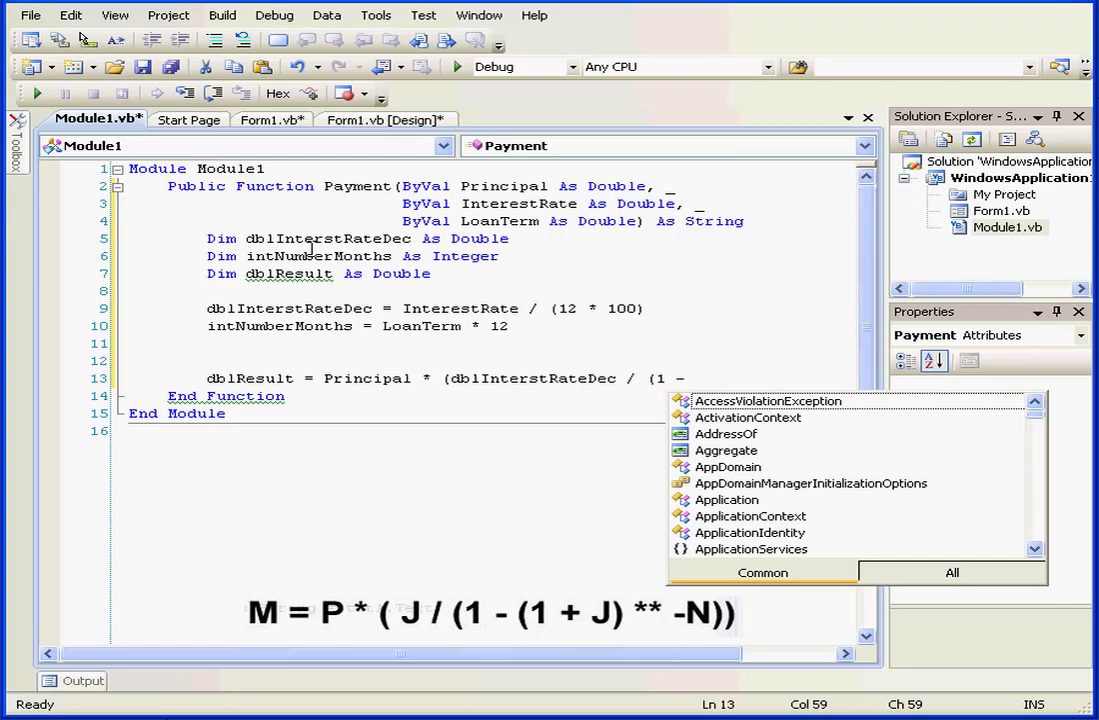
Complete the formula with (1 + dblInterstRateDec) ^ -intNumberMonths)) and begin the next line
{"action": "type", "text": "(1"}
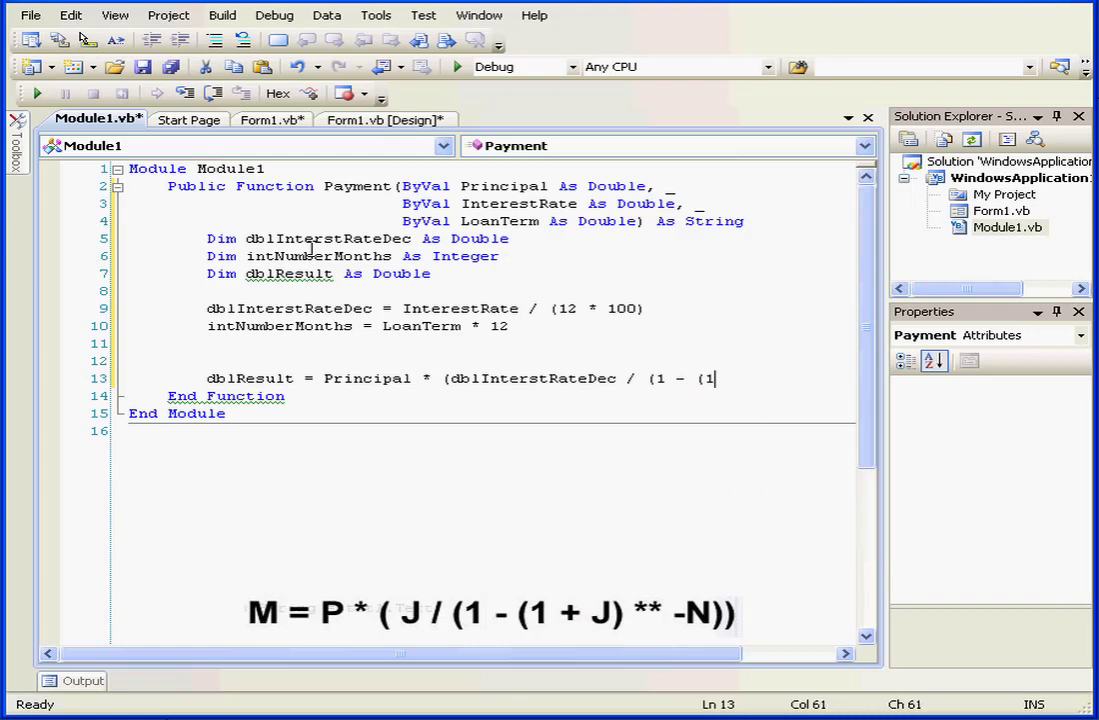
{"action": "type", "text": "+"}
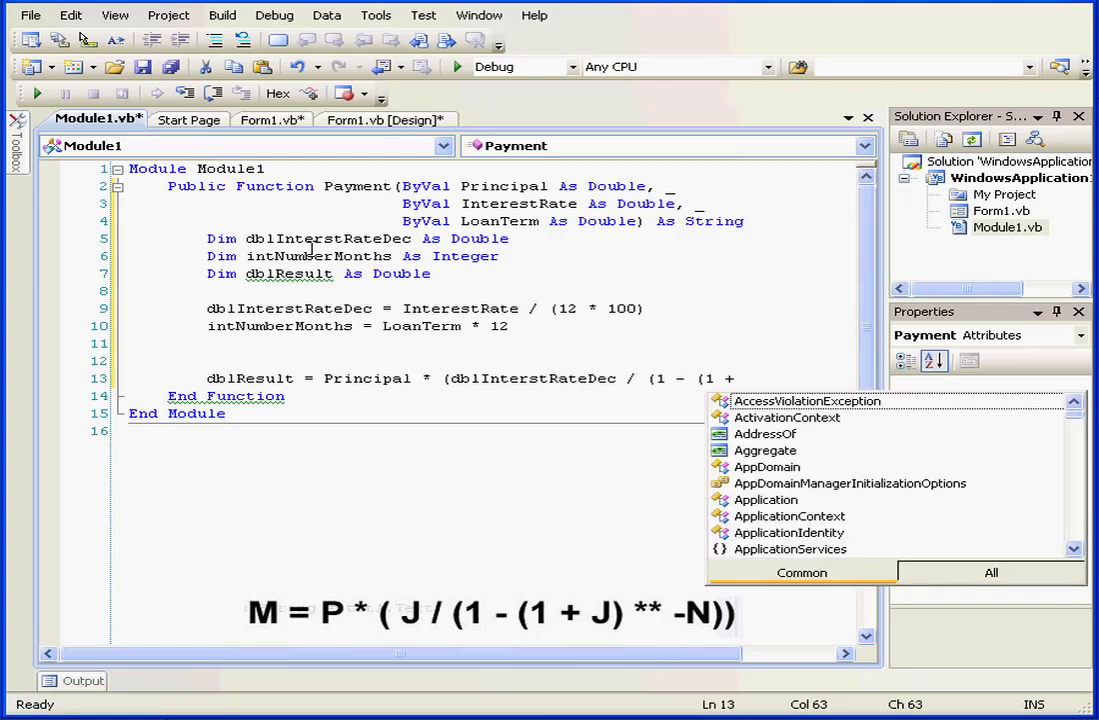
{"action": "type", "text": "db"}
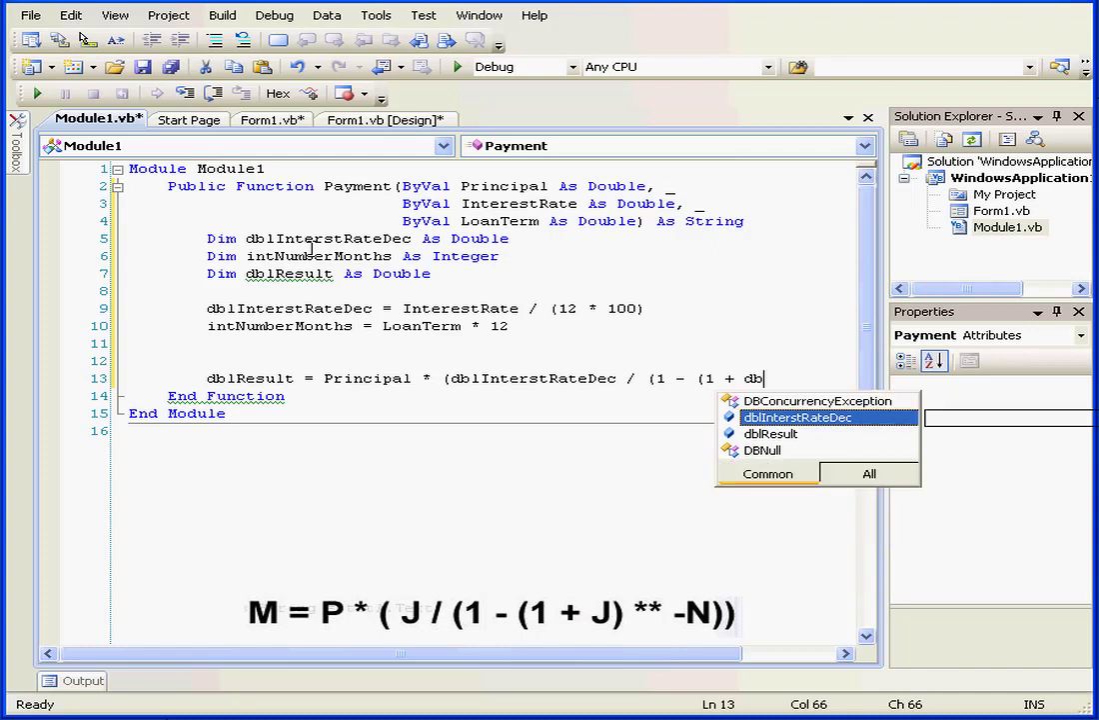
{"action": "type", "text": "lInterstRateDec"}
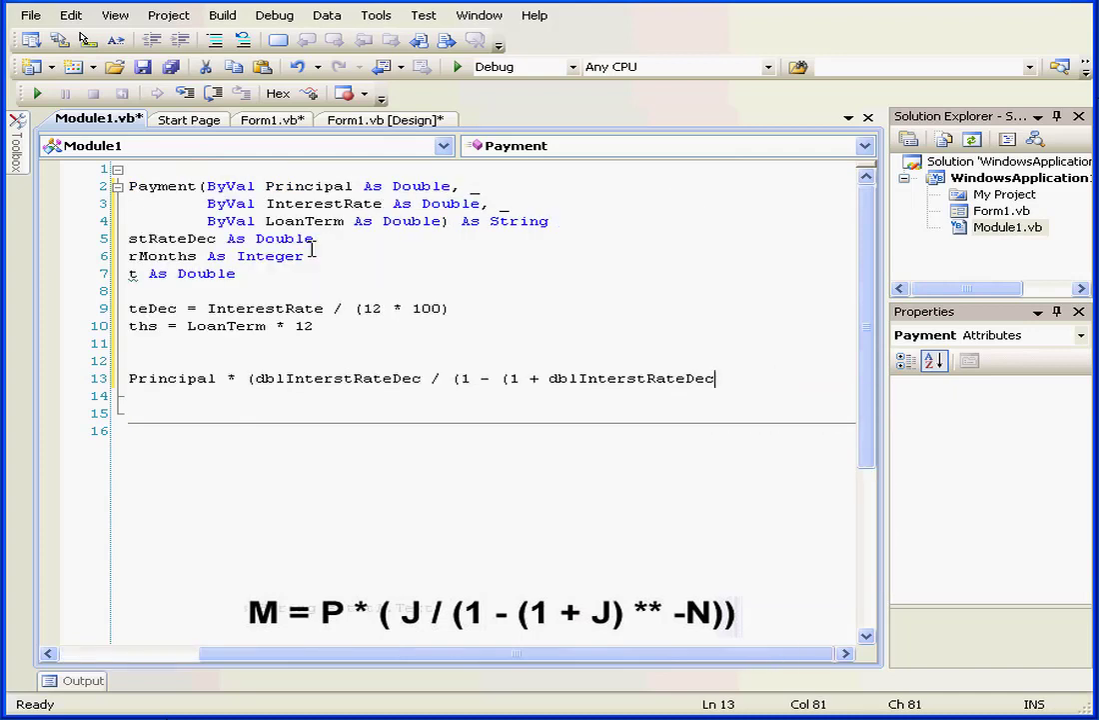
{"action": "type", "text": ")"}
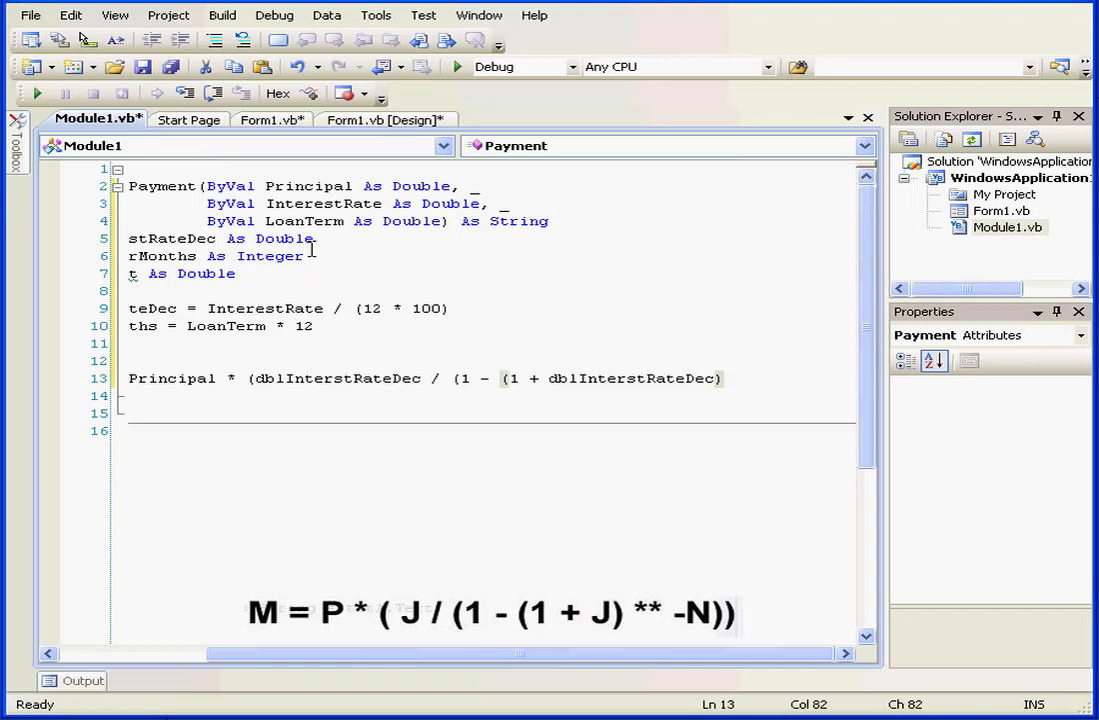
{"action": "type", "text": "^"}
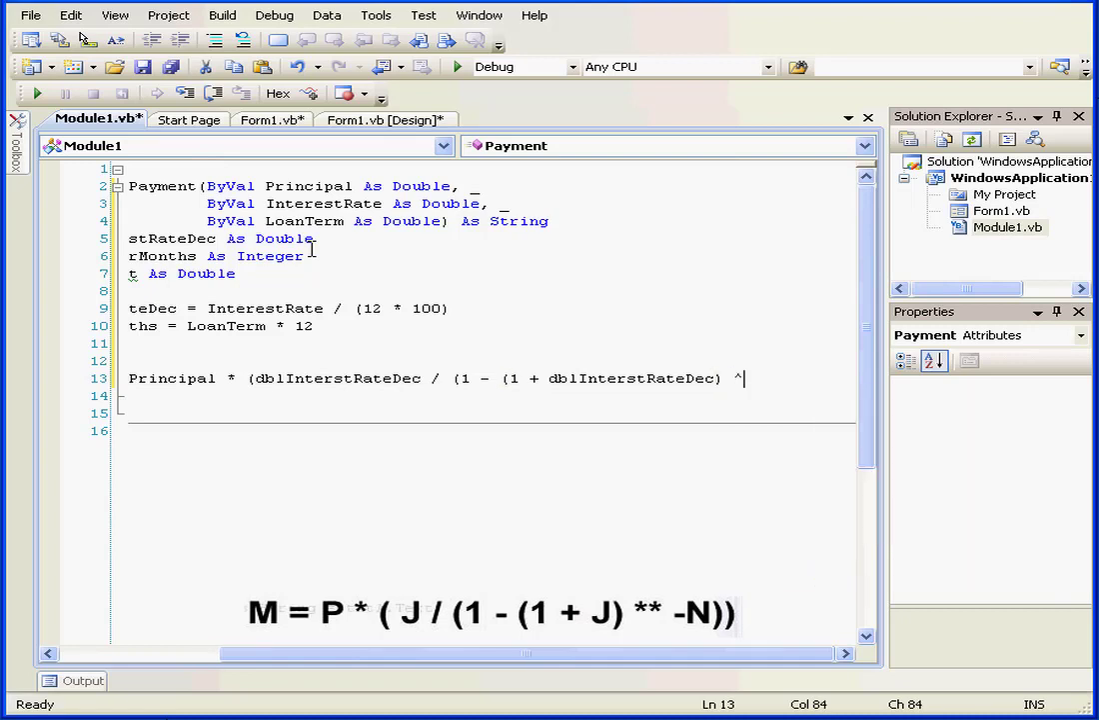
{"action": "type", "text": "-i"}
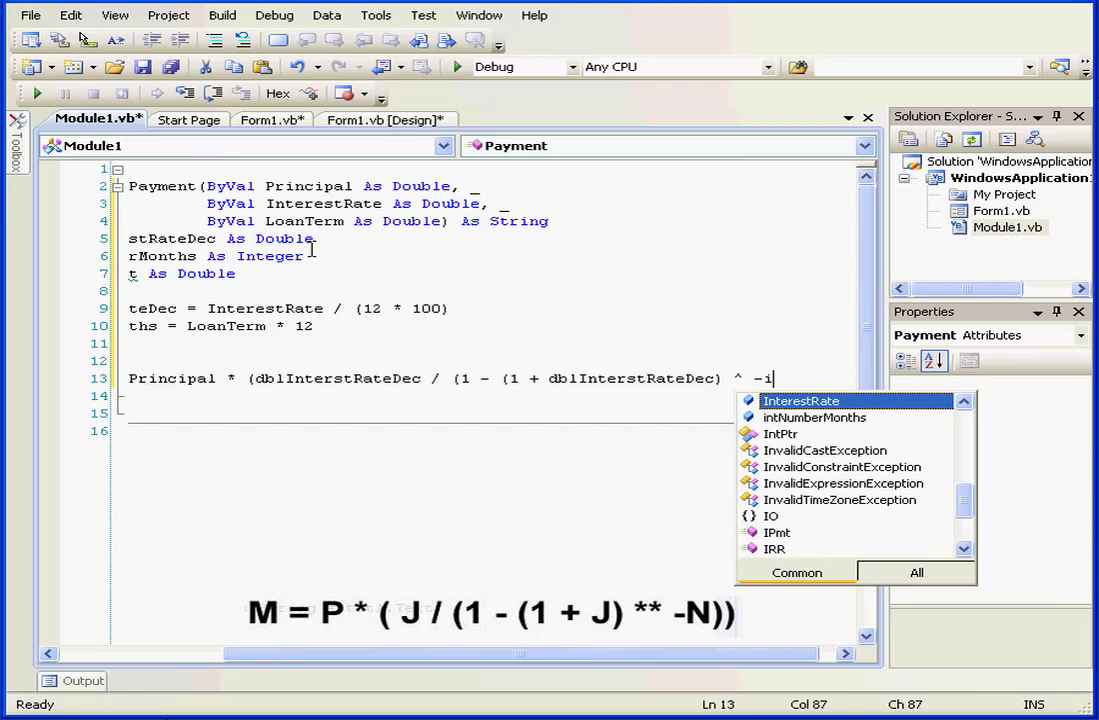
{"action": "type", "text": "nt"}
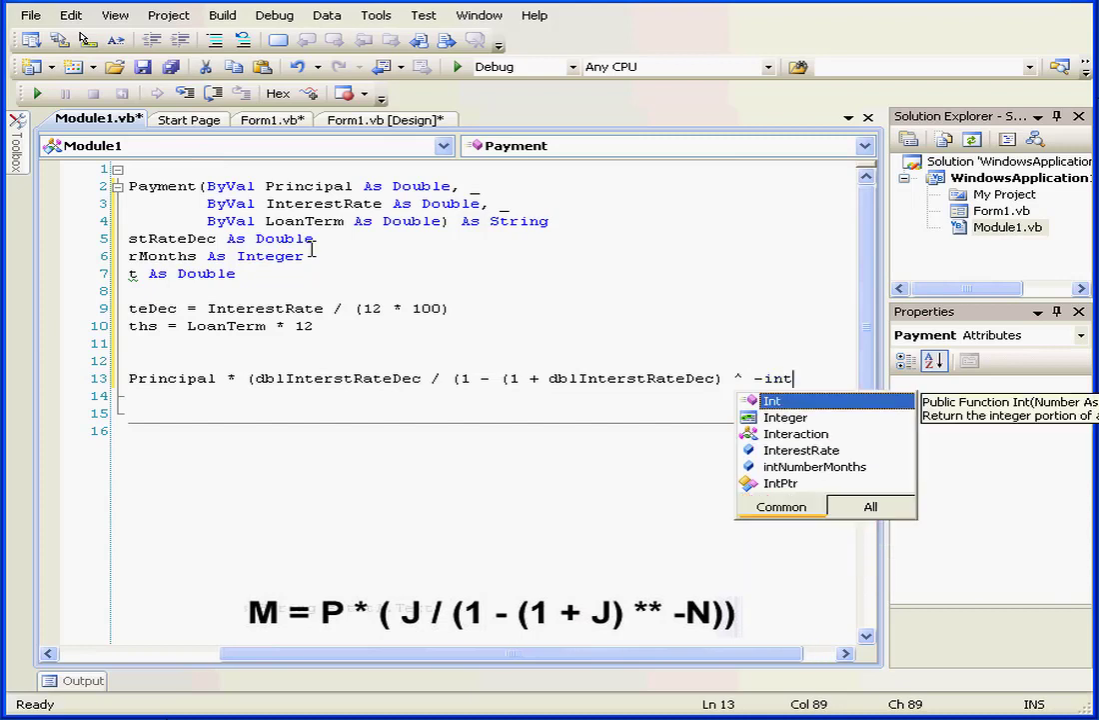
{"action": "type", "text": "NumberMonths"}
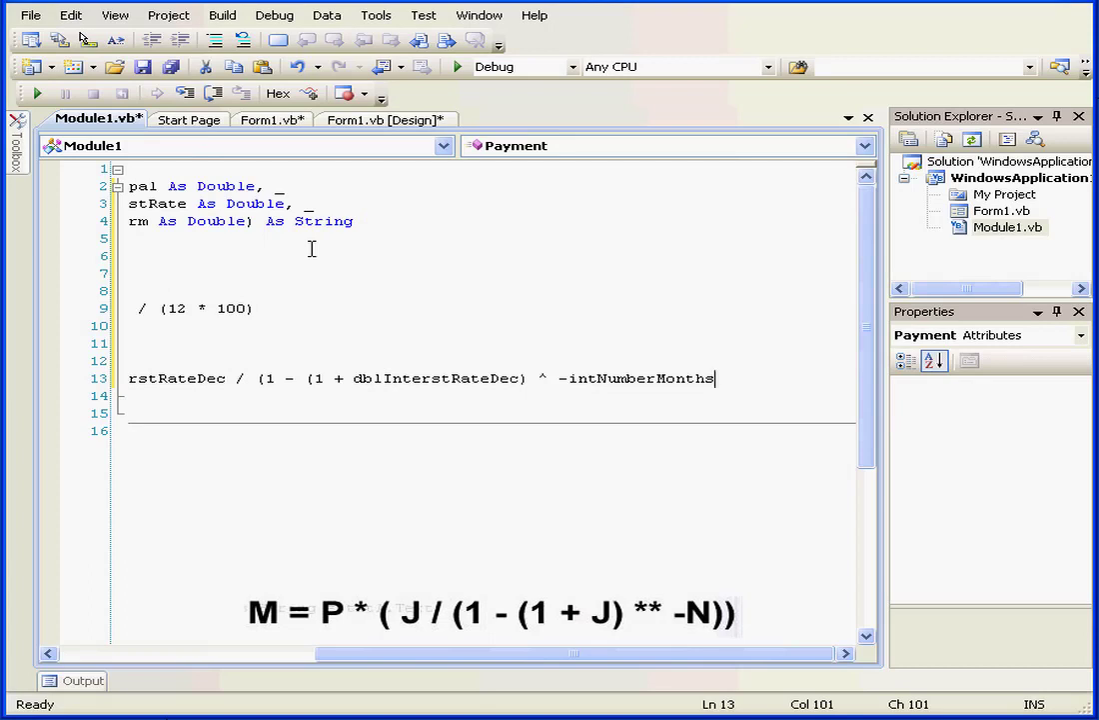
{"action": "type", "text": "))"}
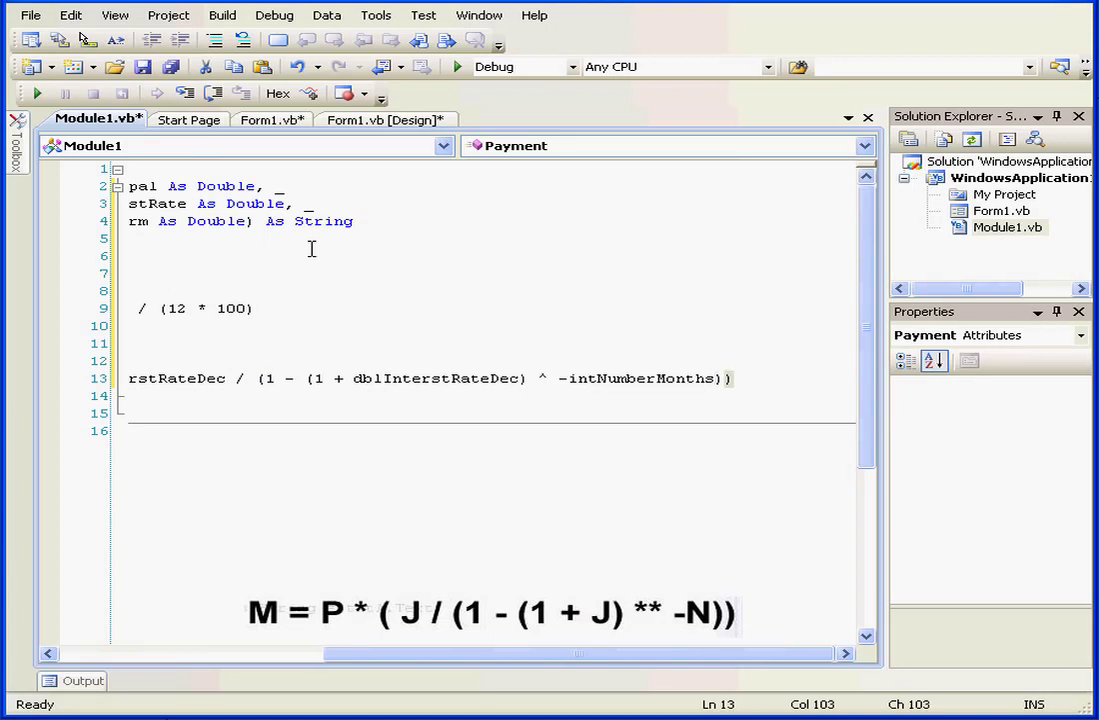
{"action": "type", "text": "r"}
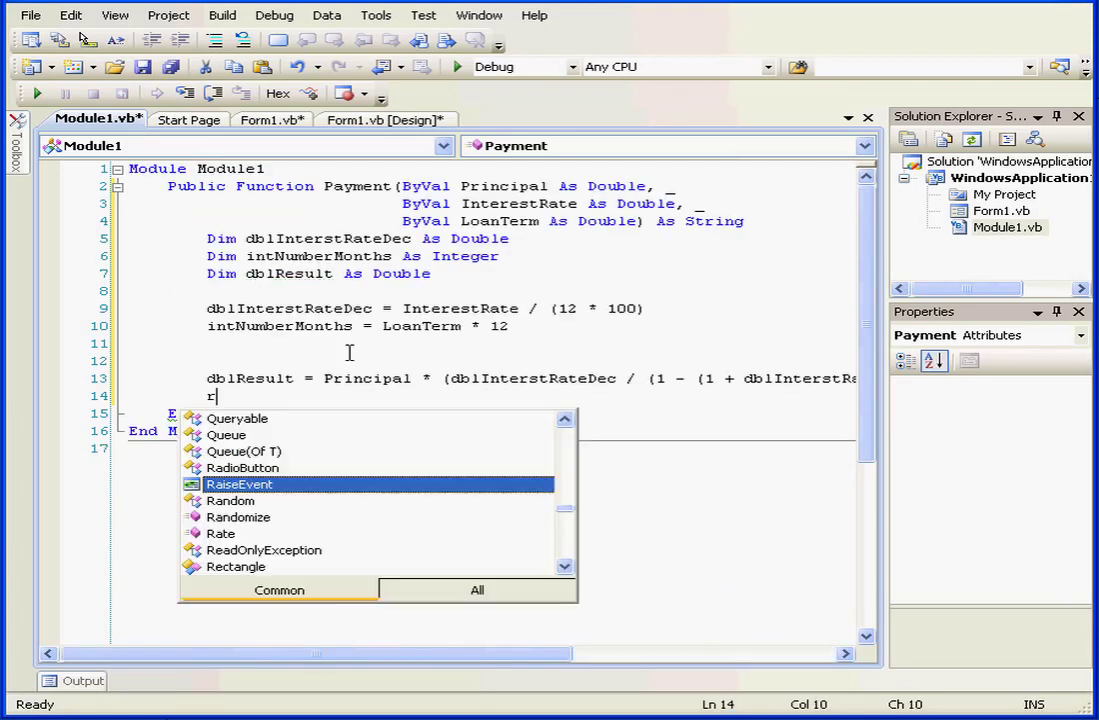
End Payment with Return Format(dblResult, "Currency")
{"action": "type", "text": "eturn format"}
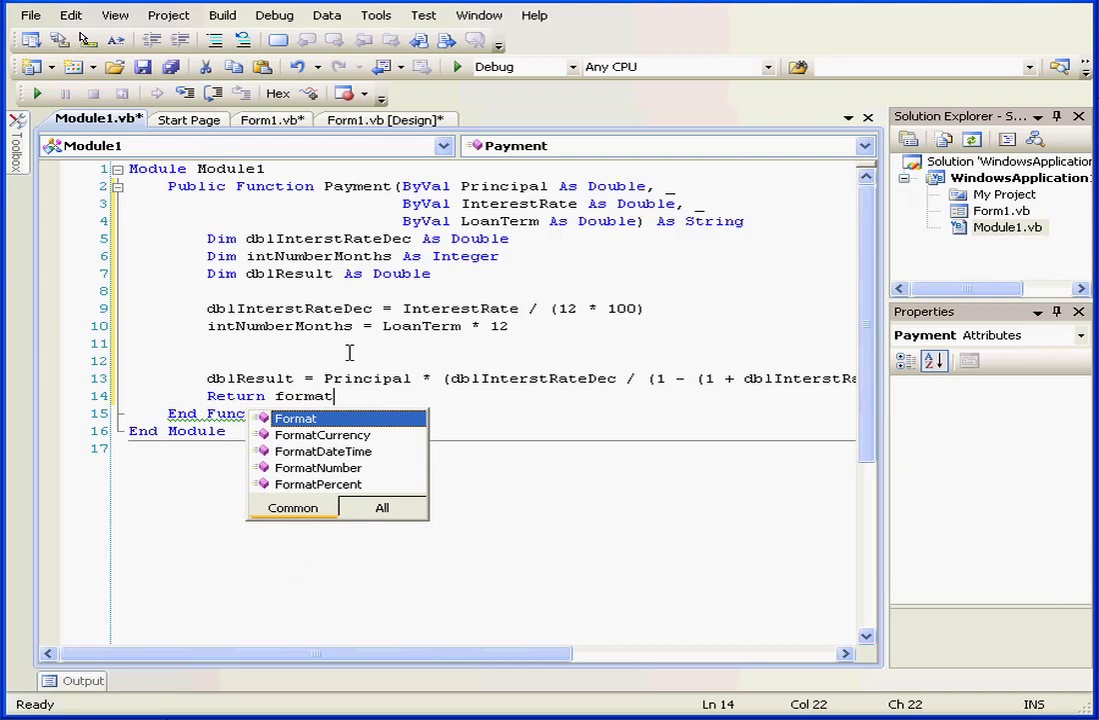
{"action": "type", "text": "("}
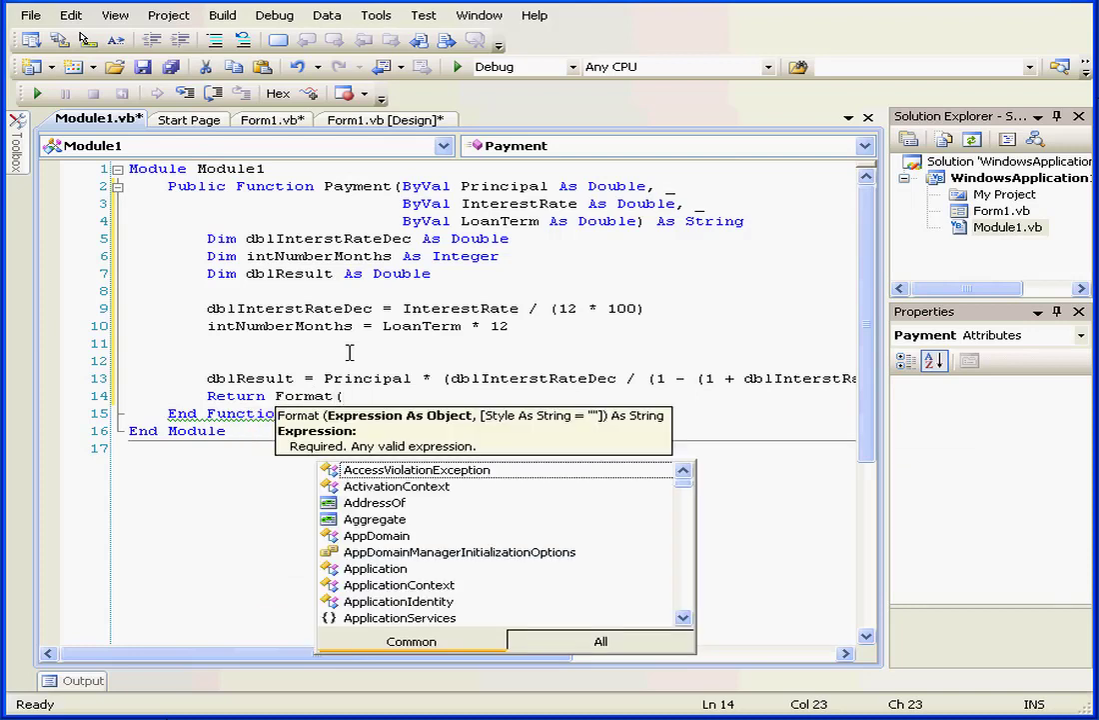
{"action": "type", "text": "db"}
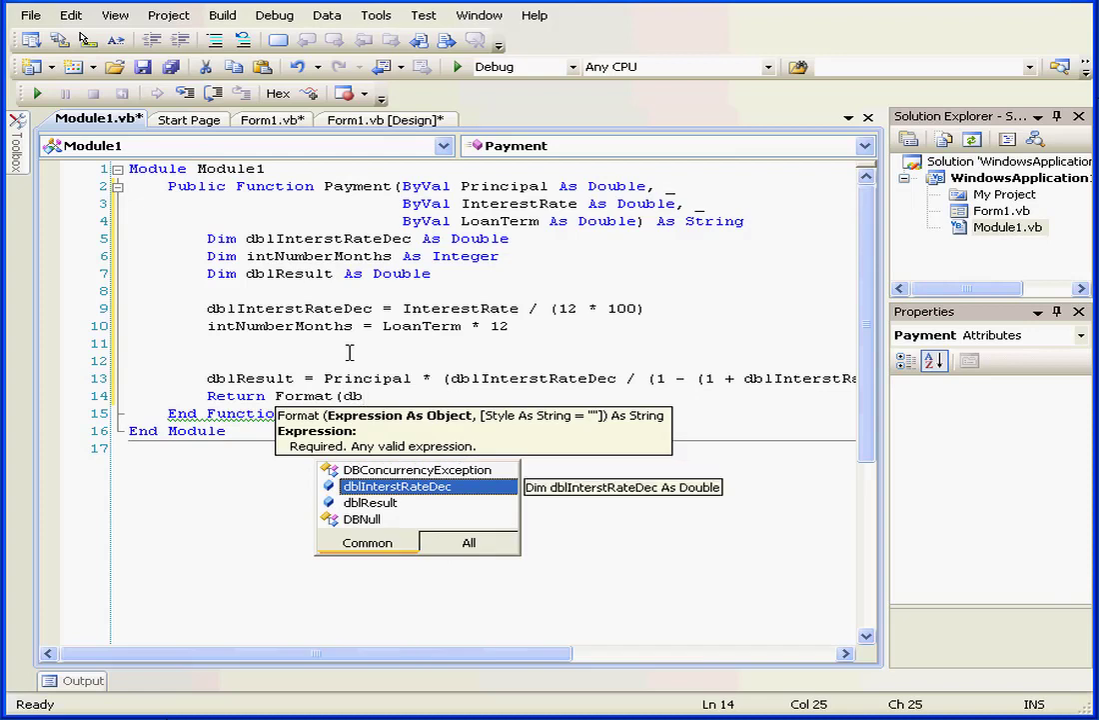
{"action": "type", "text": "lre"}
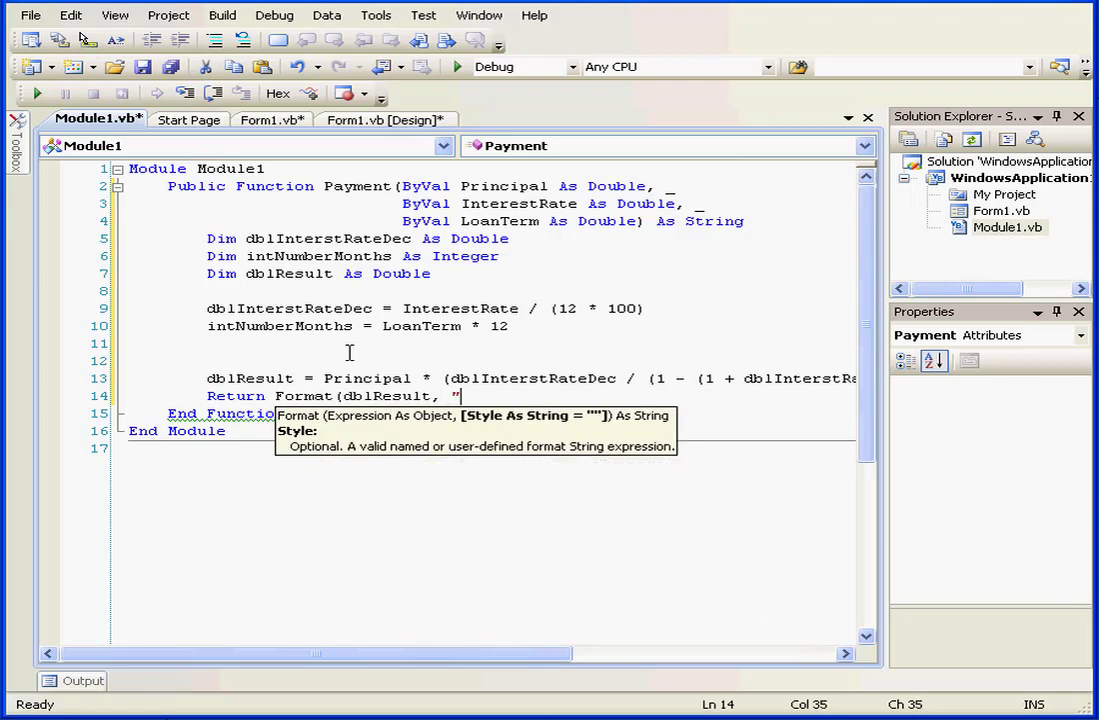
{"action": "type", "text": "C"}
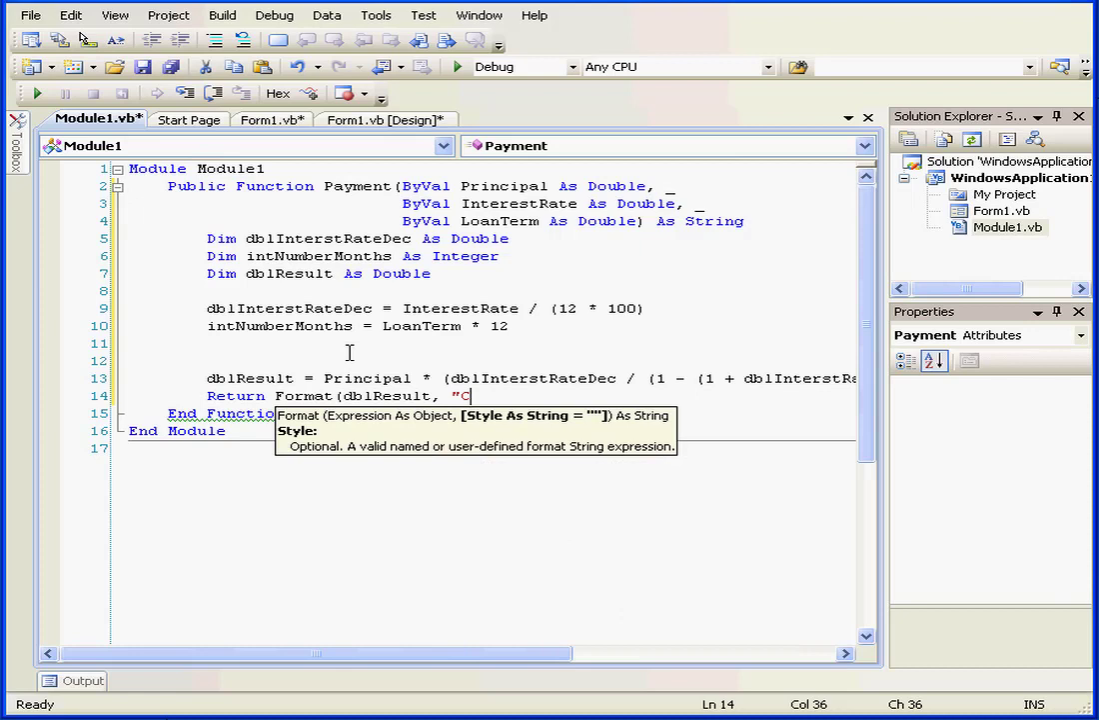
{"action": "type", "text": "u"}
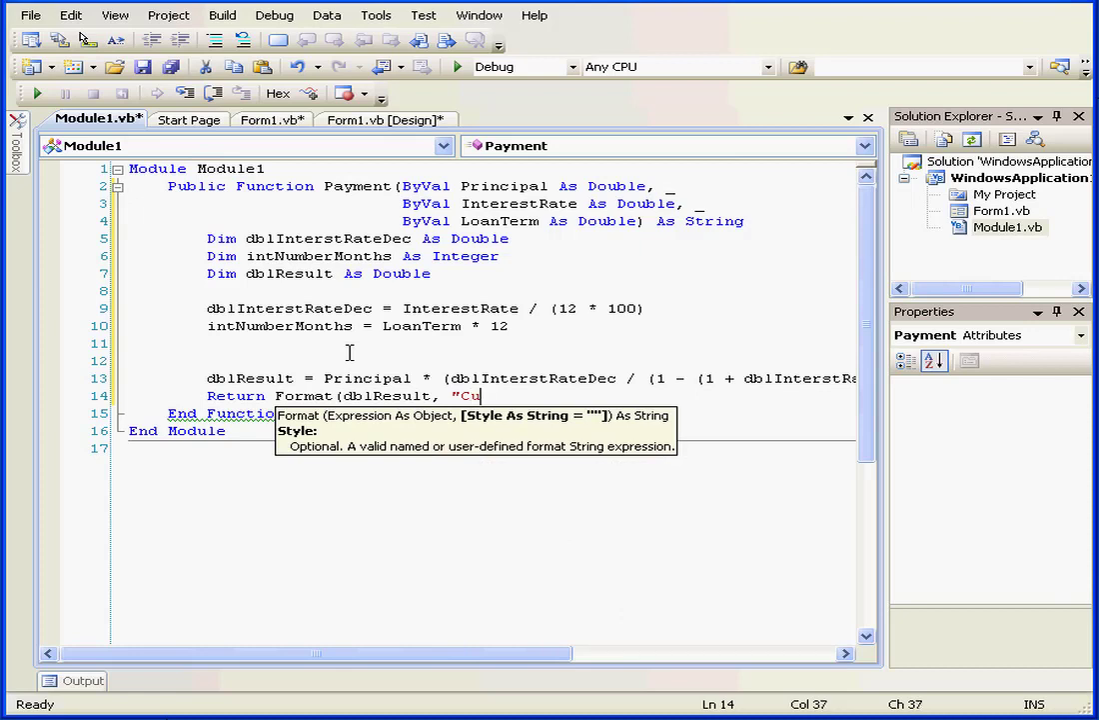
{"action": "type", "text": "rrenc"}
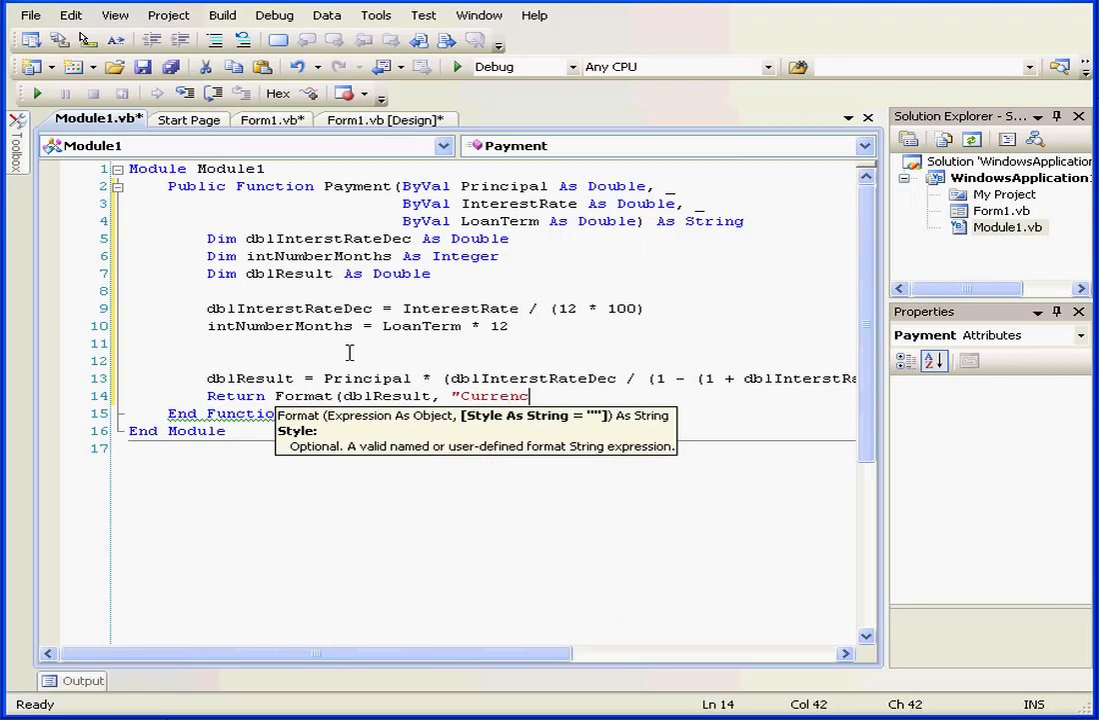
{"action": "type", "text": "cy\""}
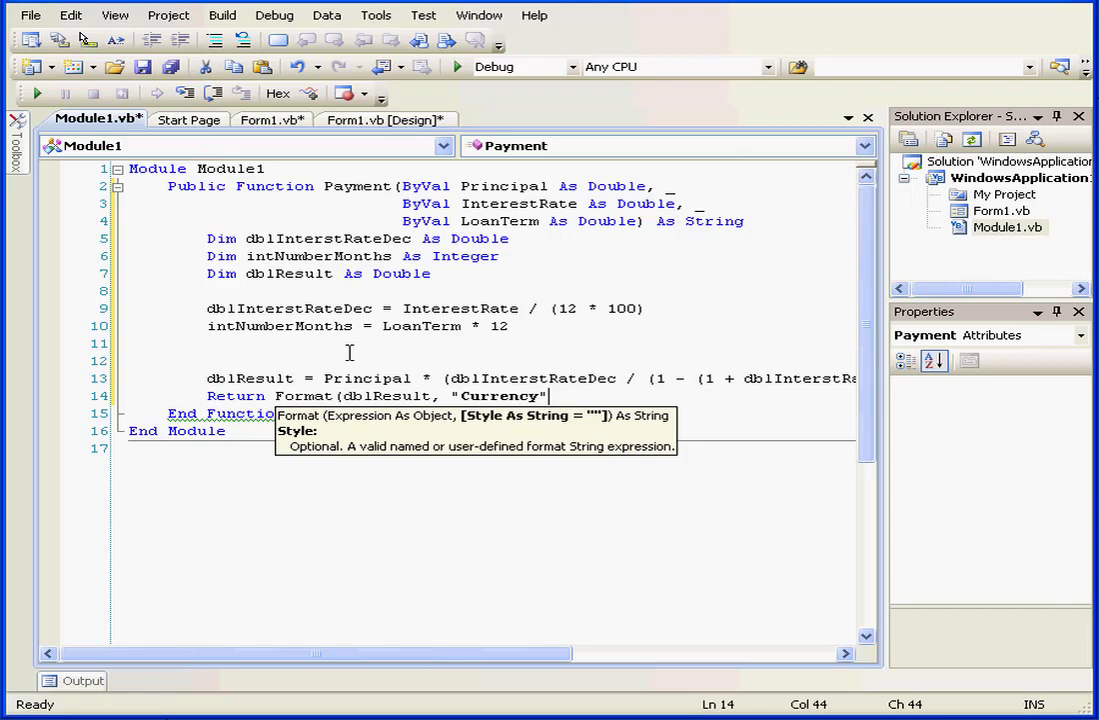
{"action": "type", "text": ")"}
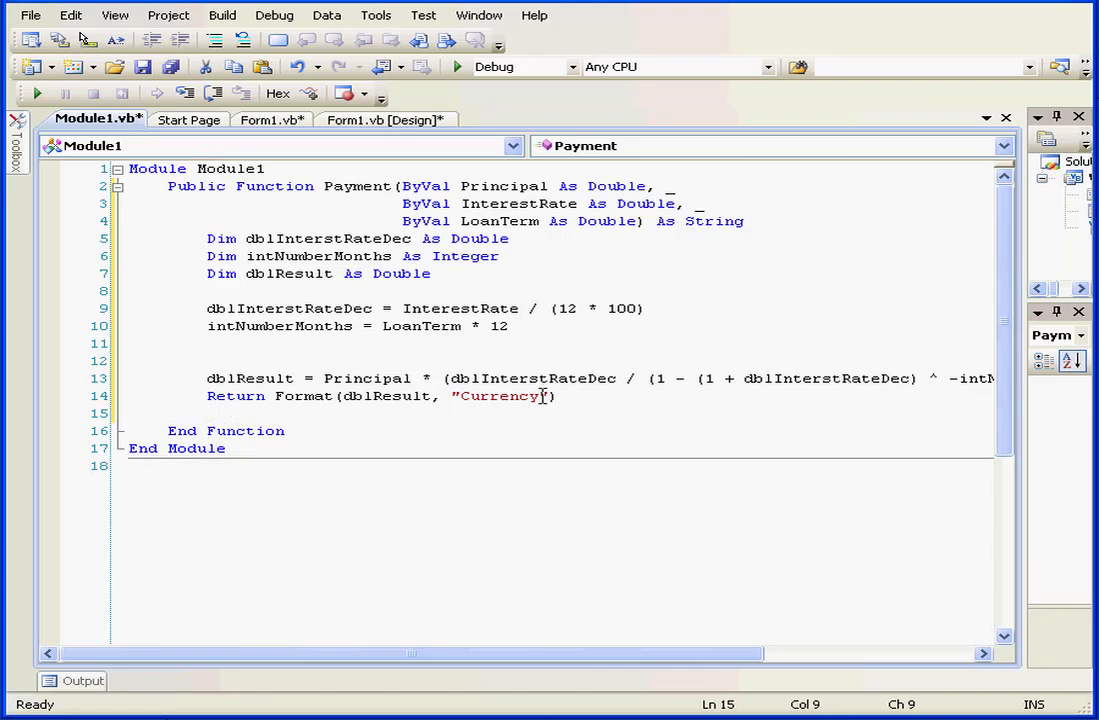
Paste a copy of the Return line and comment out the original with an apostrophe
{"action": "right_click", "coordinate": [208, 411]}
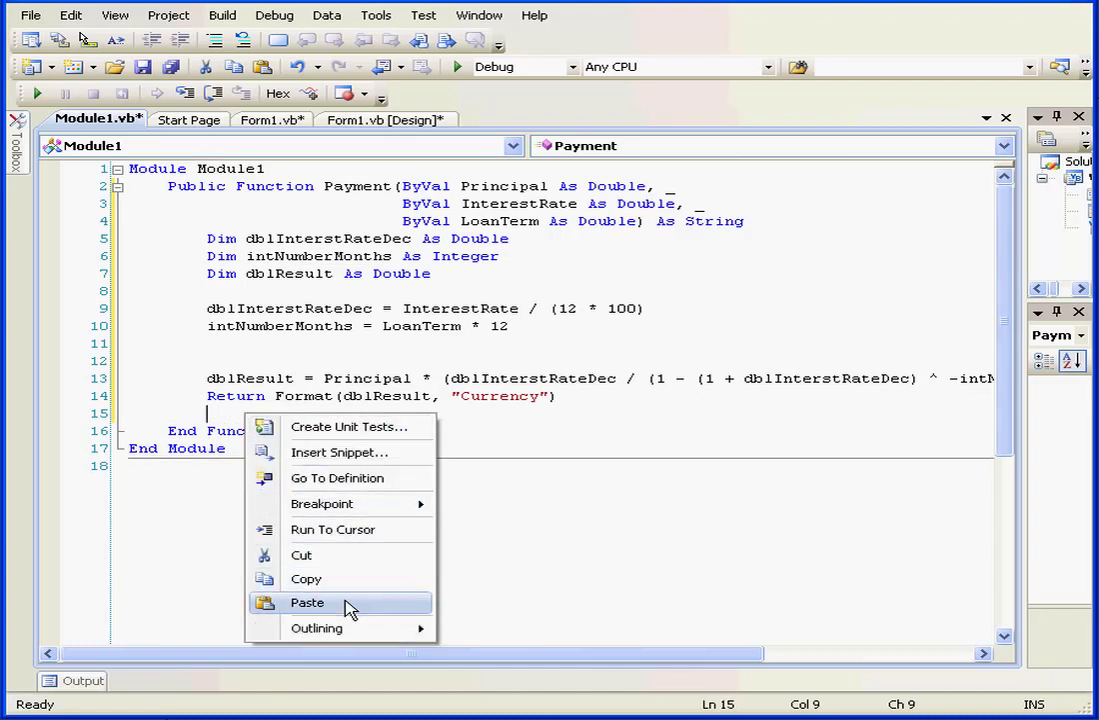
{"action": "left_click", "coordinate": [308, 601]}
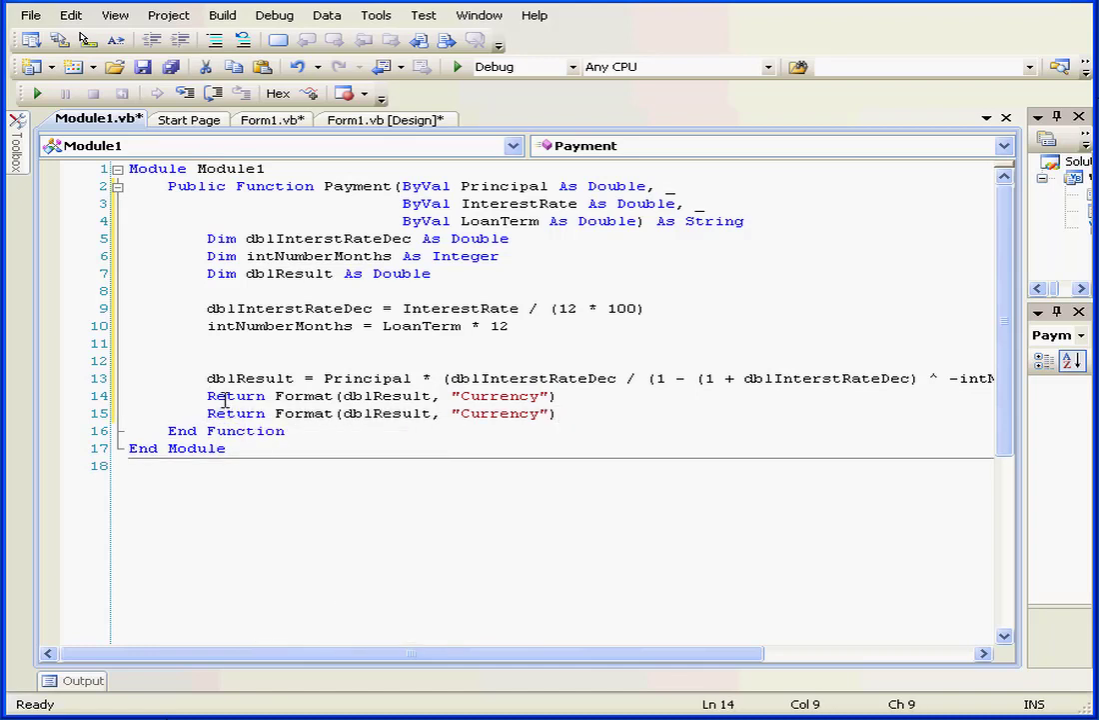
{"action": "type", "text": "'"}
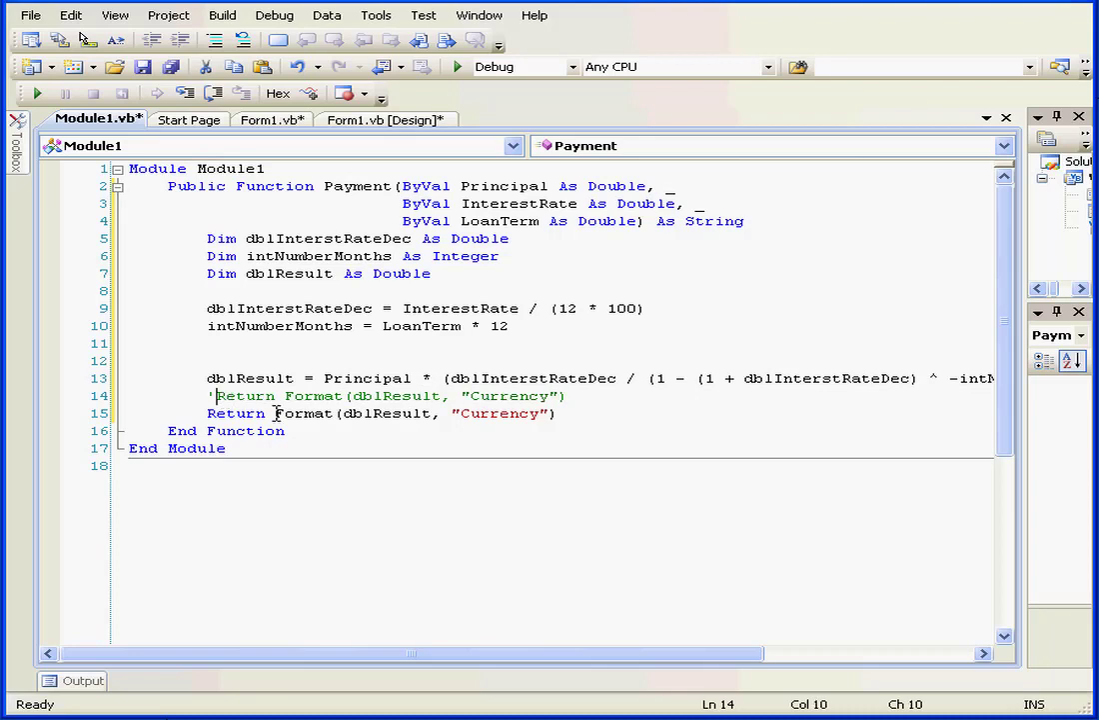
Change the copied line to Payment = Format(dblResult, "Currency"), fixing the Payment spelling
{"action": "double_click", "coordinate": [236, 412]}
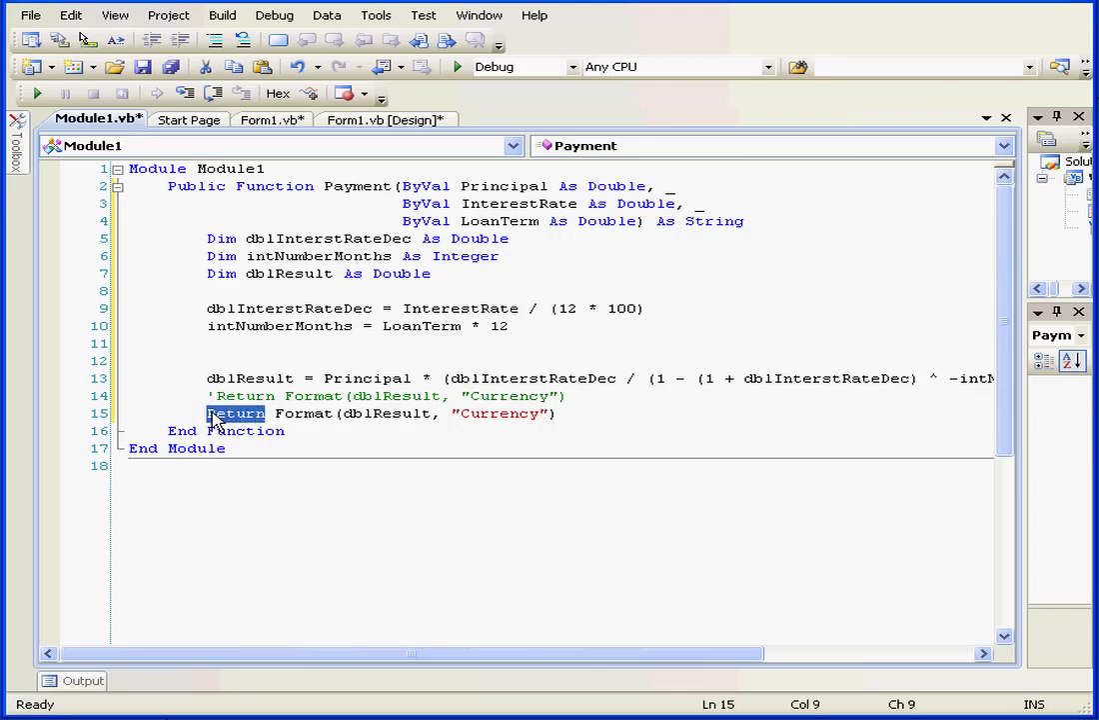
{"action": "type", "text": "Paymnet ="}
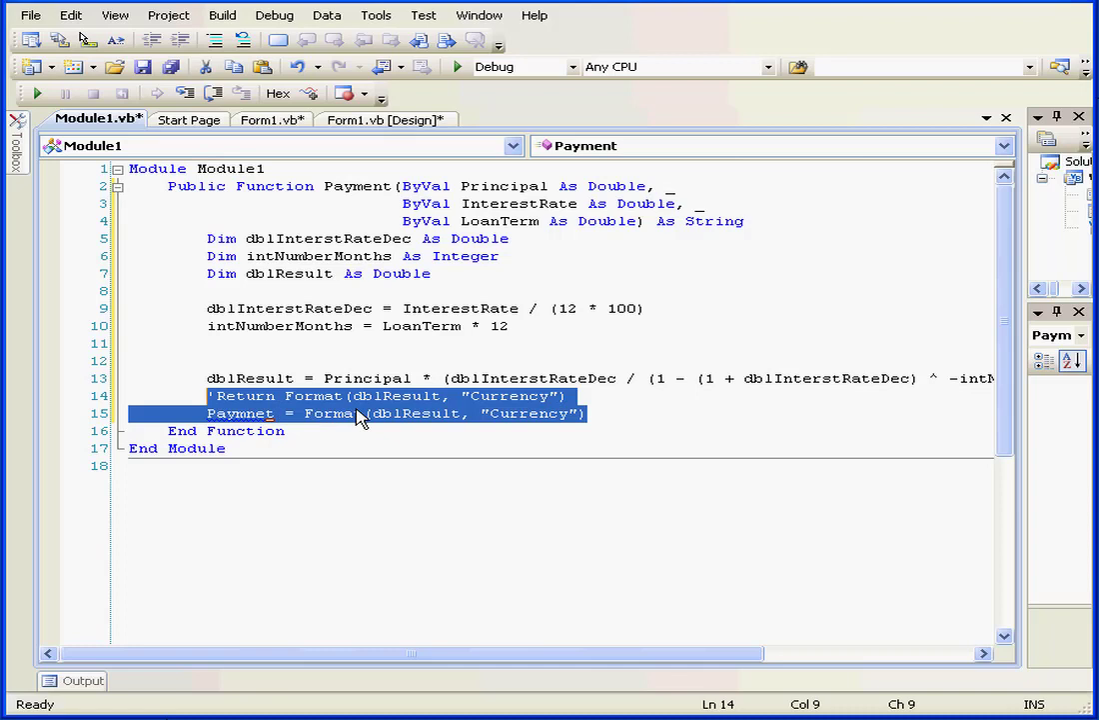
{"action": "left_click", "coordinate": [355, 411]}
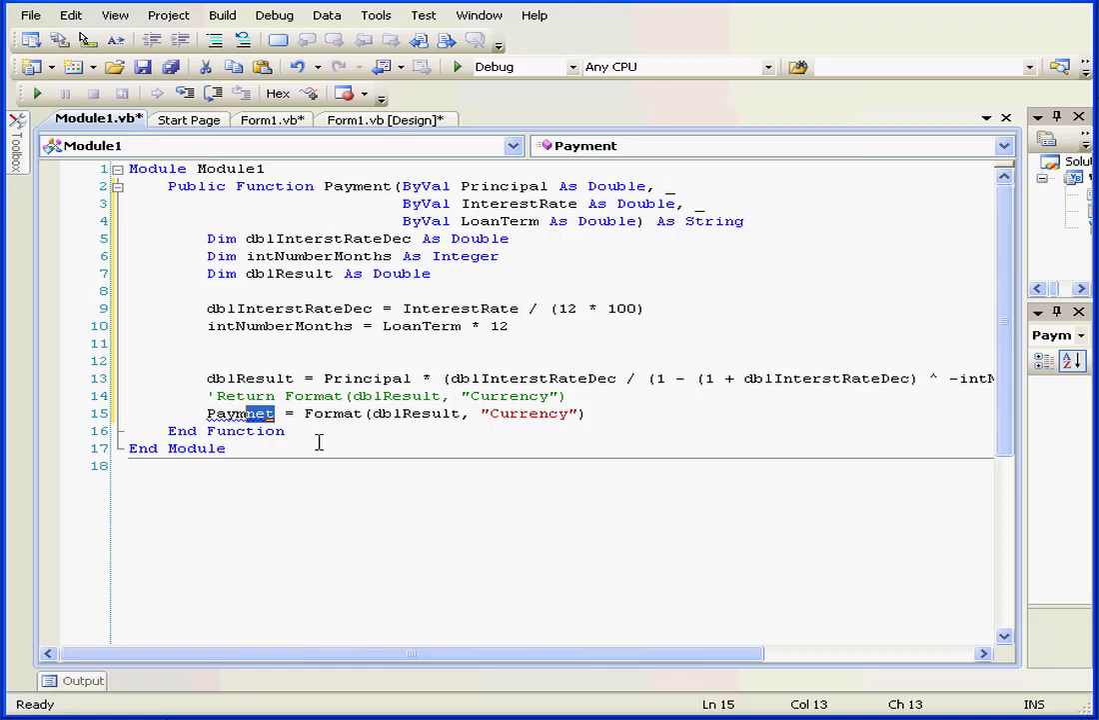
{"action": "left_click", "coordinate": [264, 412]}
{"action": "type", "text": "e"}
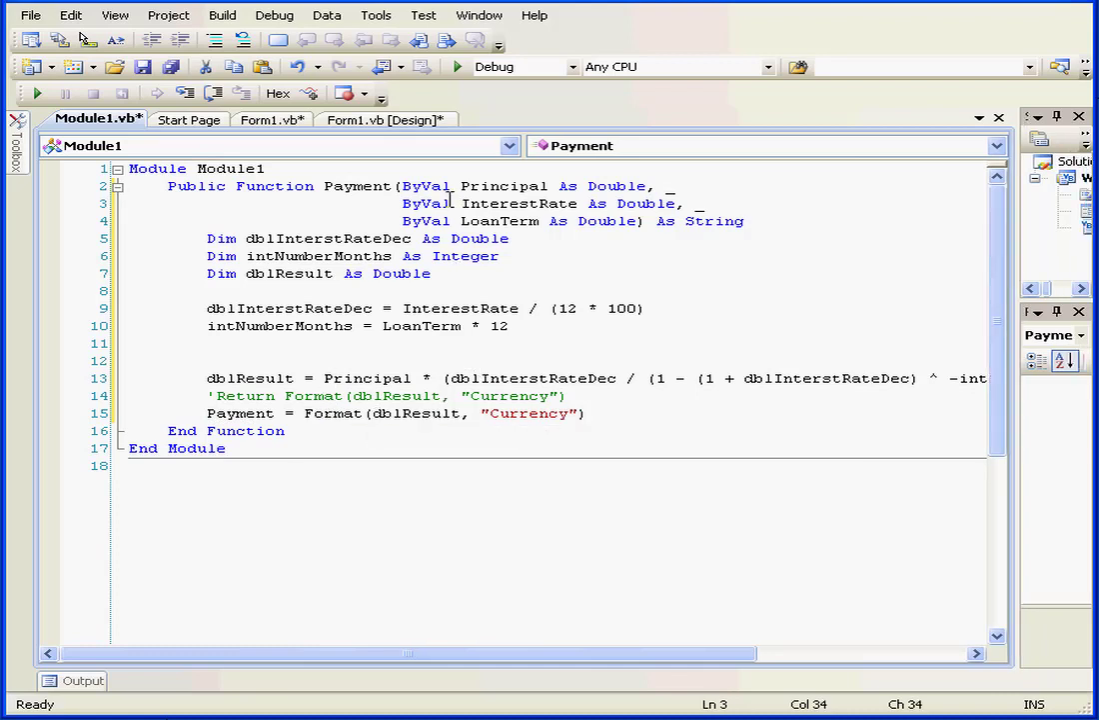
{"action": "double_click", "coordinate": [428, 204]}
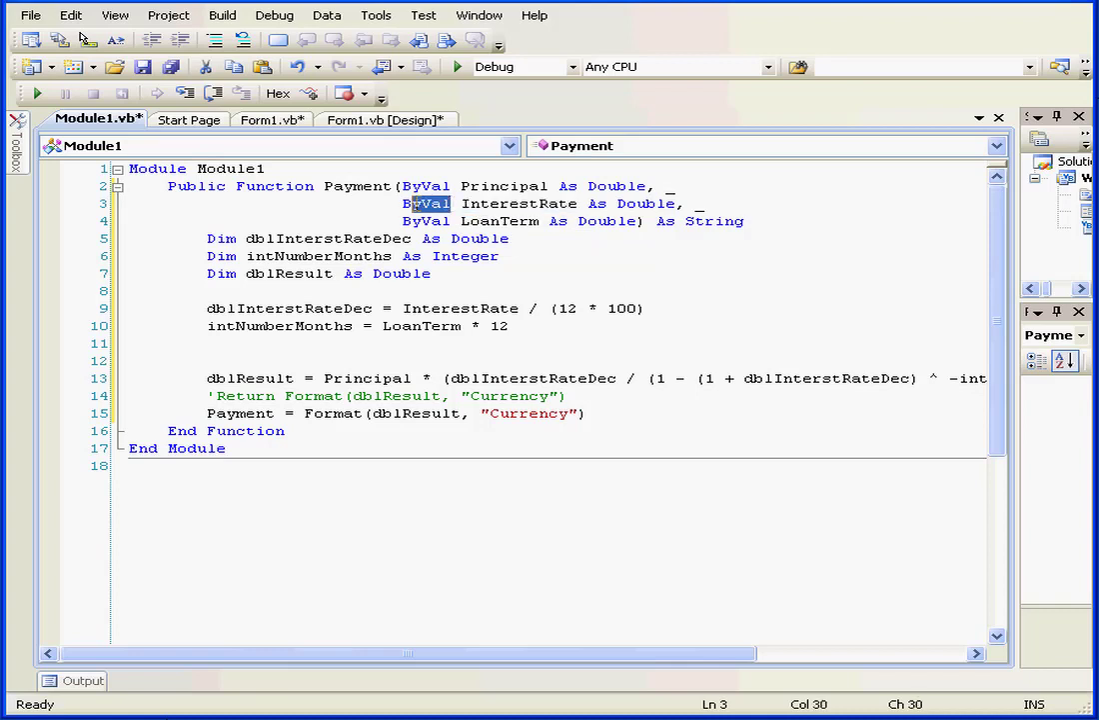
{"action": "left_click", "coordinate": [418, 203]}
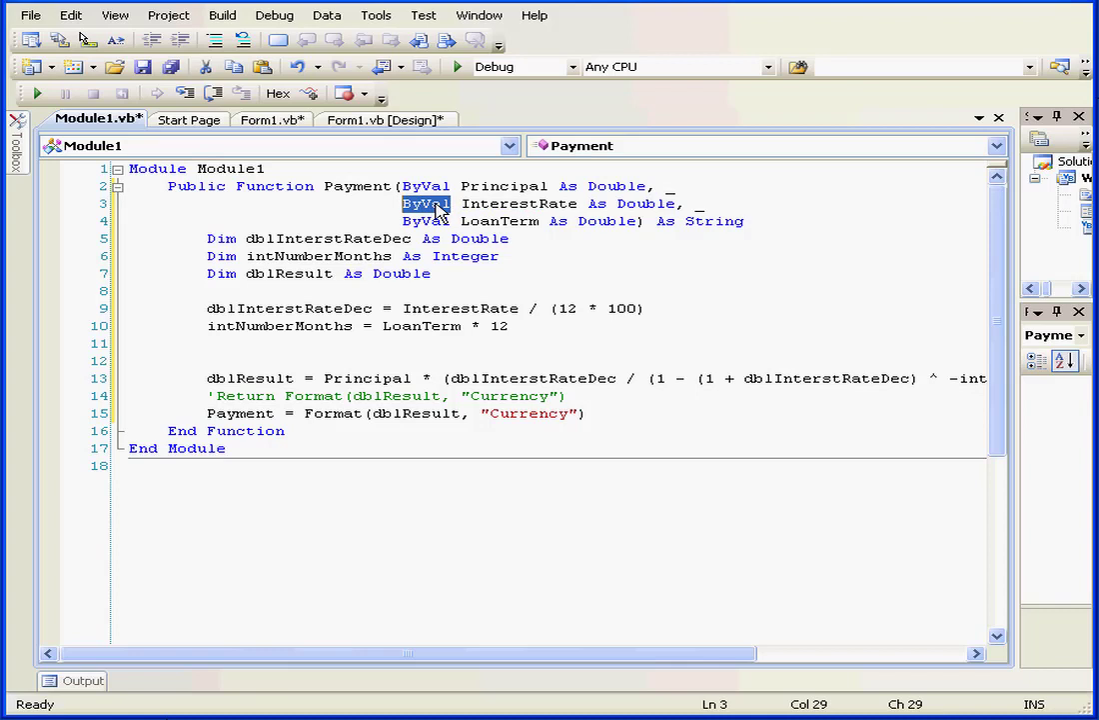
{"action": "mouse_move", "coordinate": [440, 218]}
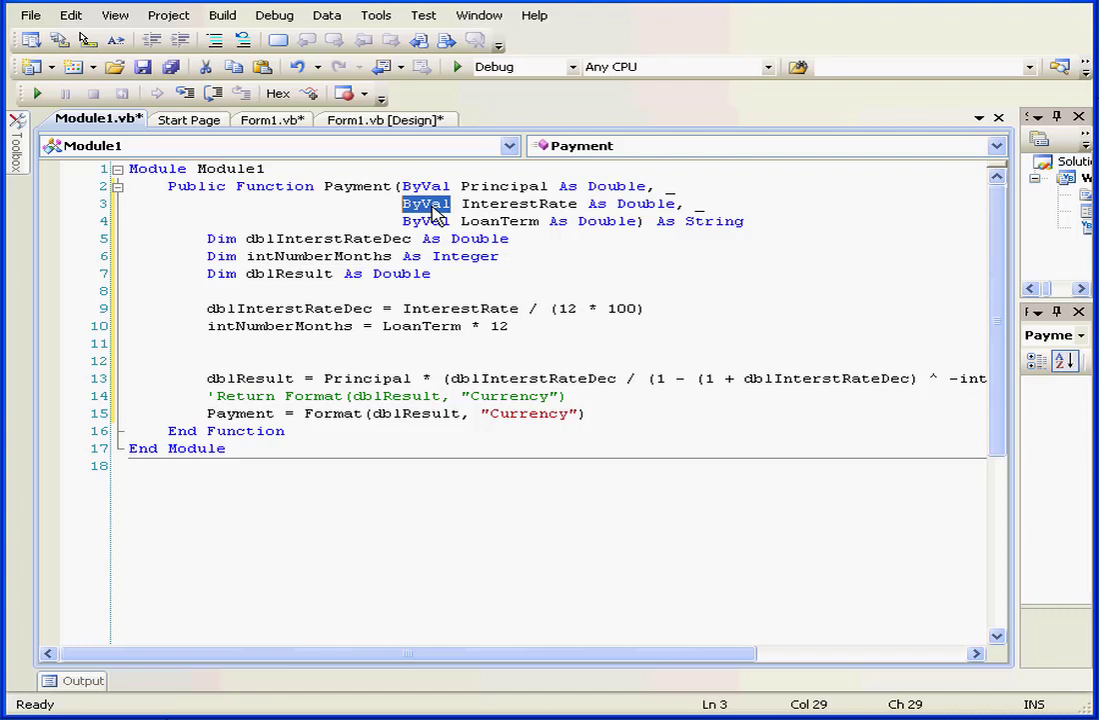
{"action": "mouse_move", "coordinate": [464, 186]}
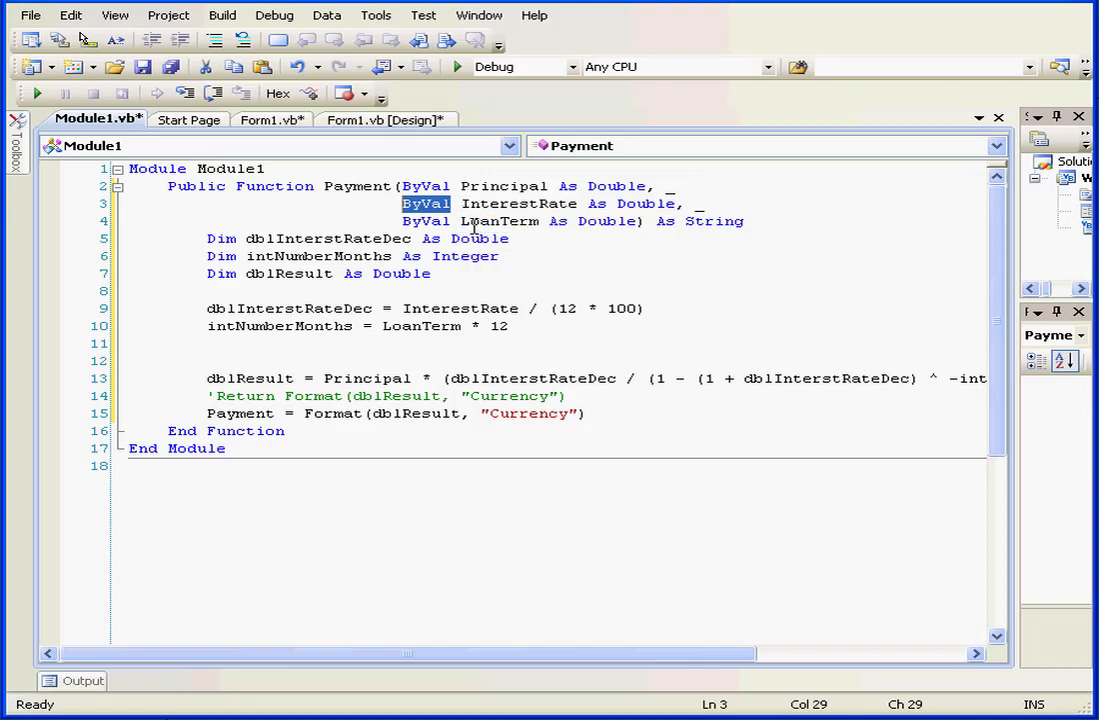
{"action": "mouse_move", "coordinate": [480, 238]}
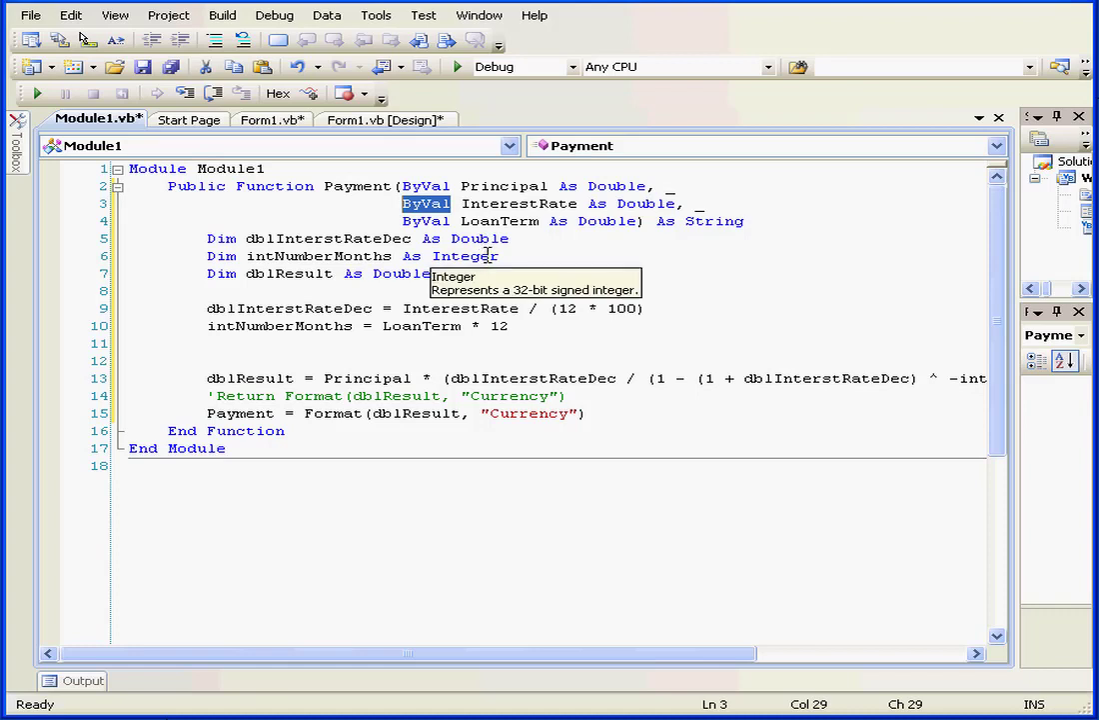
{"action": "mouse_move", "coordinate": [675, 268]}
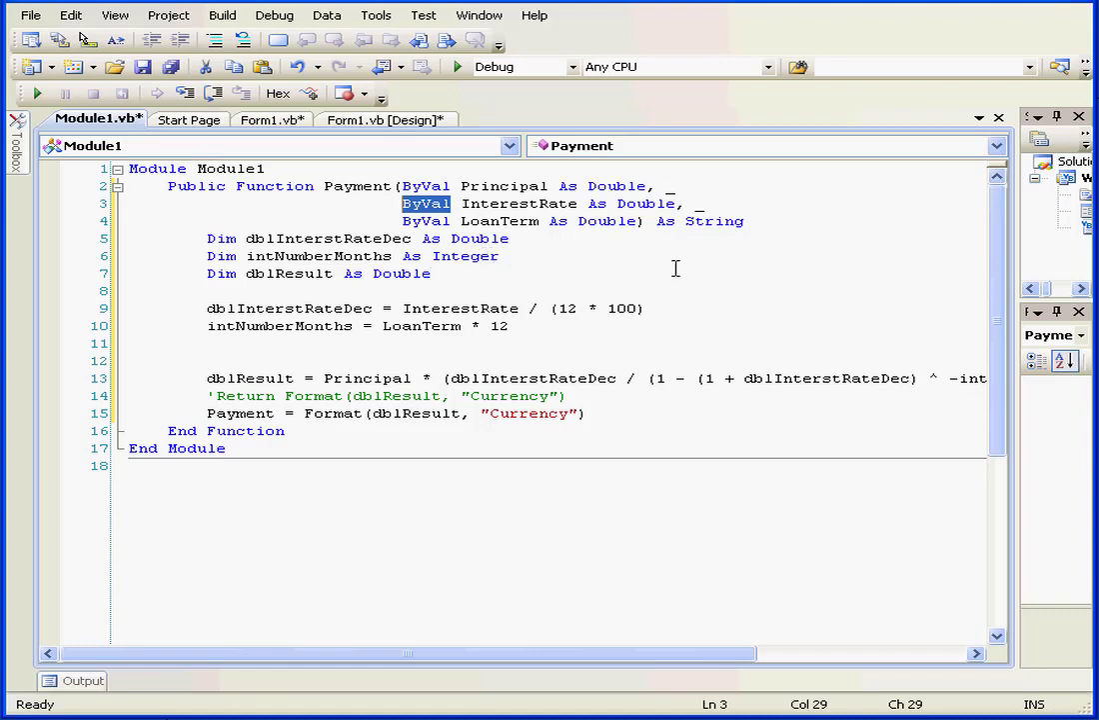
{"action": "double_click", "coordinate": [714, 220]}
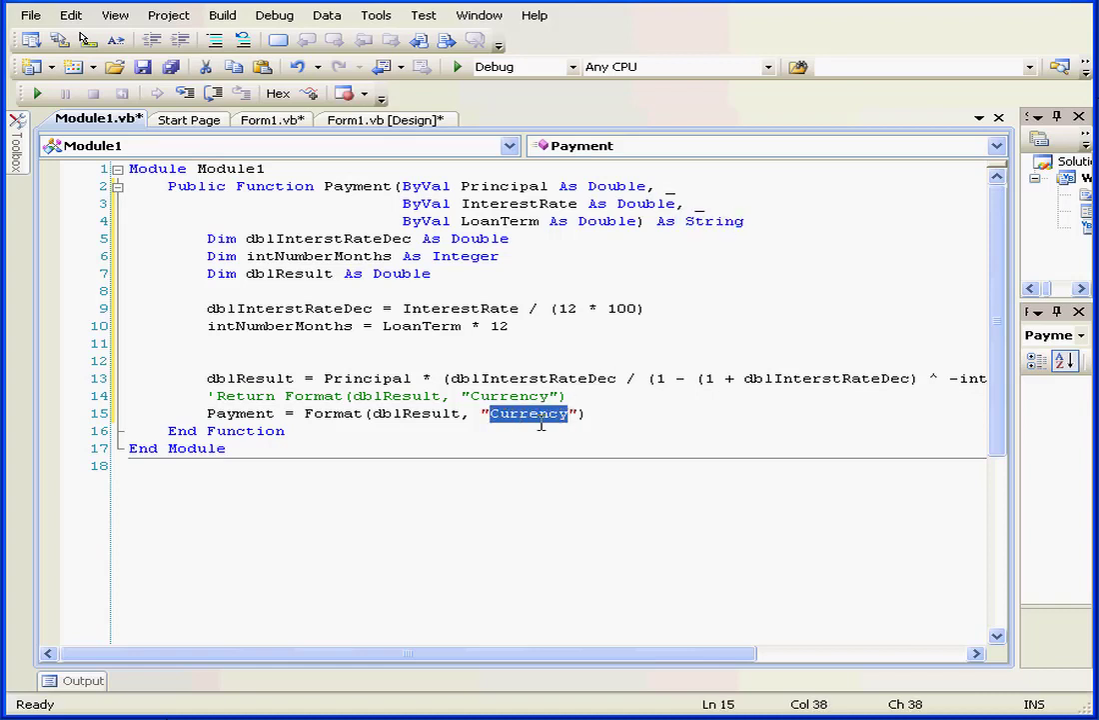
{"action": "mouse_move", "coordinate": [362, 170]}
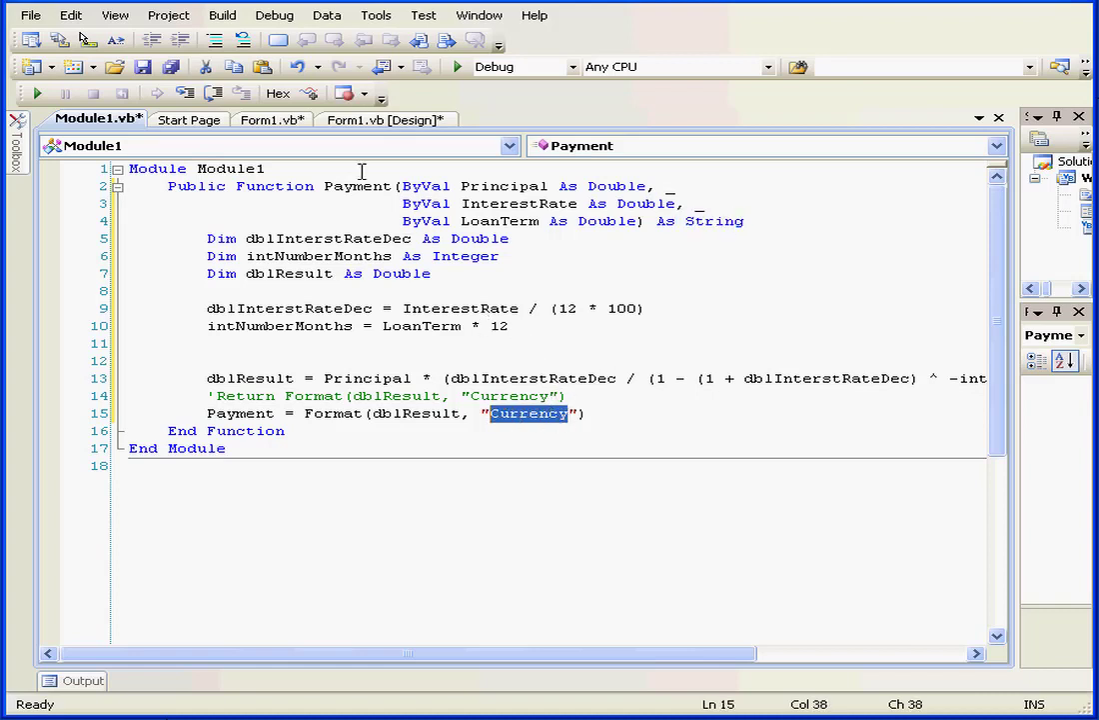
Create an empty btnCalculete Click event handler in the Form1 code via the Class and Method dropdowns
{"action": "left_click", "coordinate": [270, 120]}
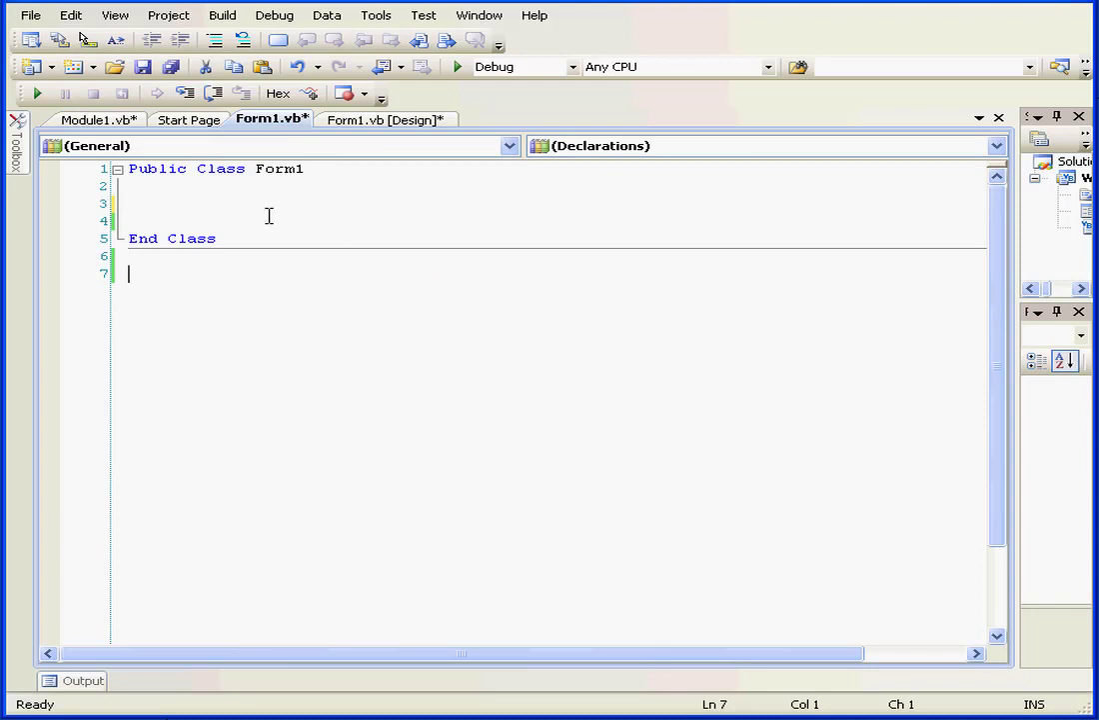
{"action": "left_click", "coordinate": [508, 146]}
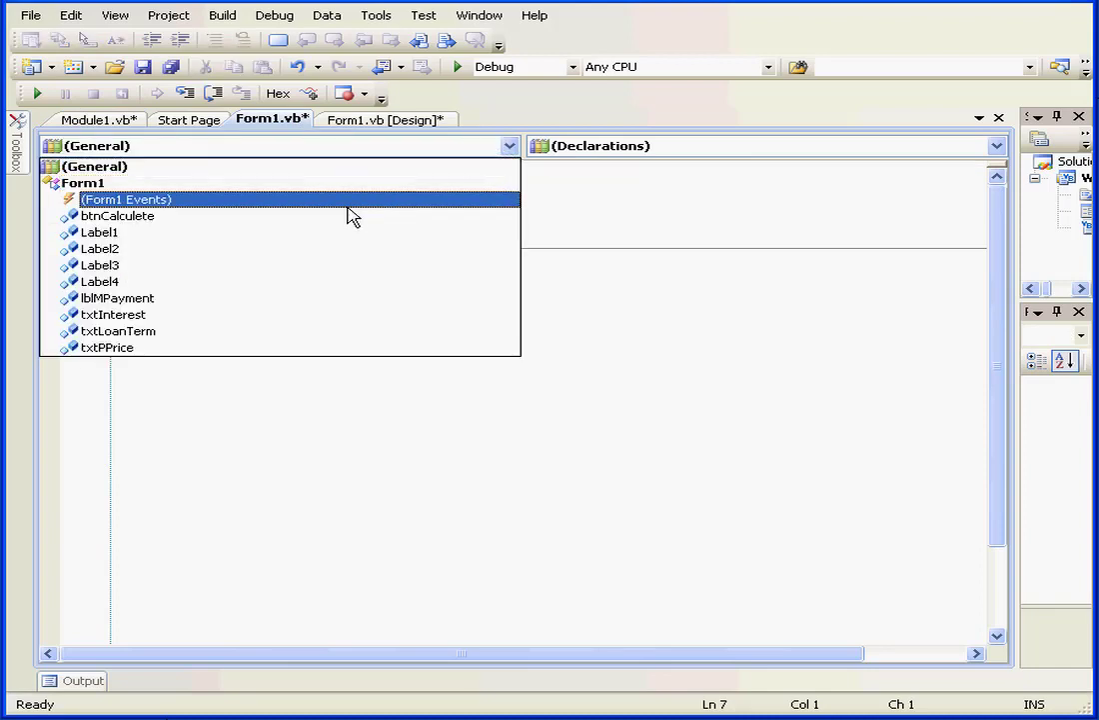
{"action": "left_click", "coordinate": [116, 216]}
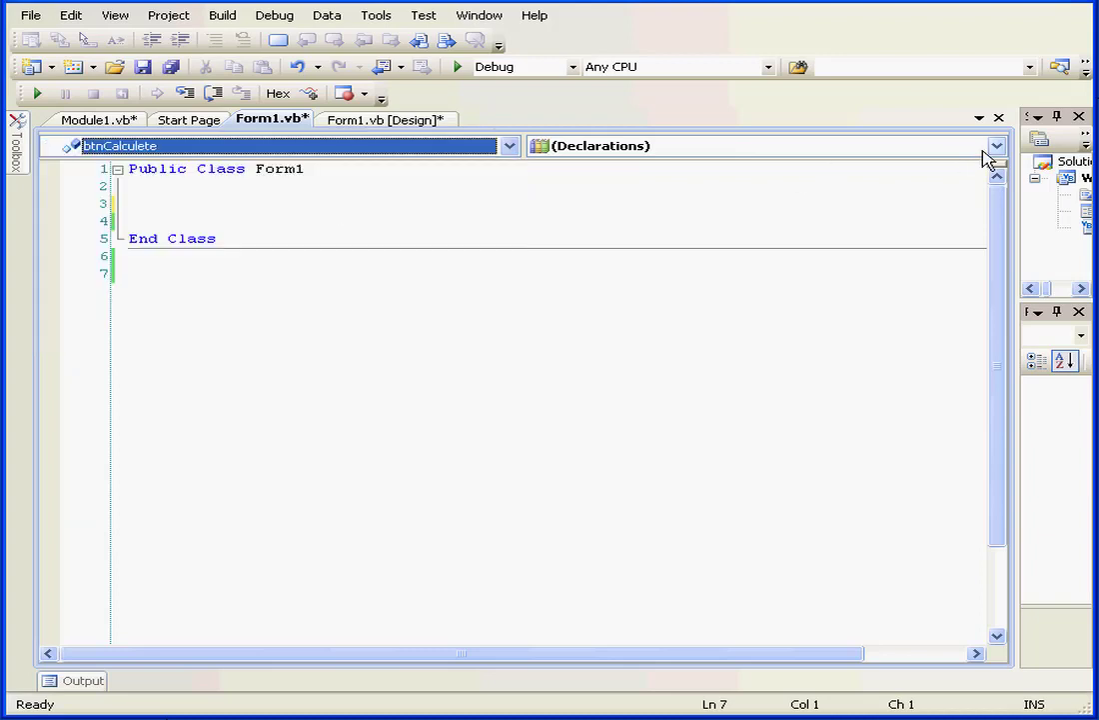
{"action": "left_click", "coordinate": [995, 146]}
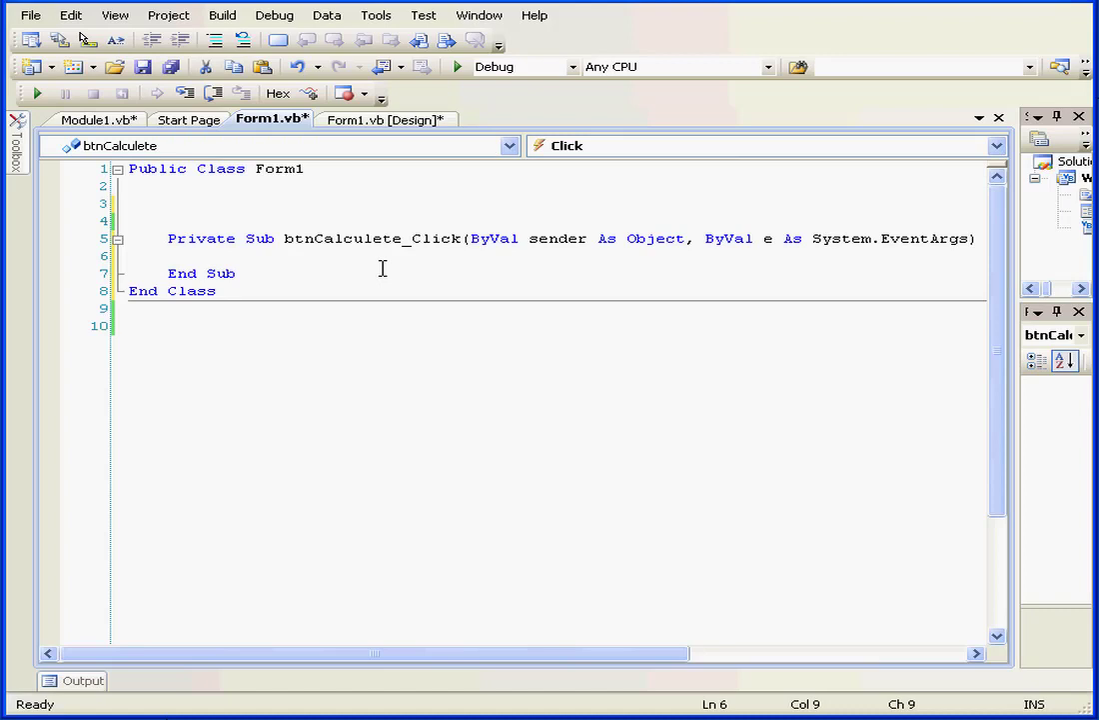
Declare Dim dblPrincipal As Double = txtPPrice.Text in the handler and begin the next Dim line
{"action": "key", "text": "enter"}
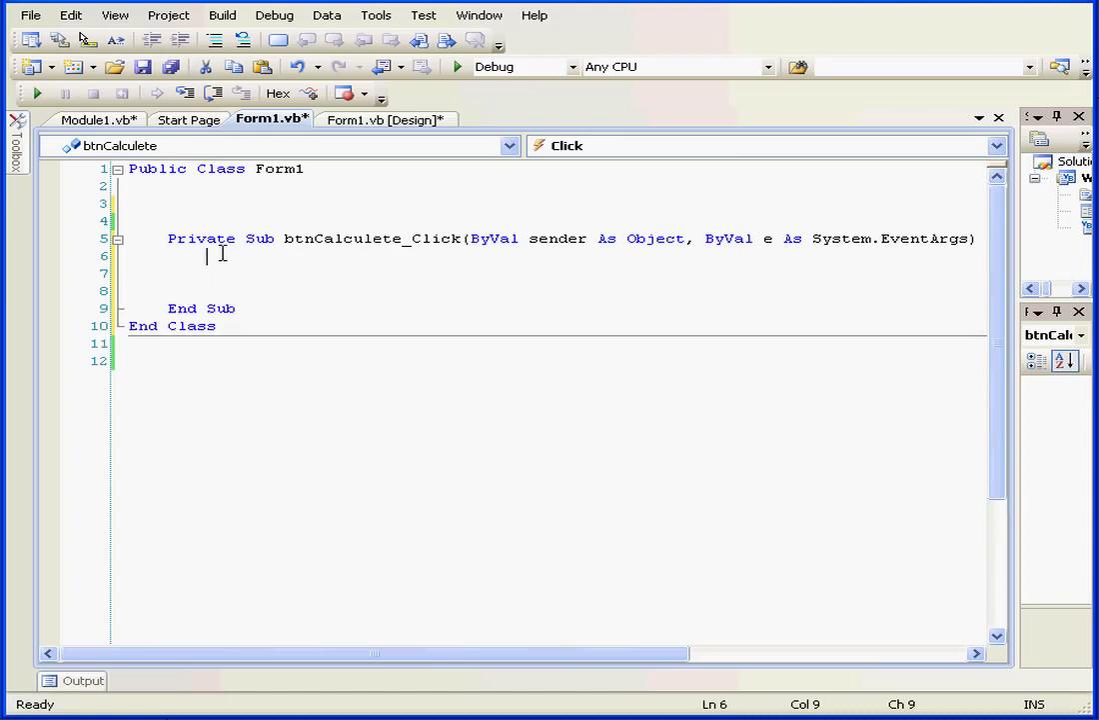
{"action": "type", "text": "Dim"}
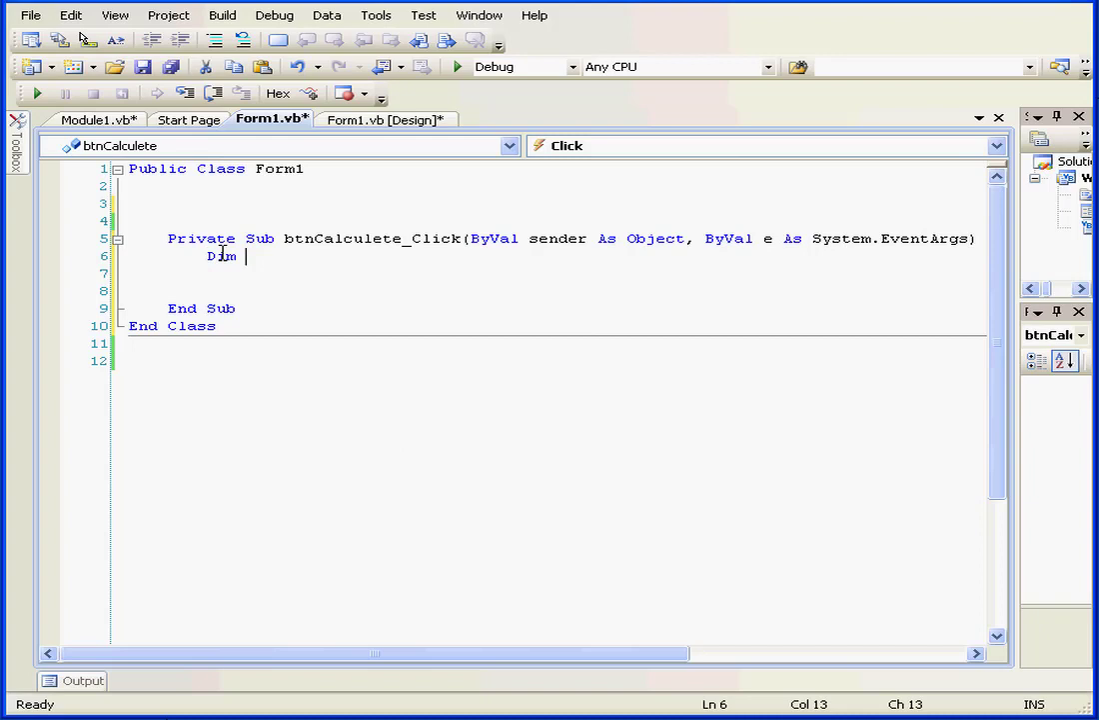
{"action": "type", "text": "dblP"}
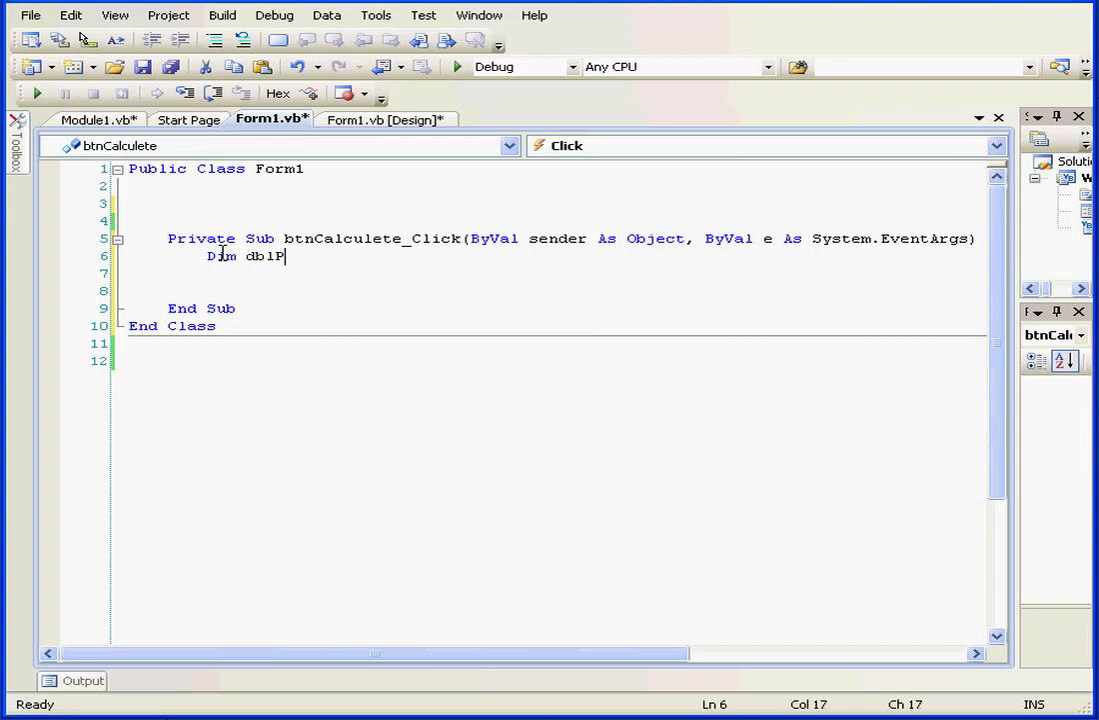
{"action": "type", "text": "rinci"}
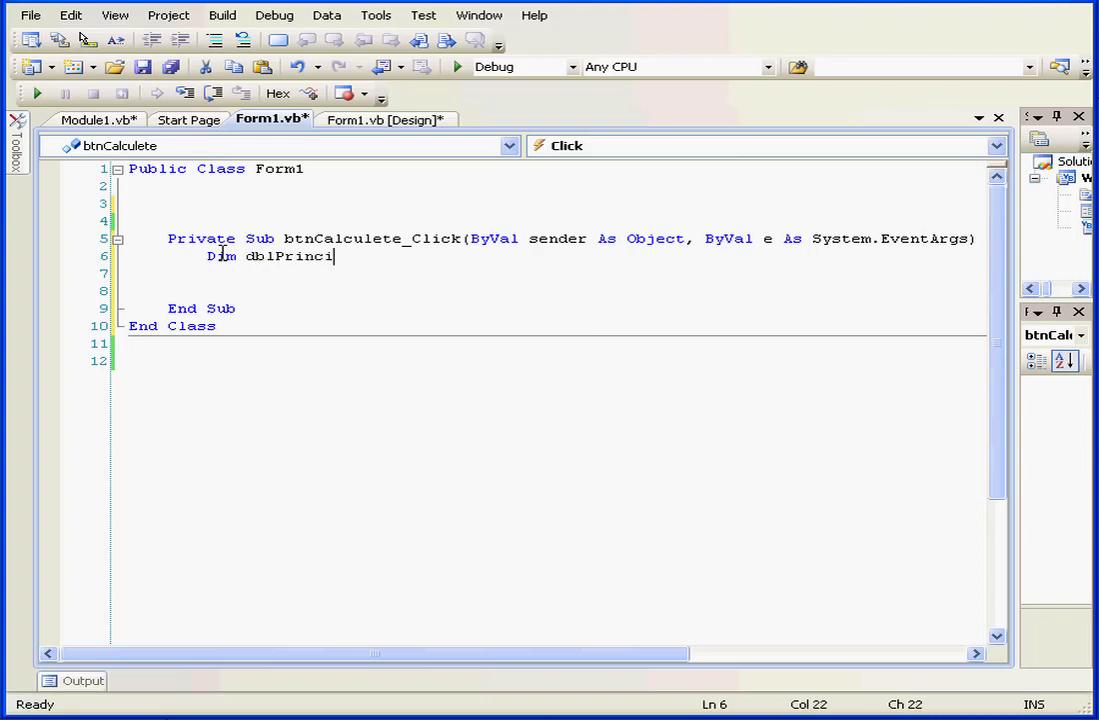
{"action": "type", "text": "pal"}
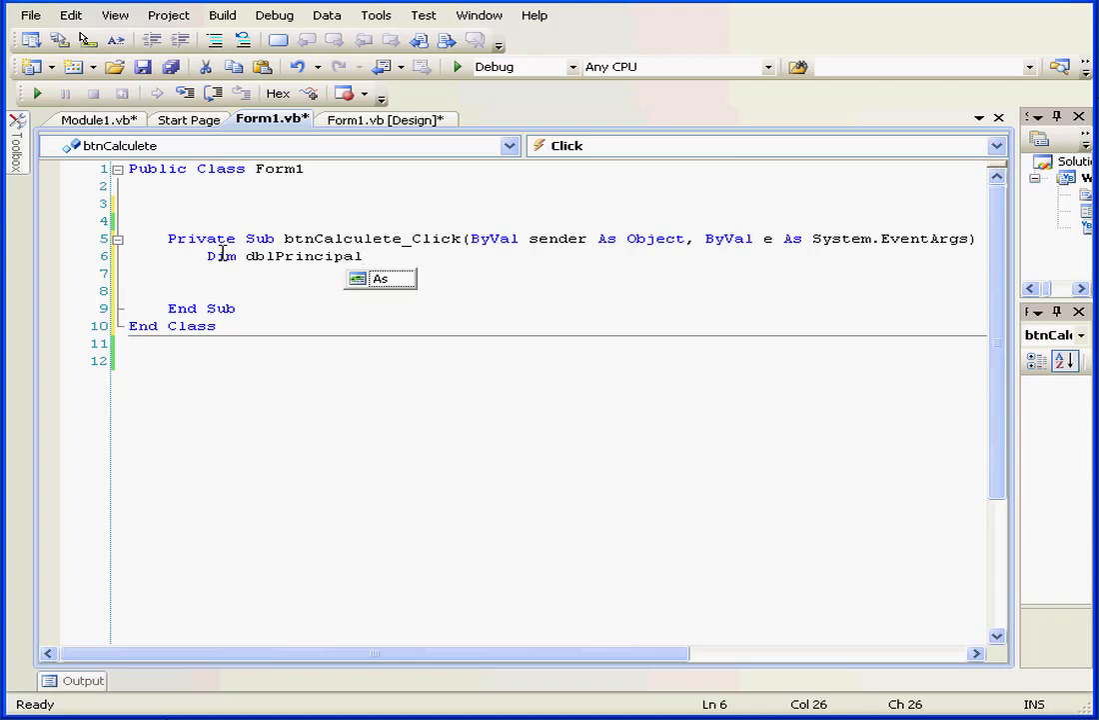
{"action": "type", "text": "As"}
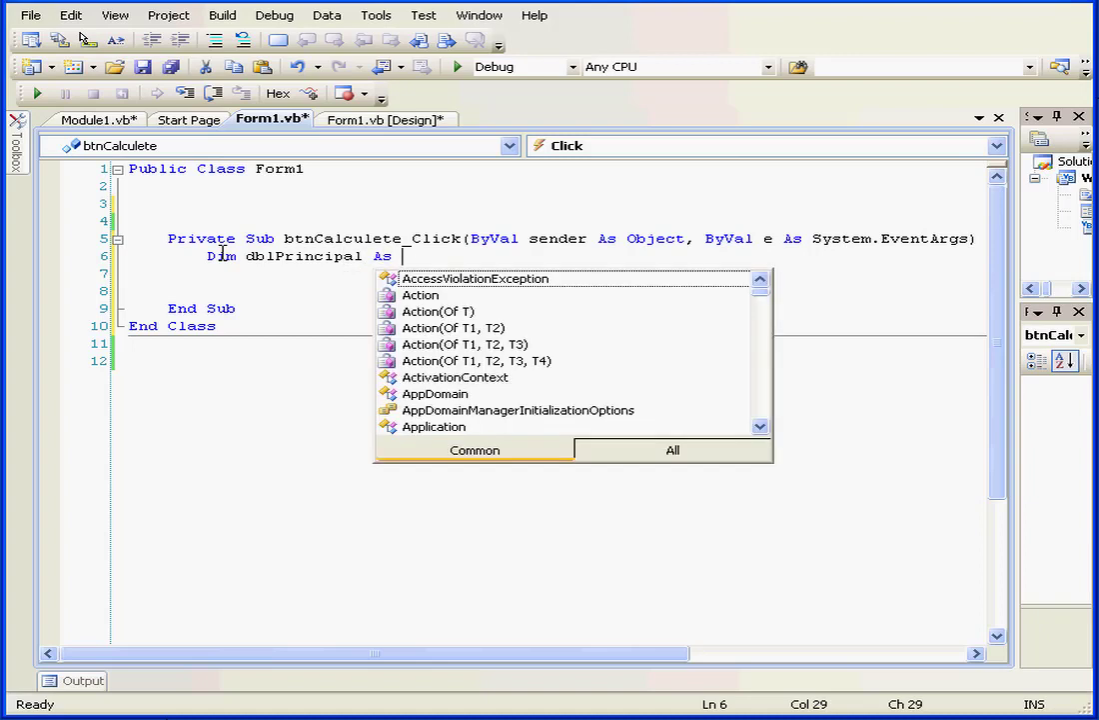
{"action": "type", "text": "doubl"}
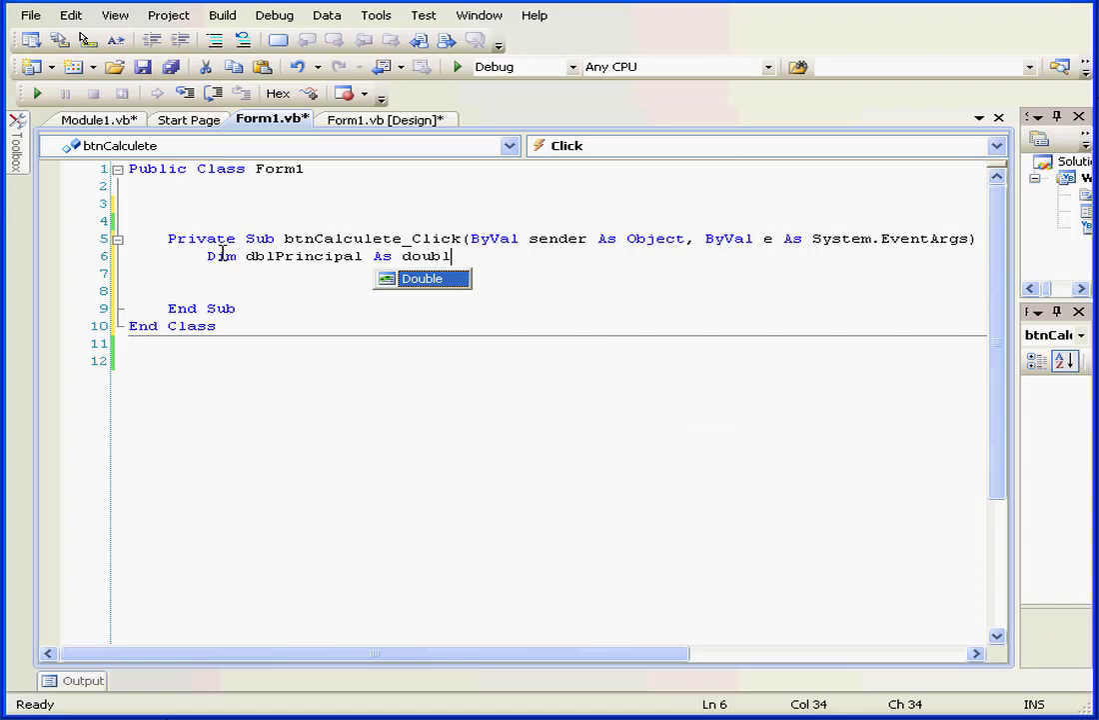
{"action": "type", "text": "="}
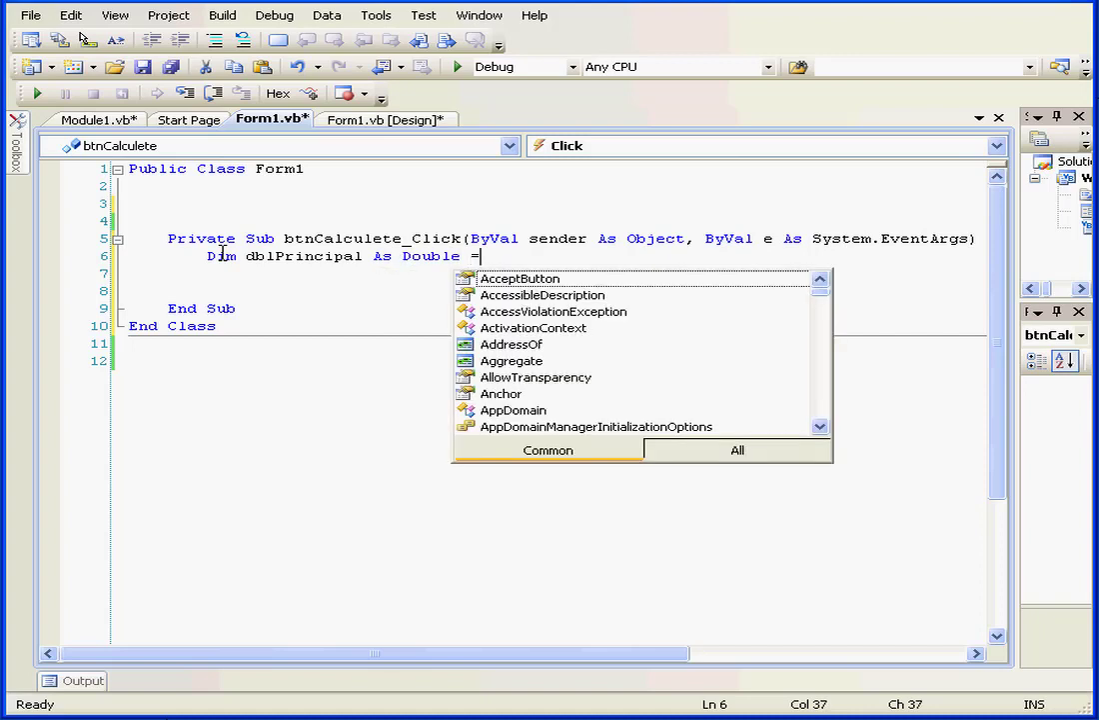
{"action": "type", "text": "t"}
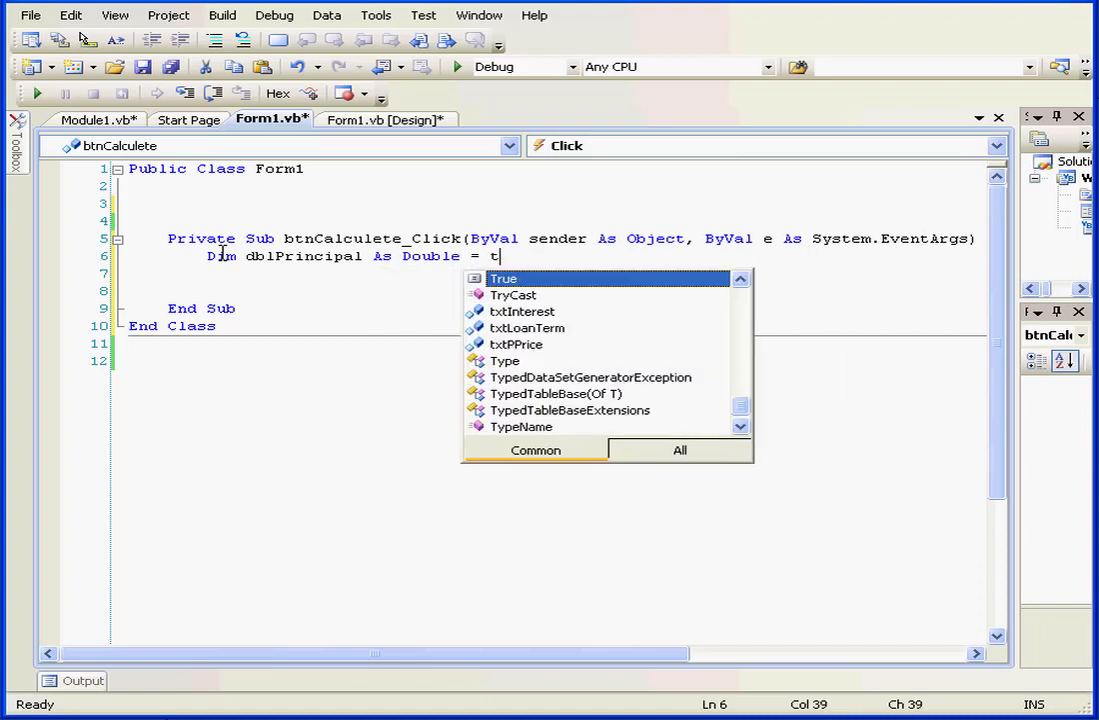
{"action": "type", "text": "xt"}
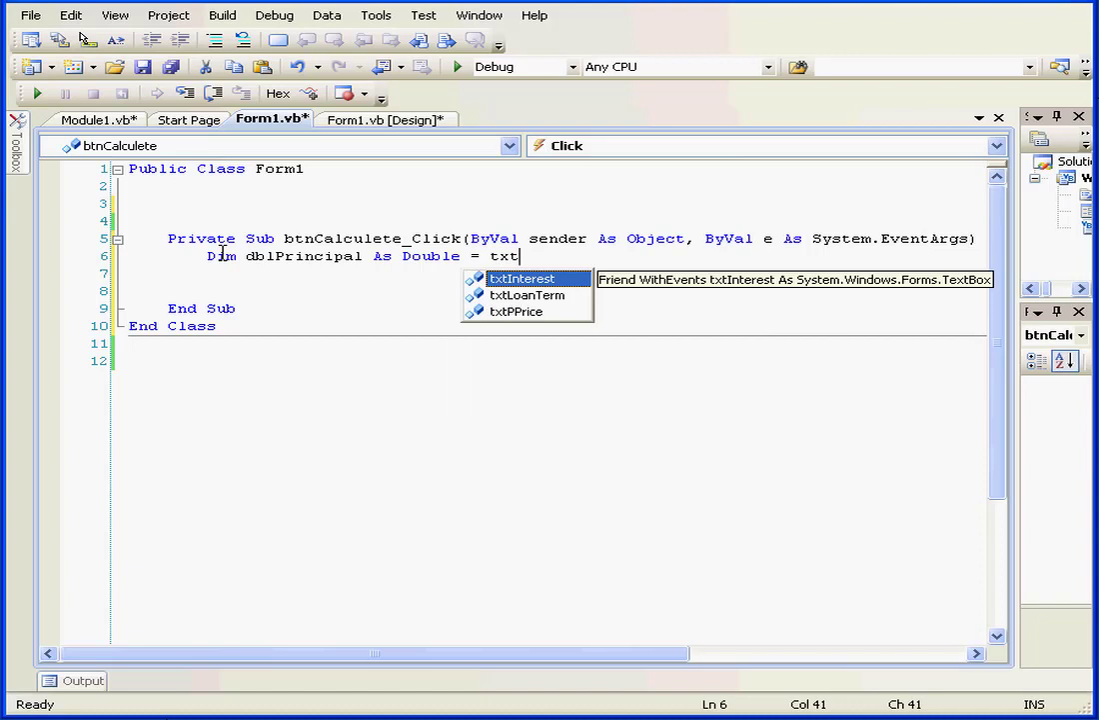
{"action": "key", "text": "down"}
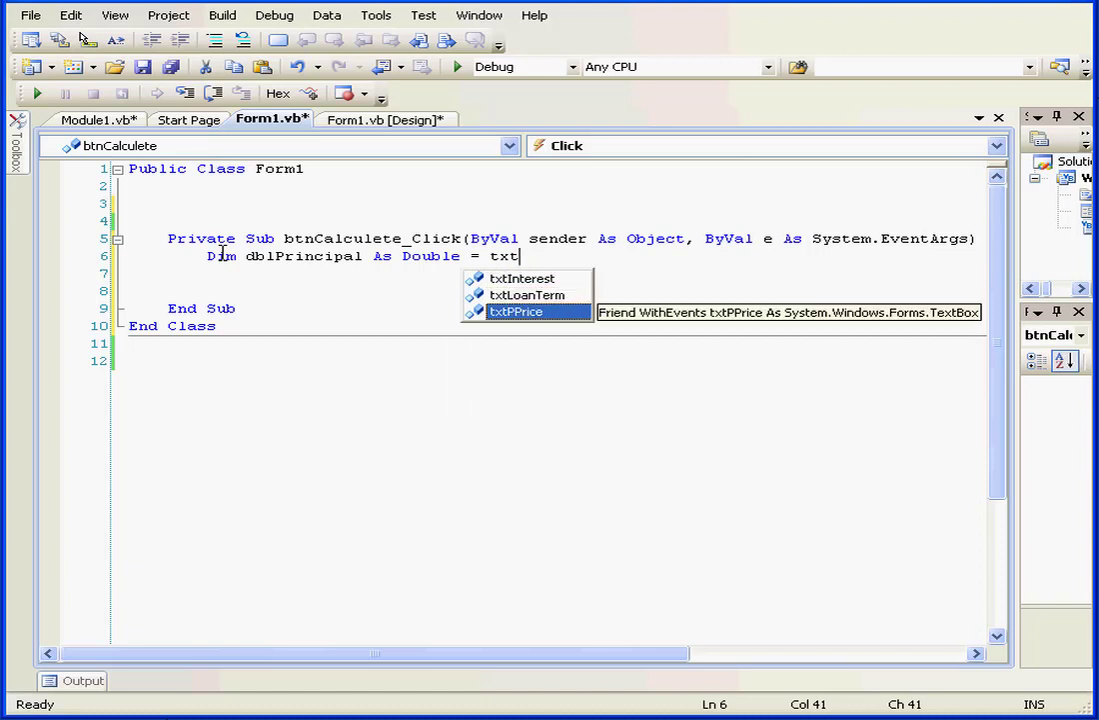
{"action": "type", "text": "Price."}
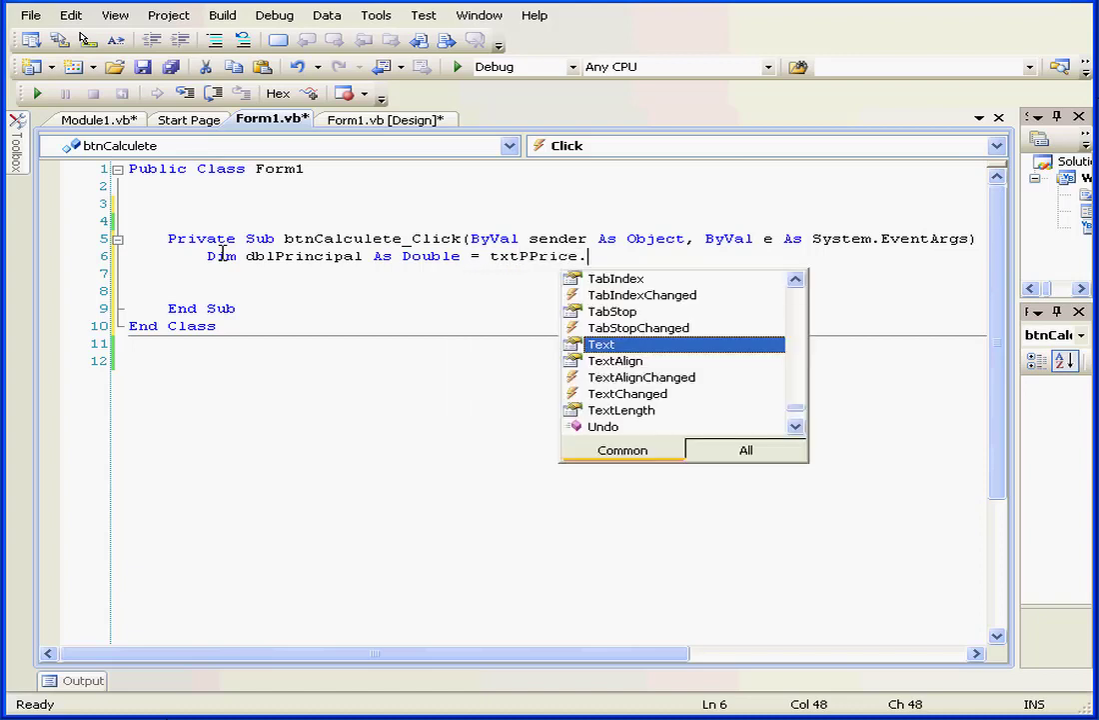
{"action": "type", "text": "tex"}
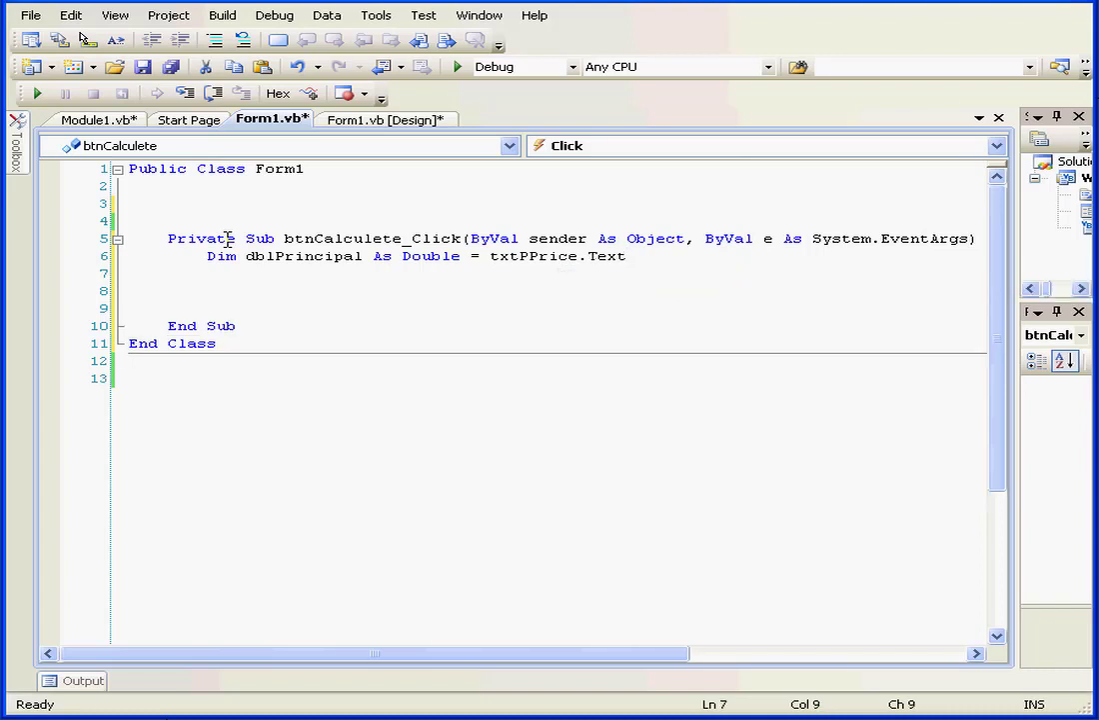
{"action": "type", "text": "Dispose"}
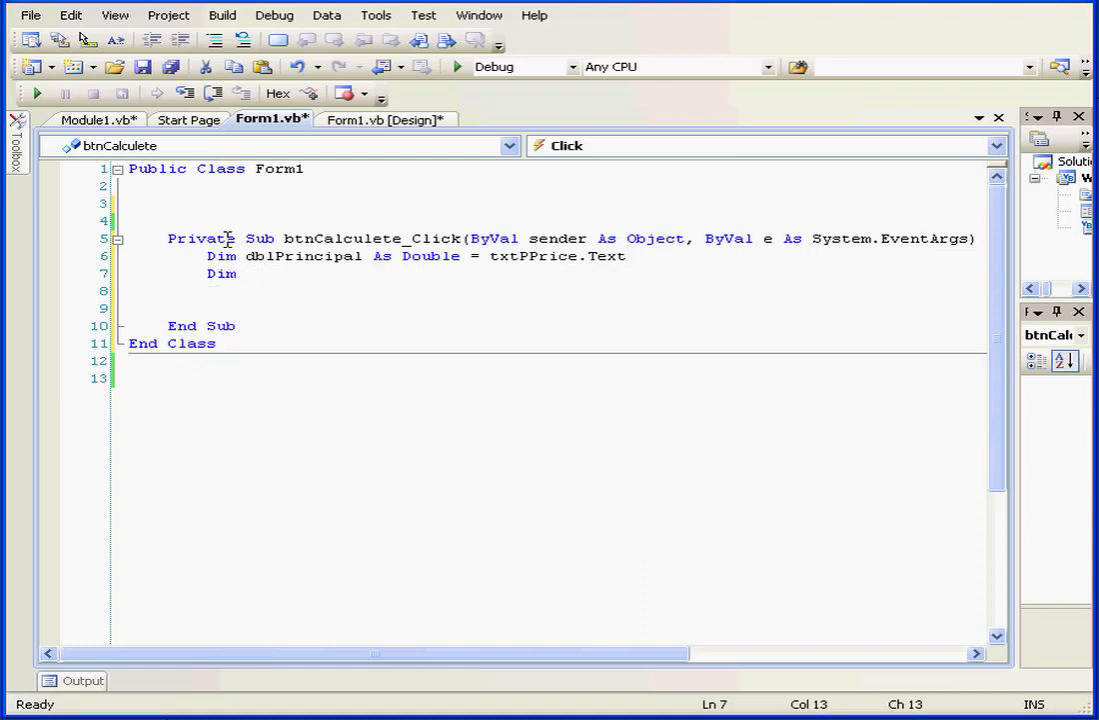
Declare dblRate As Double assigned from the rate text box's Text
{"action": "type", "text": "dbl"}
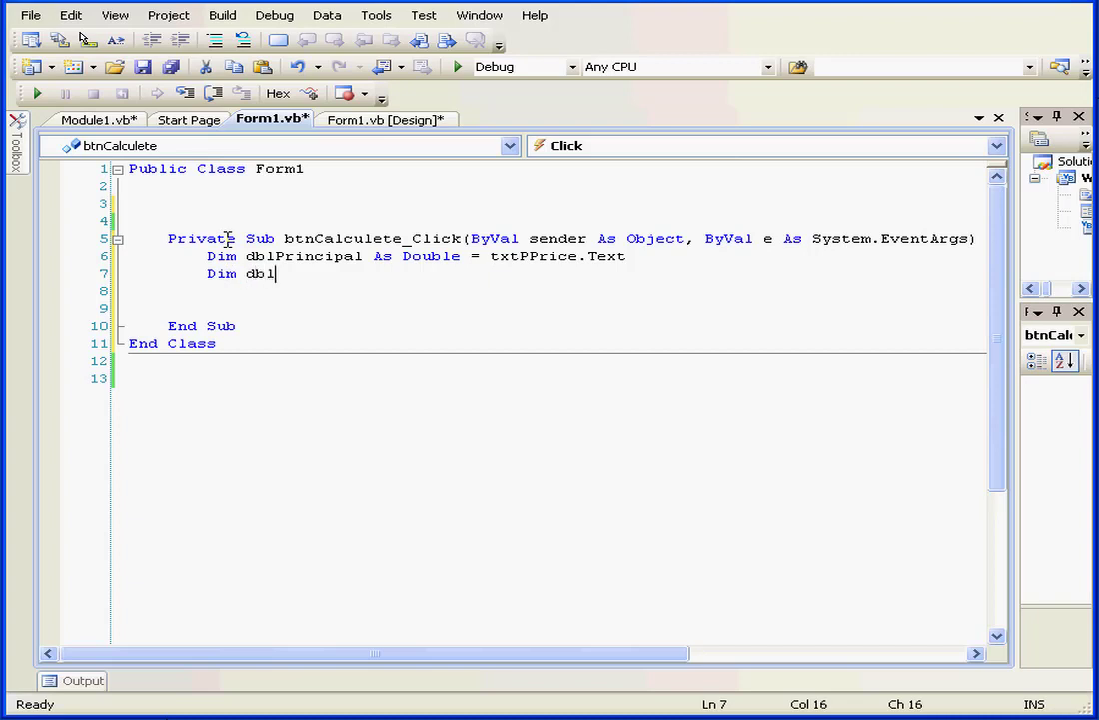
{"action": "type", "text": "Rate"}
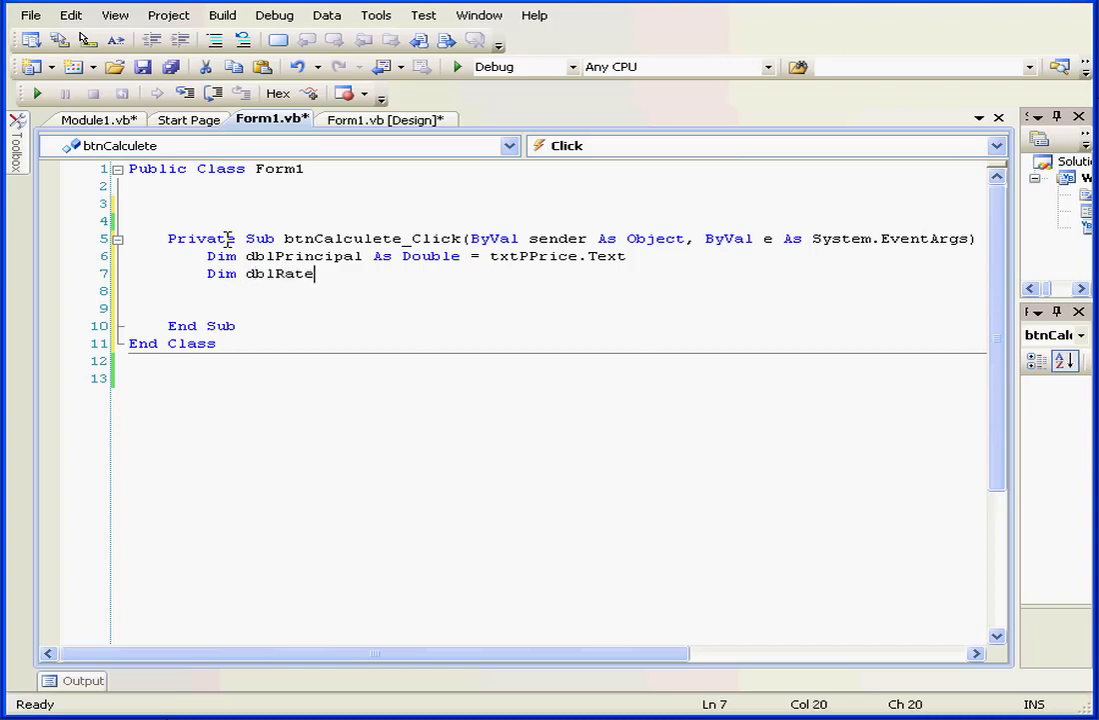
{"action": "type", "text": "a"}
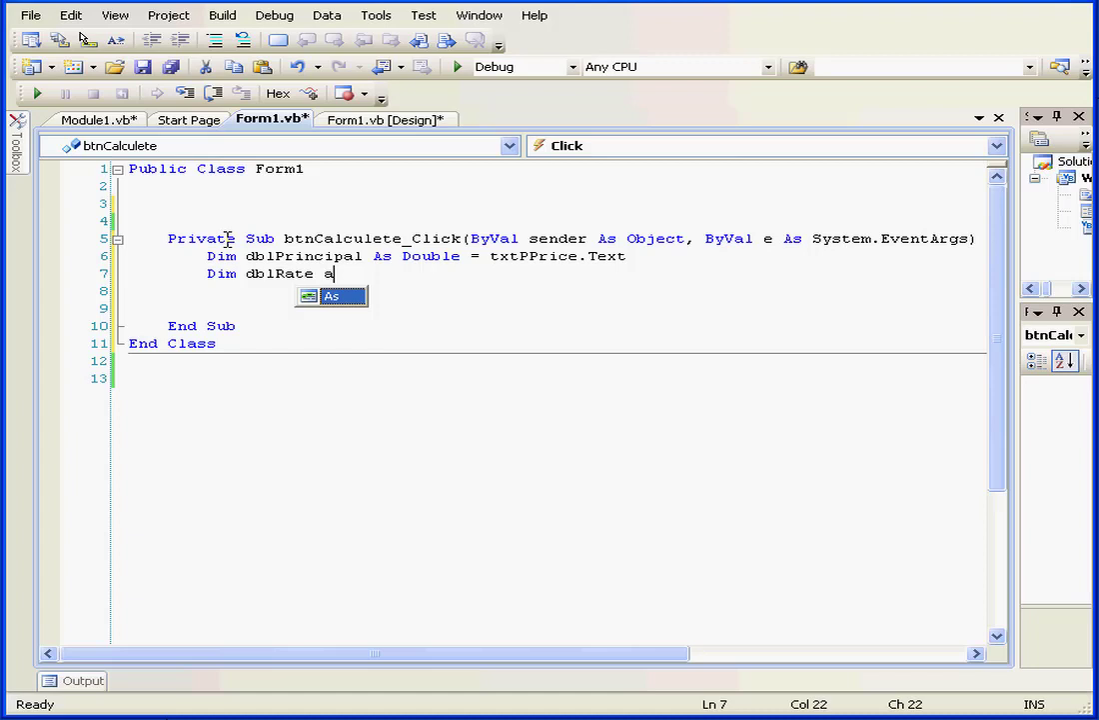
{"action": "type", "text": "d"}
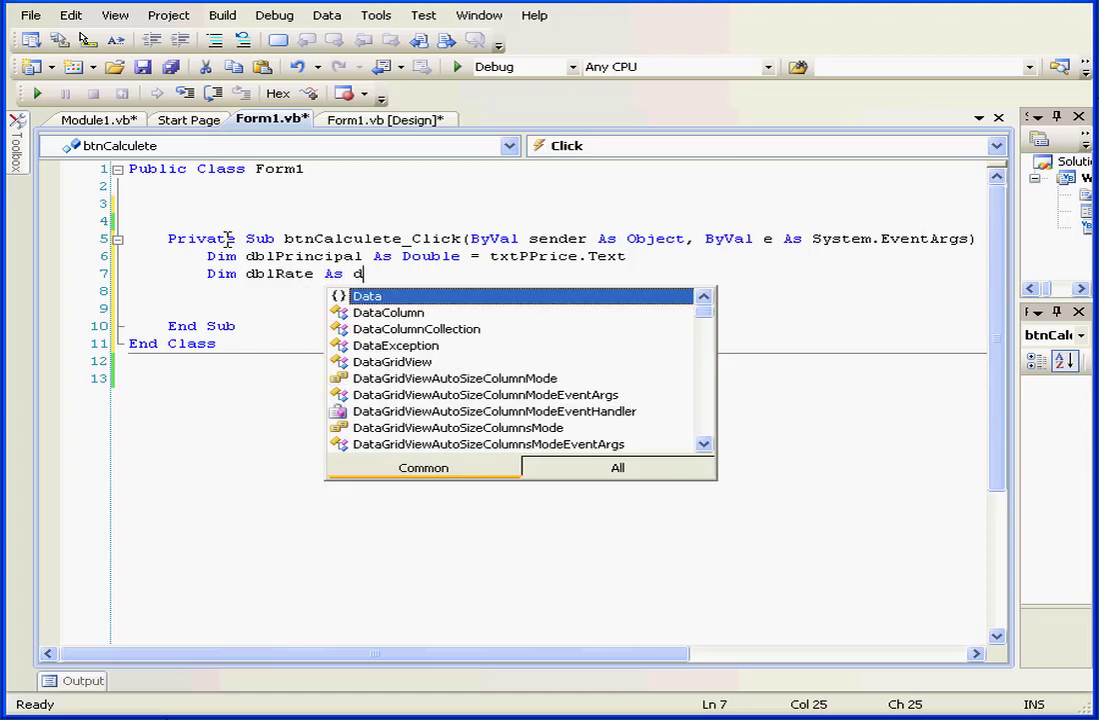
{"action": "type", "text": "ouble ="}
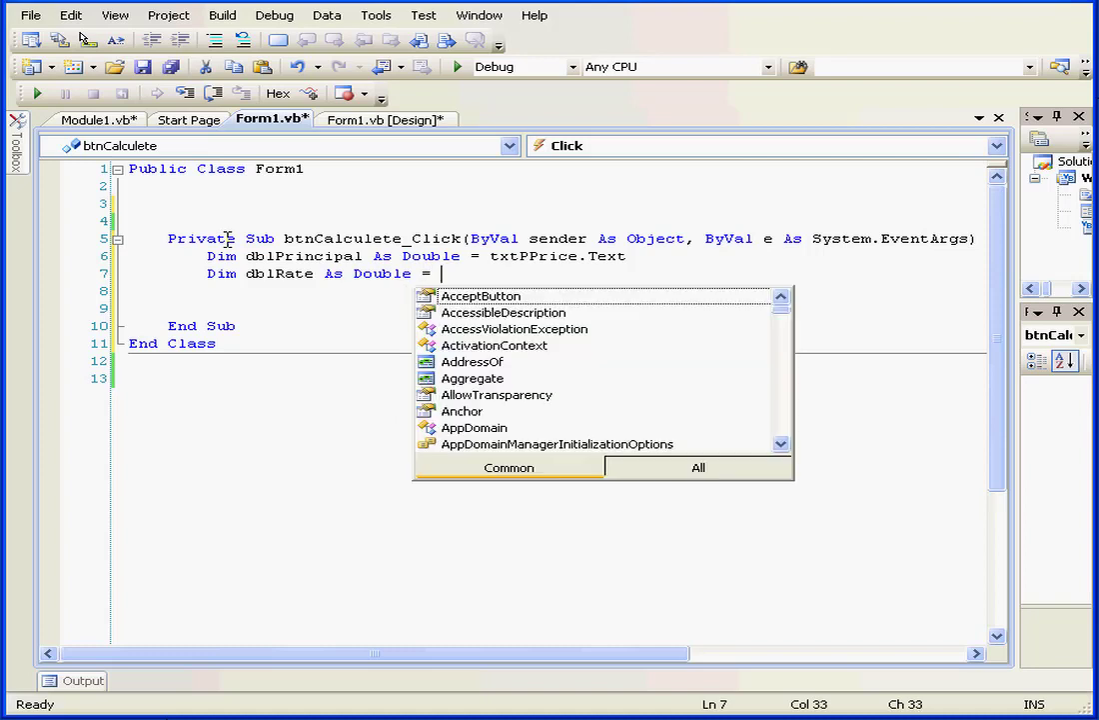
{"action": "type", "text": "txtInterest"}
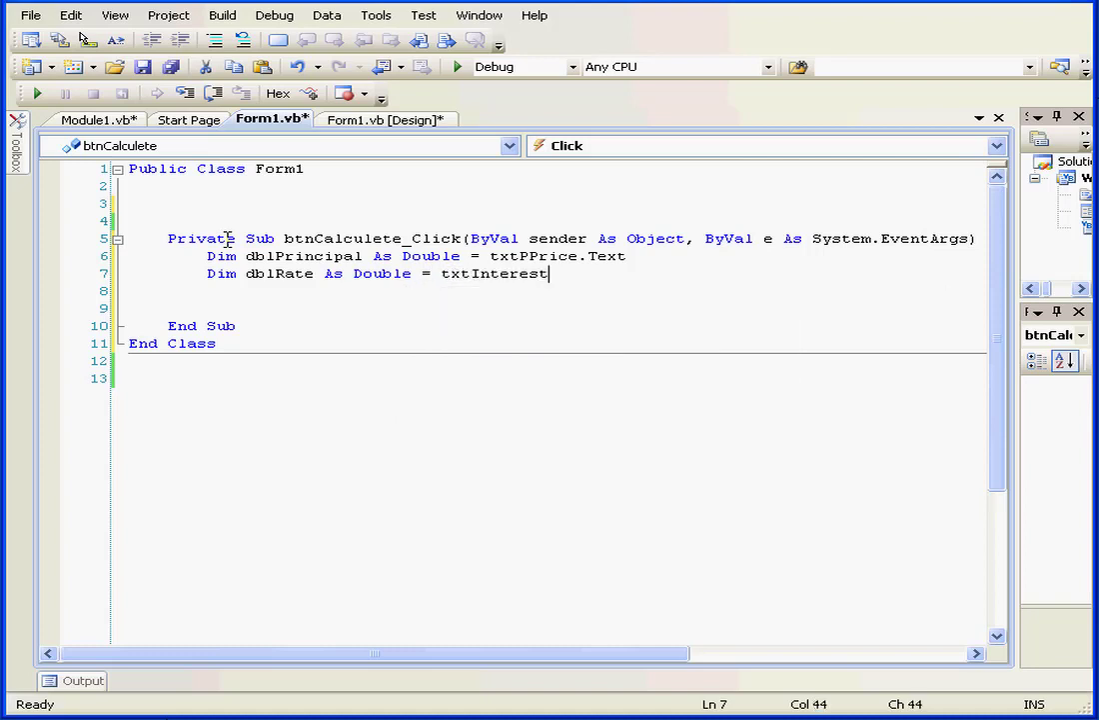
{"action": "type", "text": ".t"}
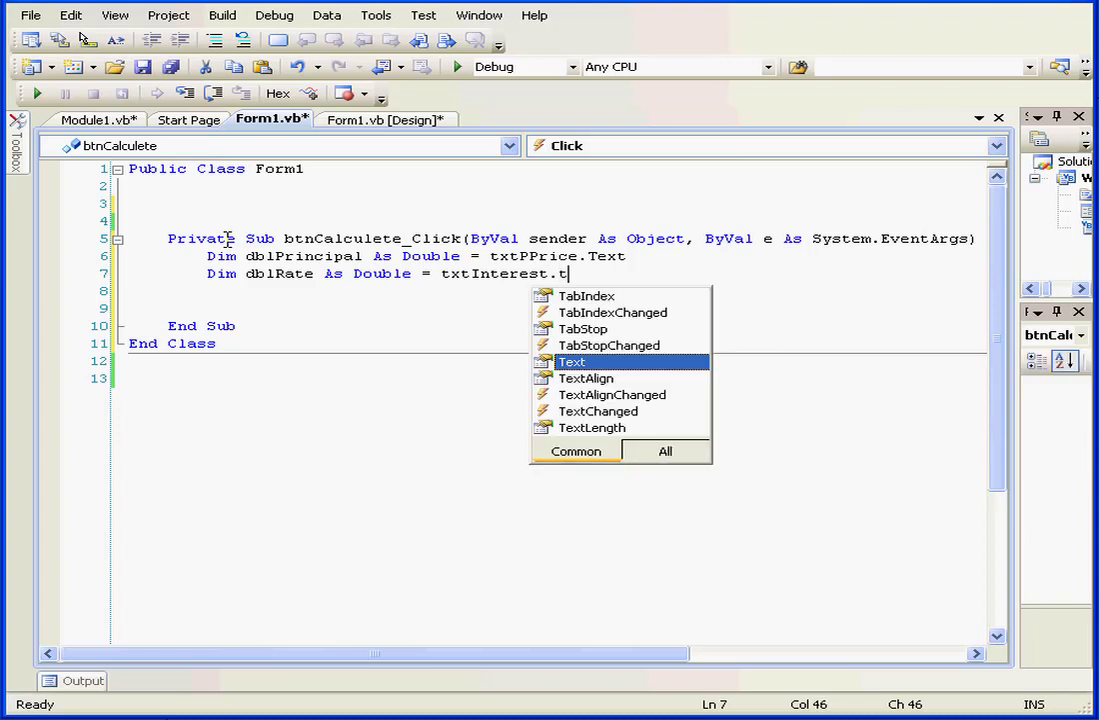
{"action": "type", "text": "ext"}
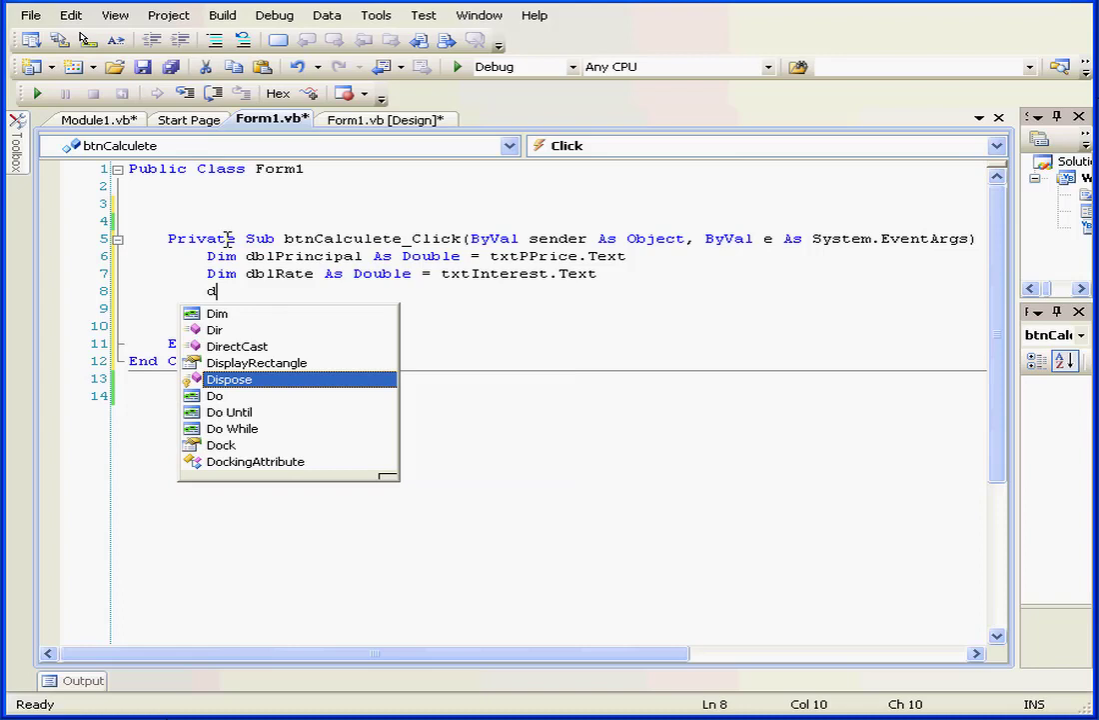
Declare Dim dblLoanTerm As Double = txtLoanTerm.Text
{"action": "type", "text": "Dim"}
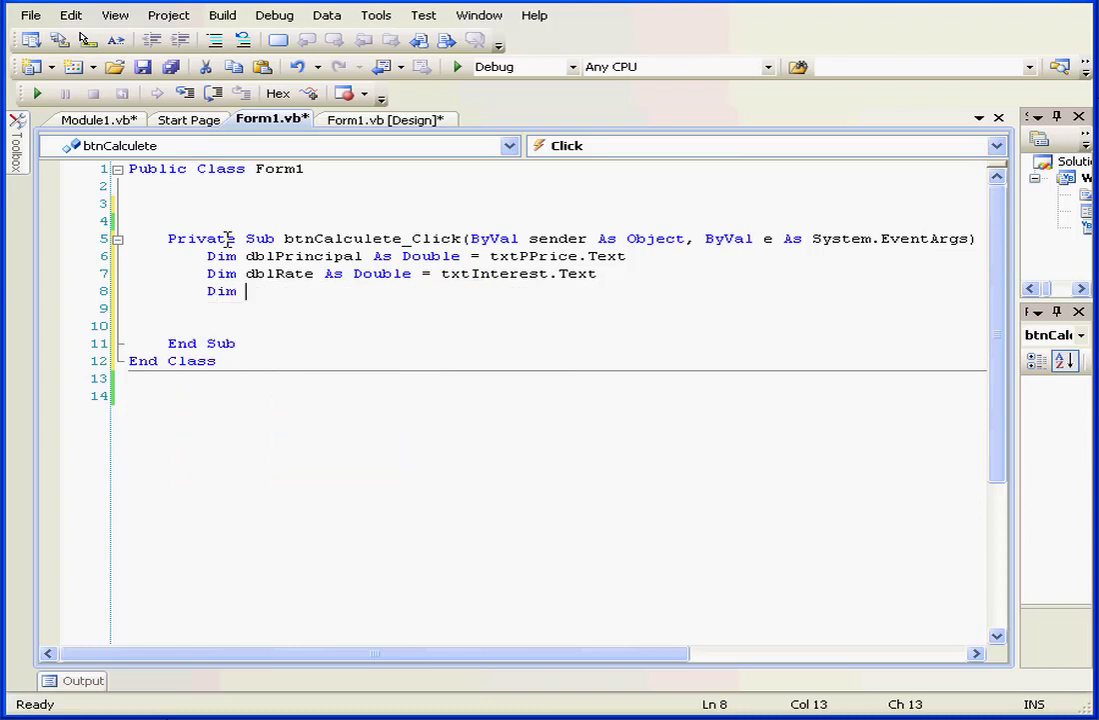
{"action": "type", "text": "d"}
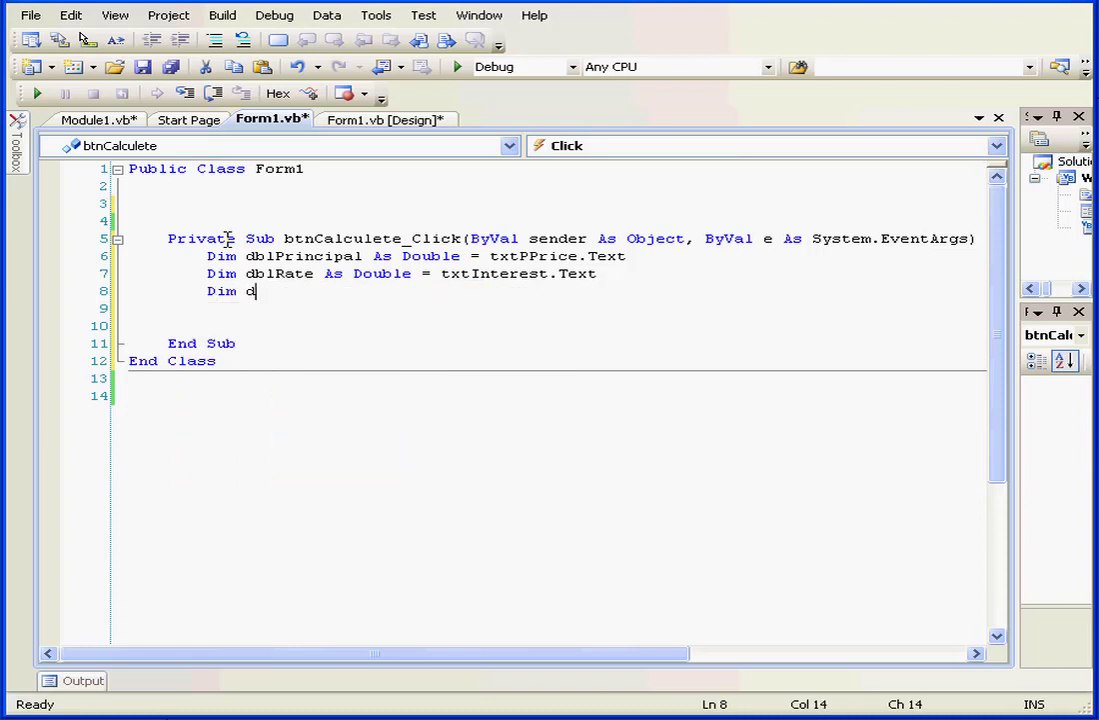
{"action": "type", "text": "blLo"}
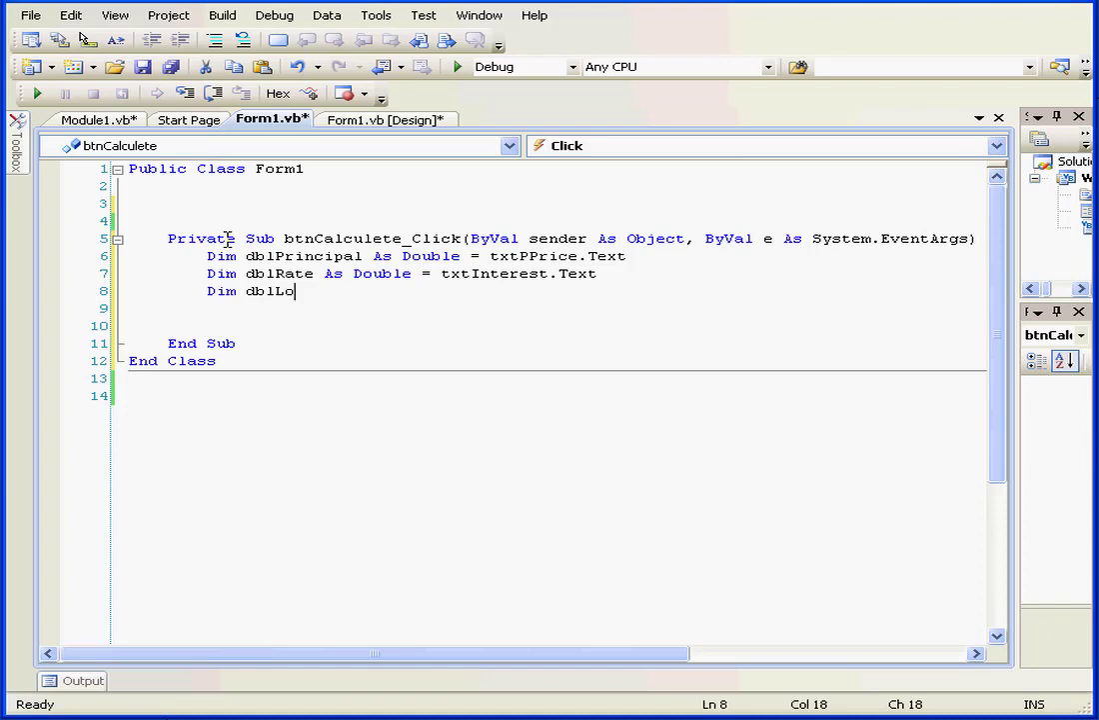
{"action": "type", "text": "an"}
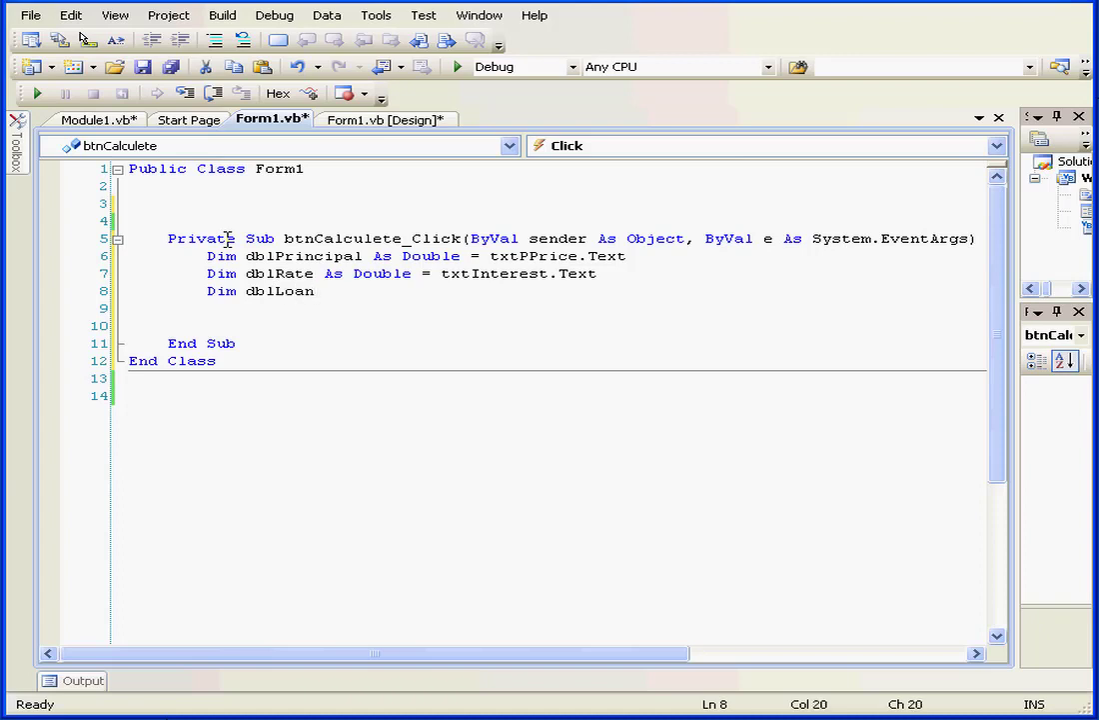
{"action": "type", "text": "Term As d"}
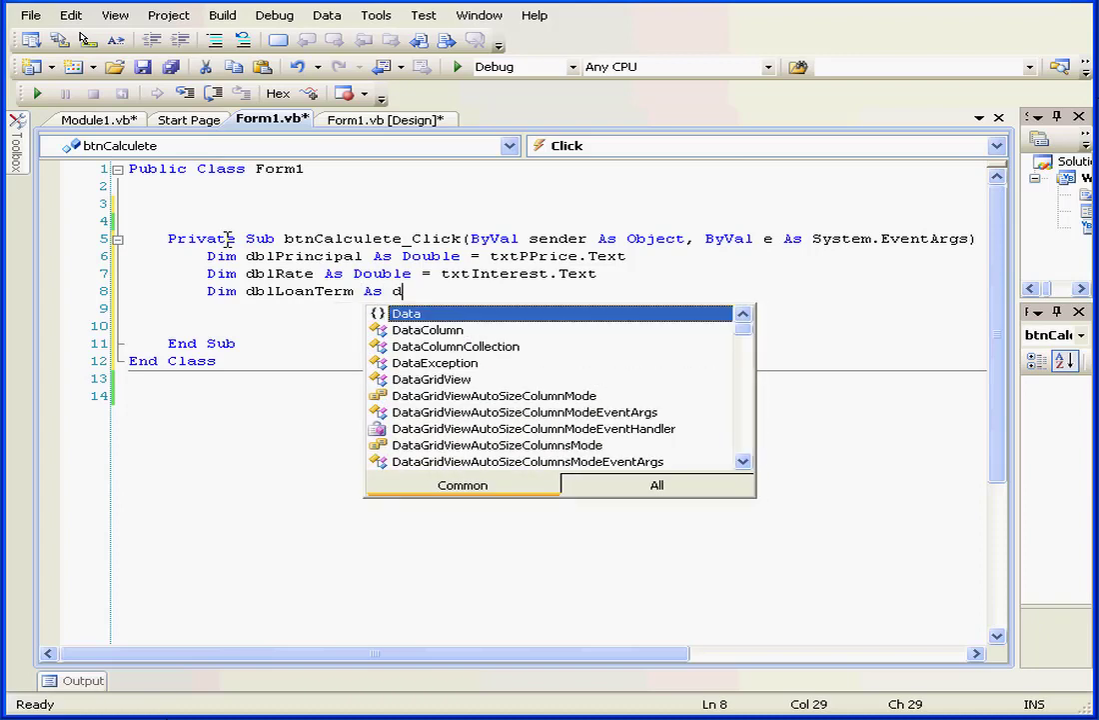
{"action": "type", "text": "ouble"}
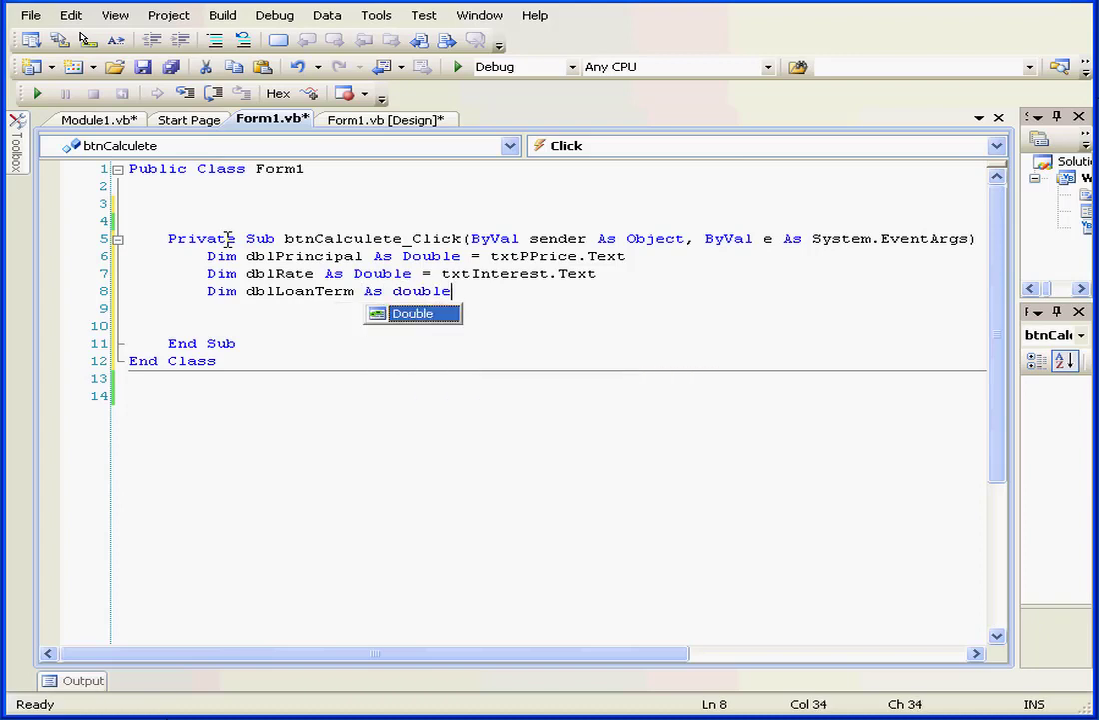
{"action": "type", "text": "="}
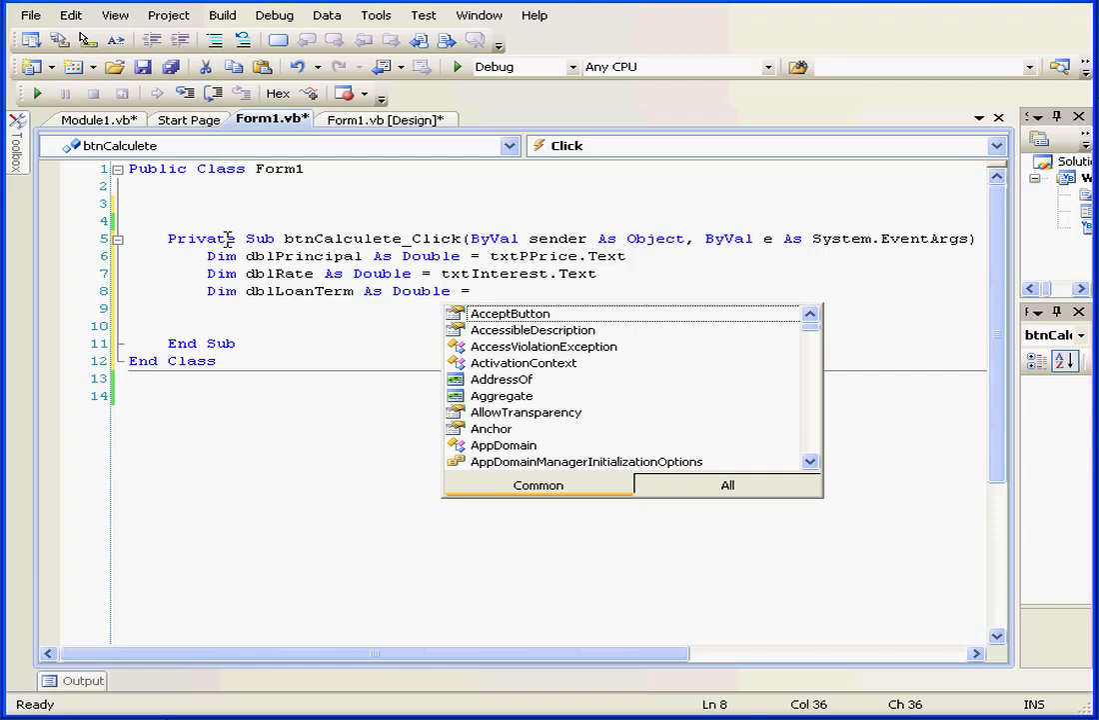
{"action": "type", "text": "t"}
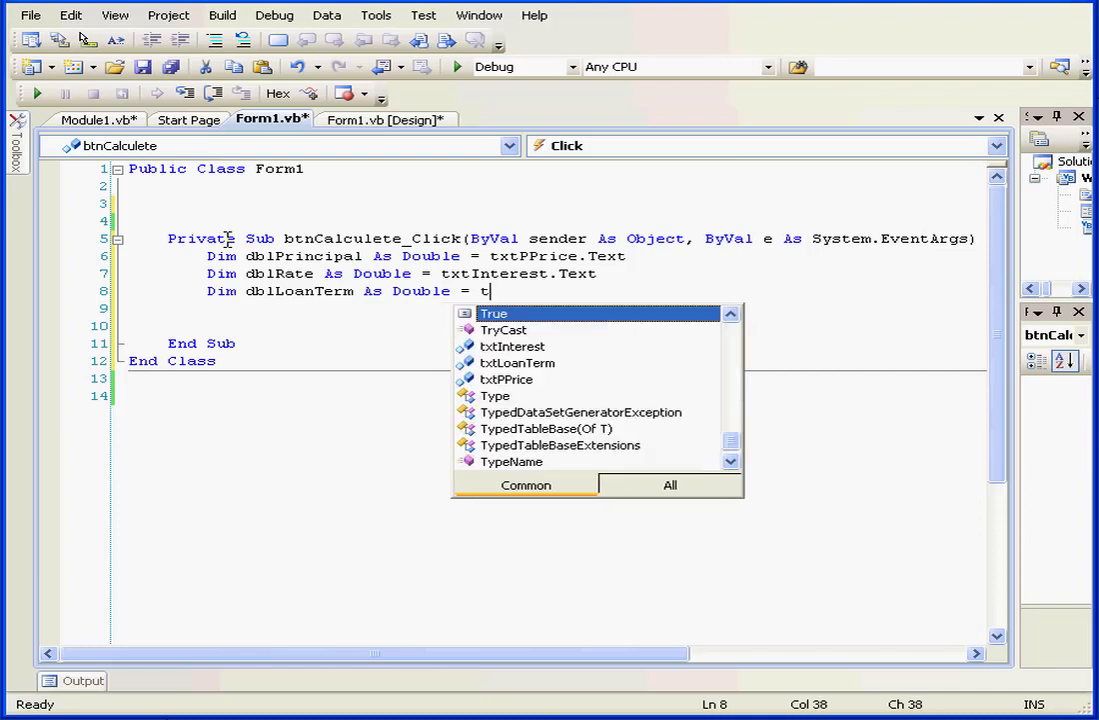
{"action": "type", "text": "xtlo"}
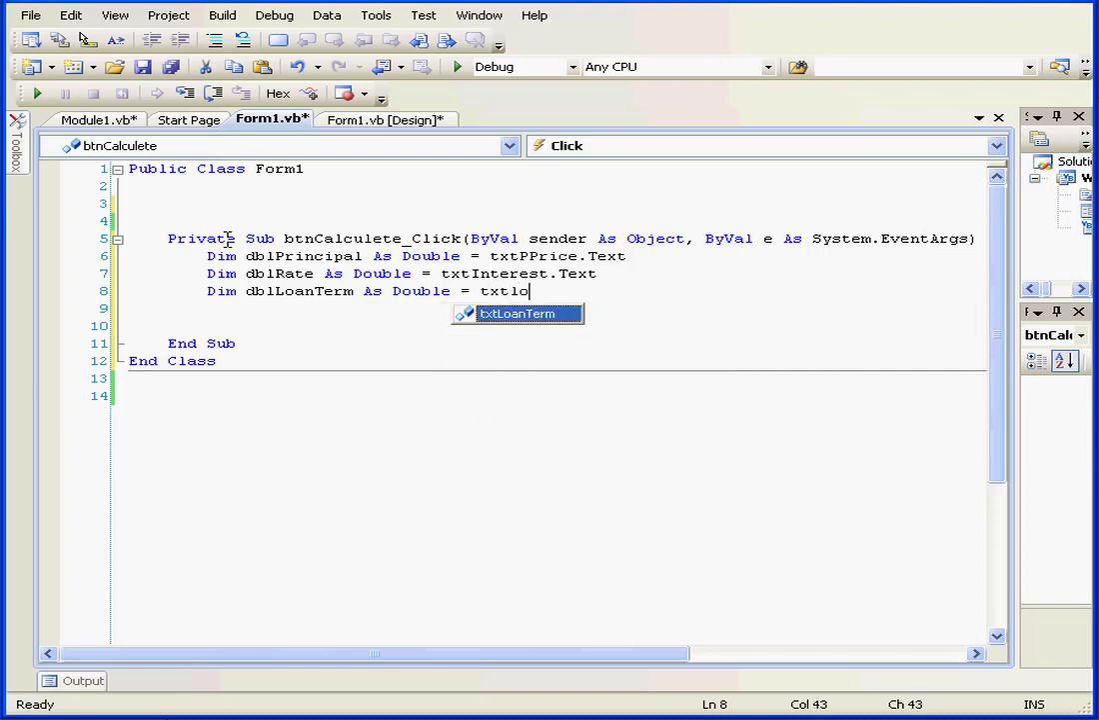
{"action": "type", "text": "anter"}
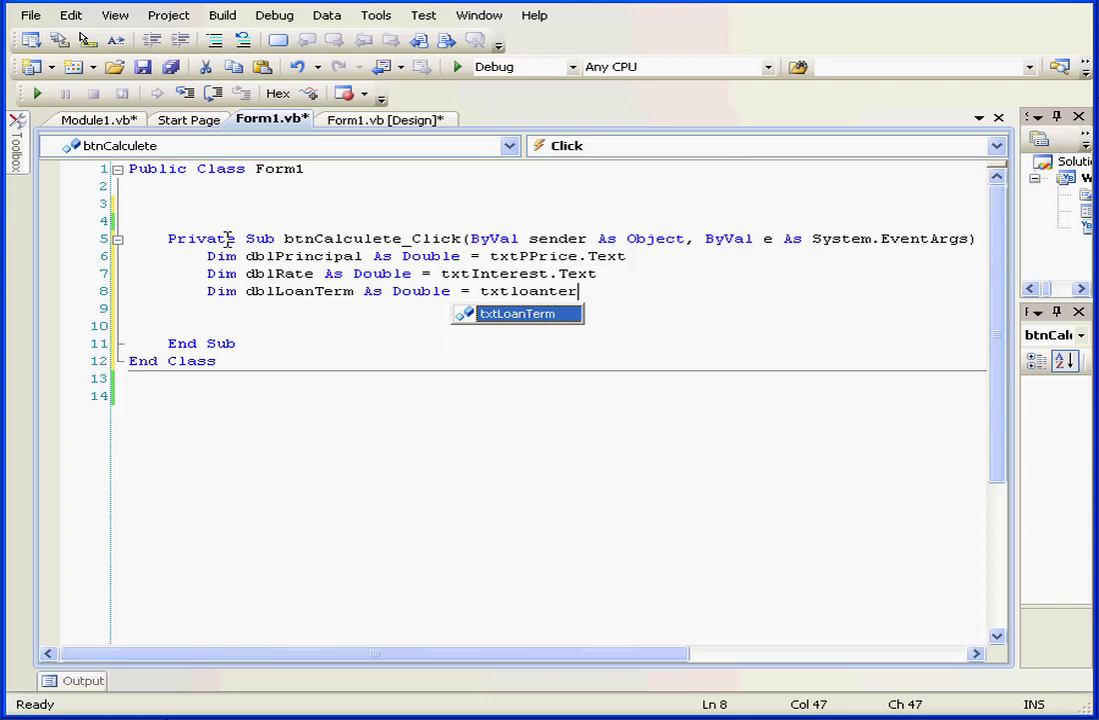
{"action": "type", "text": ".te"}
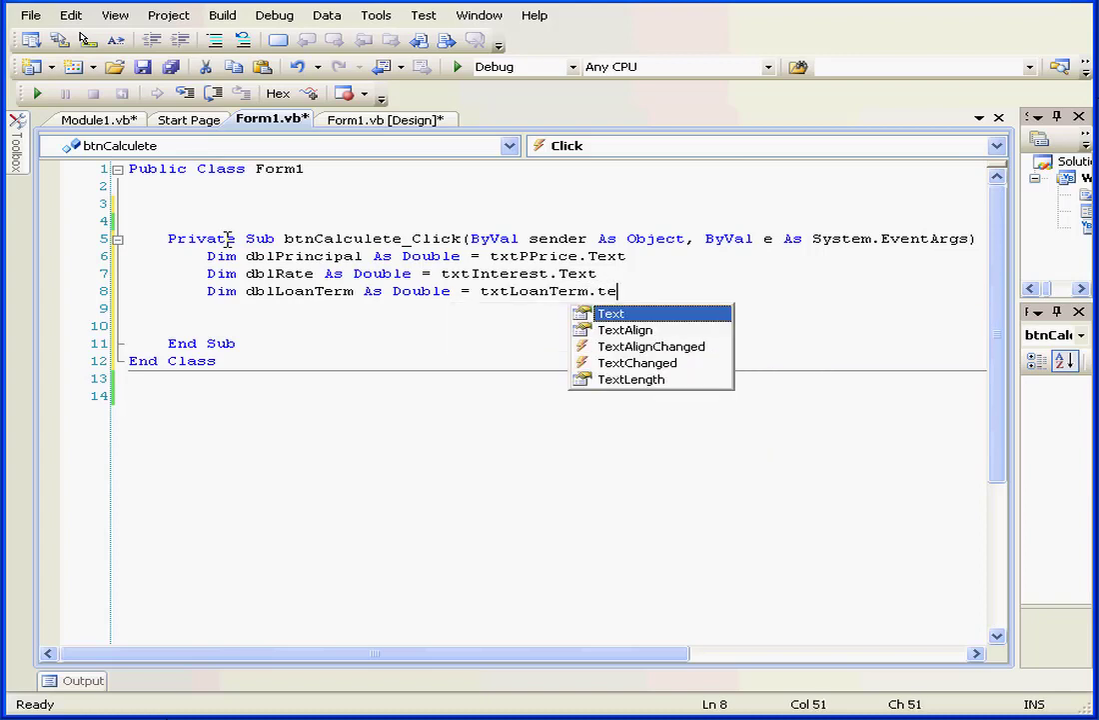
{"action": "type", "text": "xt"}
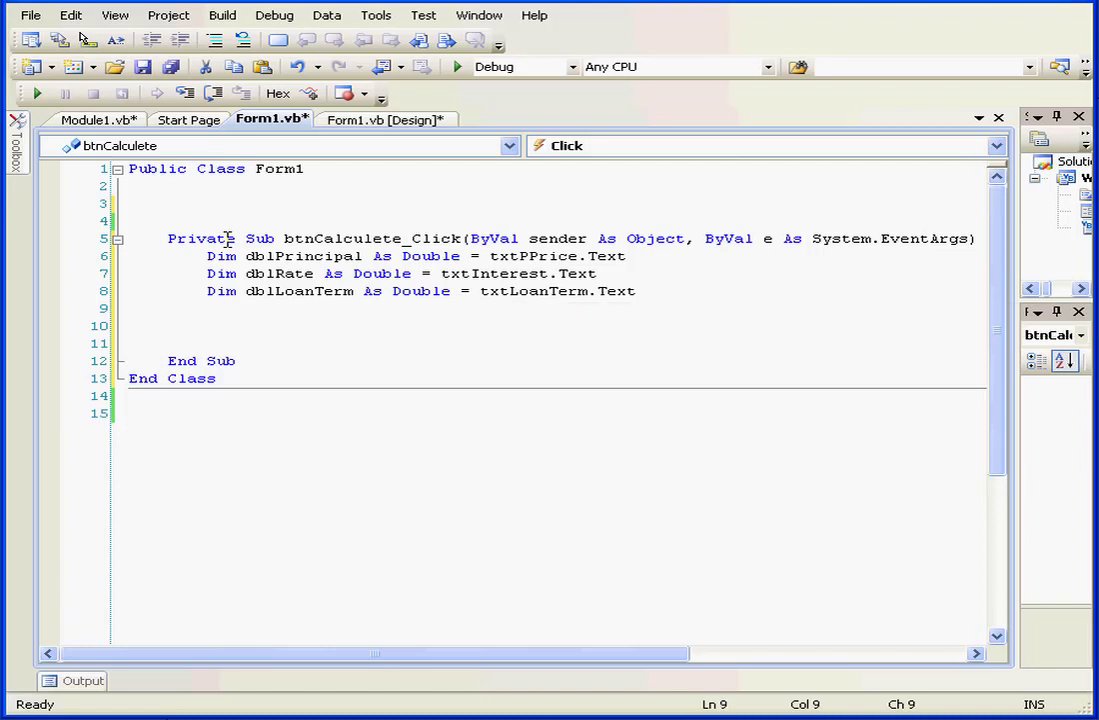
Declare a String variable and rename it strResult, then begin the next statement
{"action": "type", "text": "di"}
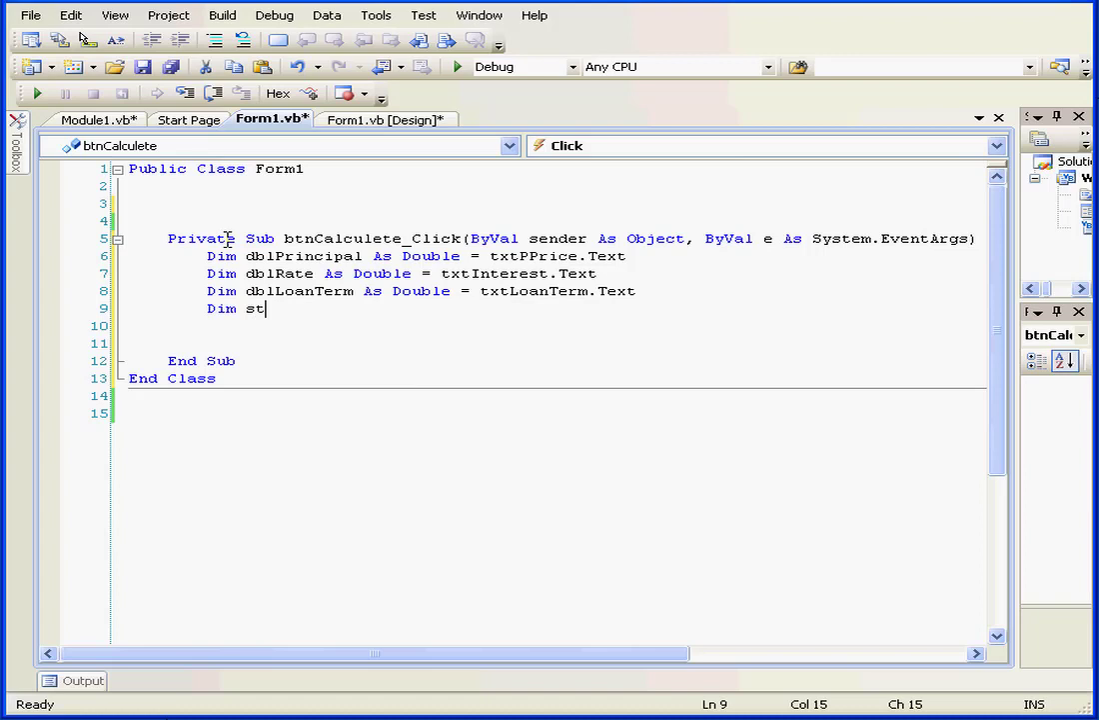
{"action": "type", "text": "rStr"}
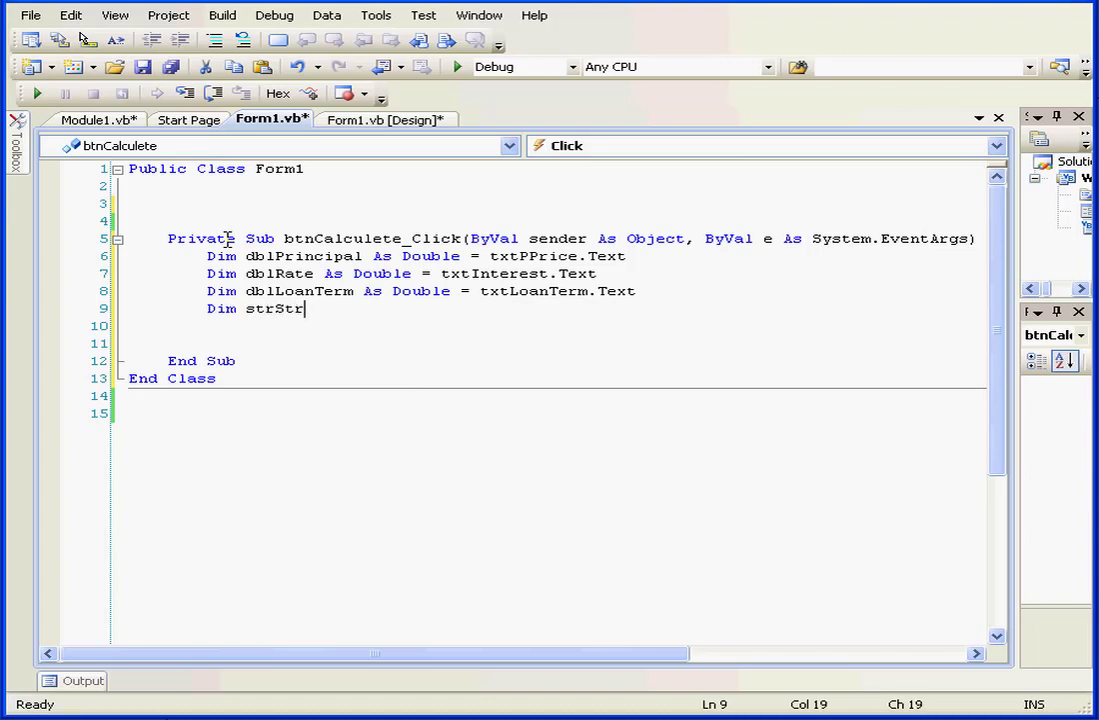
{"action": "type", "text": "ing as"}
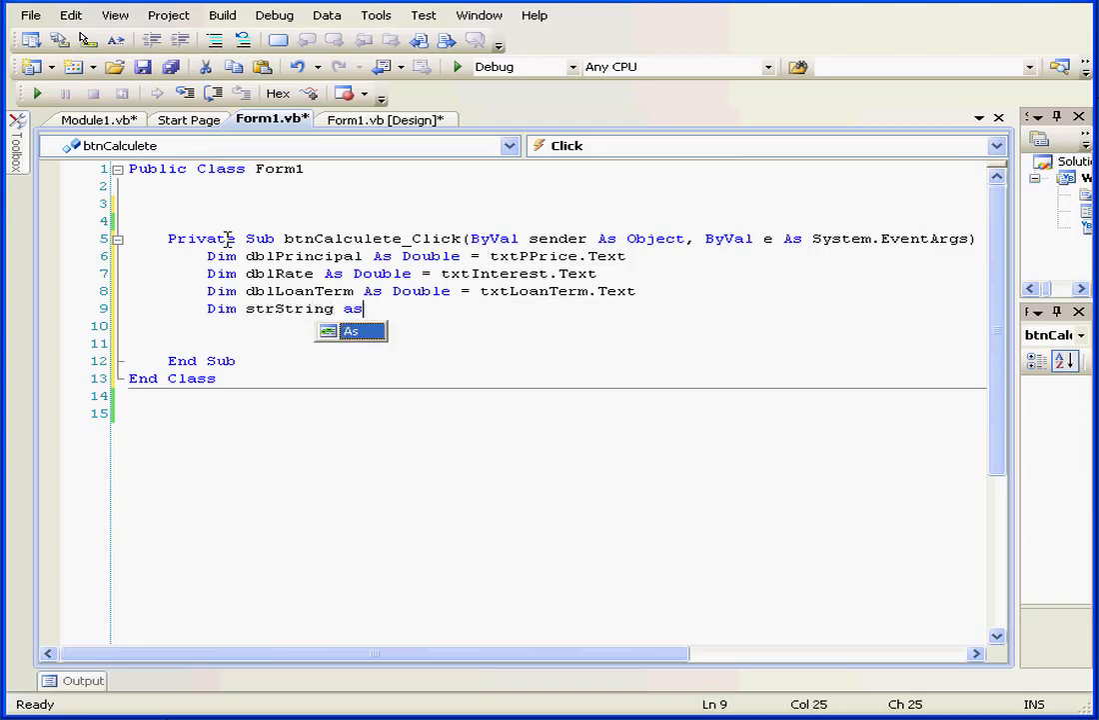
{"action": "type", "text": "t"}
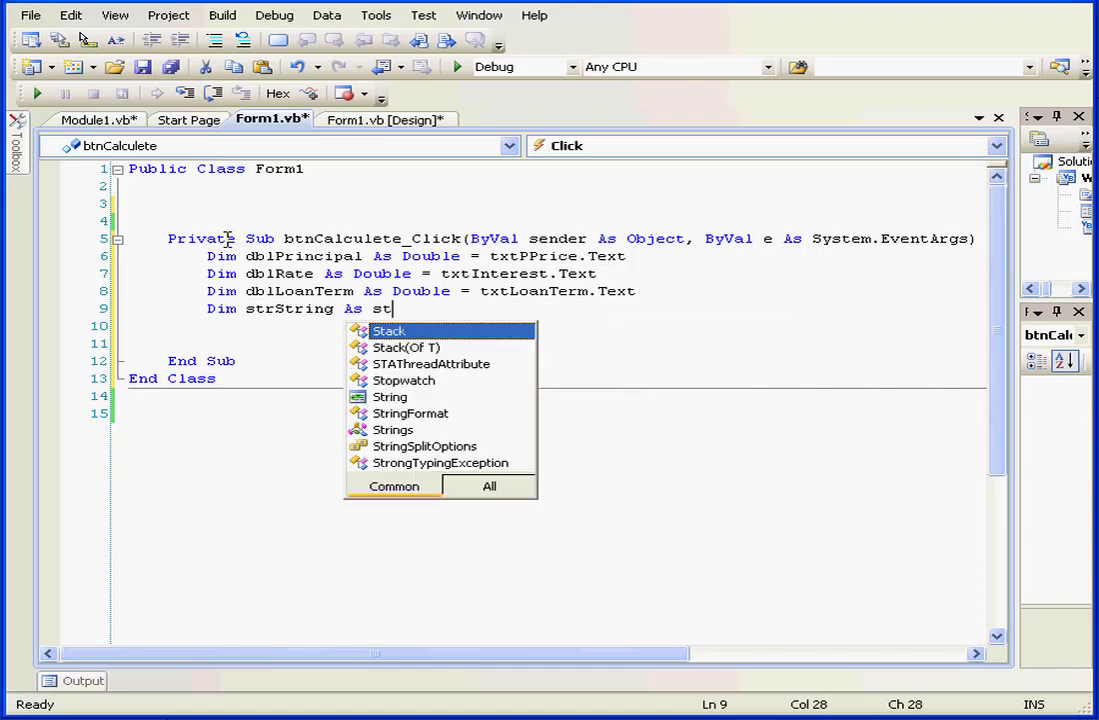
{"action": "type", "text": "ring"}
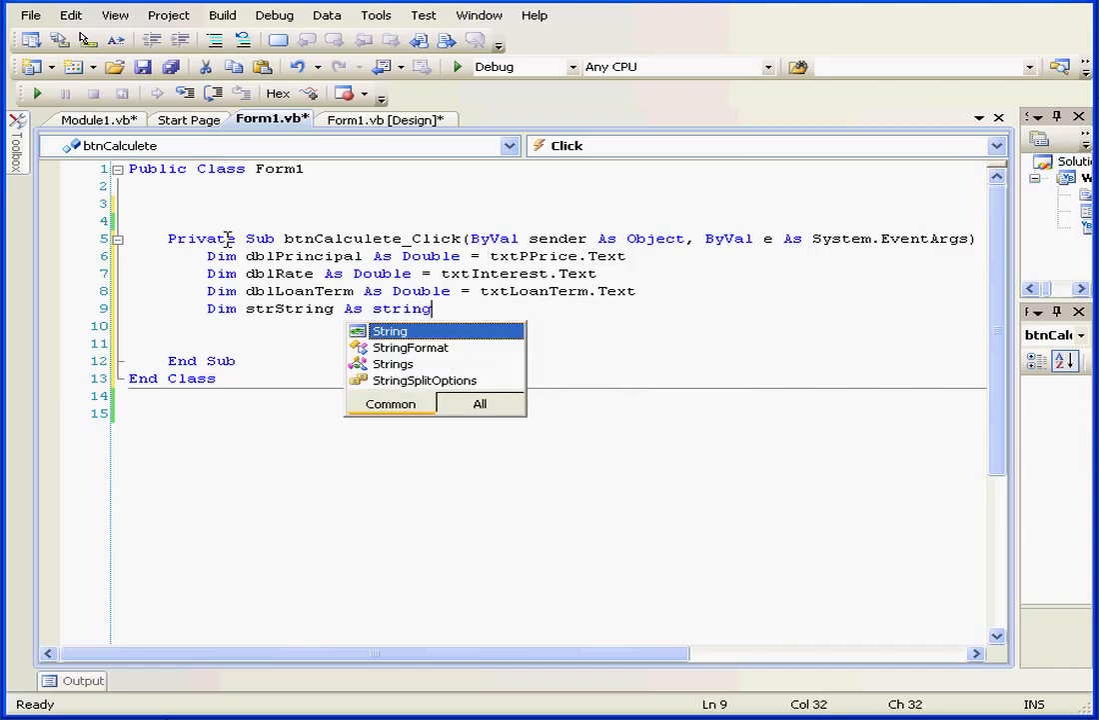
{"action": "type", "text": "="}
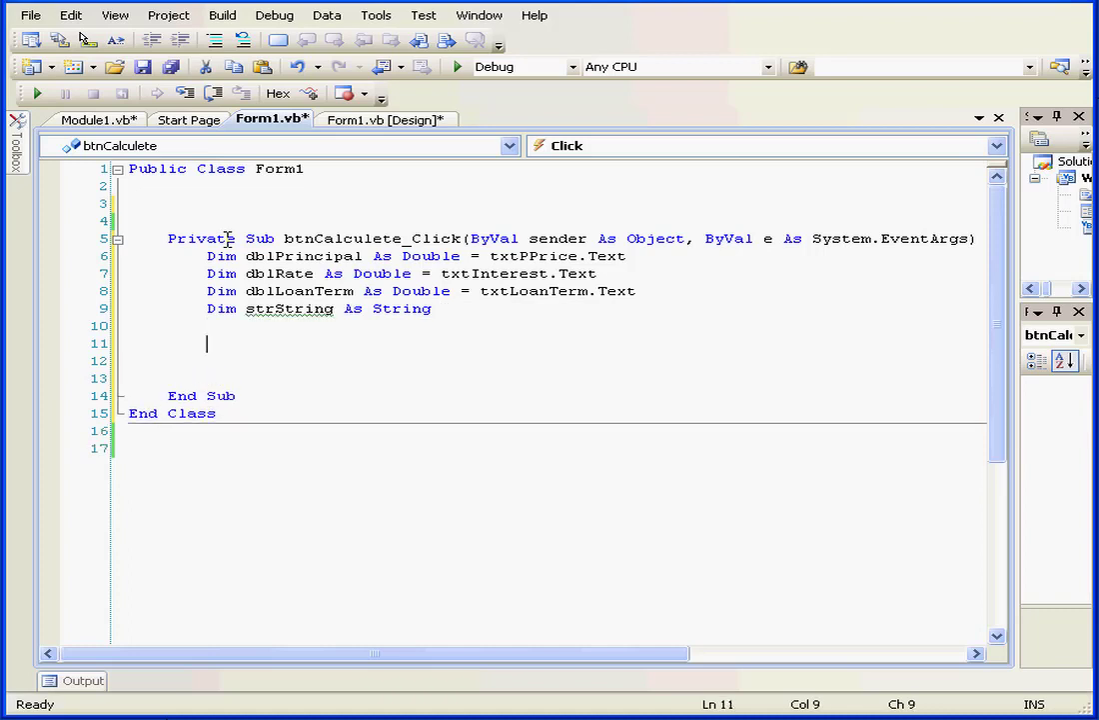
{"action": "double_click", "coordinate": [303, 308]}
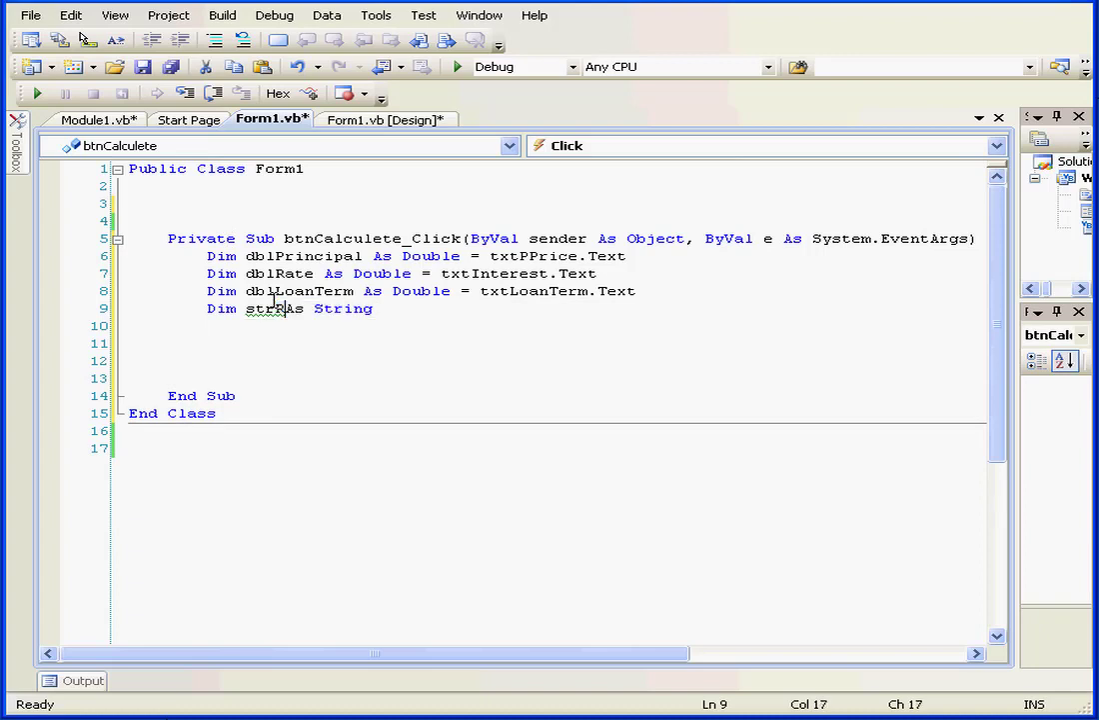
{"action": "type", "text": "Result"}
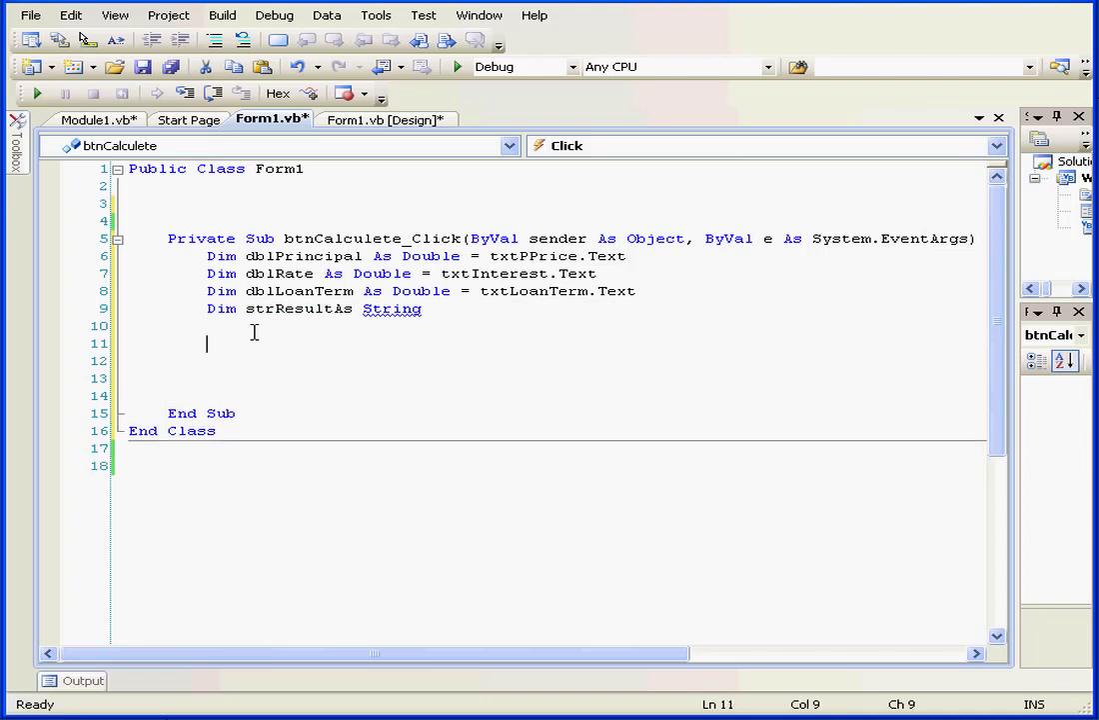
{"action": "type", "text": "sr"}
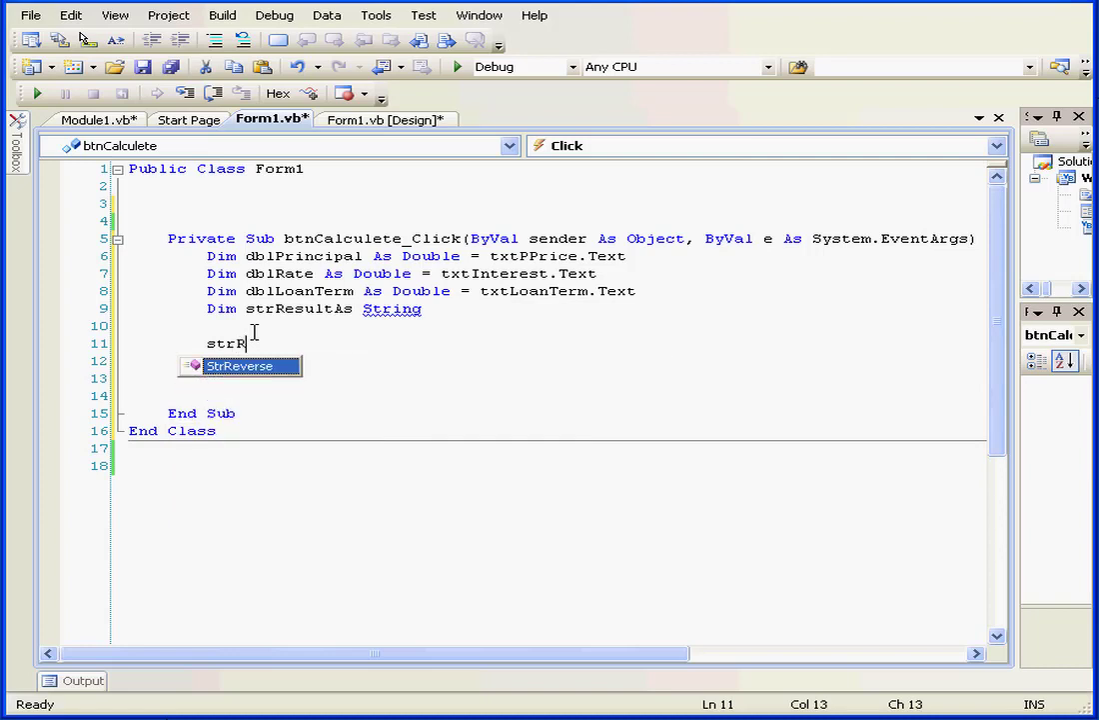
Write strResult = Payment(dblPrincipal, dblRate, dblLoanTerm) using IntelliSense completions
{"action": "type", "text": "esul"}
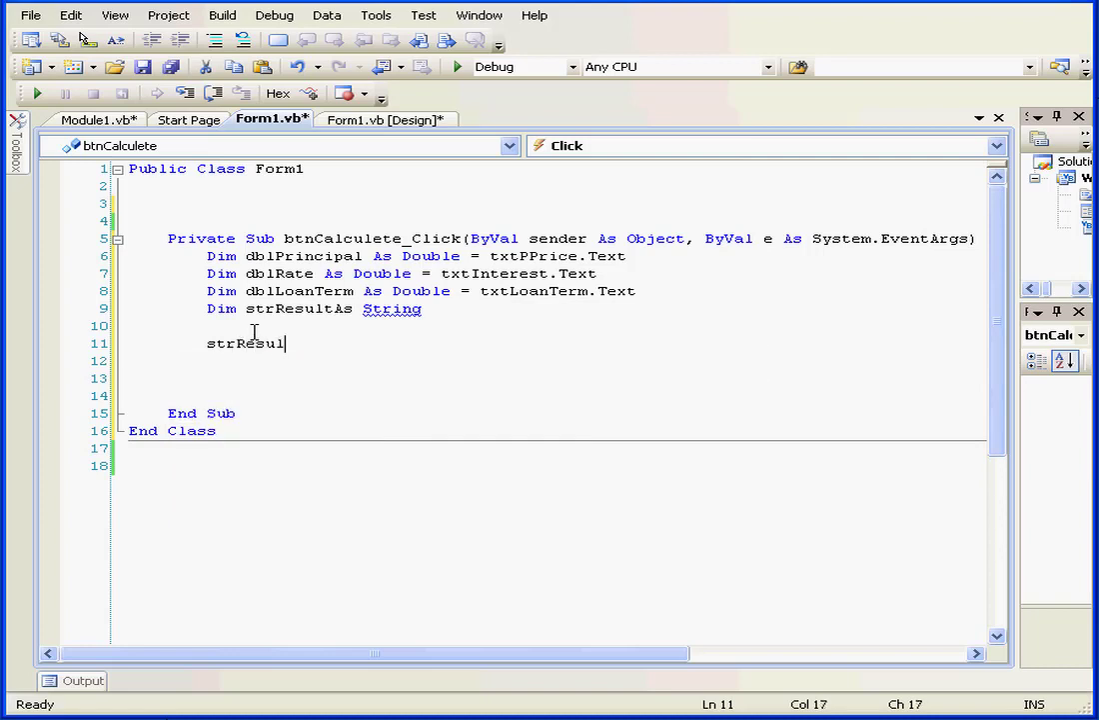
{"action": "type", "text": "t = pa"}
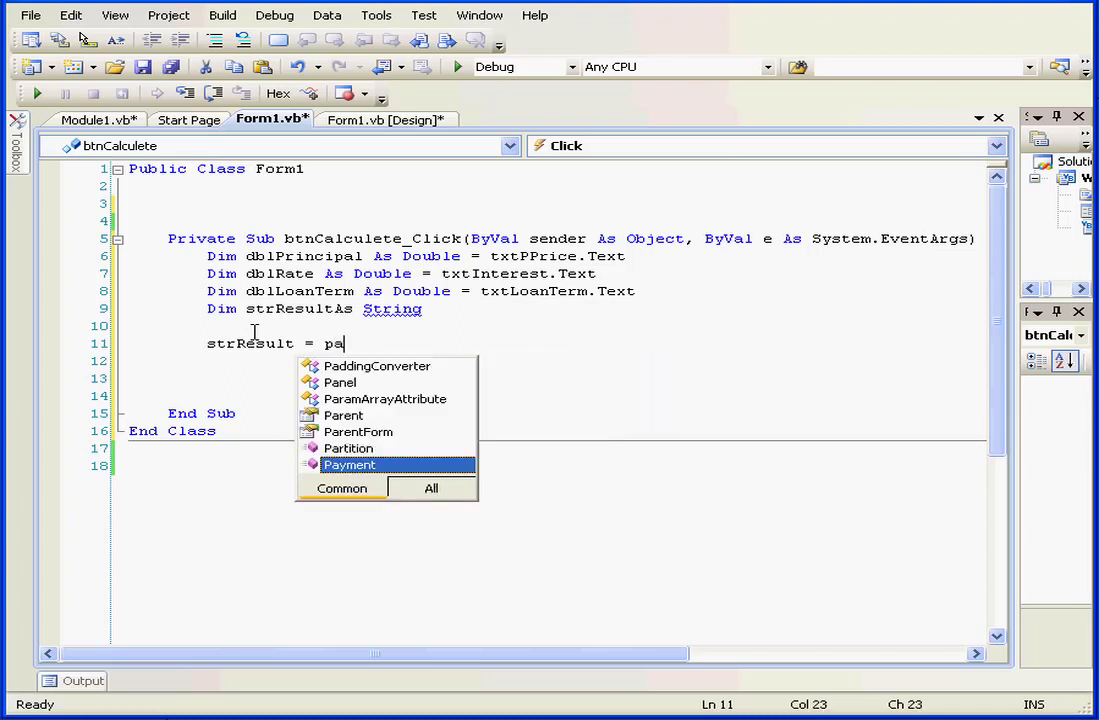
{"action": "type", "text": "y"}
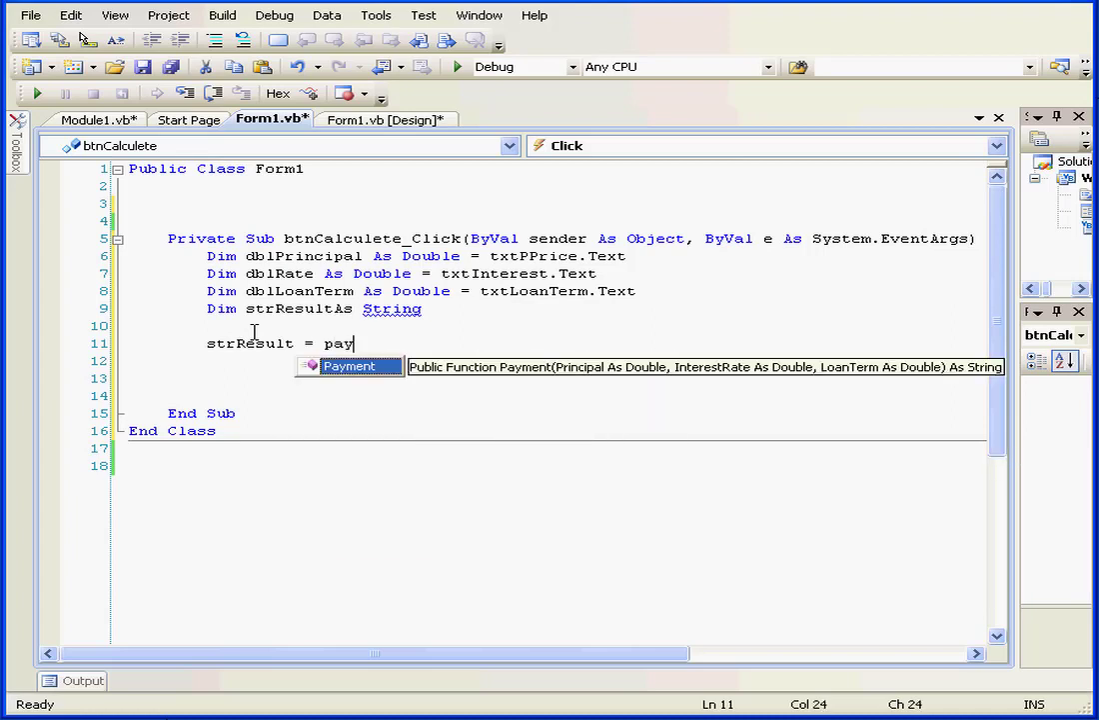
{"action": "type", "text": "ment"}
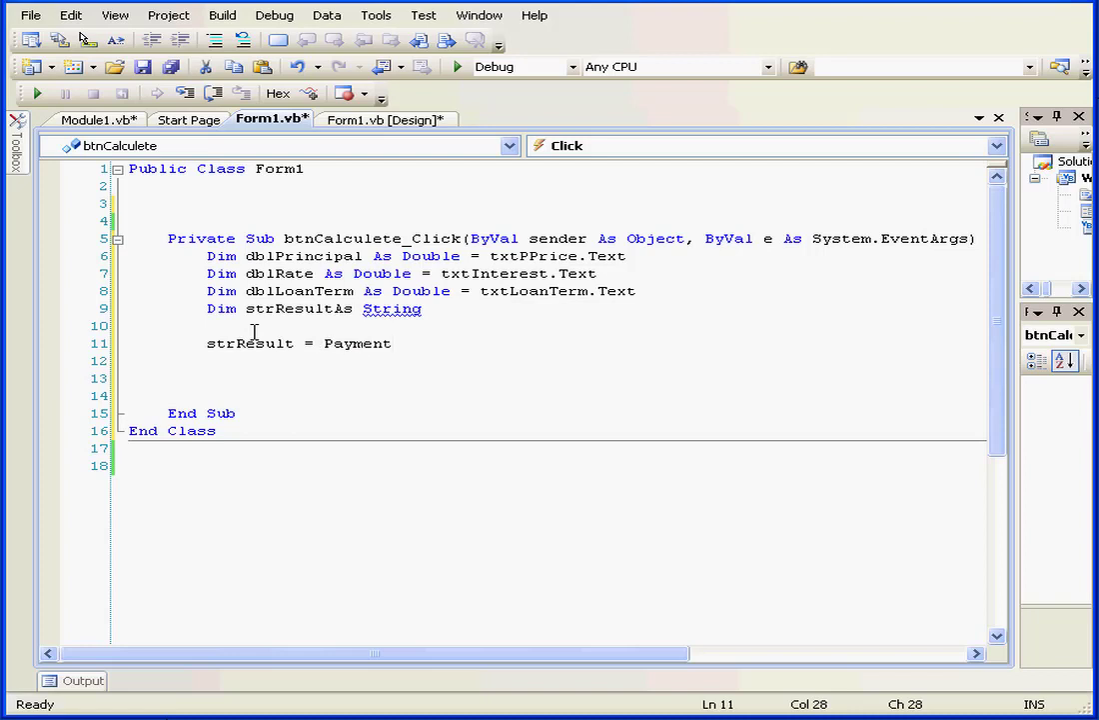
{"action": "type", "text": "("}
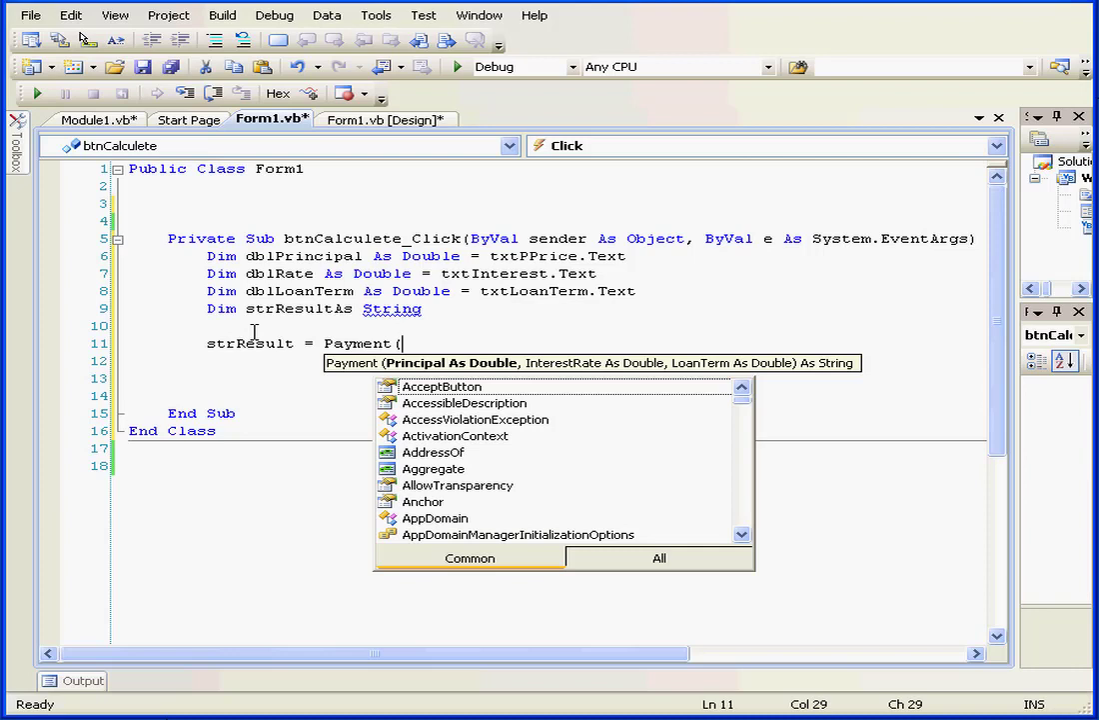
{"action": "type", "text": "db"}
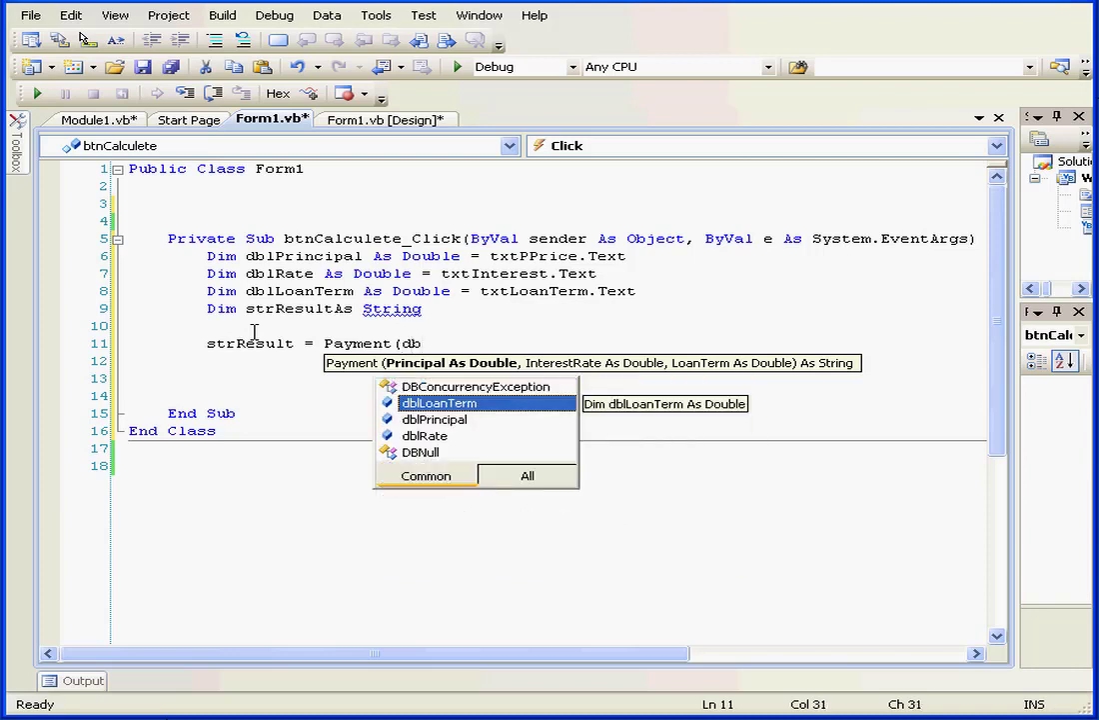
{"action": "type", "text": "l"}
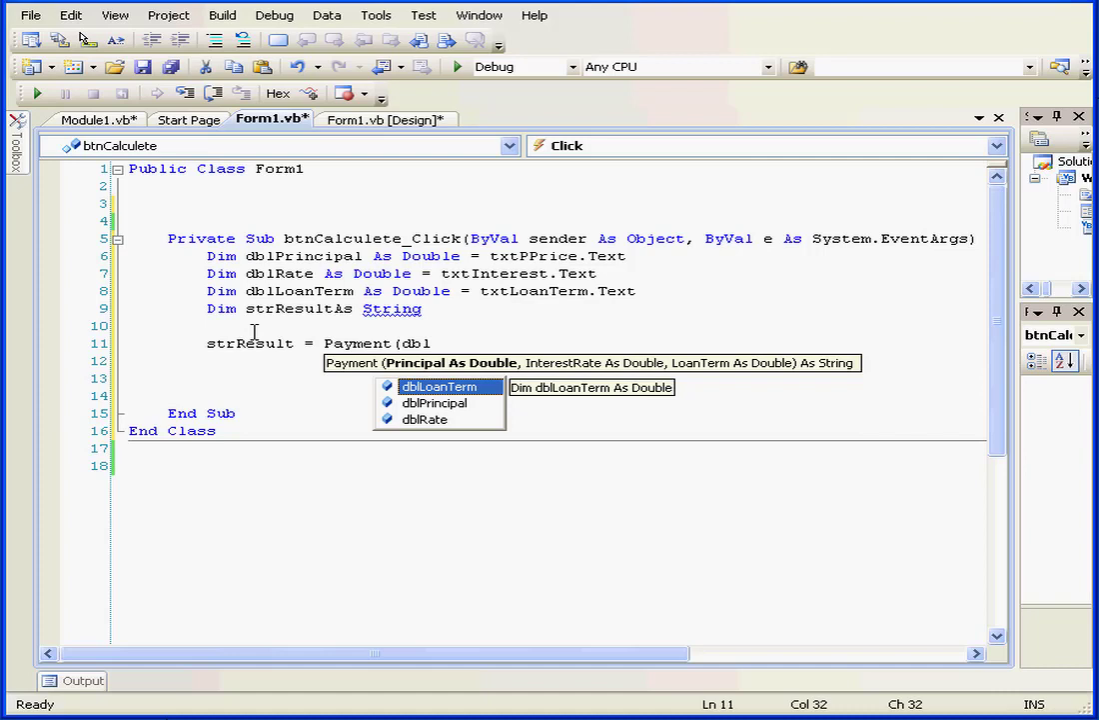
{"action": "type", "text": "pal,"}
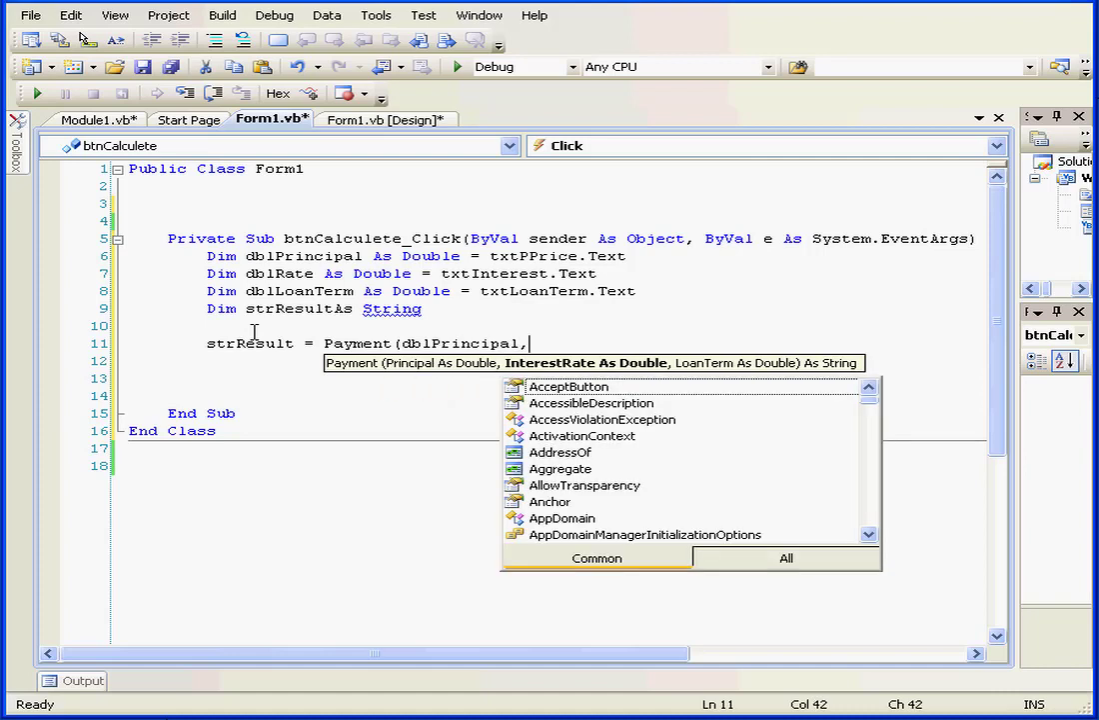
{"action": "type", "text": "d"}
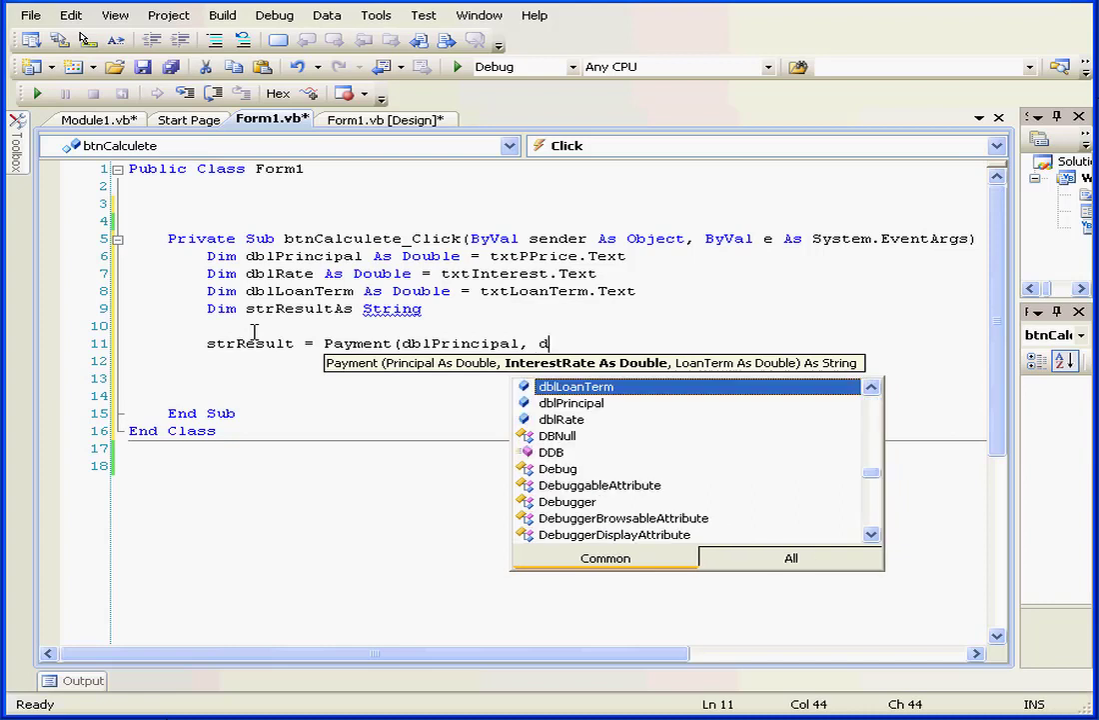
{"action": "type", "text": "blr"}
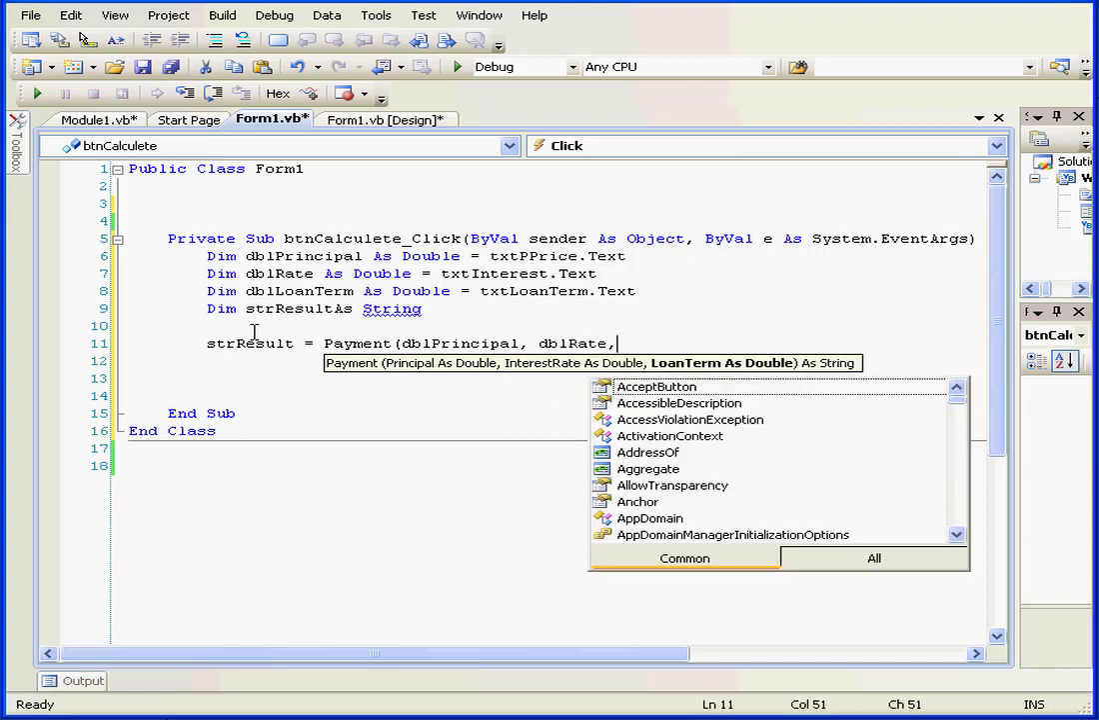
{"action": "type", "text": "d"}
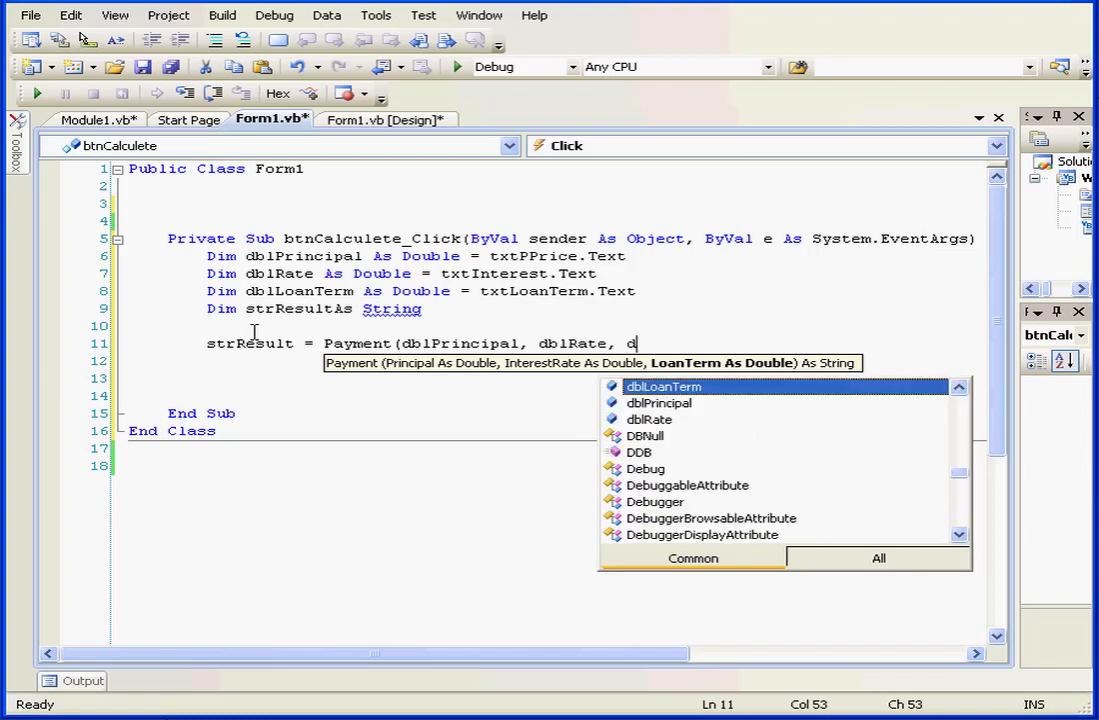
{"action": "type", "text": "blloa"}
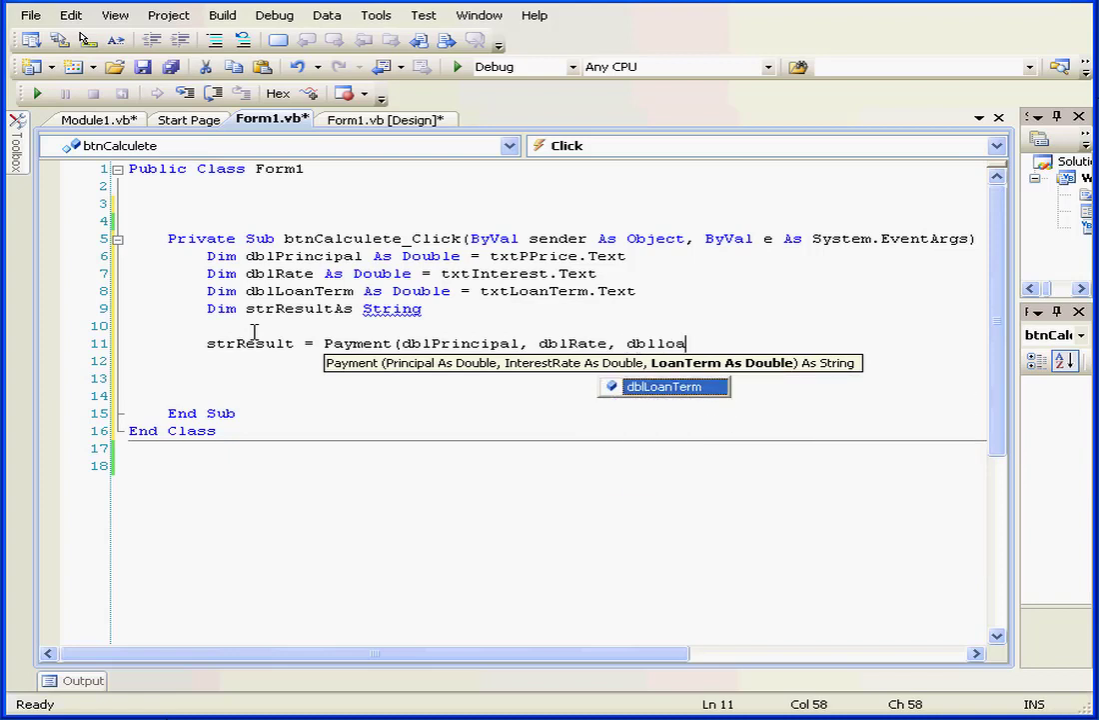
{"action": "type", "text": "nterm"}
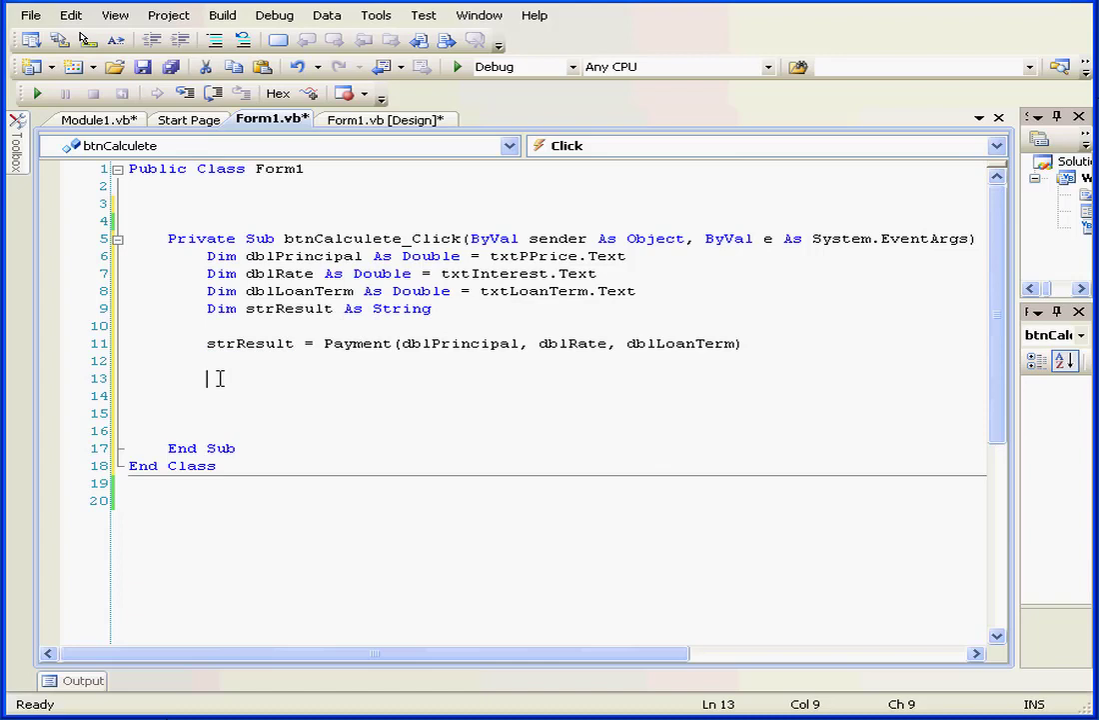
Write lblMPayment.Text = strResult to display the calculated payment
{"action": "type", "text": "lblMPayment"}
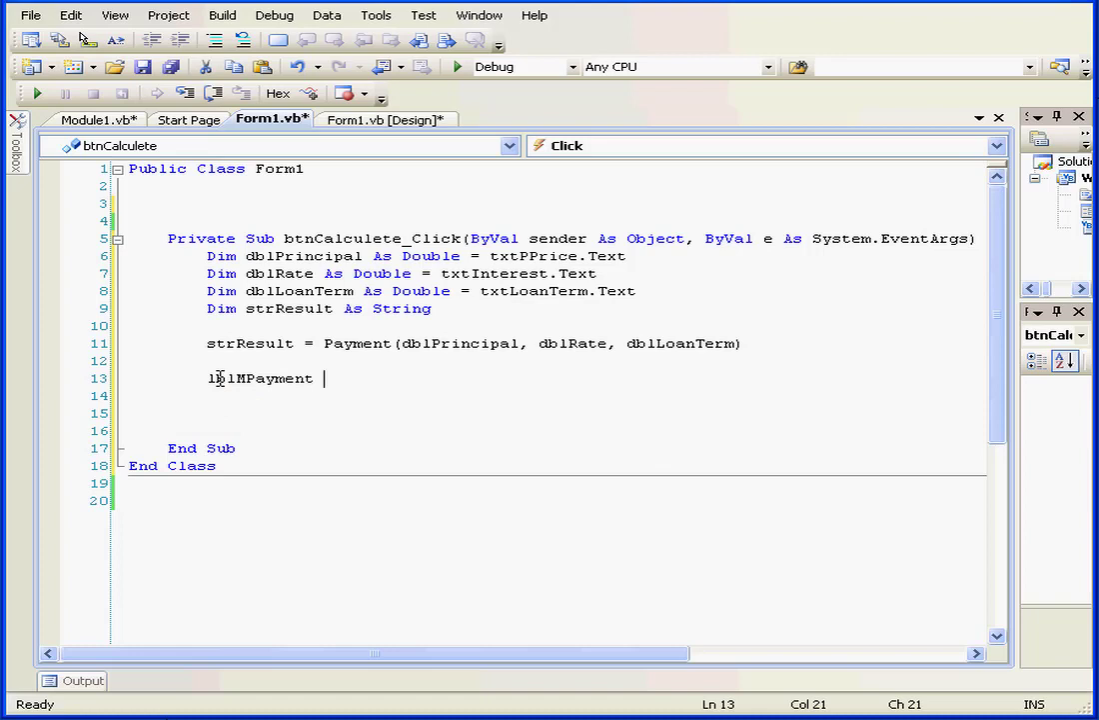
{"action": "type", "text": "="}
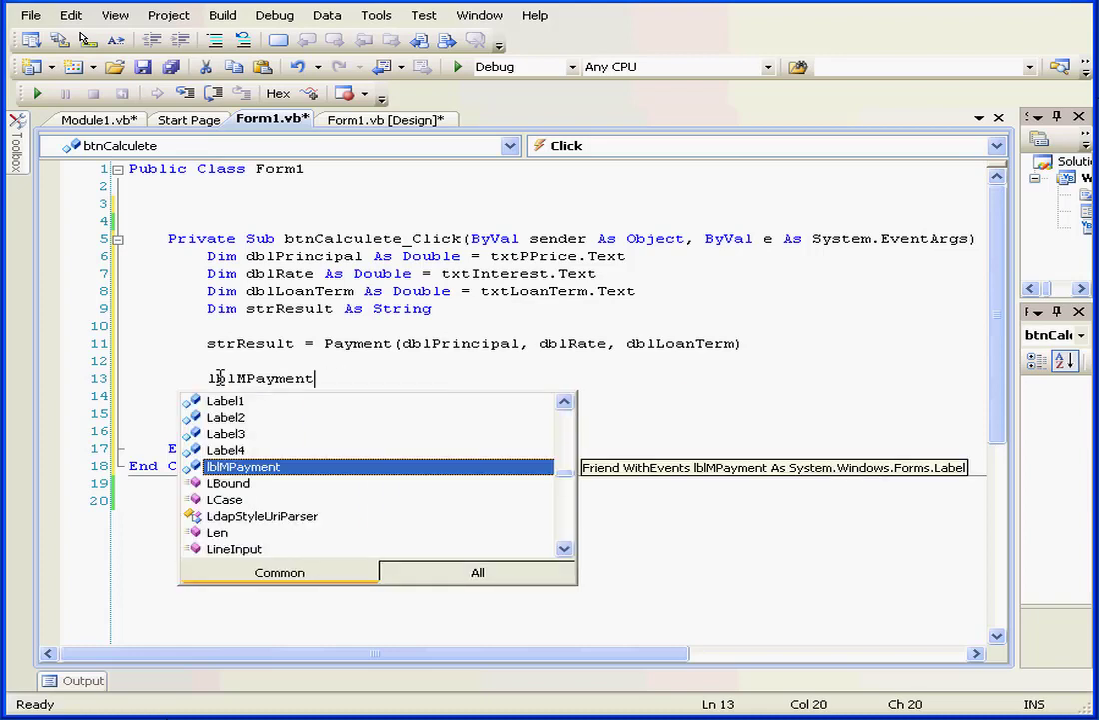
{"action": "type", "text": ".Text ="}
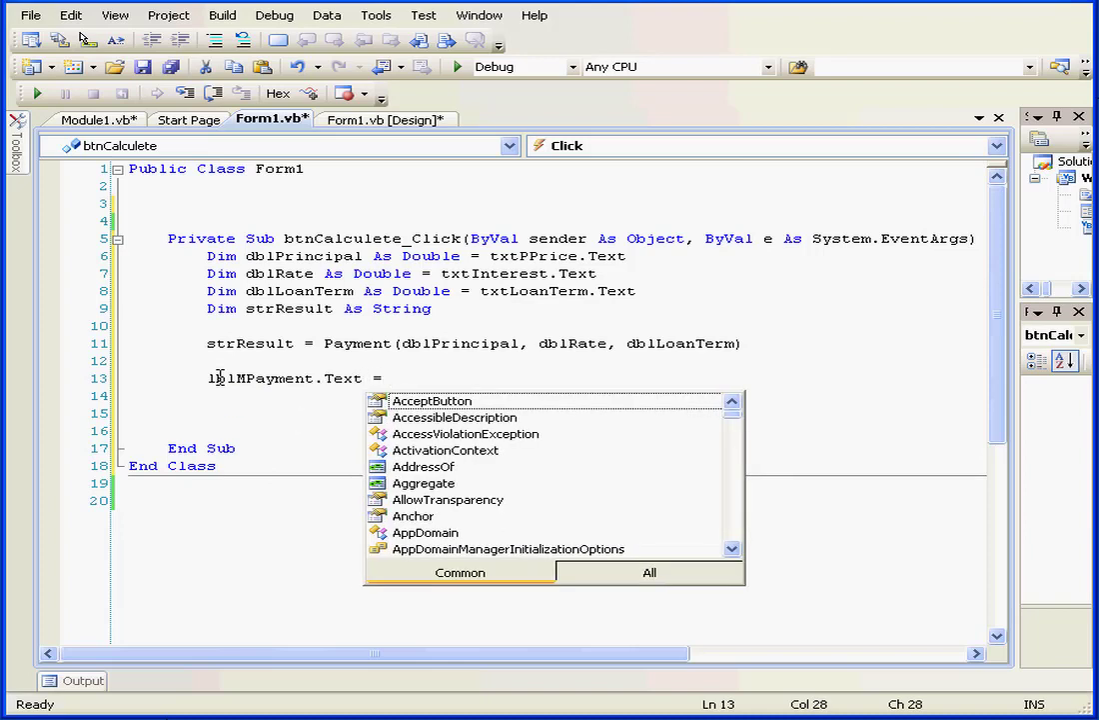
{"action": "type", "text": "st"}
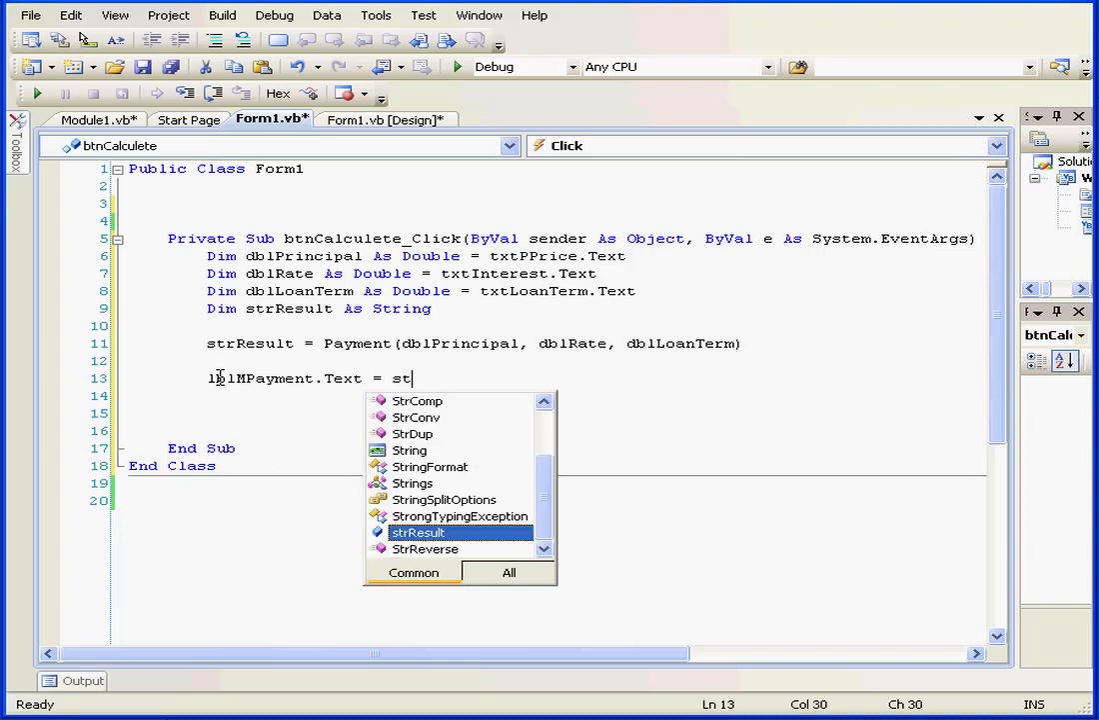
{"action": "type", "text": "rresu"}
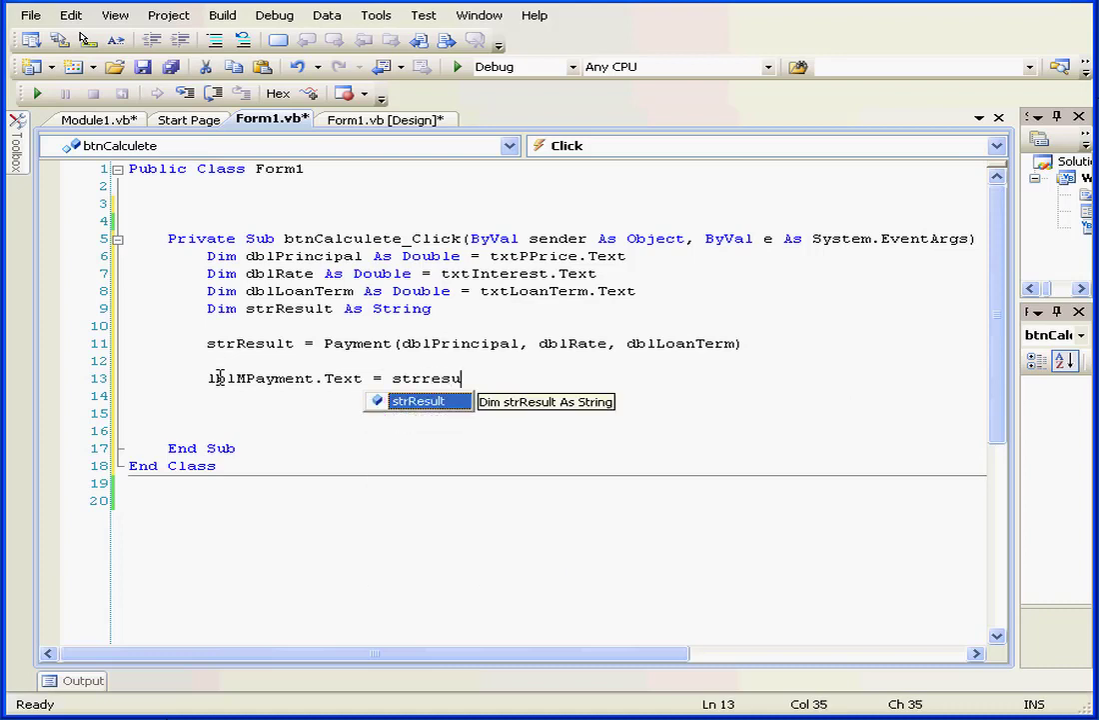
{"action": "type", "text": "lt"}
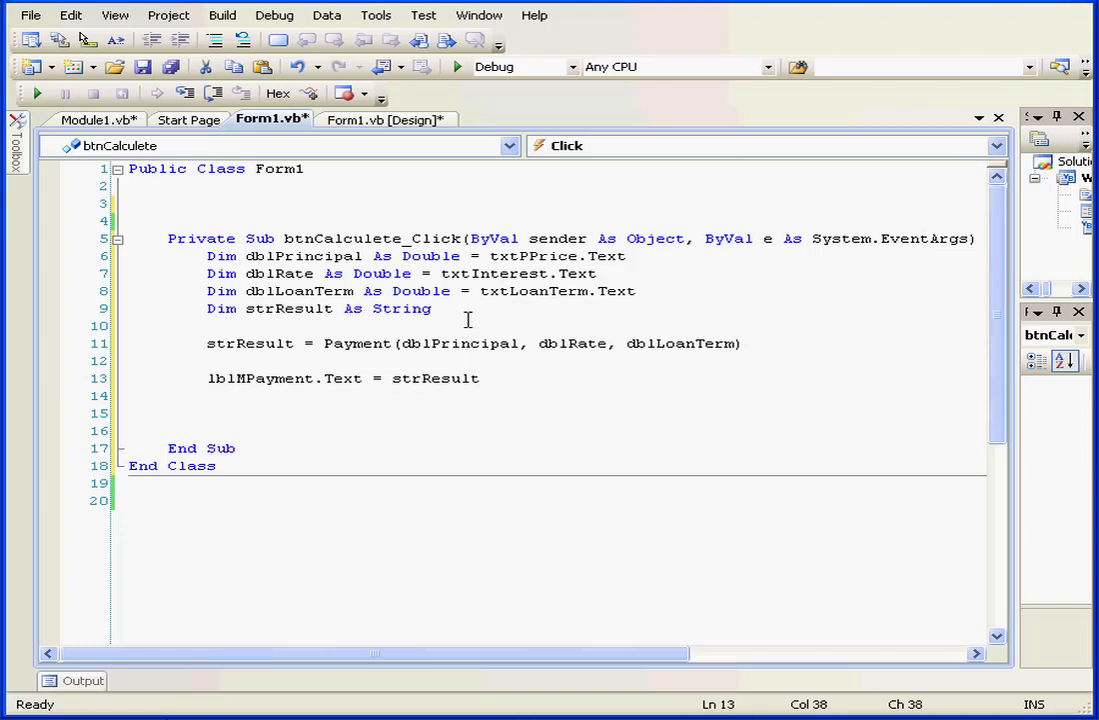
{"action": "mouse_move", "coordinate": [484, 310]}
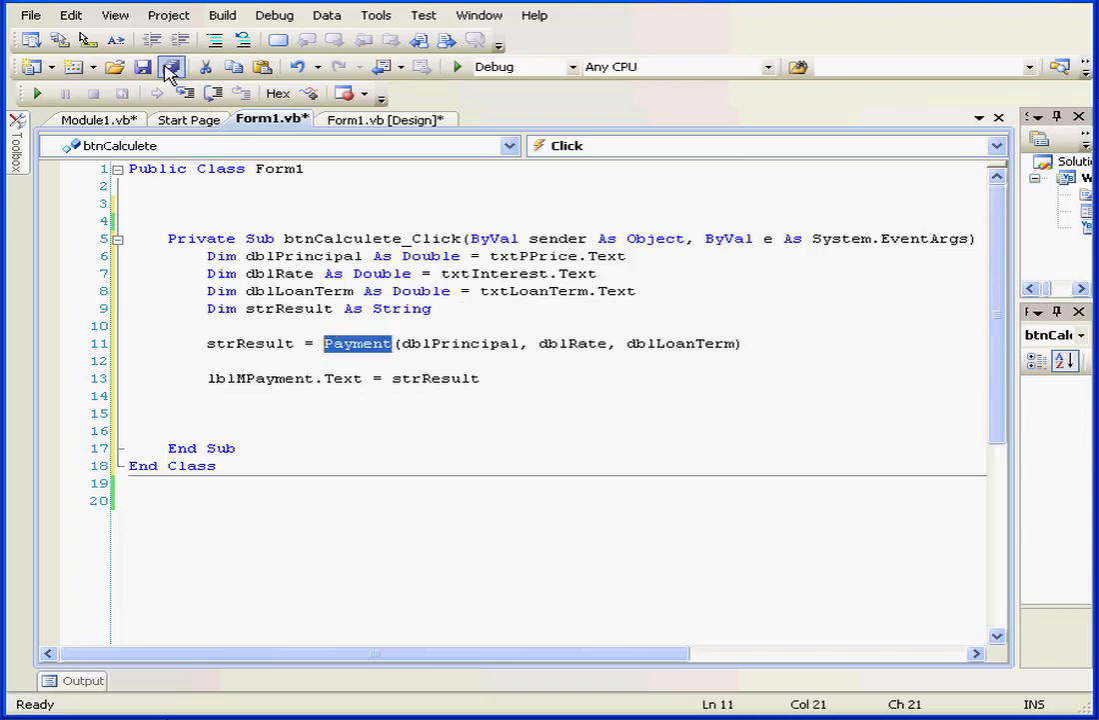
Save all files, run the form once, and return to the Form1 design view
{"action": "left_click", "coordinate": [170, 66]}
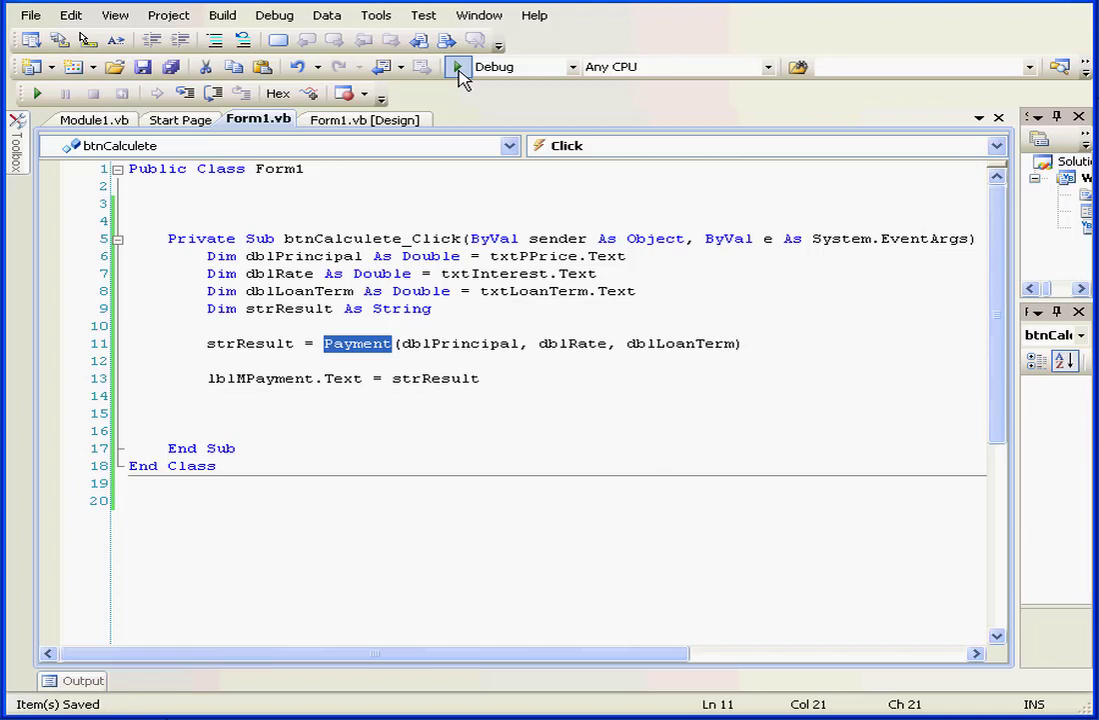
{"action": "left_click", "coordinate": [458, 68]}
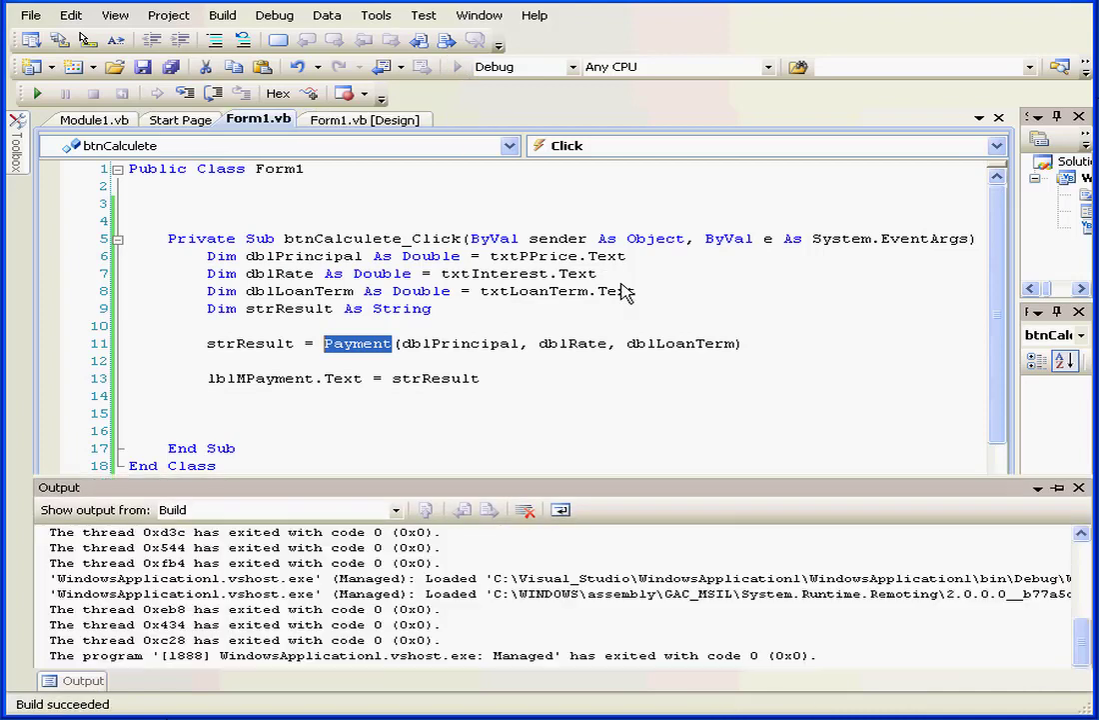
{"action": "left_click", "coordinate": [35, 92]}
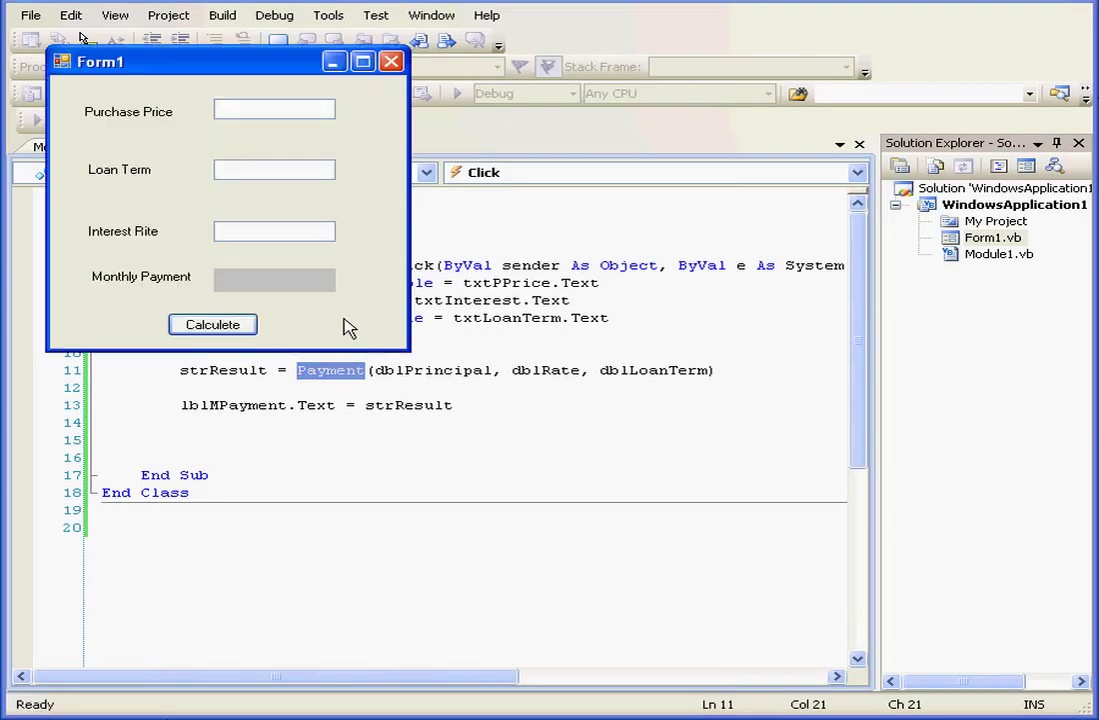
{"action": "mouse_move", "coordinate": [372, 108]}
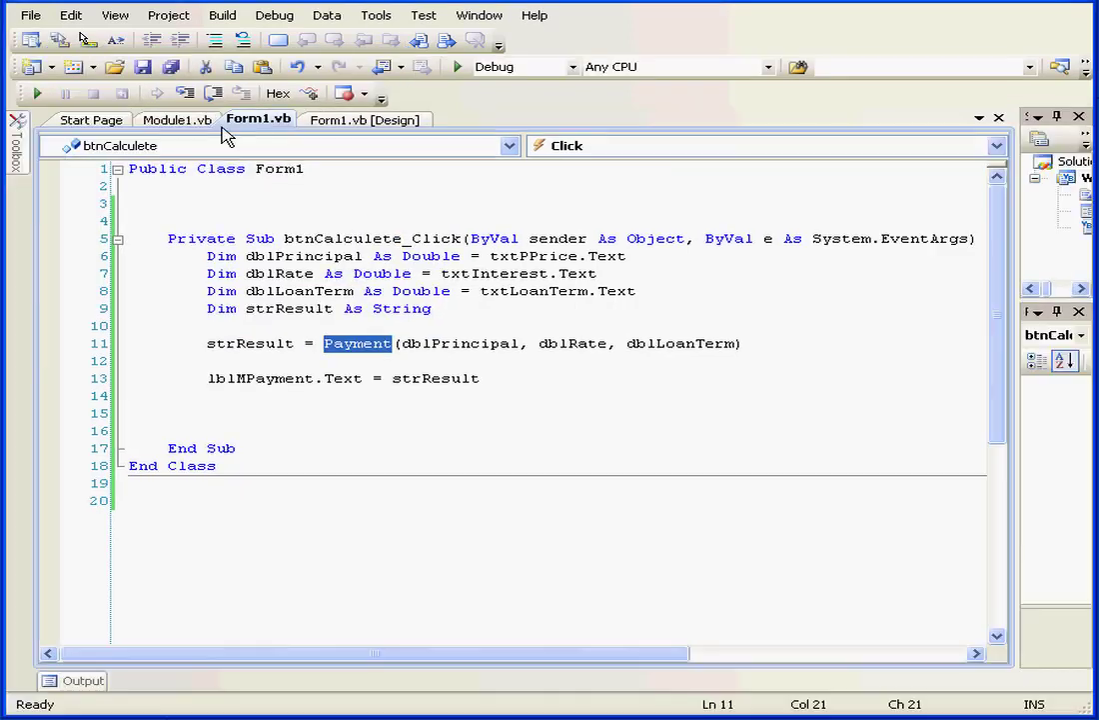
{"action": "left_click", "coordinate": [364, 120]}
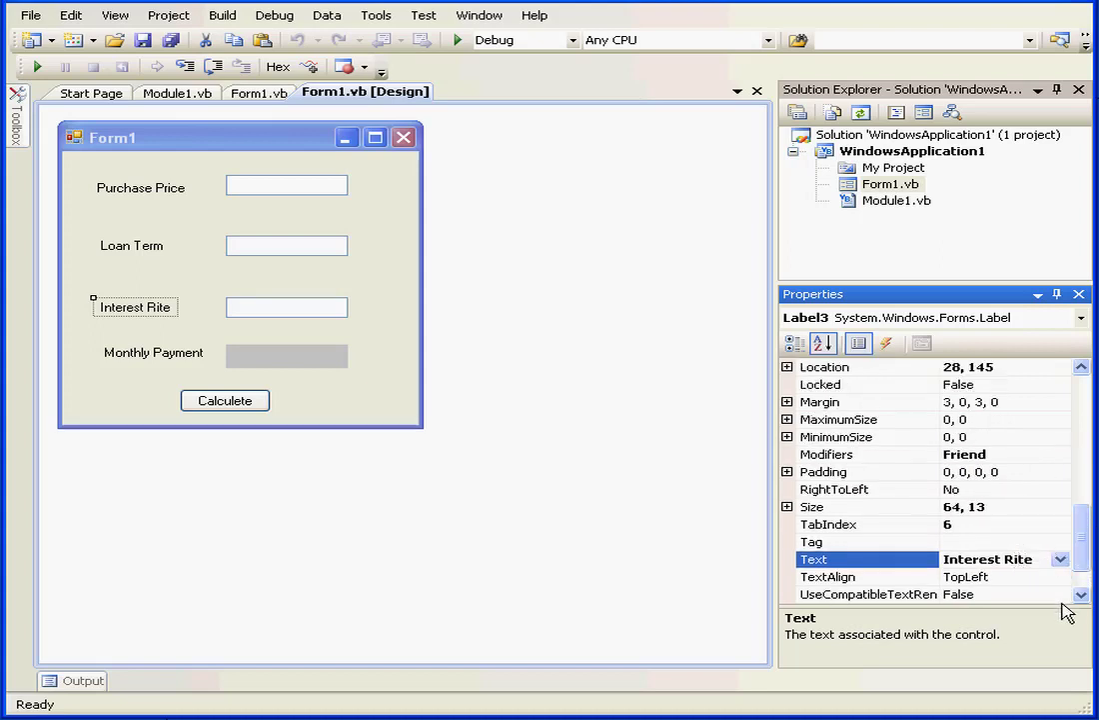
Set Label3's Text property to Interest Rate
{"action": "type", "text": "Interest Rate"}
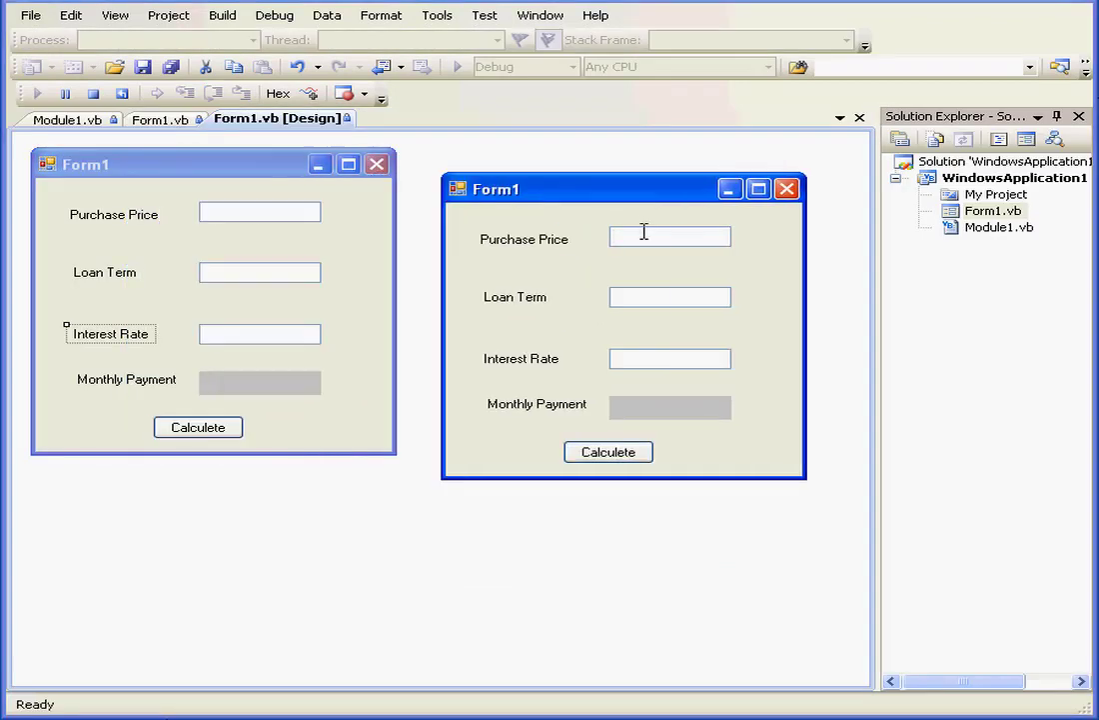
Enter price 100000, term 30 and rate 7 and calculate the $665.30 monthly payment
{"action": "type", "text": "100000"}
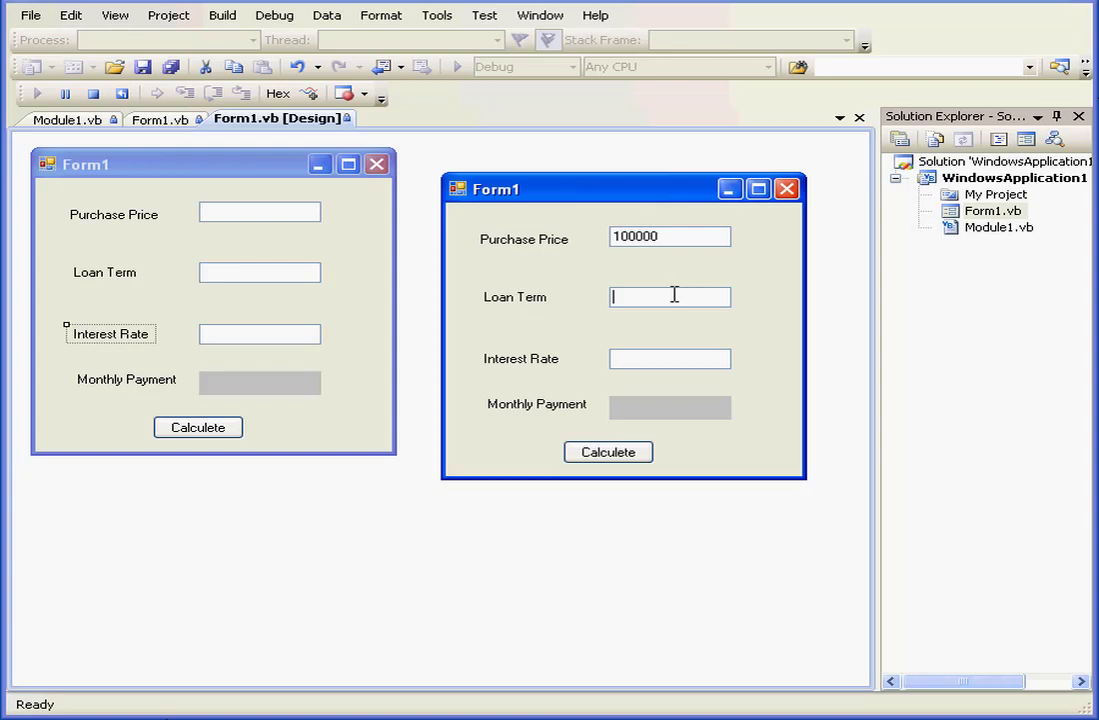
{"action": "type", "text": "30"}
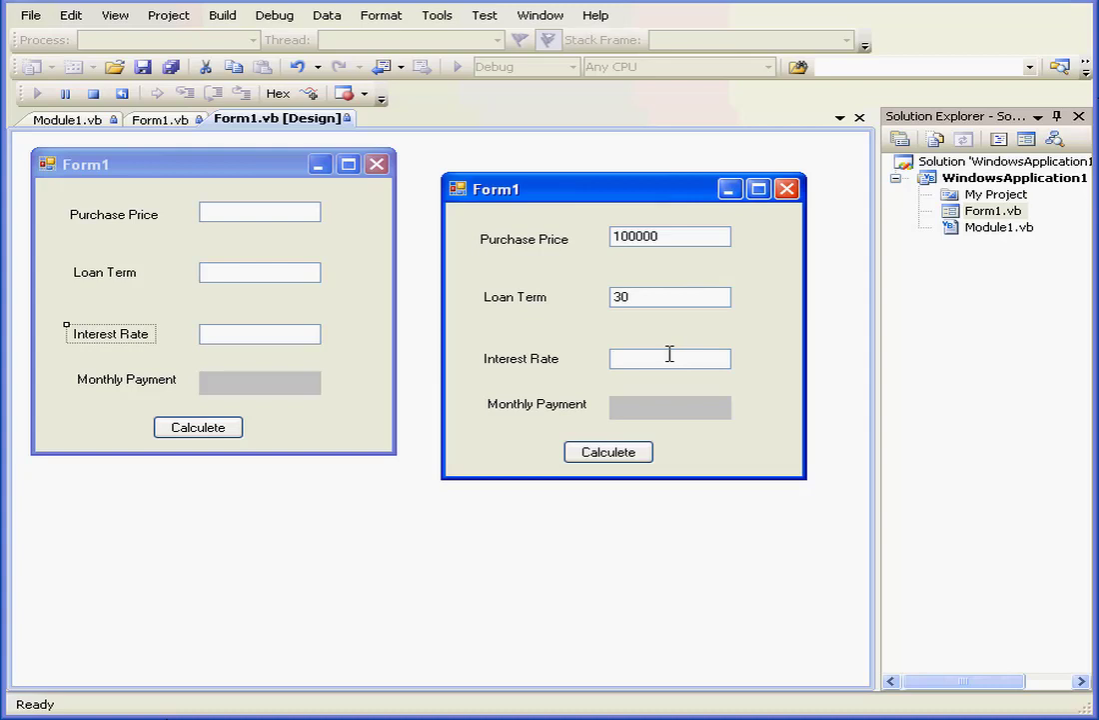
{"action": "type", "text": "7"}
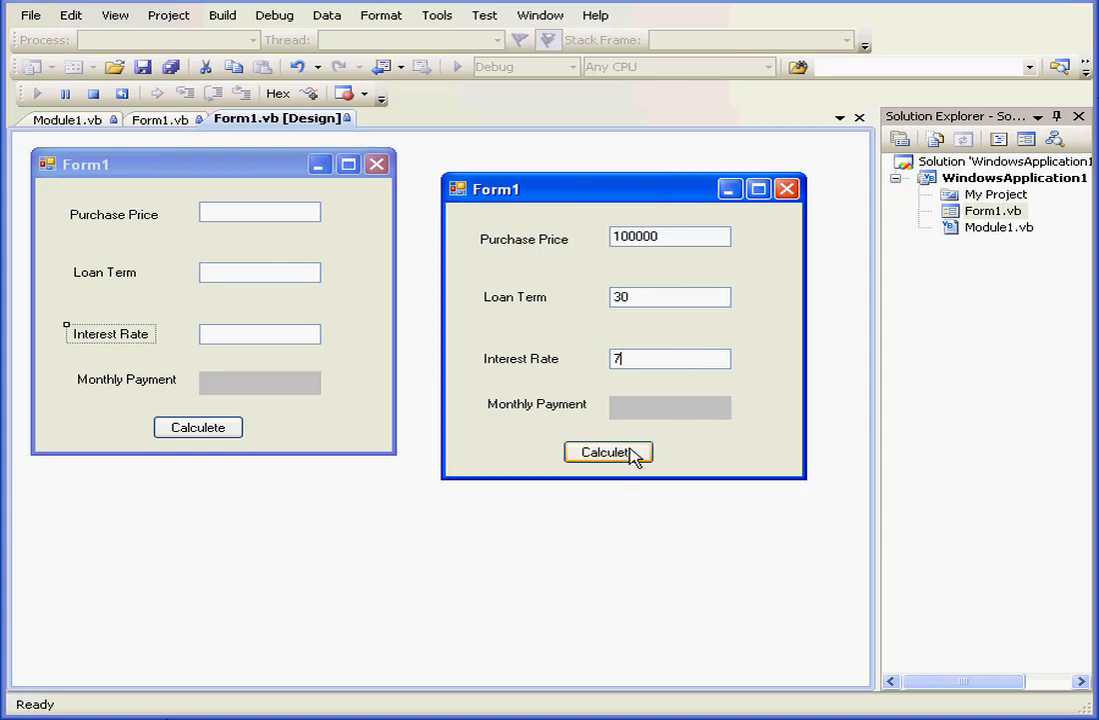
{"action": "left_click", "coordinate": [608, 451]}
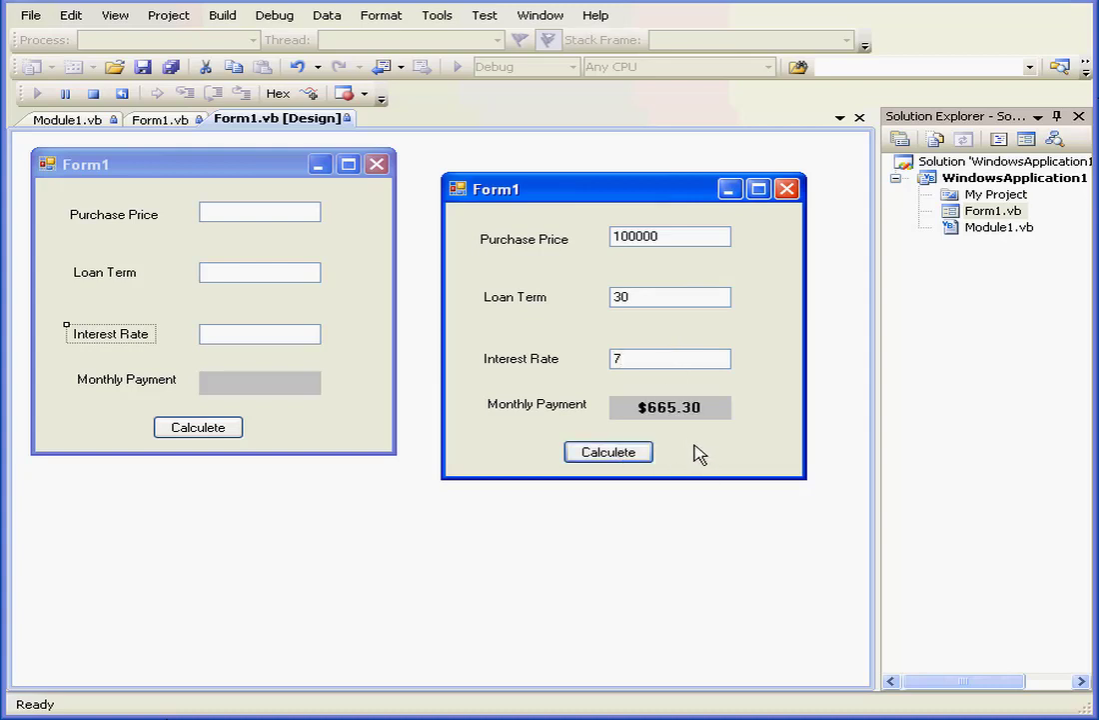
{"action": "mouse_move", "coordinate": [688, 444]}
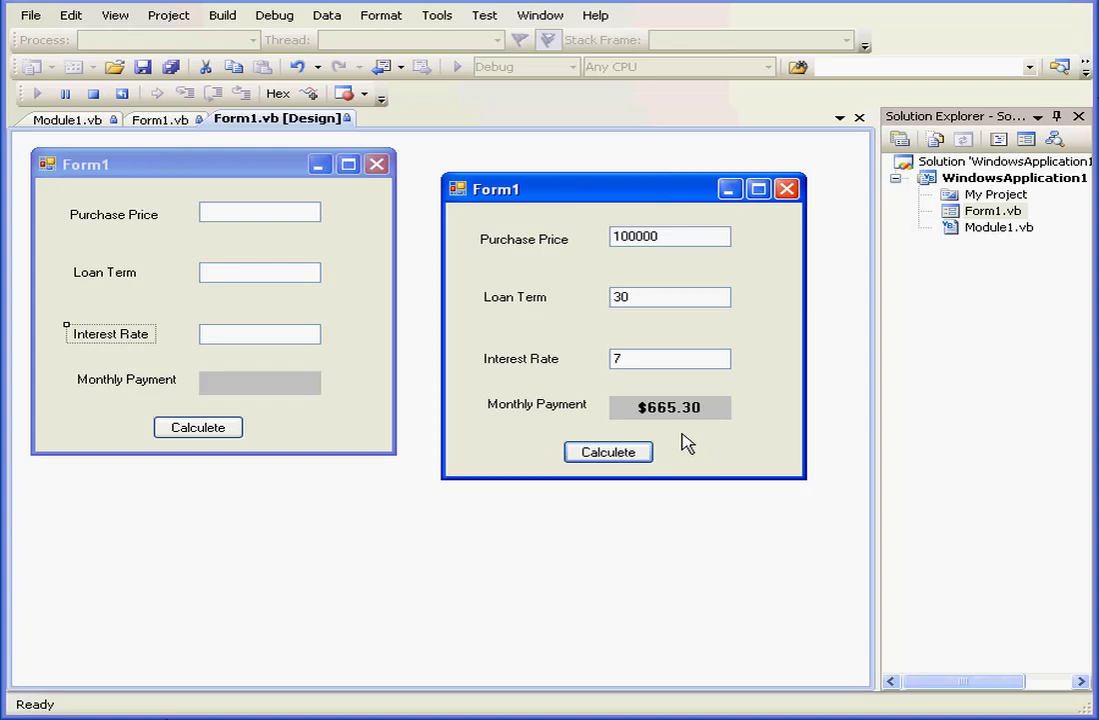
{"action": "mouse_move", "coordinate": [687, 442]}
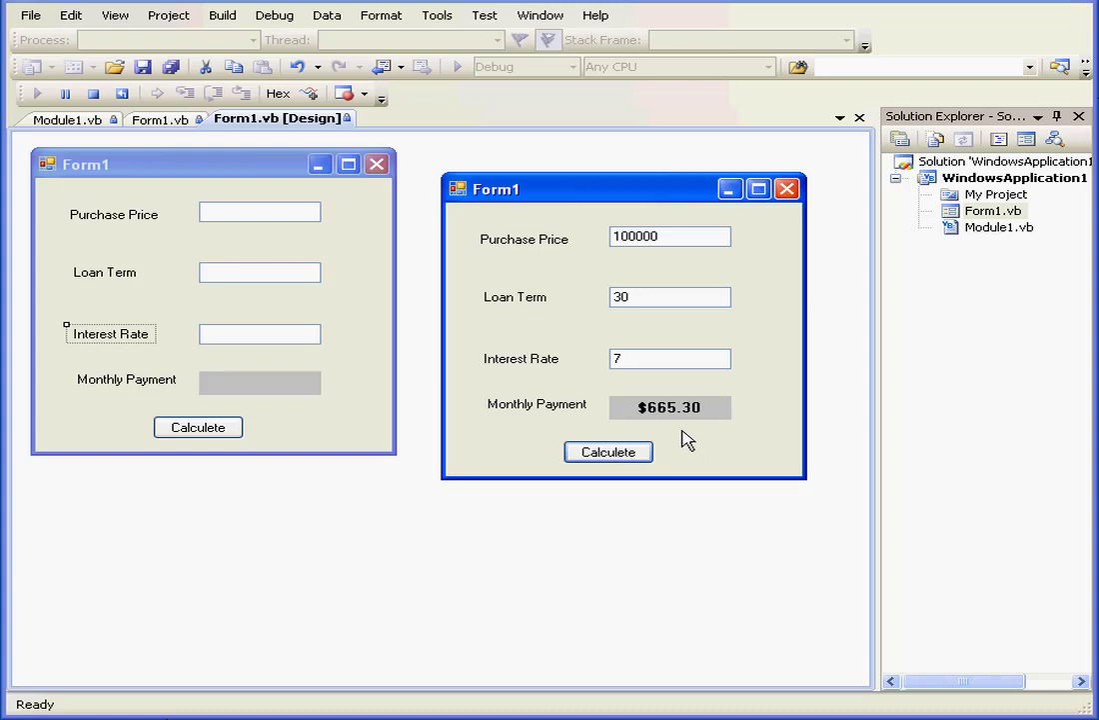
{"action": "mouse_move", "coordinate": [648, 420]}
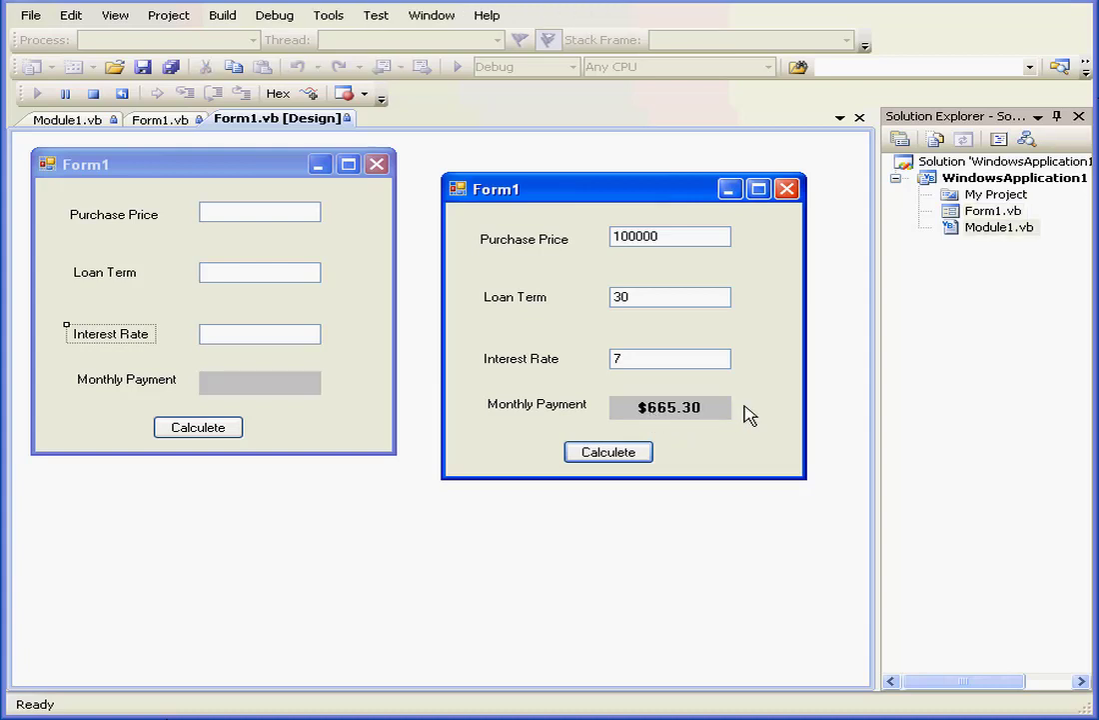
{"action": "mouse_move", "coordinate": [983, 244]}
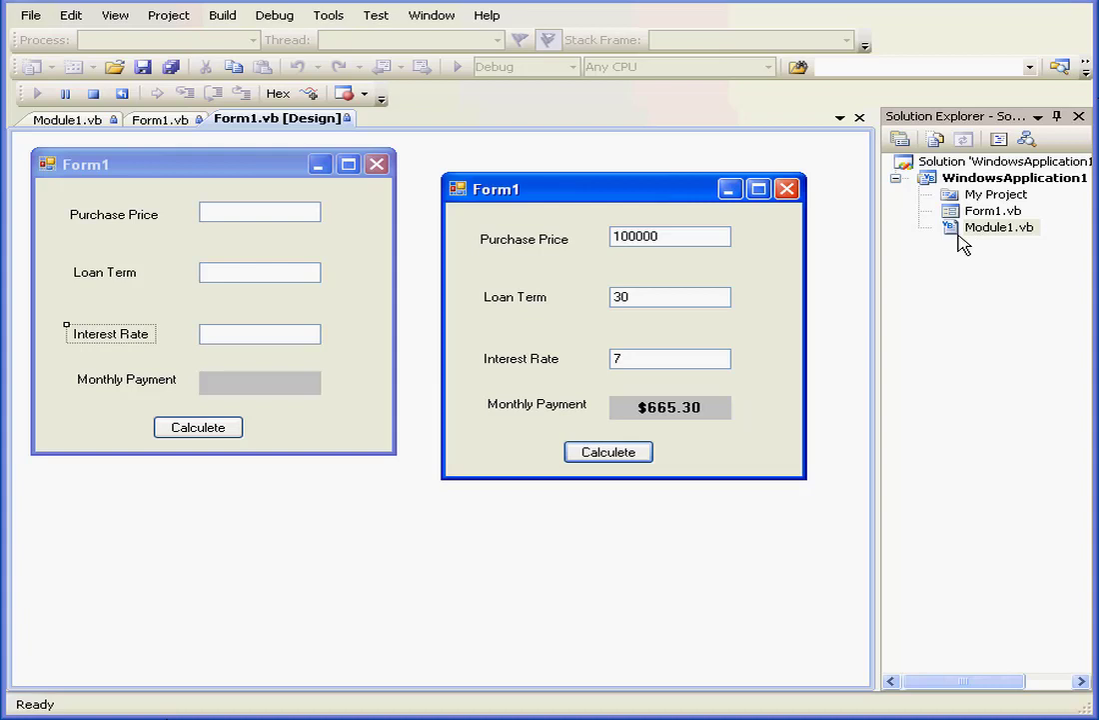
{"action": "mouse_move", "coordinate": [972, 251]}
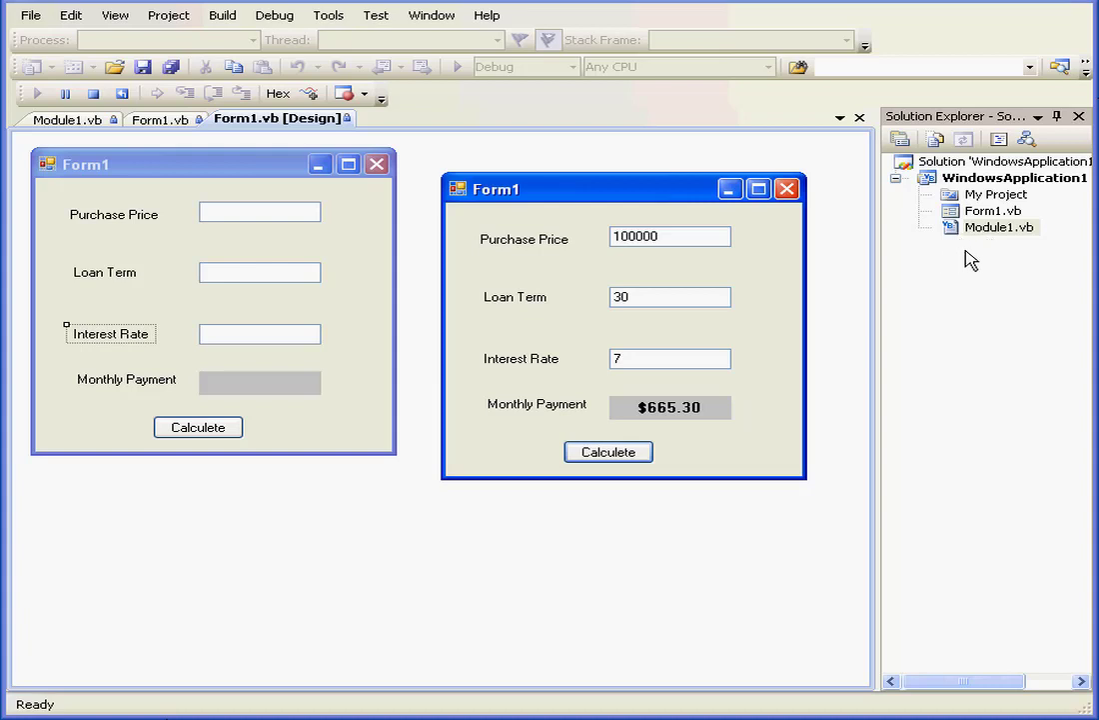
{"action": "mouse_move", "coordinate": [997, 266]}
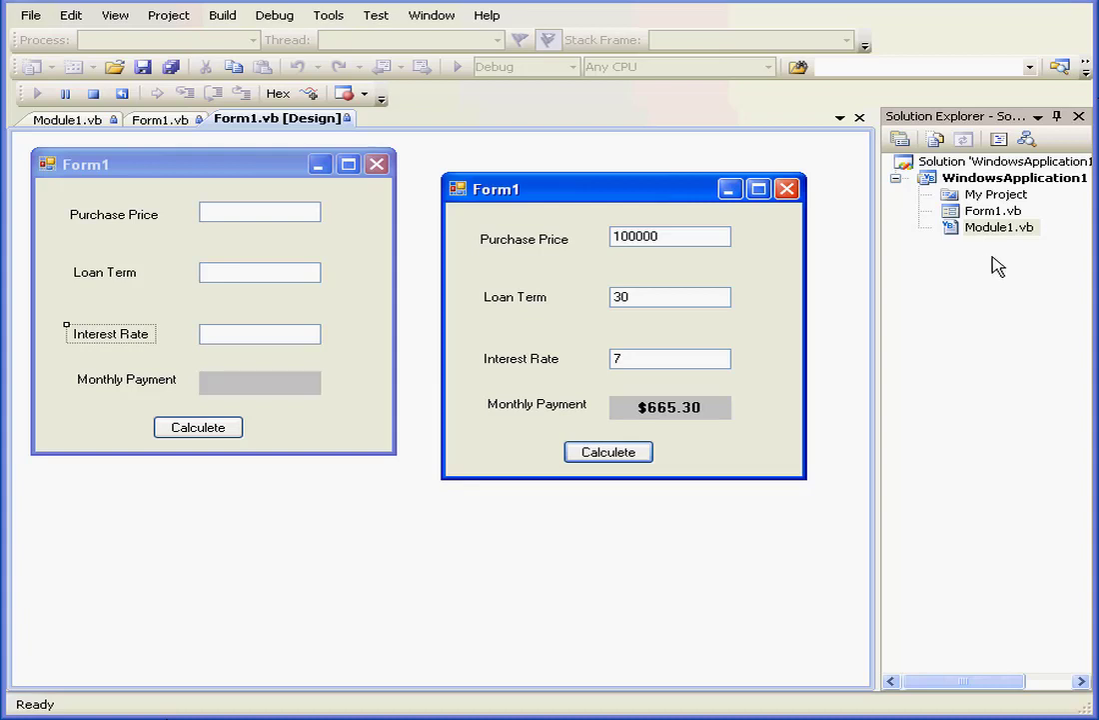
{"action": "mouse_move", "coordinate": [936, 266]}
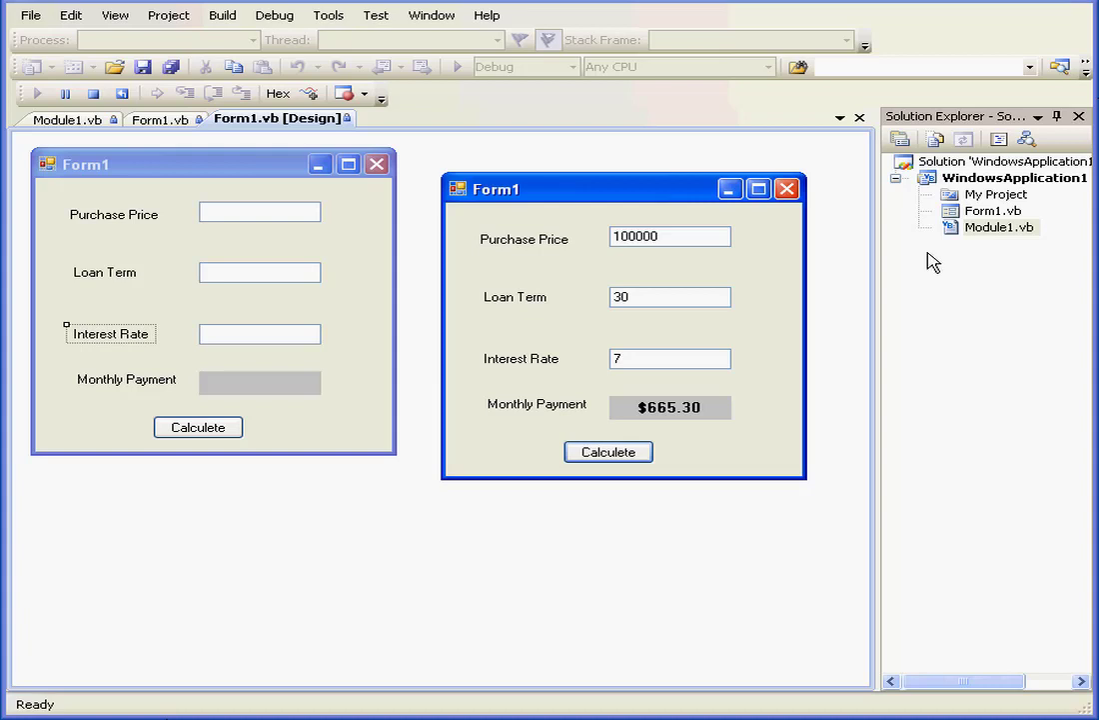
{"action": "mouse_move", "coordinate": [919, 250]}
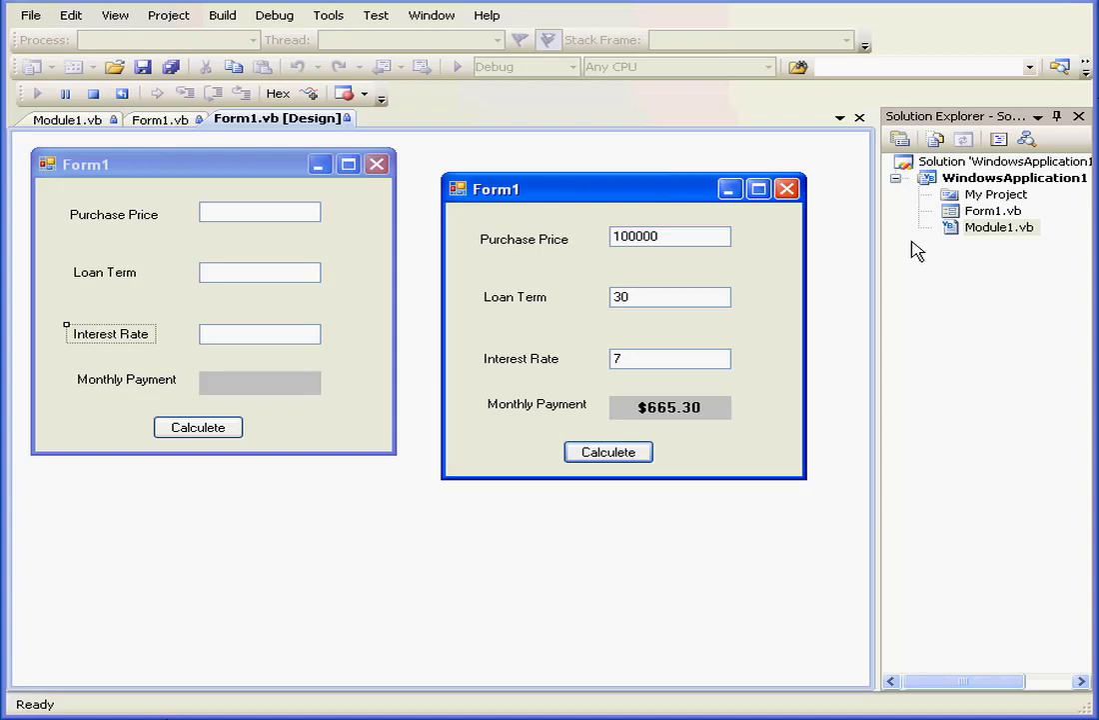